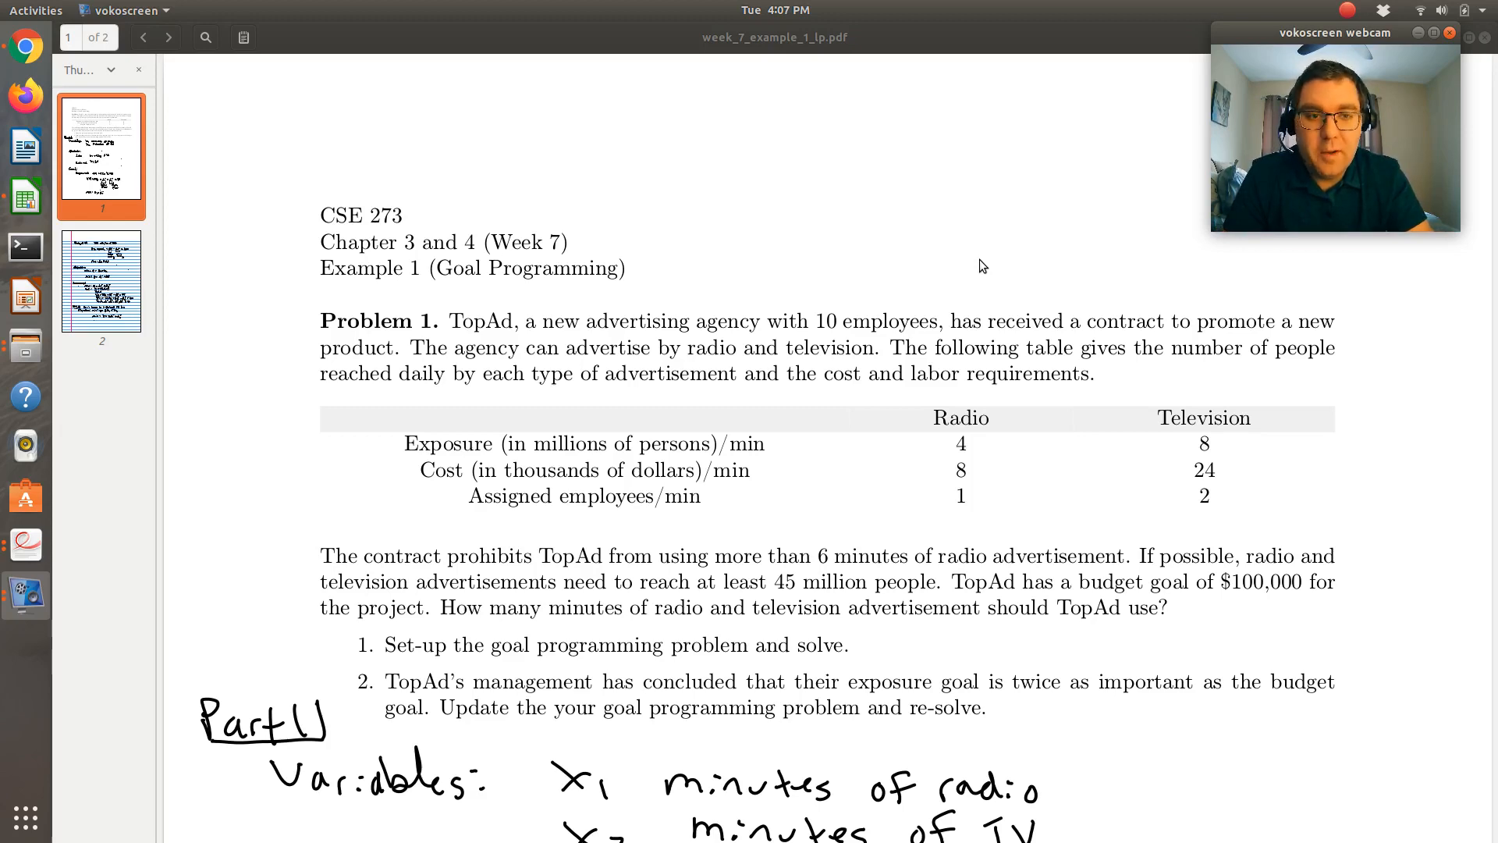
Step: Scroll through TopAd's advertising problem statement in the PDF
{"action": "scroll", "scroll_direction": "down", "scroll_amount": 3}
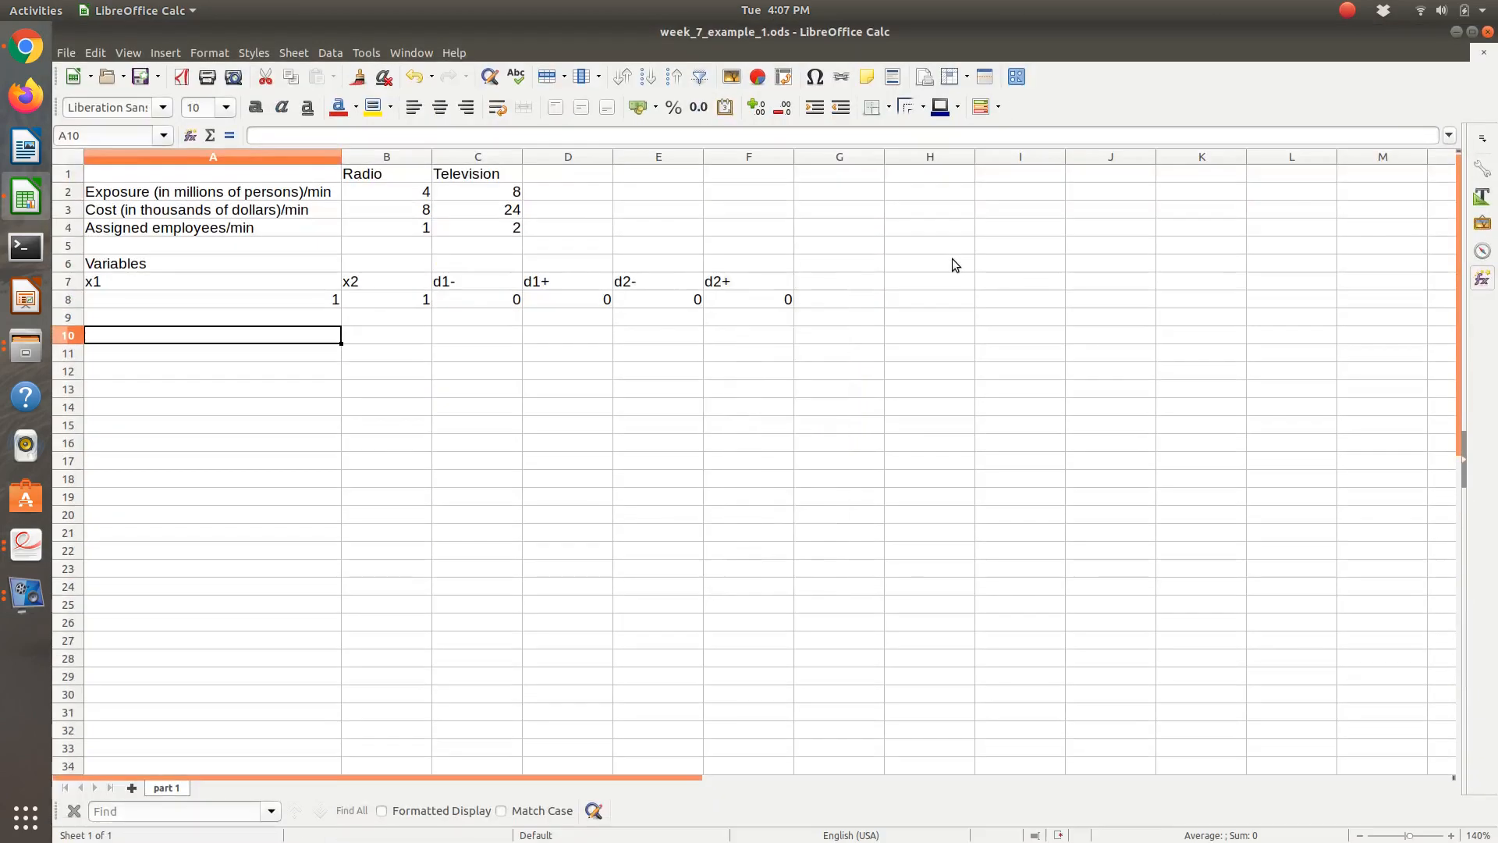
{"action": "left_click", "coordinate": [212, 191]}
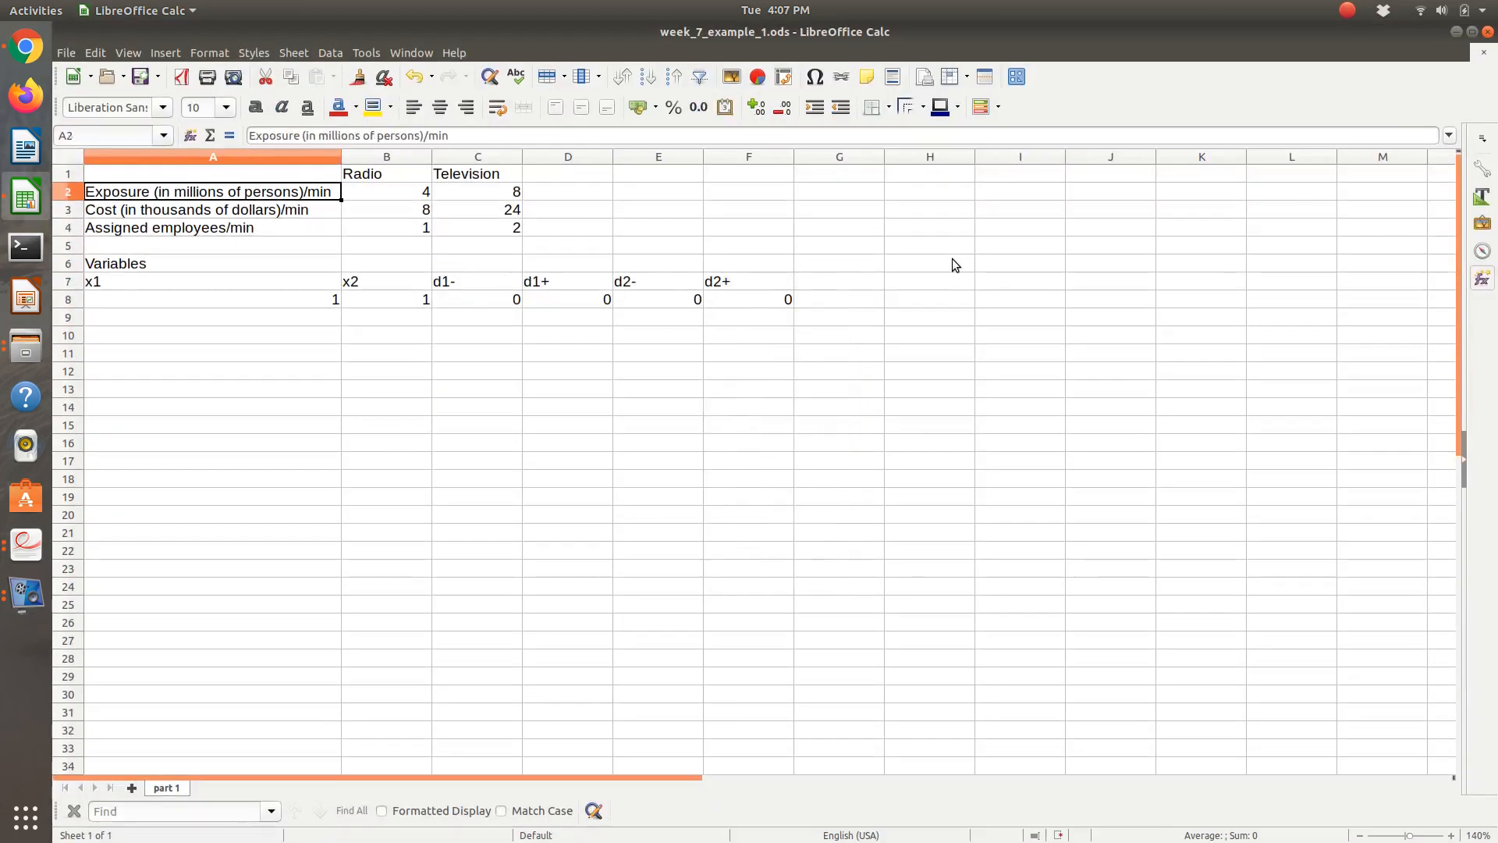
{"action": "left_click", "coordinate": [476, 281]}
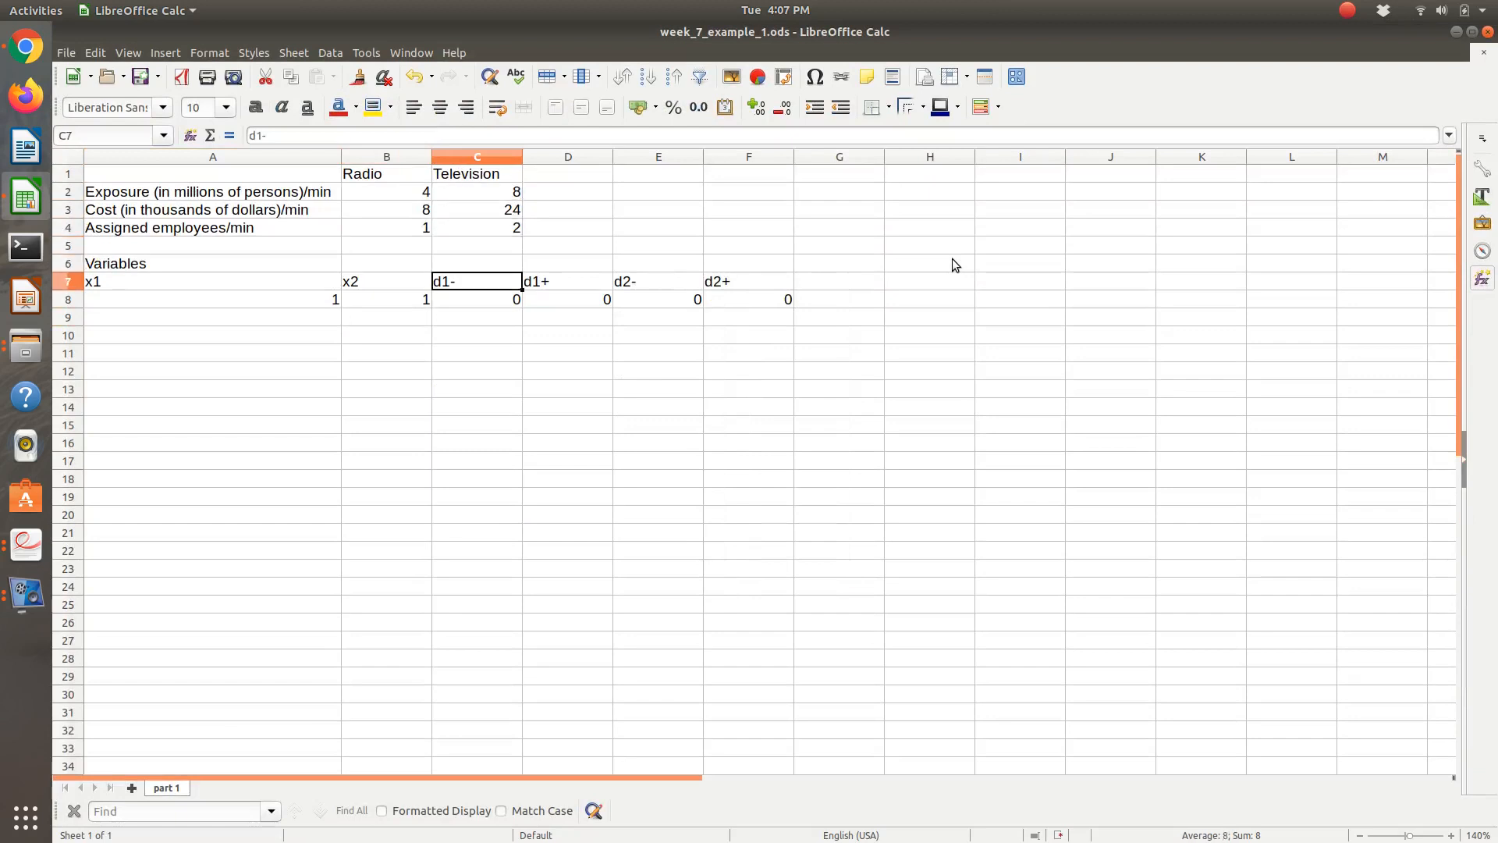
{"action": "left_click", "coordinate": [212, 281]}
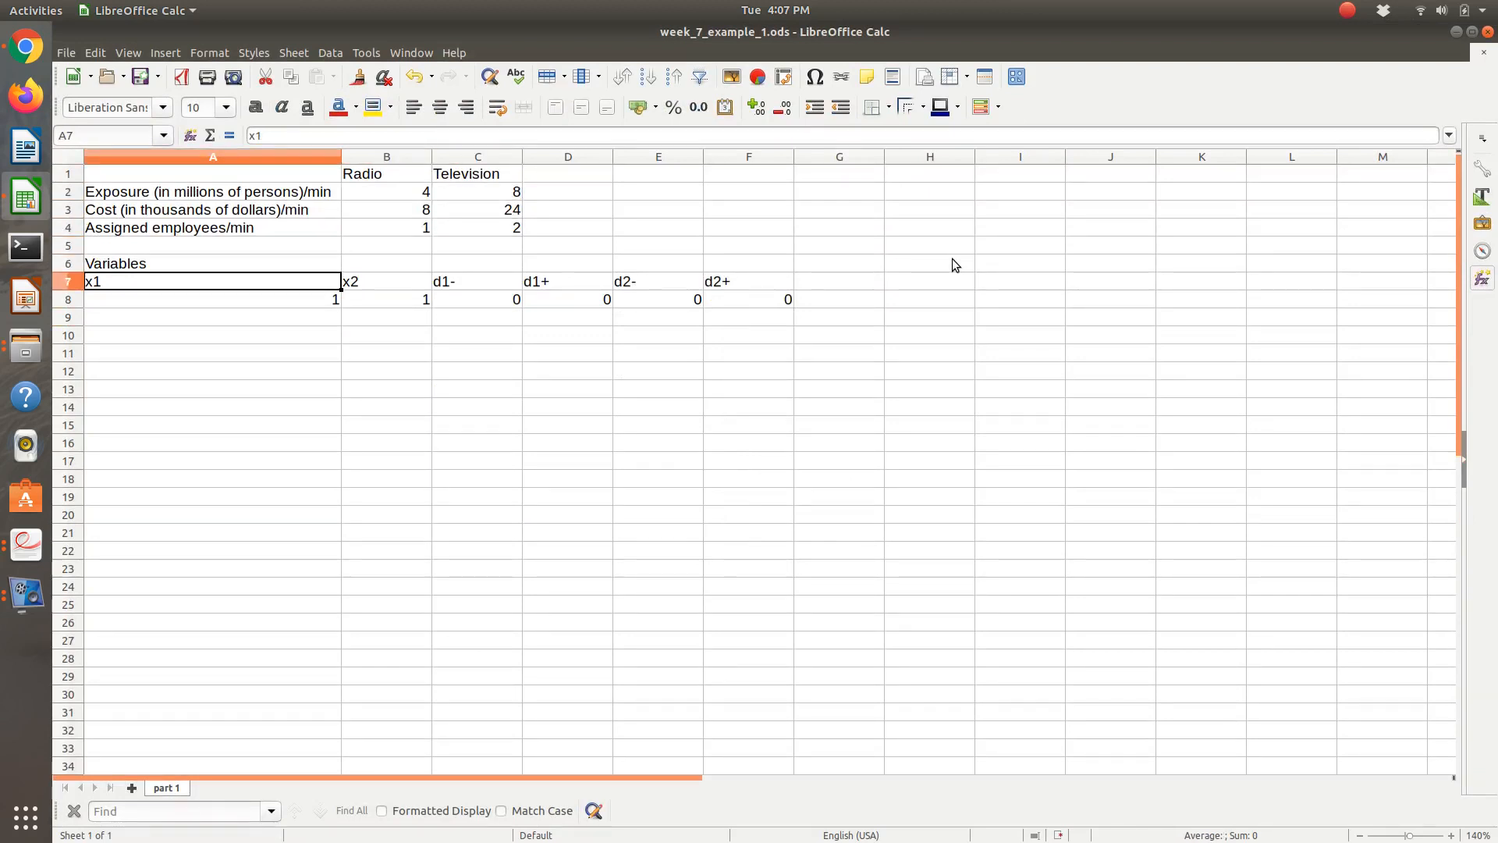
{"action": "left_click", "coordinate": [567, 281]}
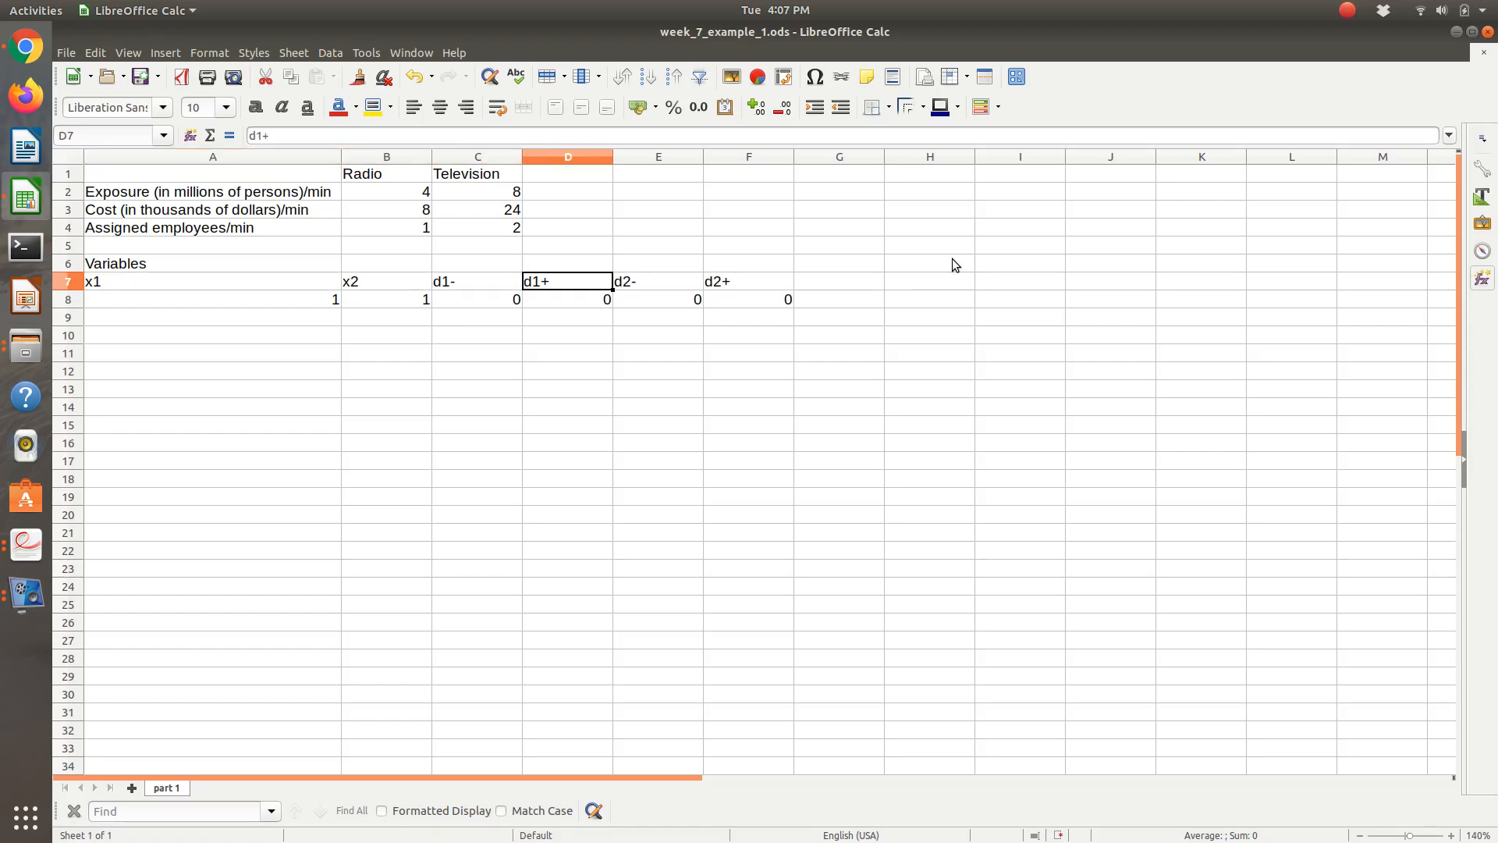
{"action": "left_click", "coordinate": [657, 299]}
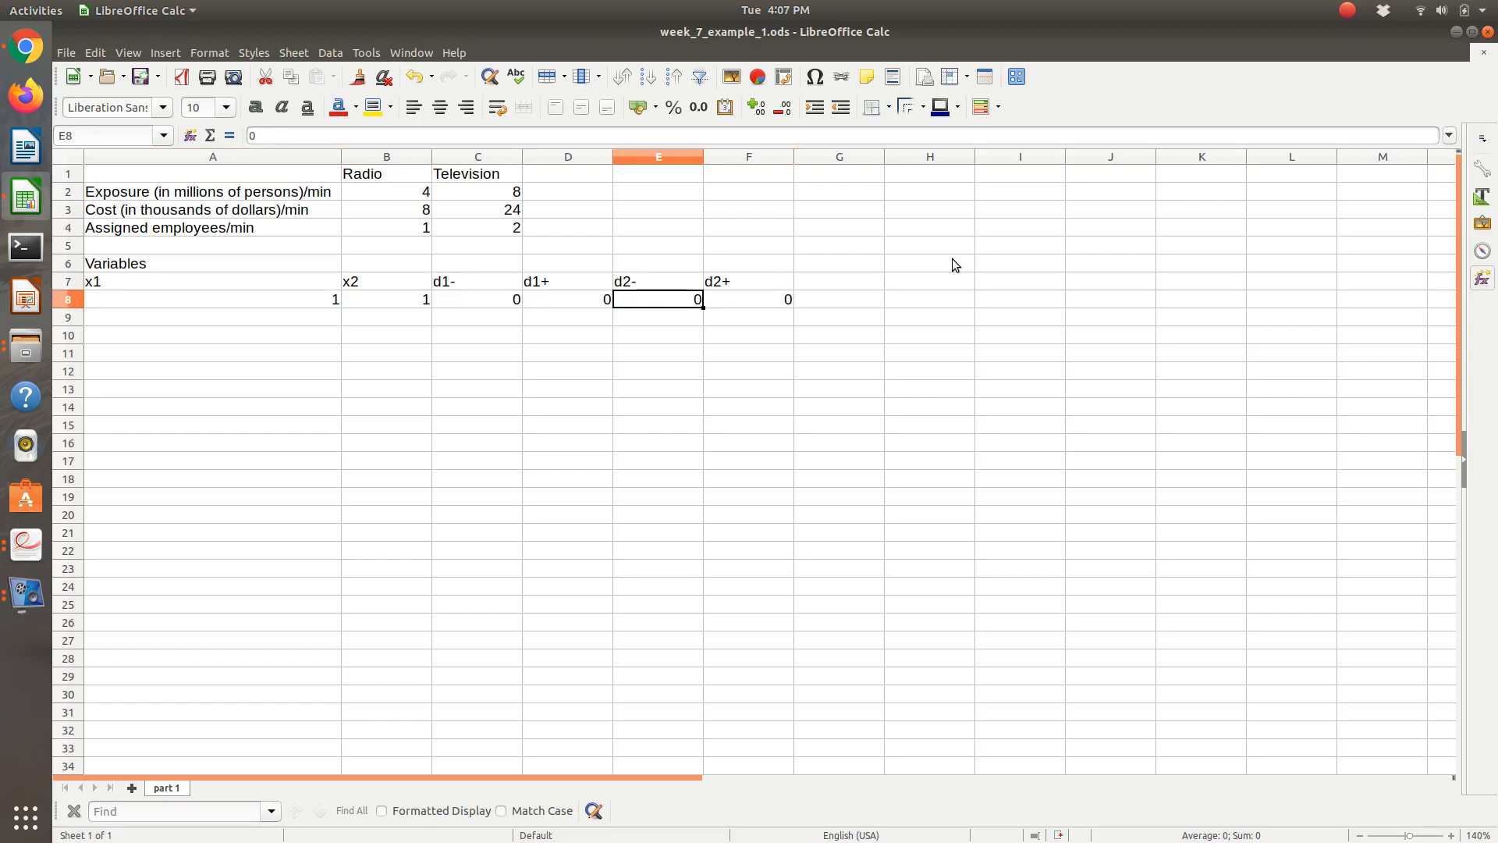
{"action": "left_click", "coordinate": [212, 299]}
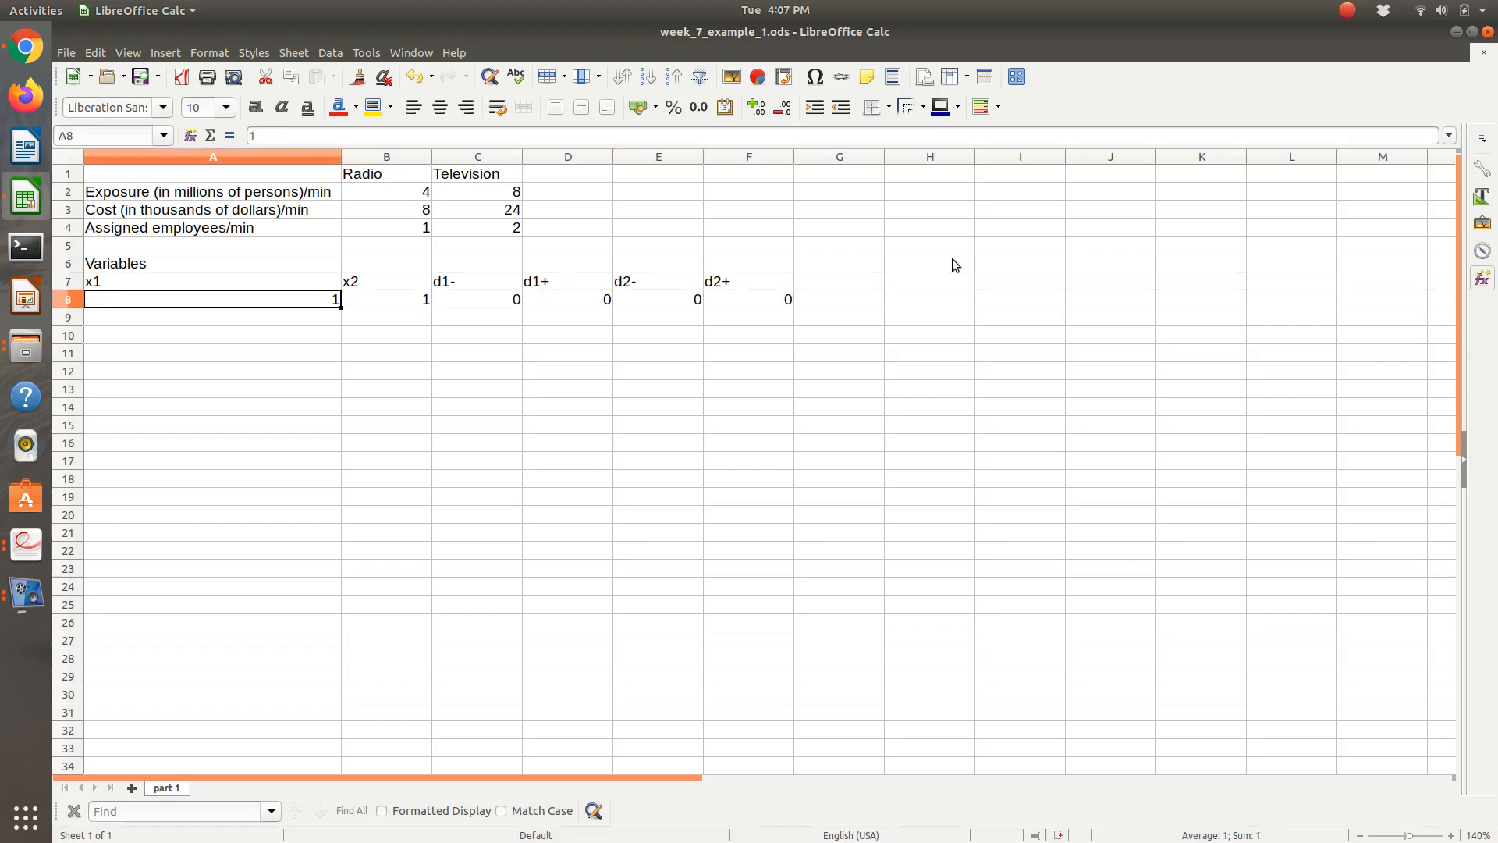
{"action": "left_click", "coordinate": [928, 263]}
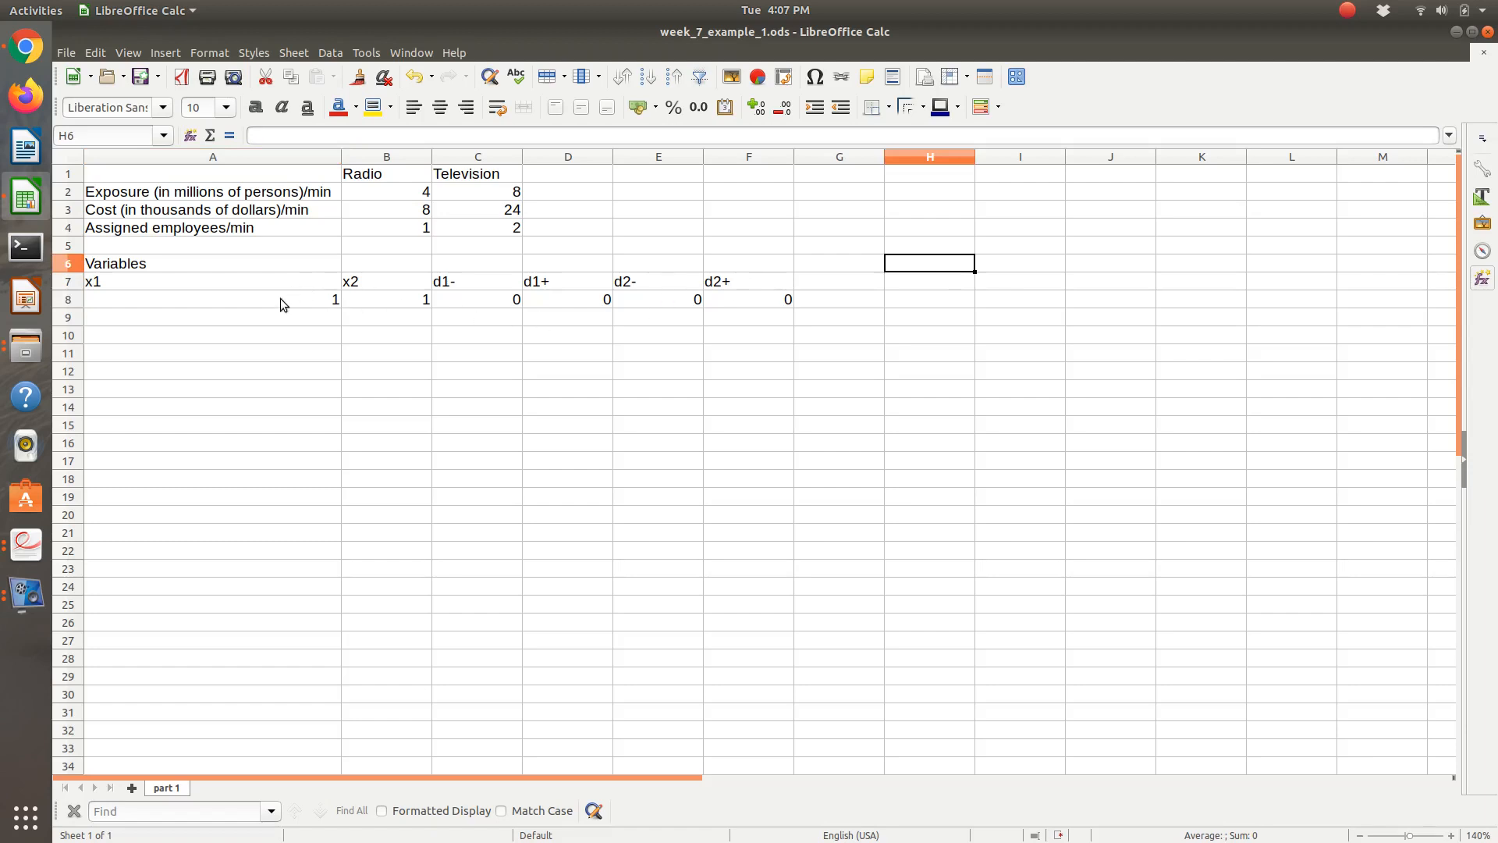
{"action": "mouse_move", "coordinate": [797, 307]}
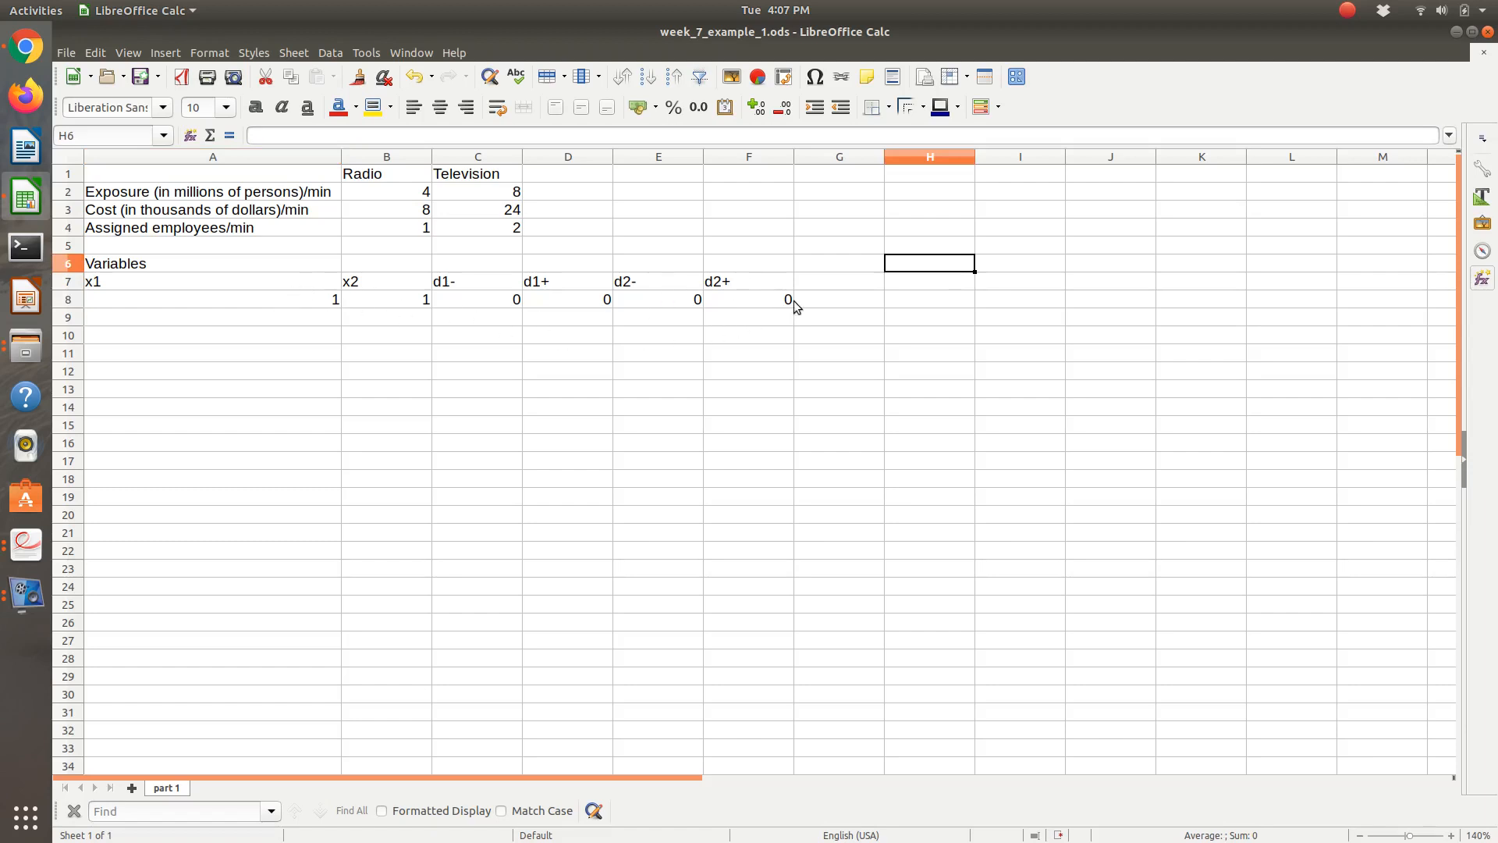
{"action": "left_click", "coordinate": [567, 335]}
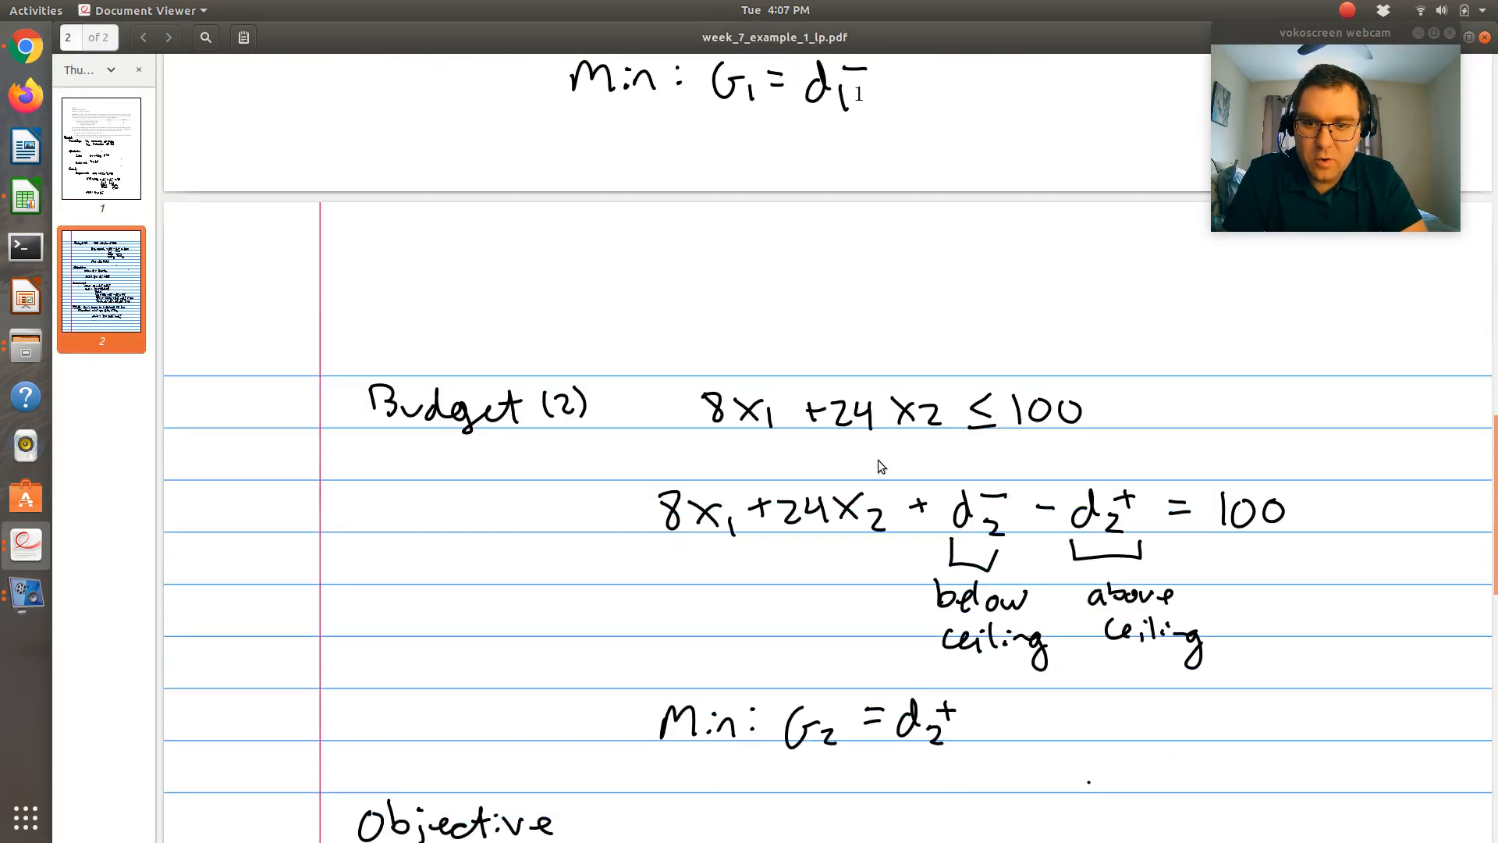
Step: Scroll page 2 down to the objective min z = d1- + d2+ and model summary
{"action": "scroll", "scroll_direction": "down", "scroll_amount": 3}
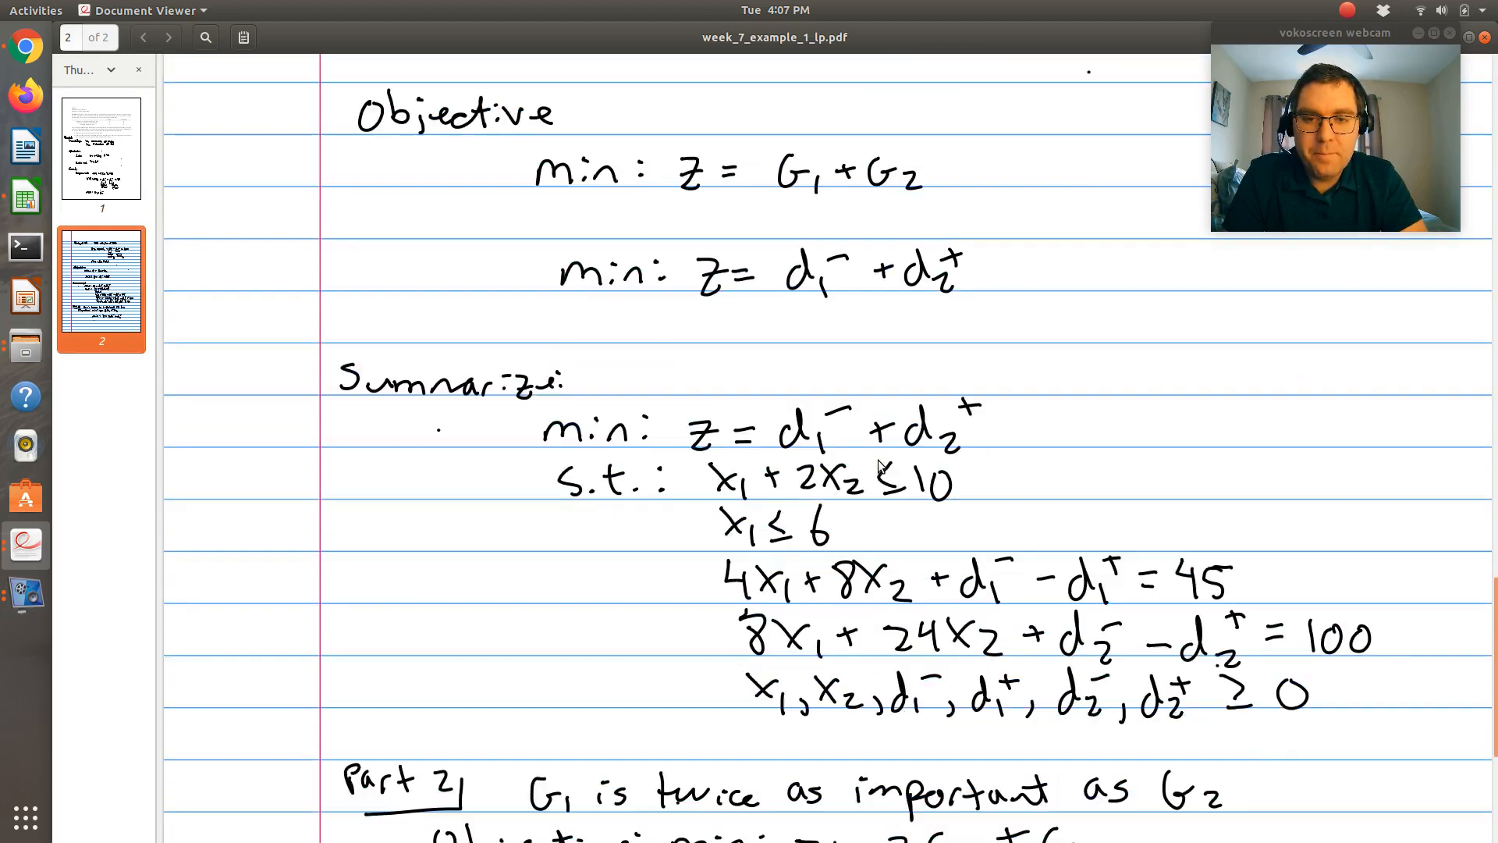
{"action": "mouse_move", "coordinate": [749, 356]}
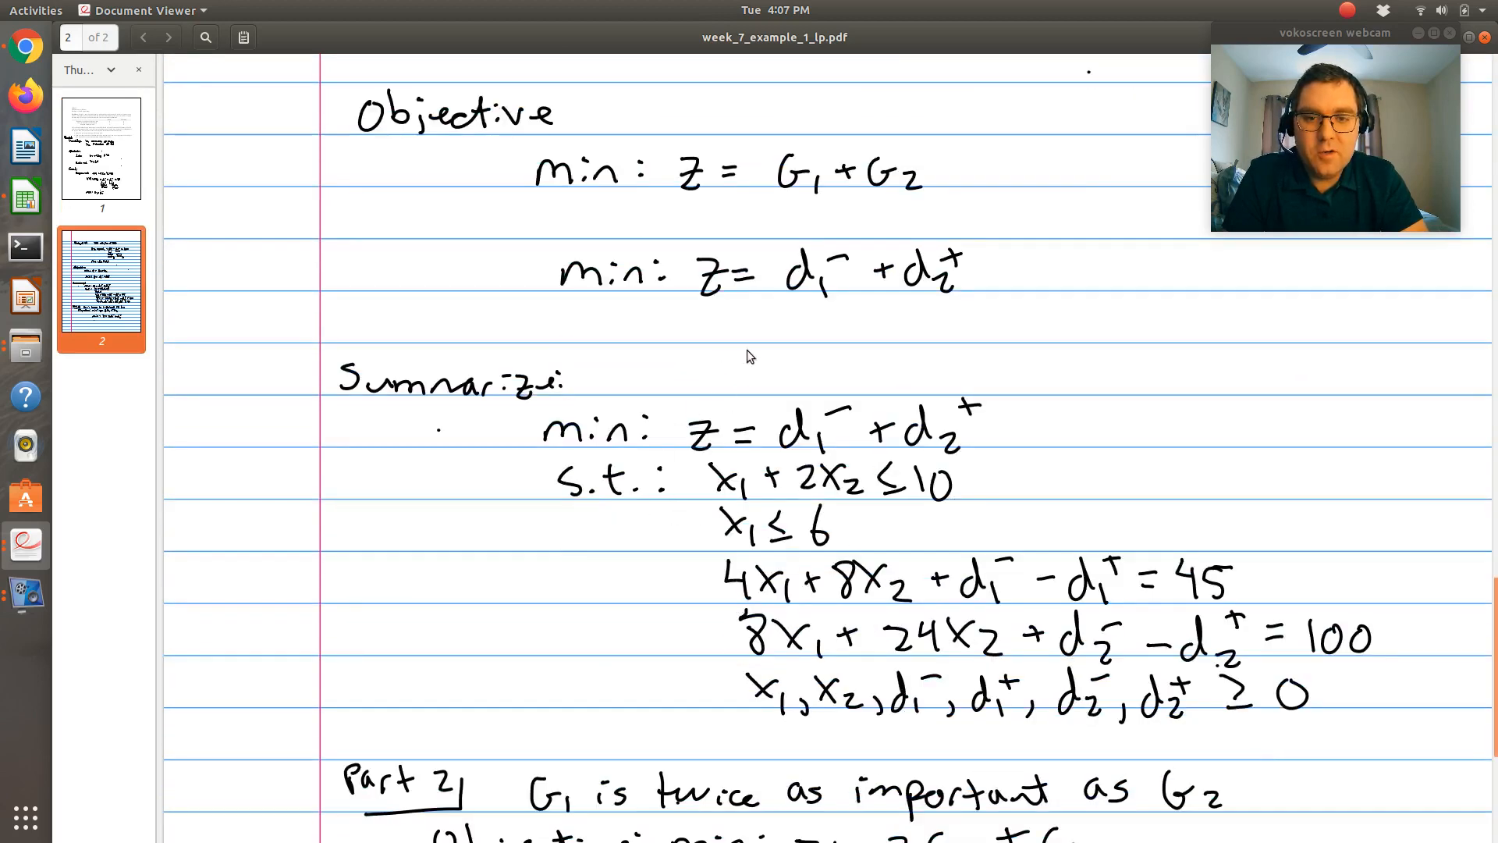
{"action": "mouse_move", "coordinate": [847, 597]}
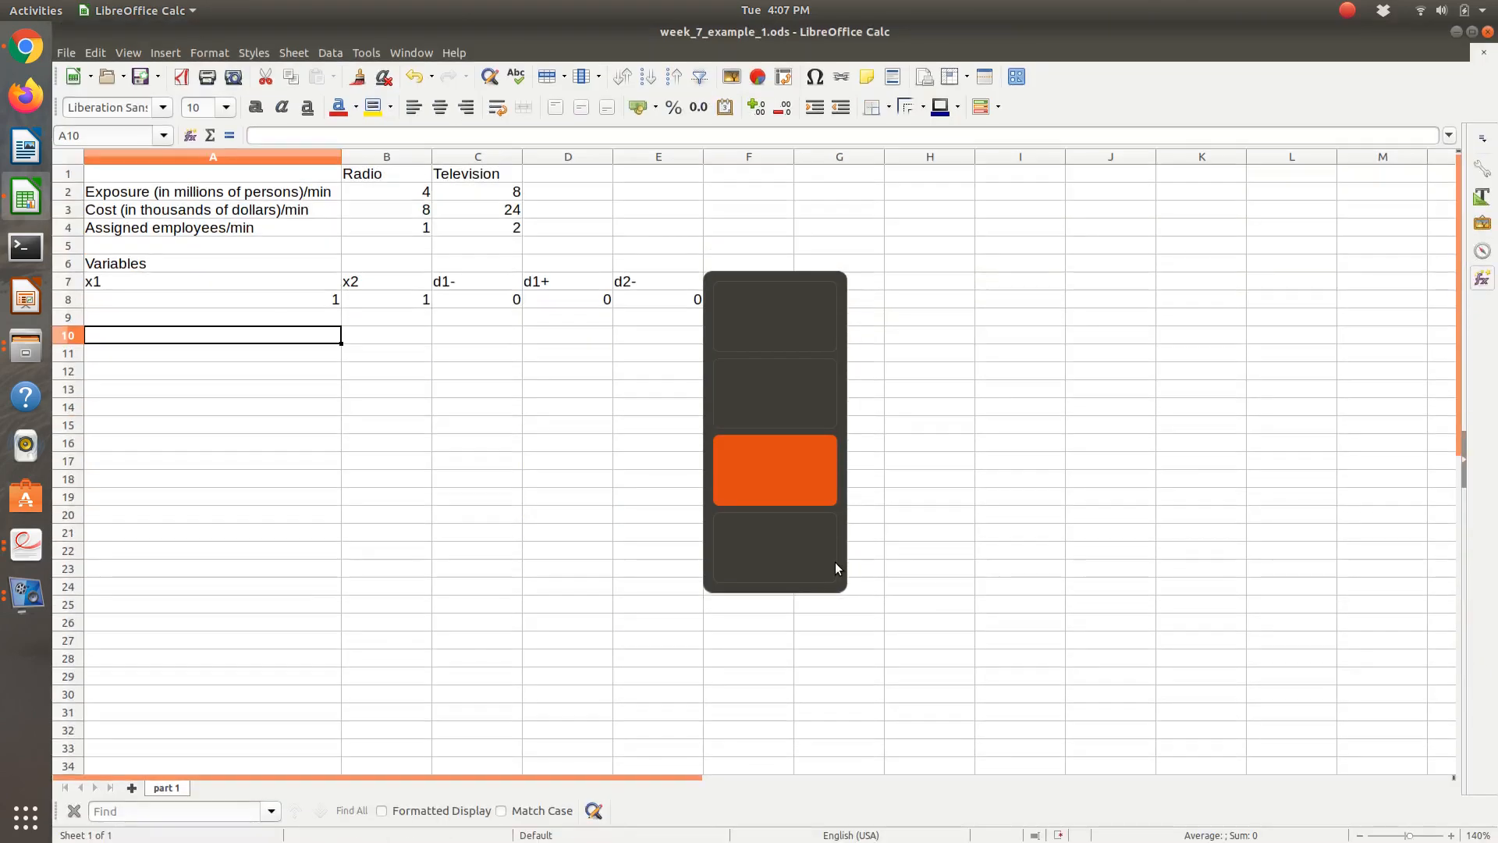
Step: Label A10 'objective' and build its formula adding d1- (C8) and d2+
{"action": "type", "text": "objective"}
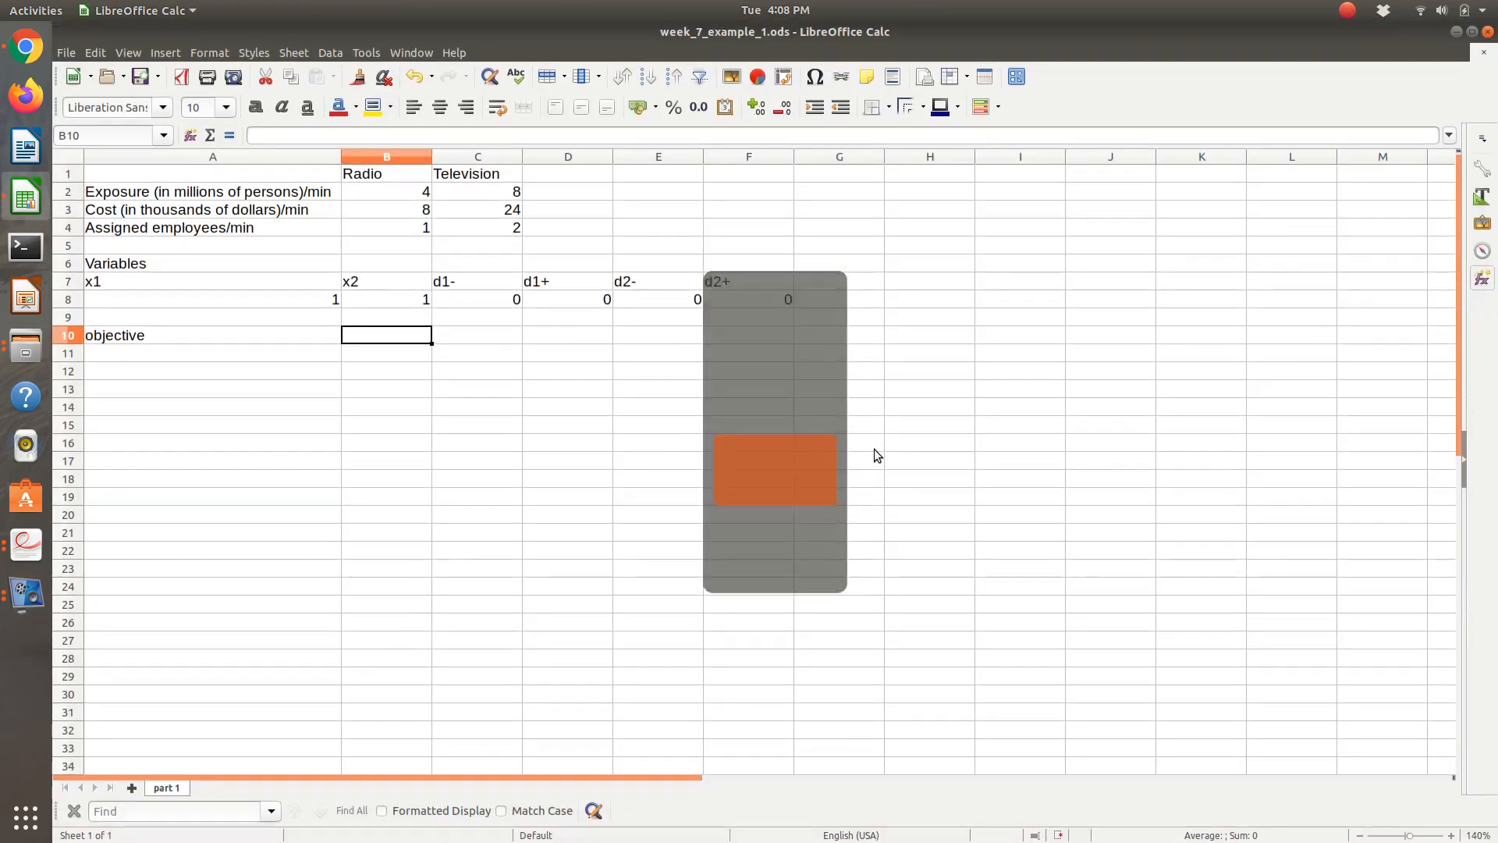
{"action": "type", "text": "="}
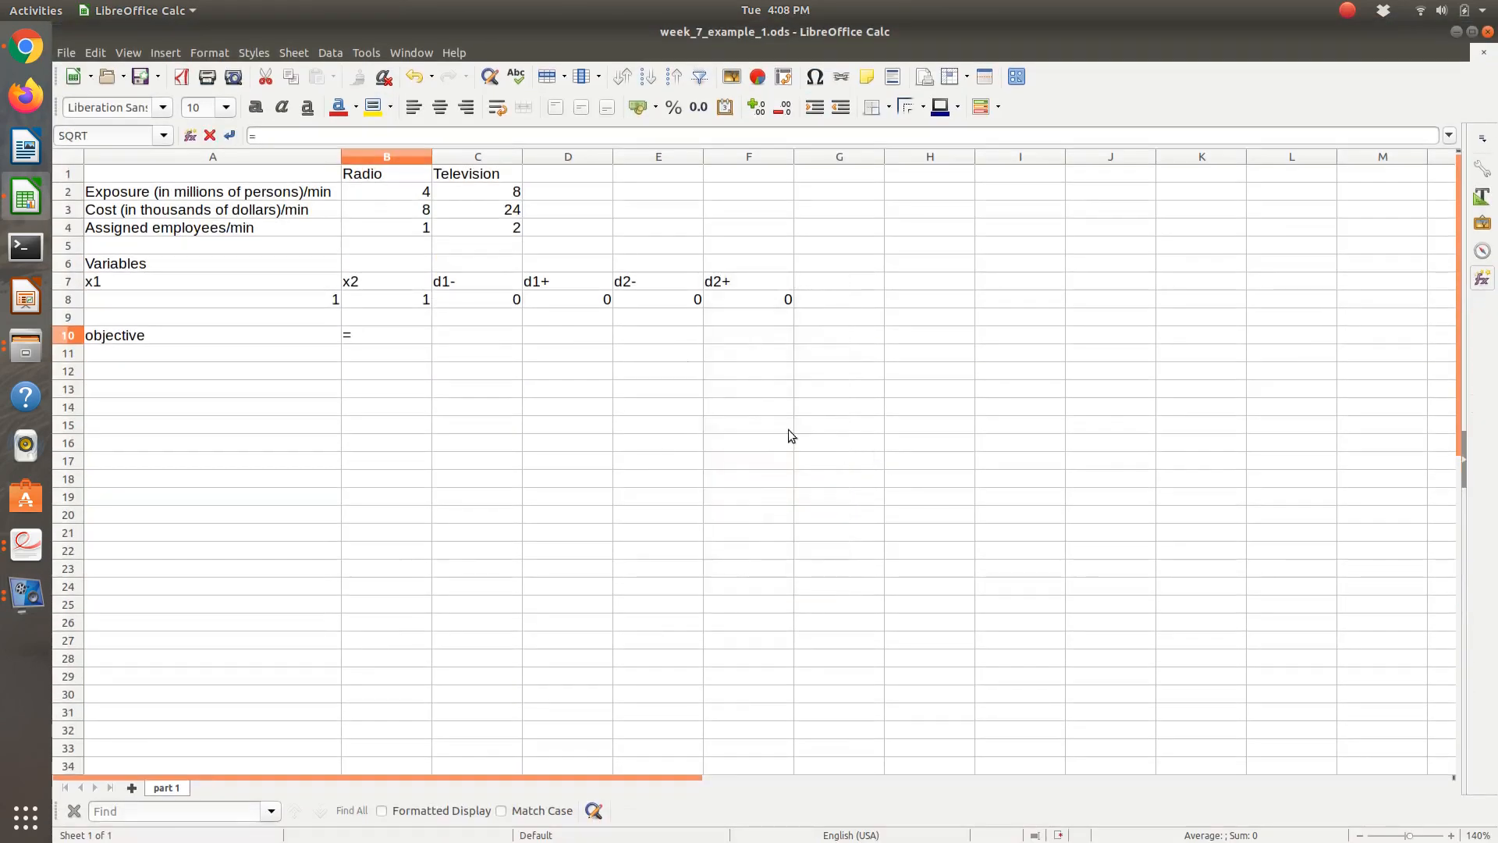
{"action": "left_click", "coordinate": [478, 299]}
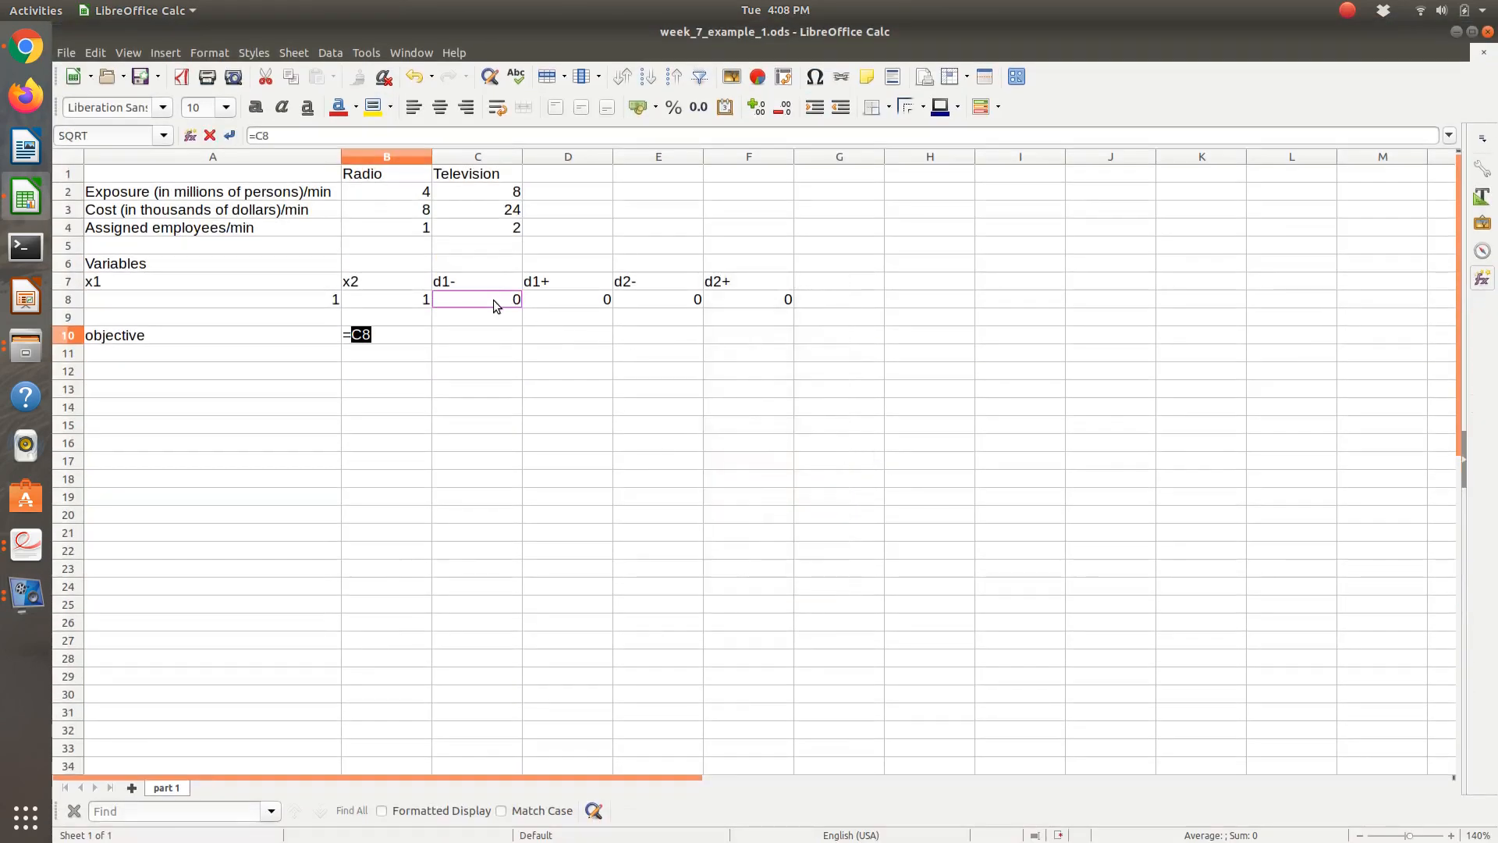
{"action": "type", "text": "+"}
{"action": "left_click", "coordinate": [212, 390]}
{"action": "type", "text": "Labor"}
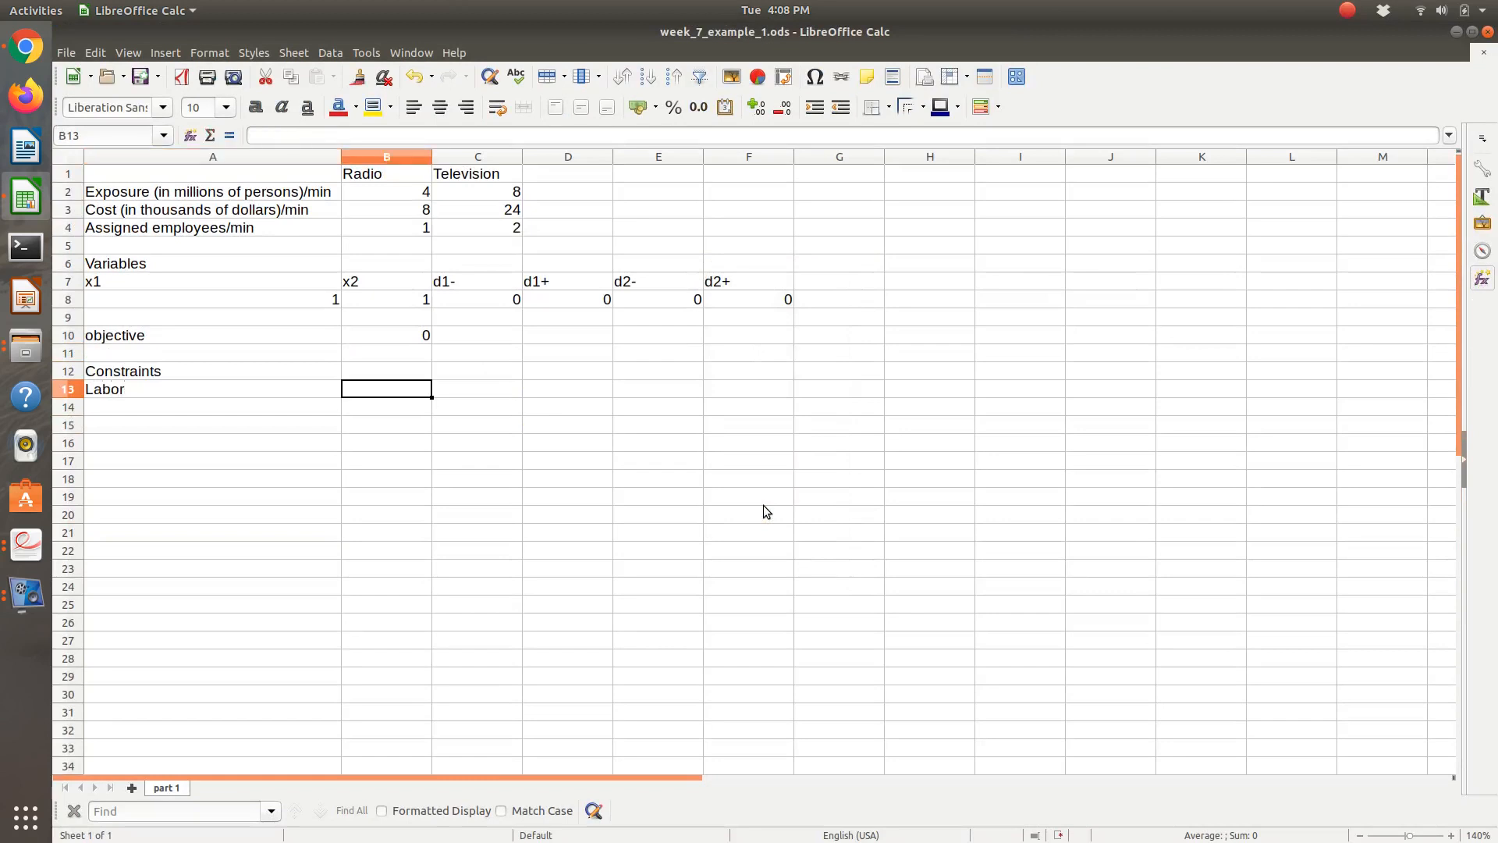
Step: Enter the labor formula =A8*B4+B8*C4 (showing 3) and begin the Radio row with limit 6
{"action": "type", "text": "="}
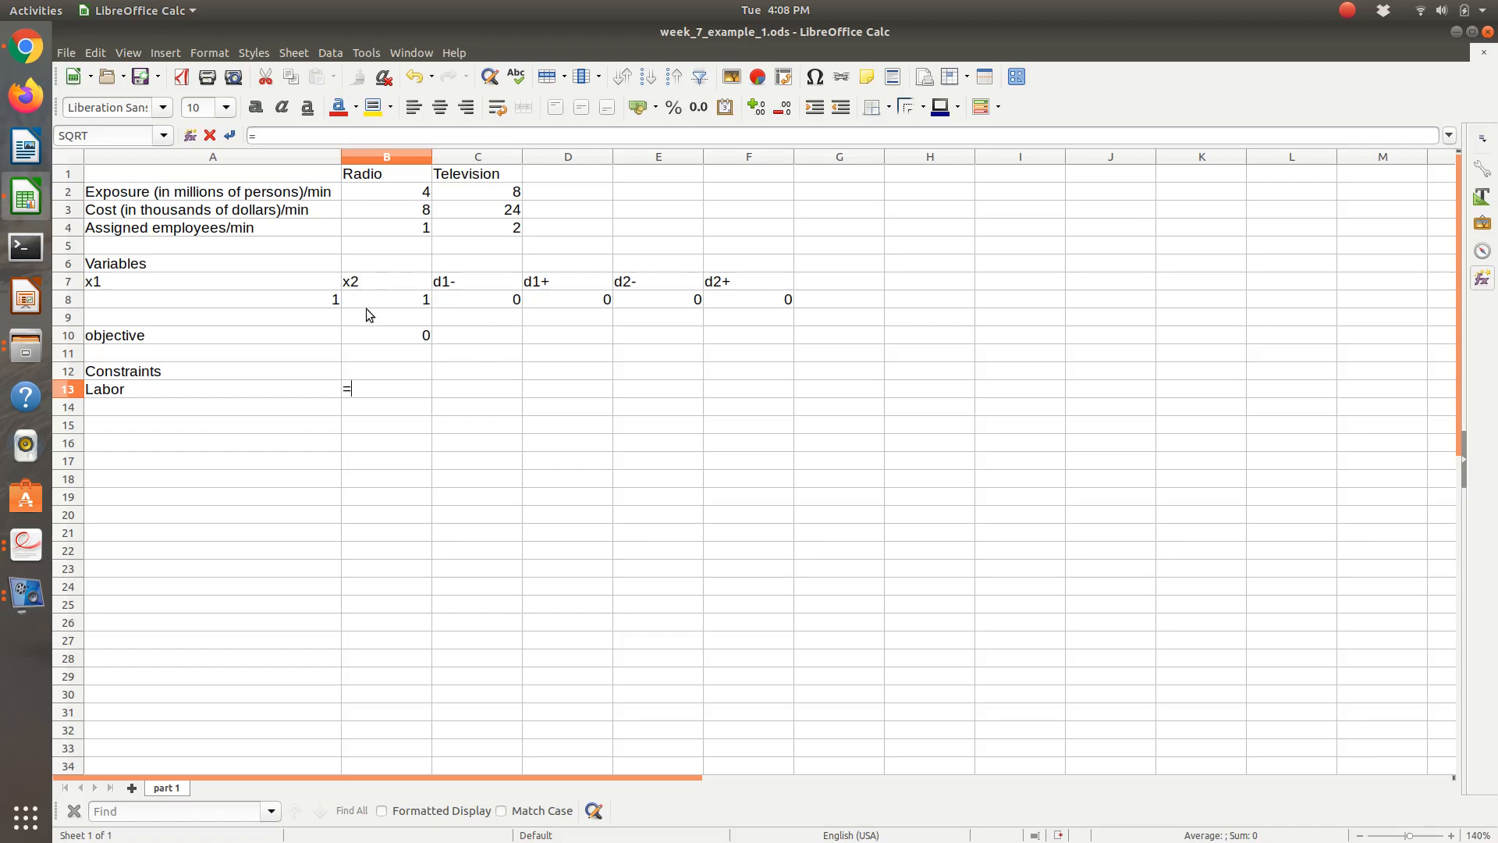
{"action": "left_click", "coordinate": [212, 299]}
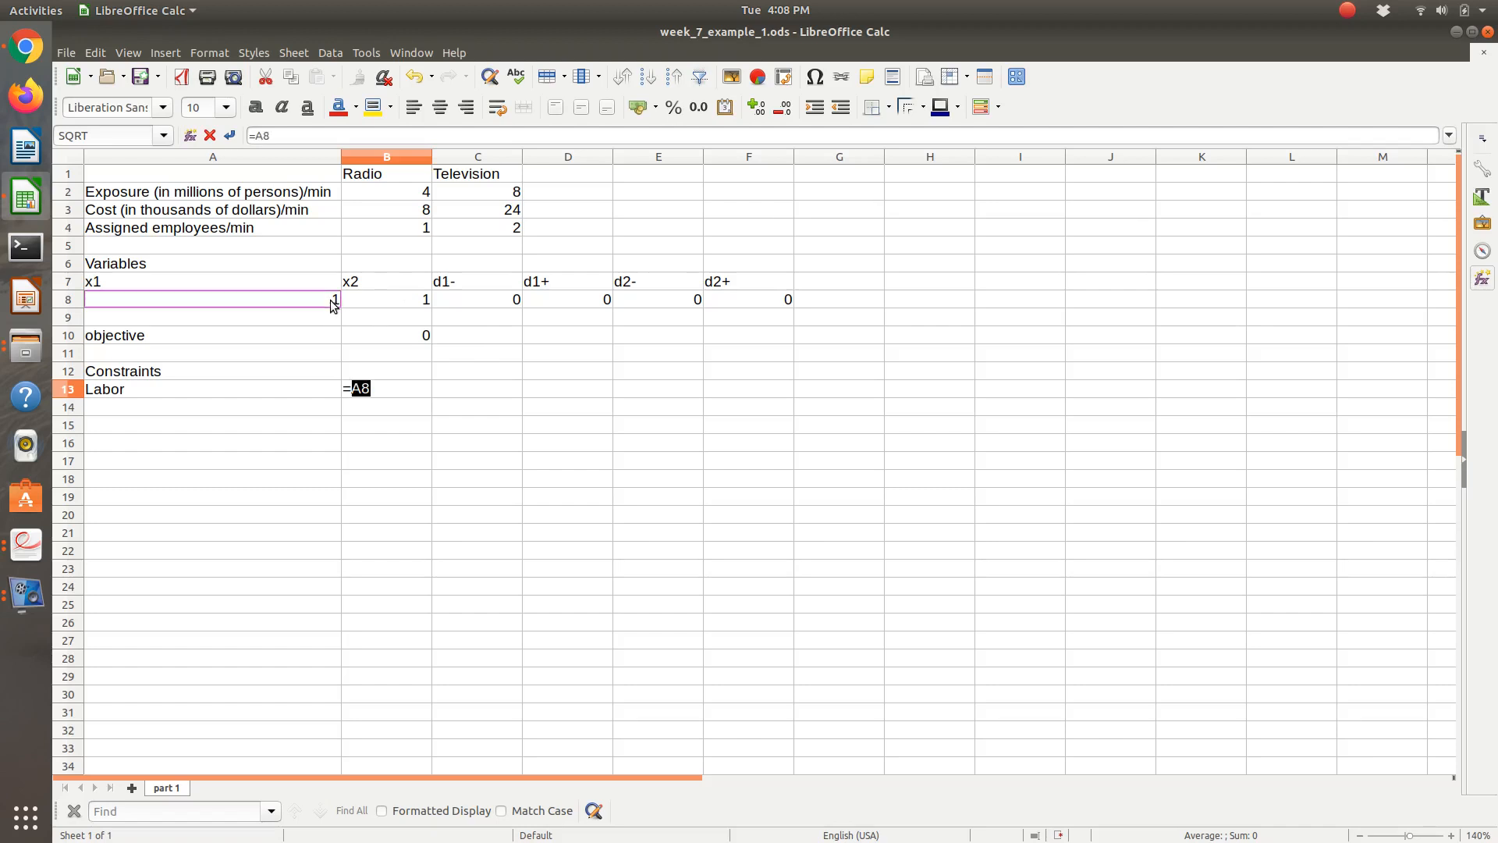
{"action": "type", "text": "*"}
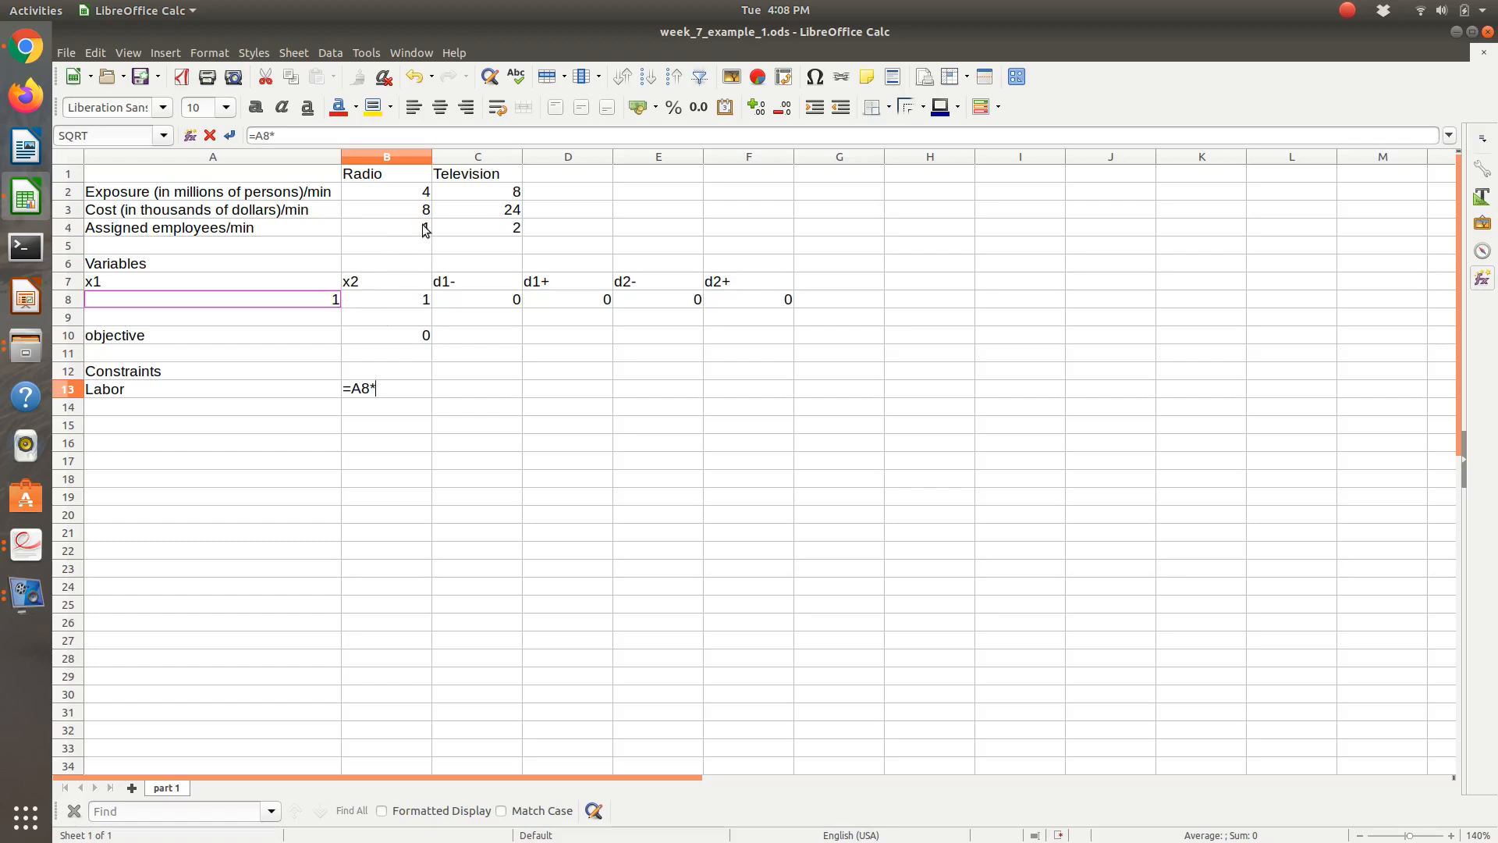
{"action": "left_click", "coordinate": [386, 227]}
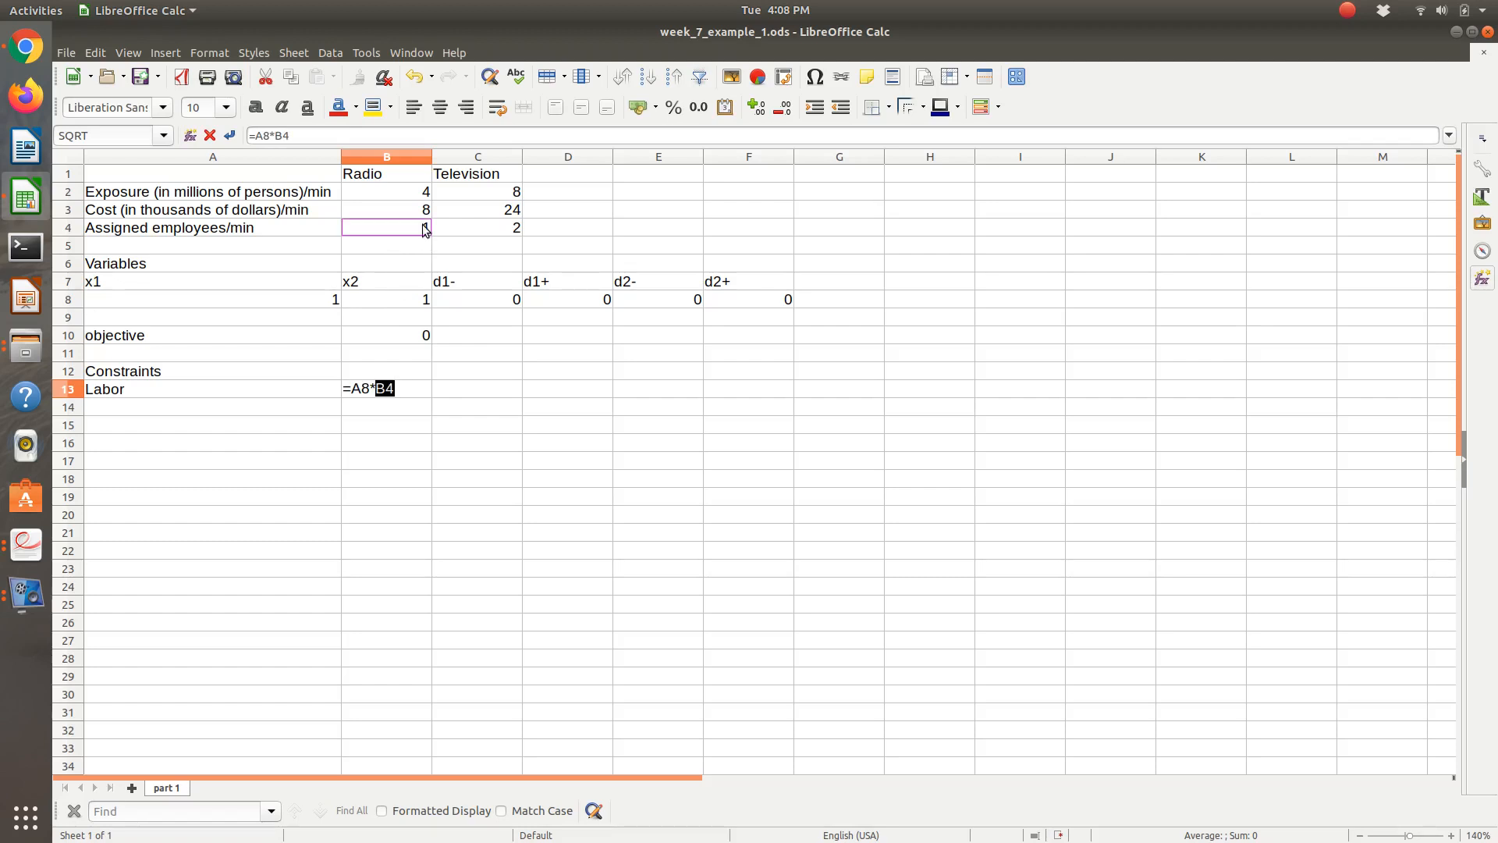
{"action": "type", "text": "+B4"}
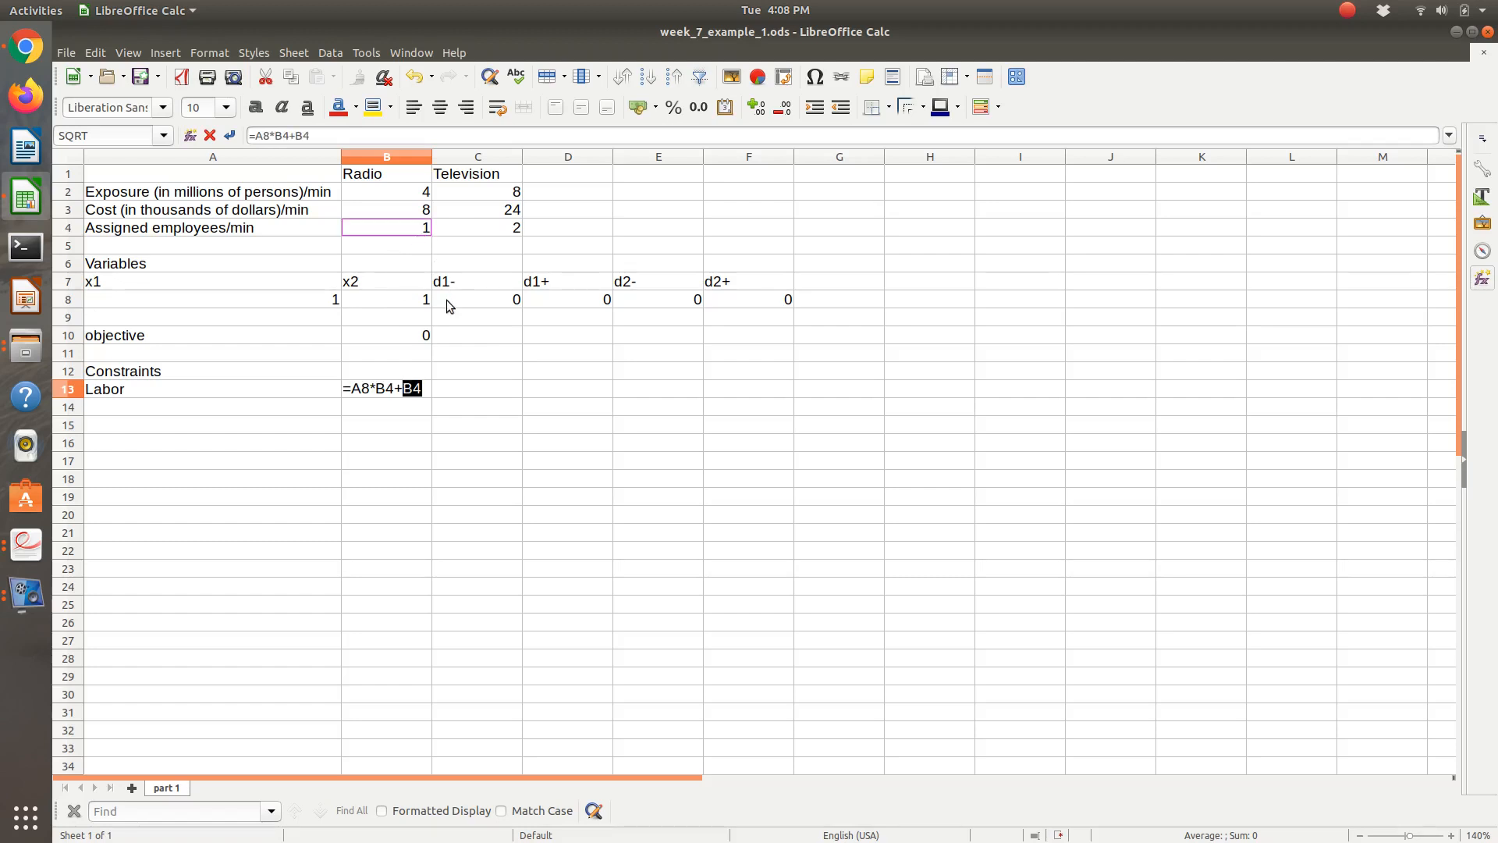
{"action": "left_click", "coordinate": [477, 299]}
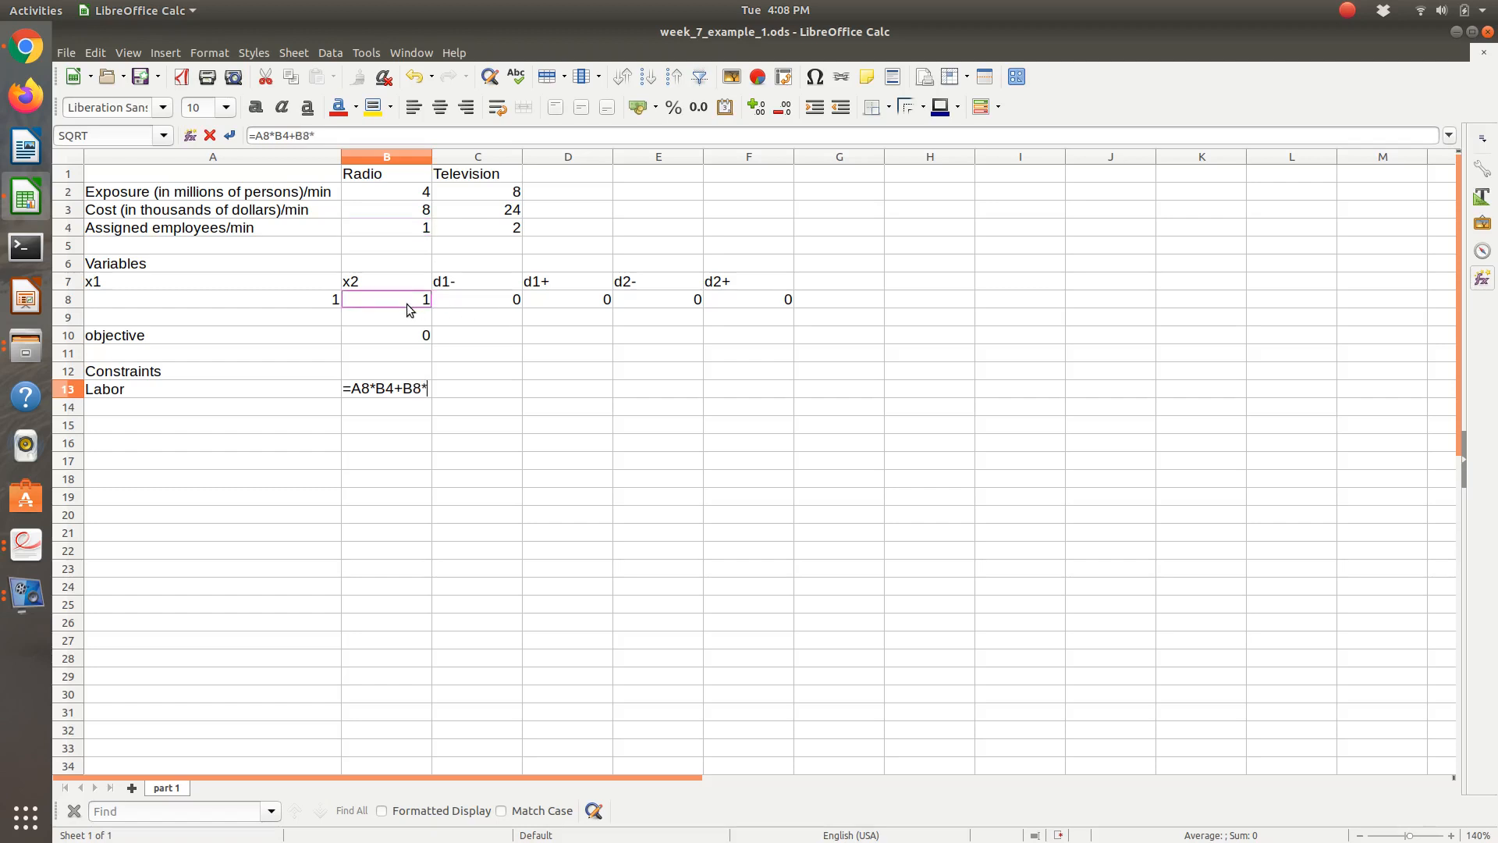
{"action": "left_click", "coordinate": [477, 227]}
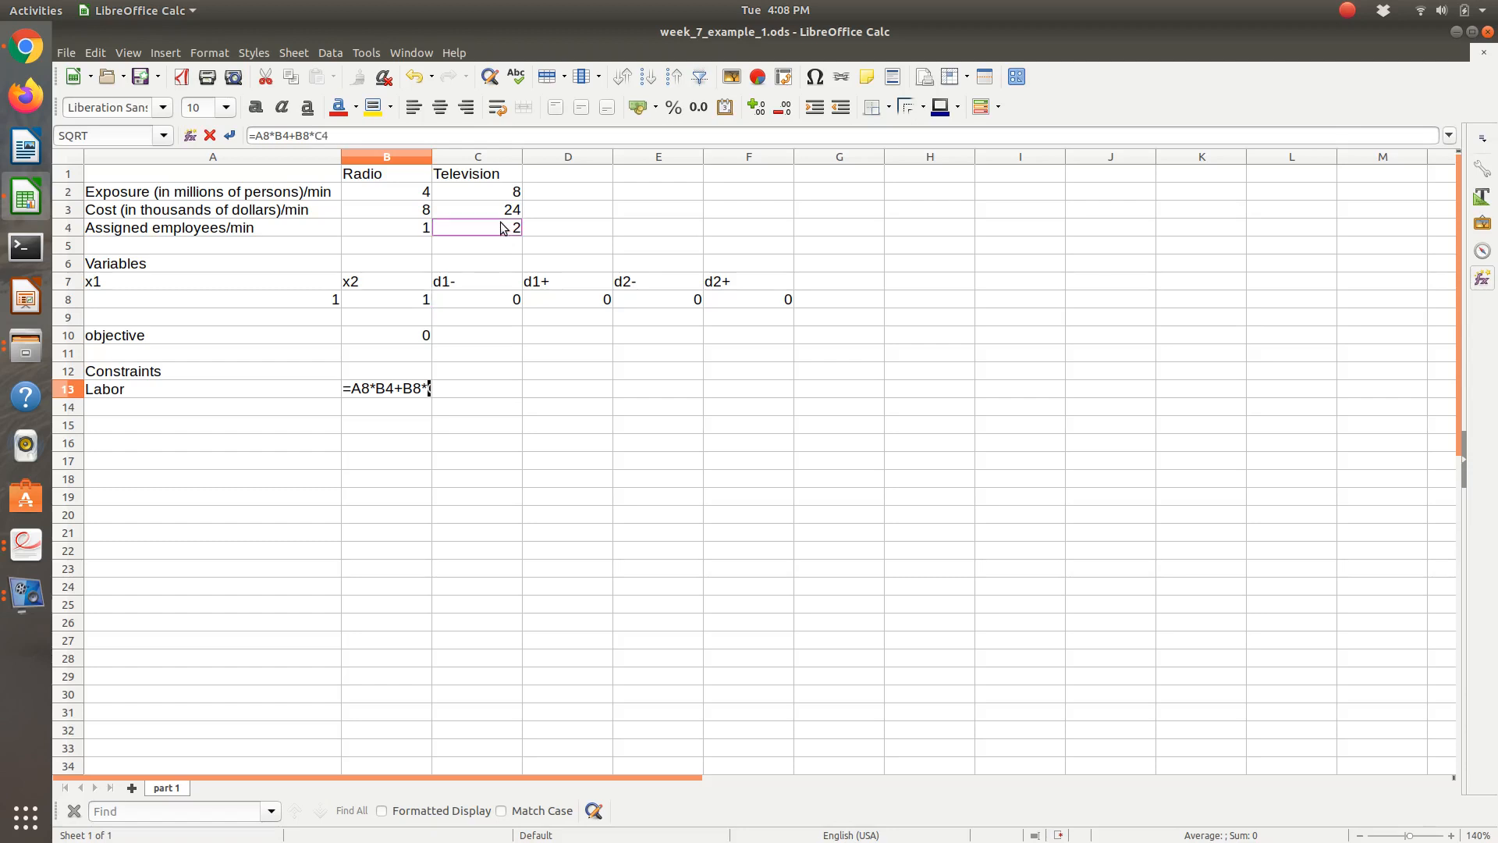
{"action": "key", "text": "Return"}
{"action": "type", "text": "Radio"}
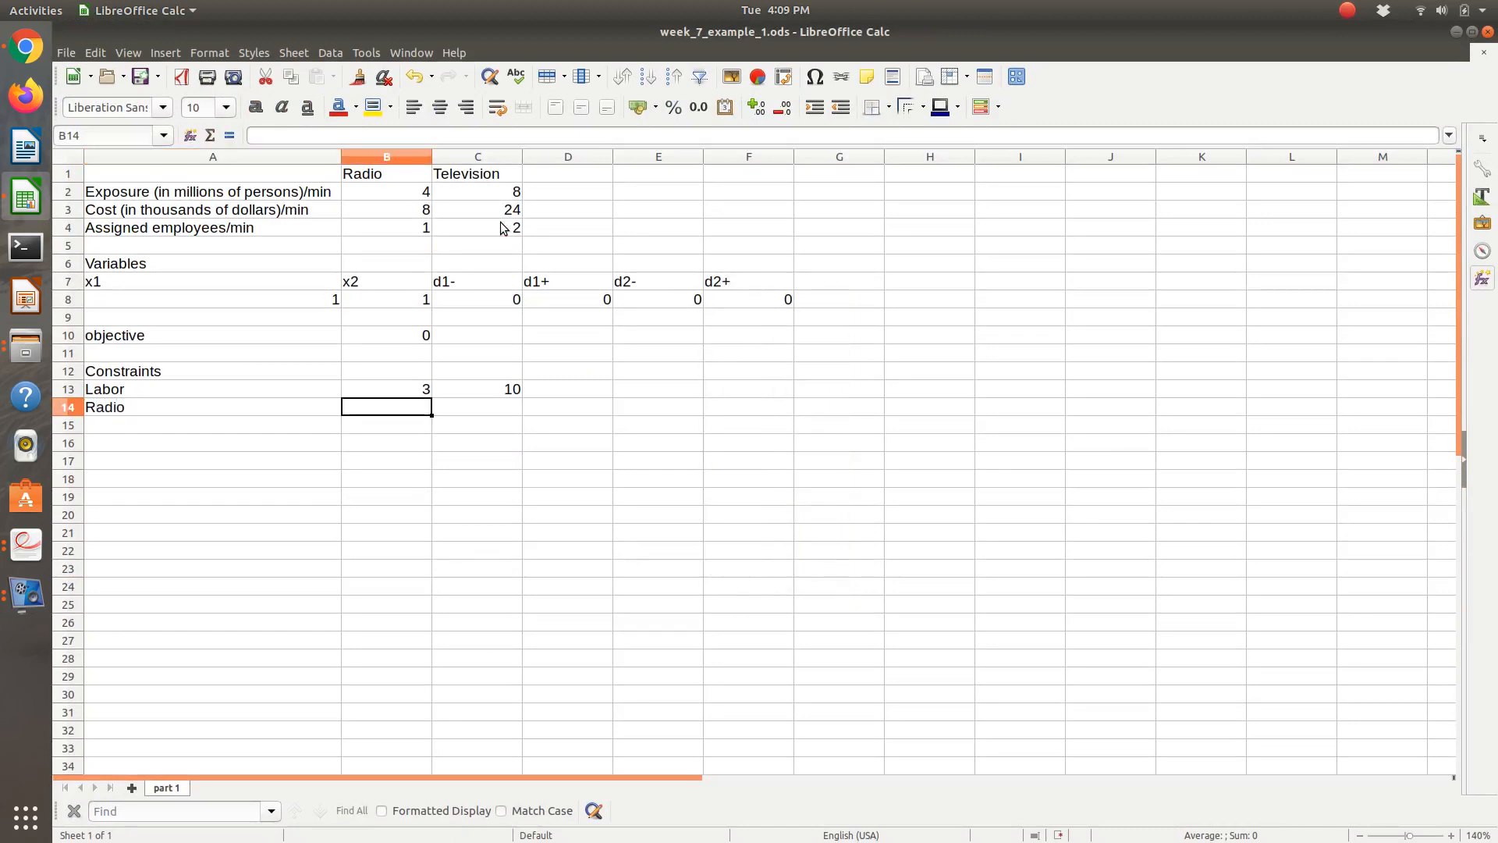
{"action": "type", "text": "="}
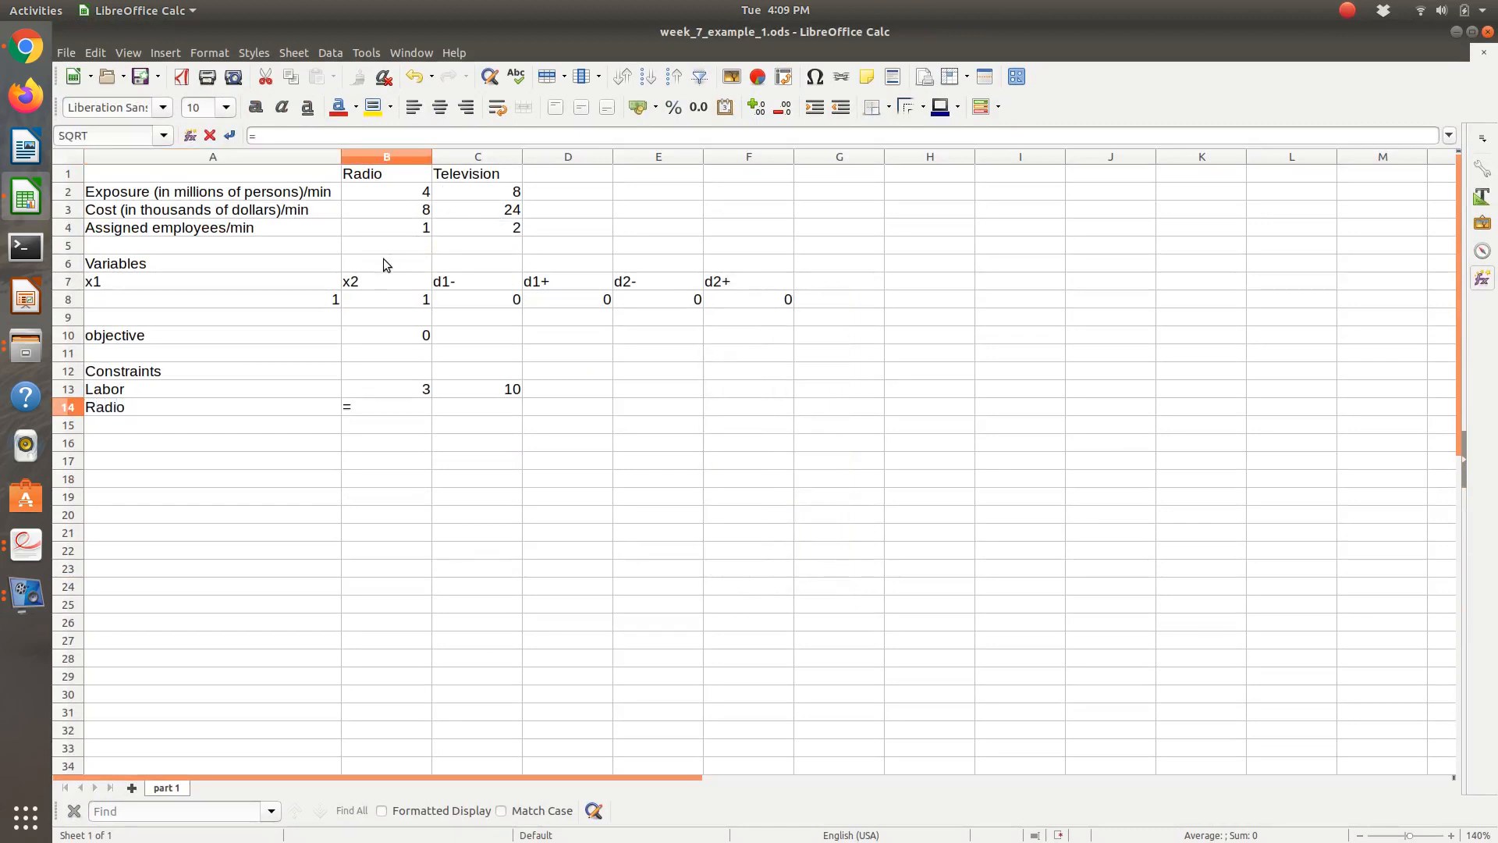
{"action": "mouse_move", "coordinate": [323, 306]}
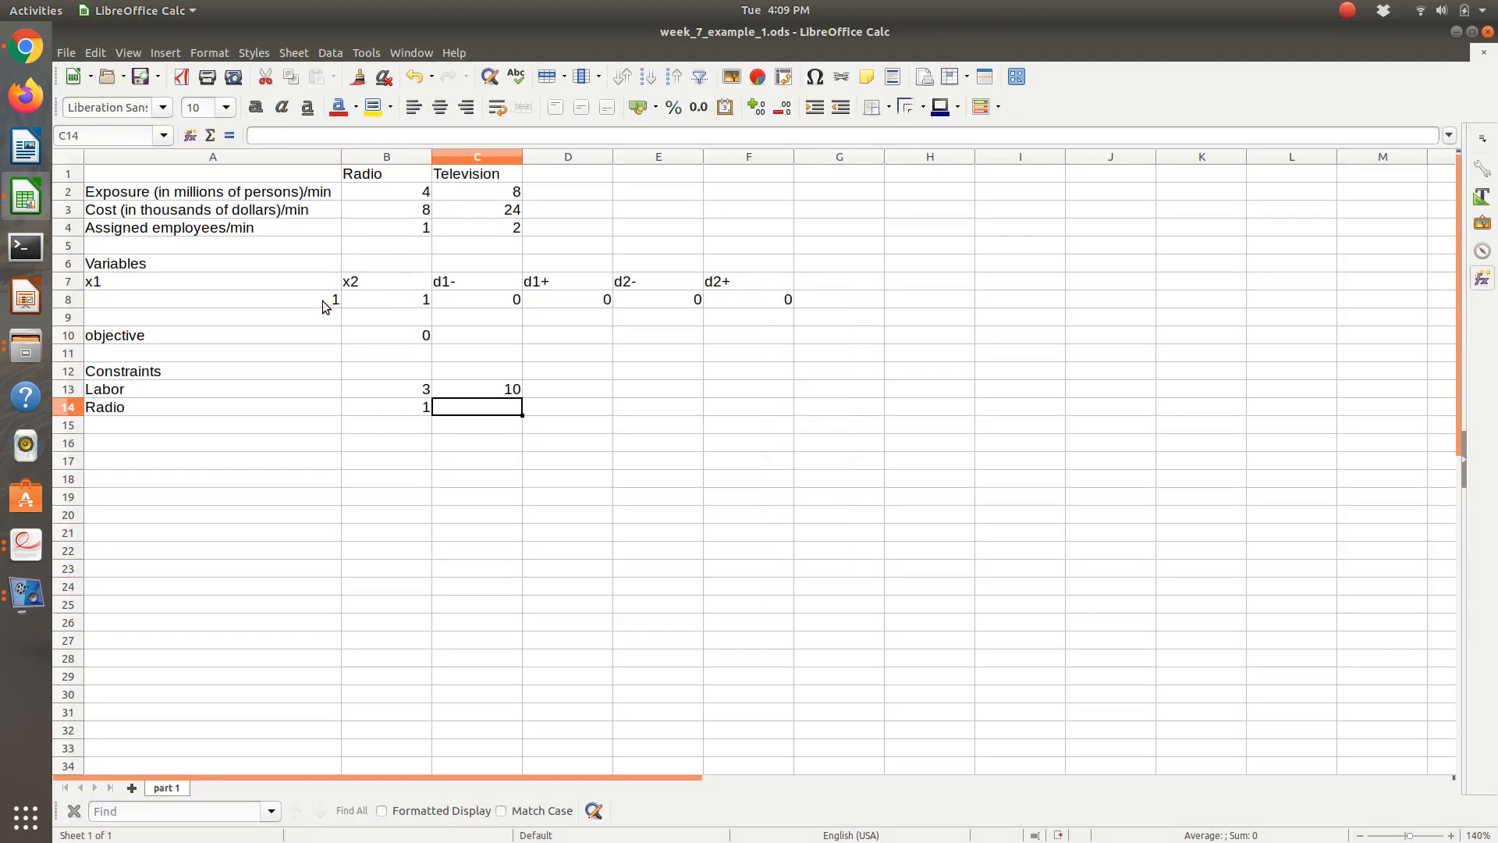
{"action": "type", "text": "6"}
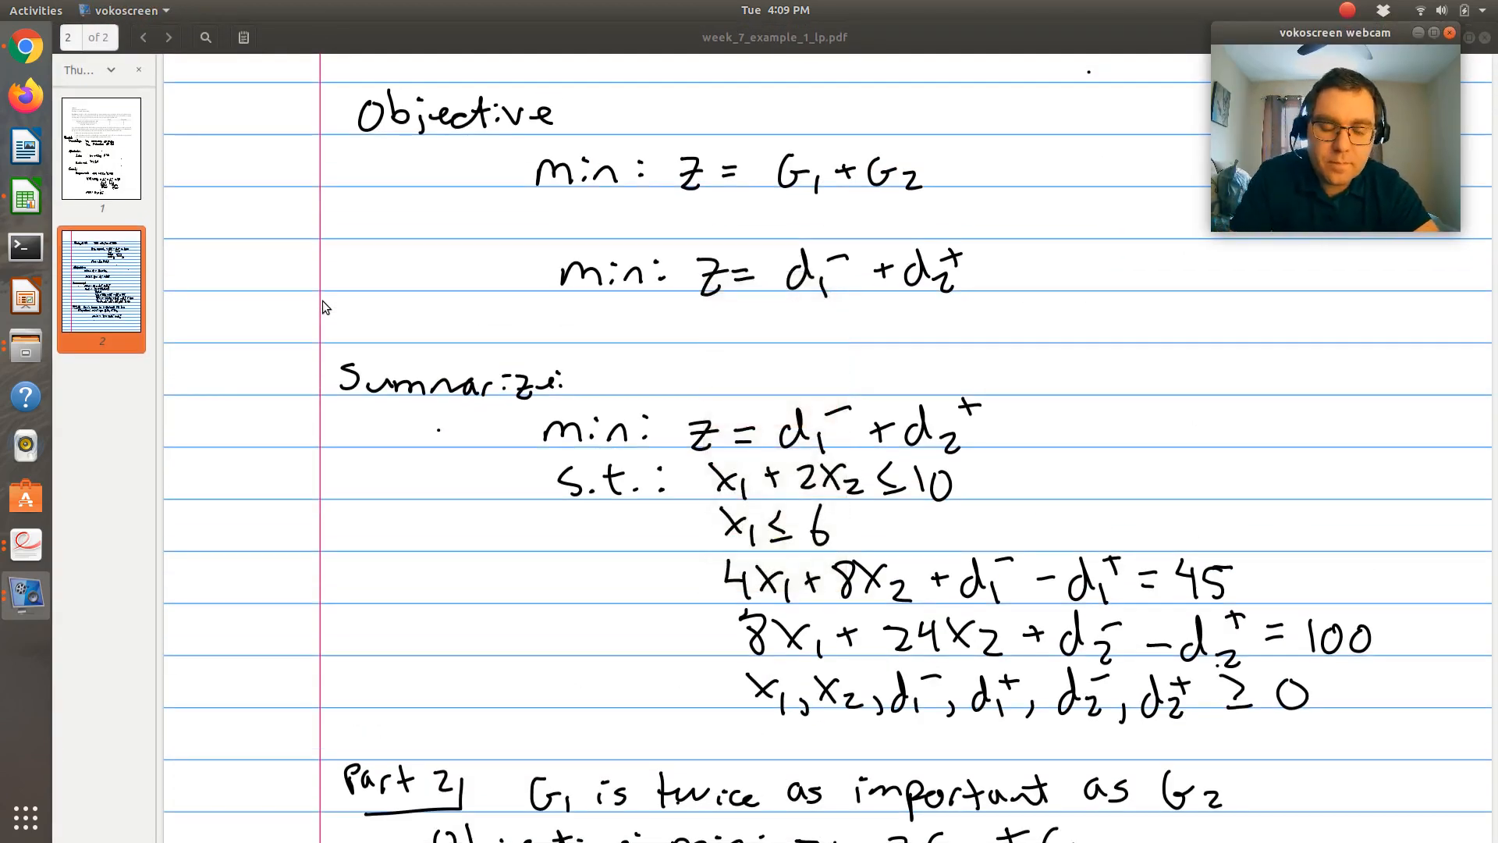
{"action": "mouse_move", "coordinate": [732, 600]}
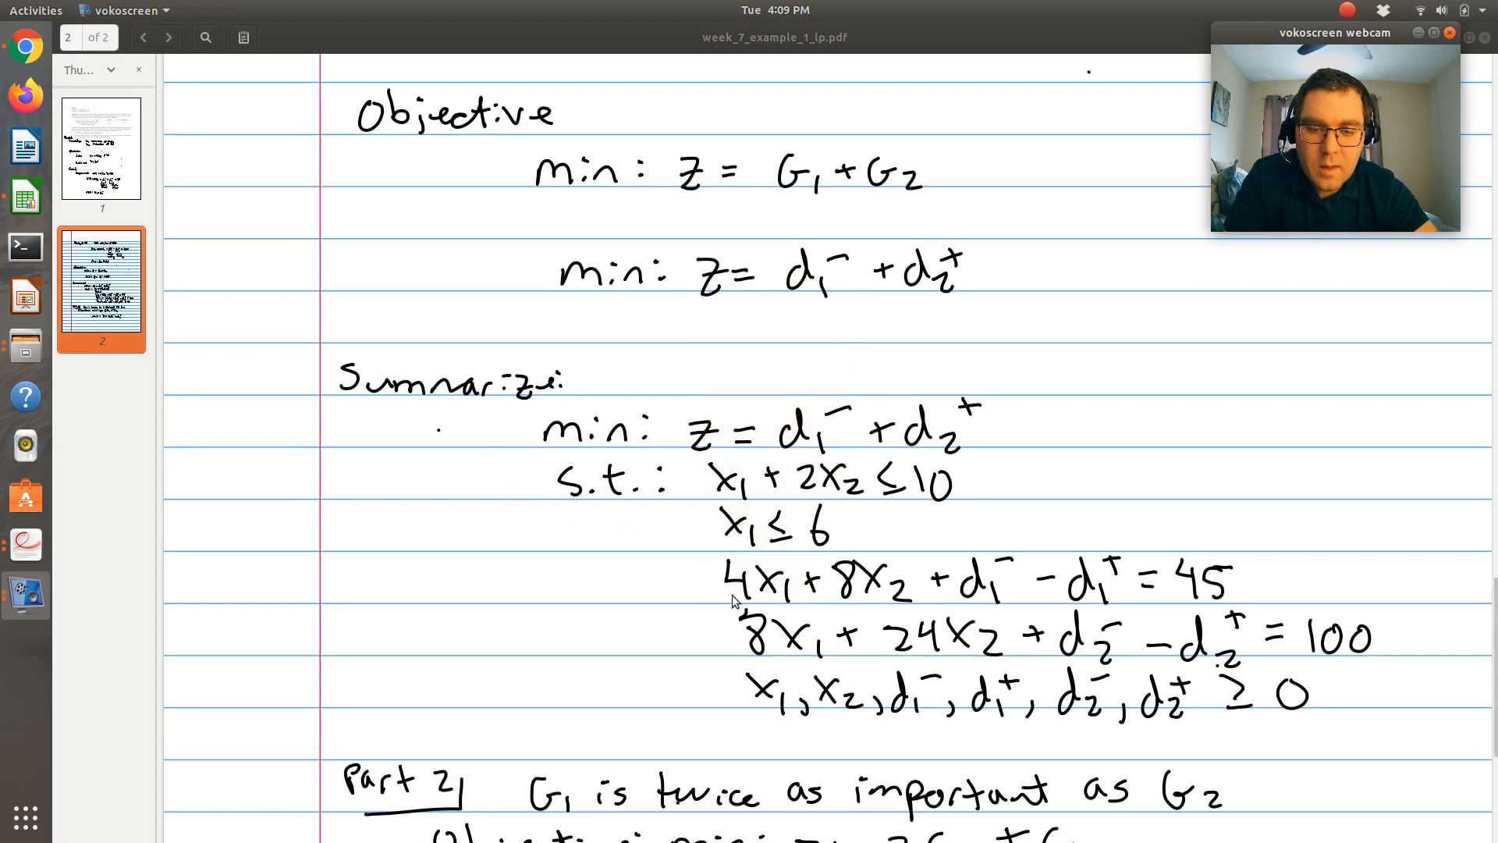
{"action": "mouse_move", "coordinate": [970, 564]}
{"action": "type", "text": "Ex"}
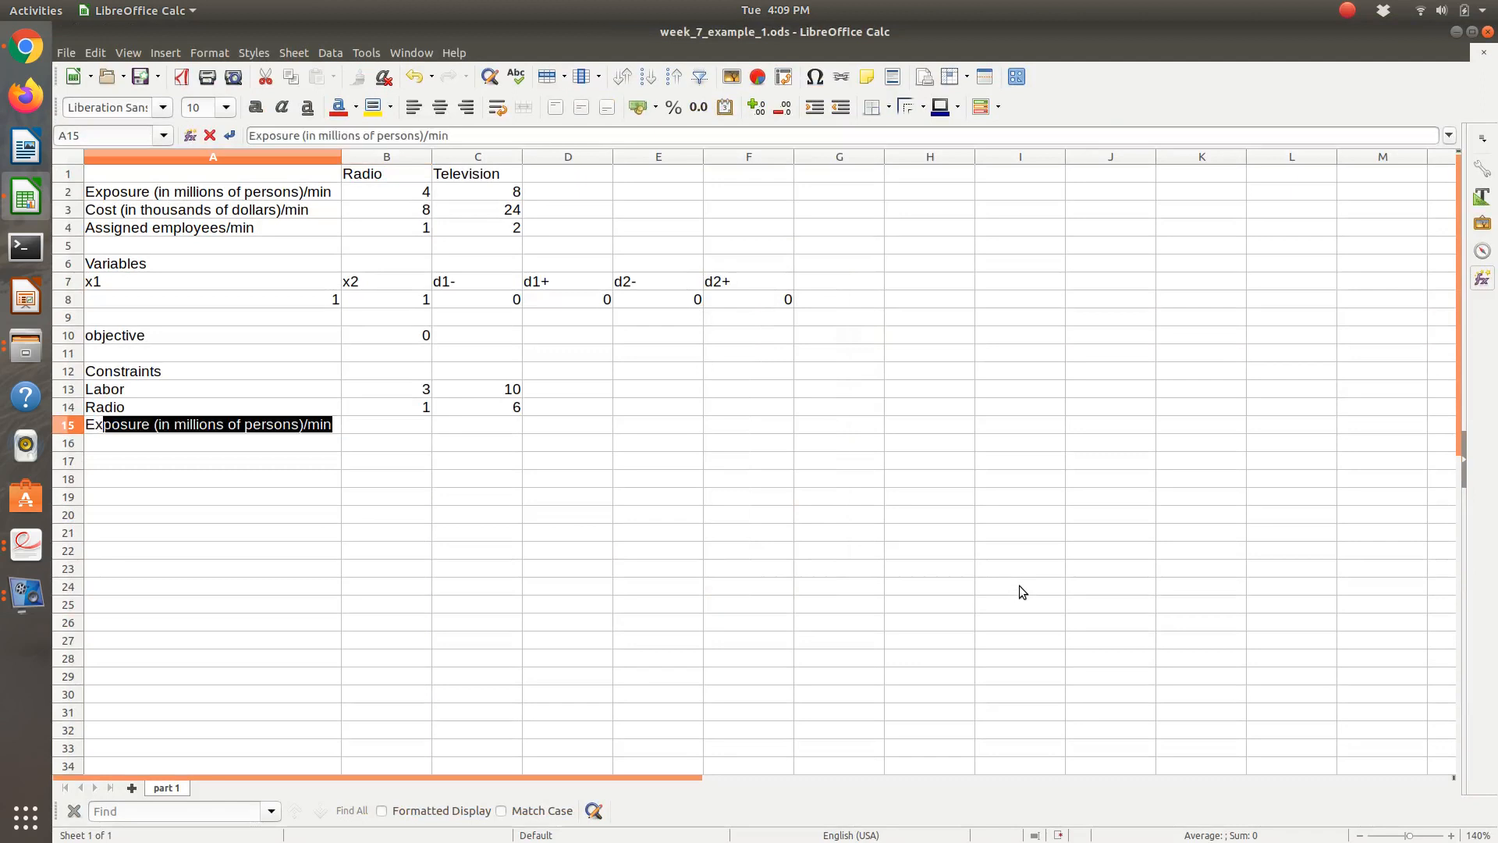
Step: Enter the Exposure formula =A8*B2+B8*C2+C8-… in B15 (12) and start its target in C15
{"action": "key", "text": "Return"}
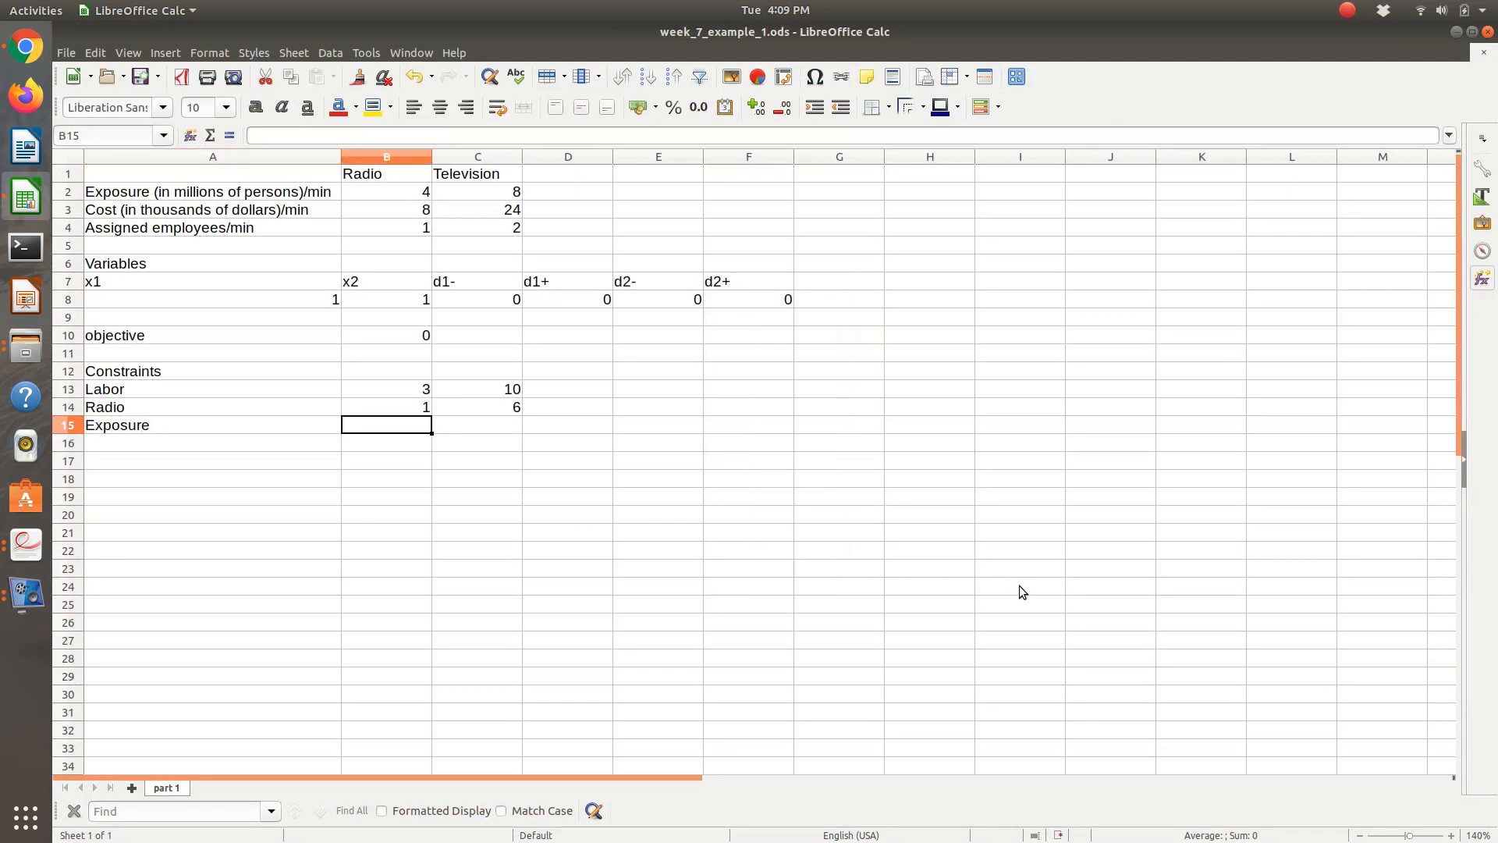
{"action": "type", "text": "=A8*"}
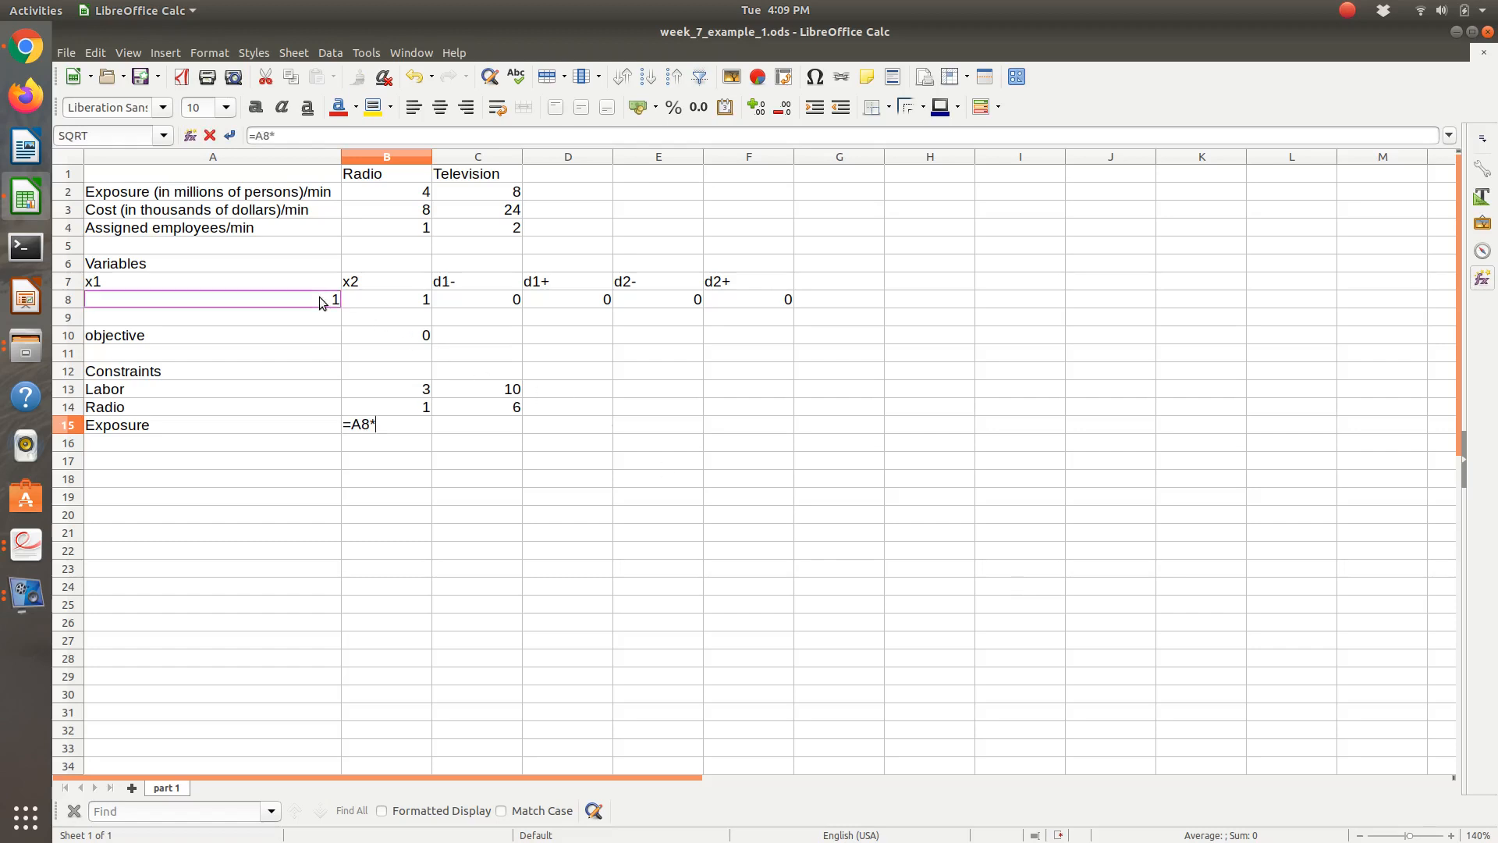
{"action": "mouse_move", "coordinate": [400, 199]}
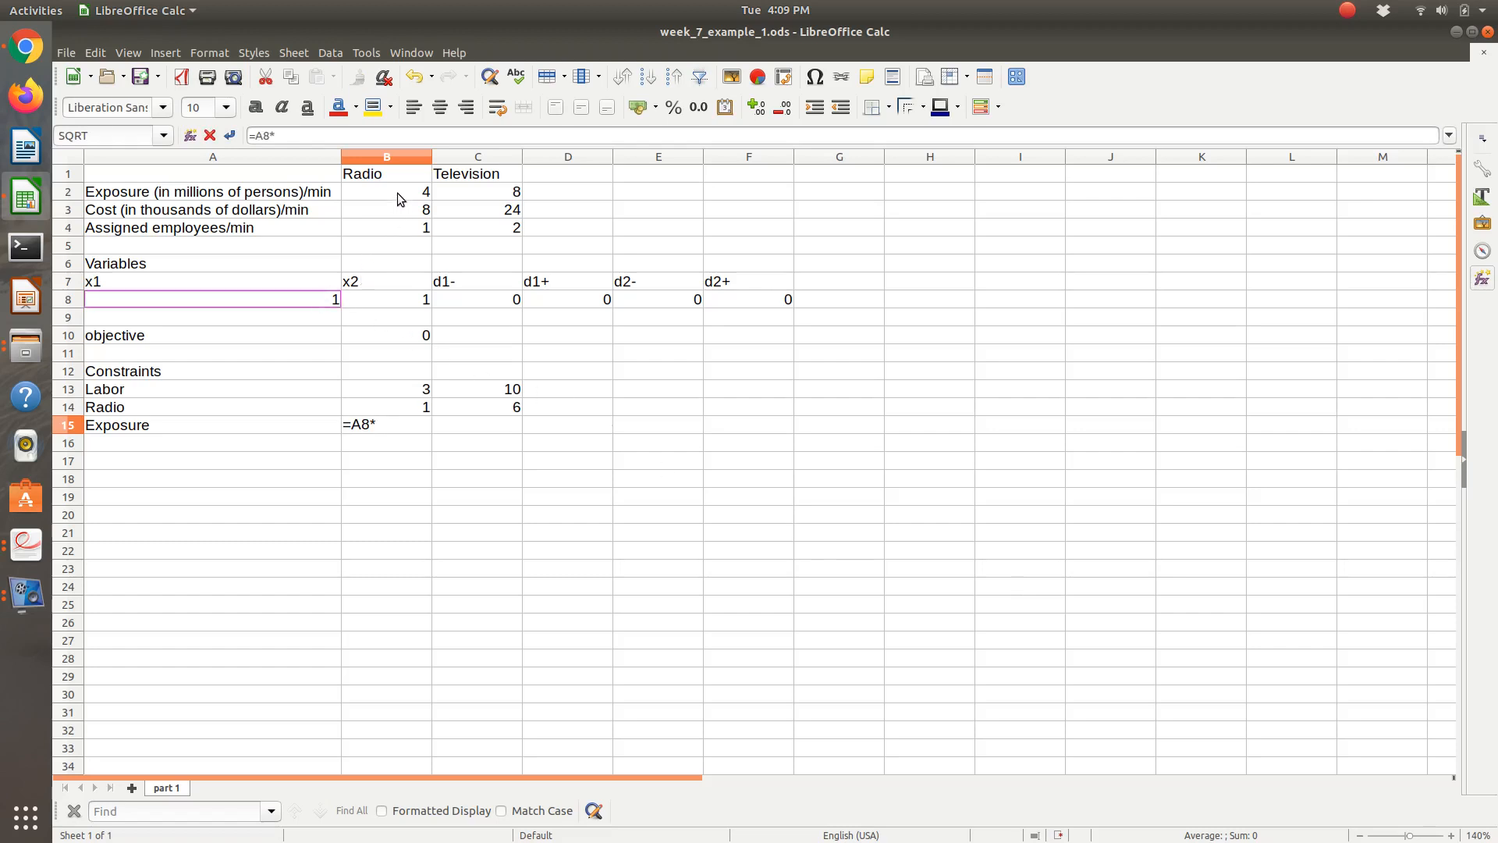
{"action": "left_click", "coordinate": [387, 191]}
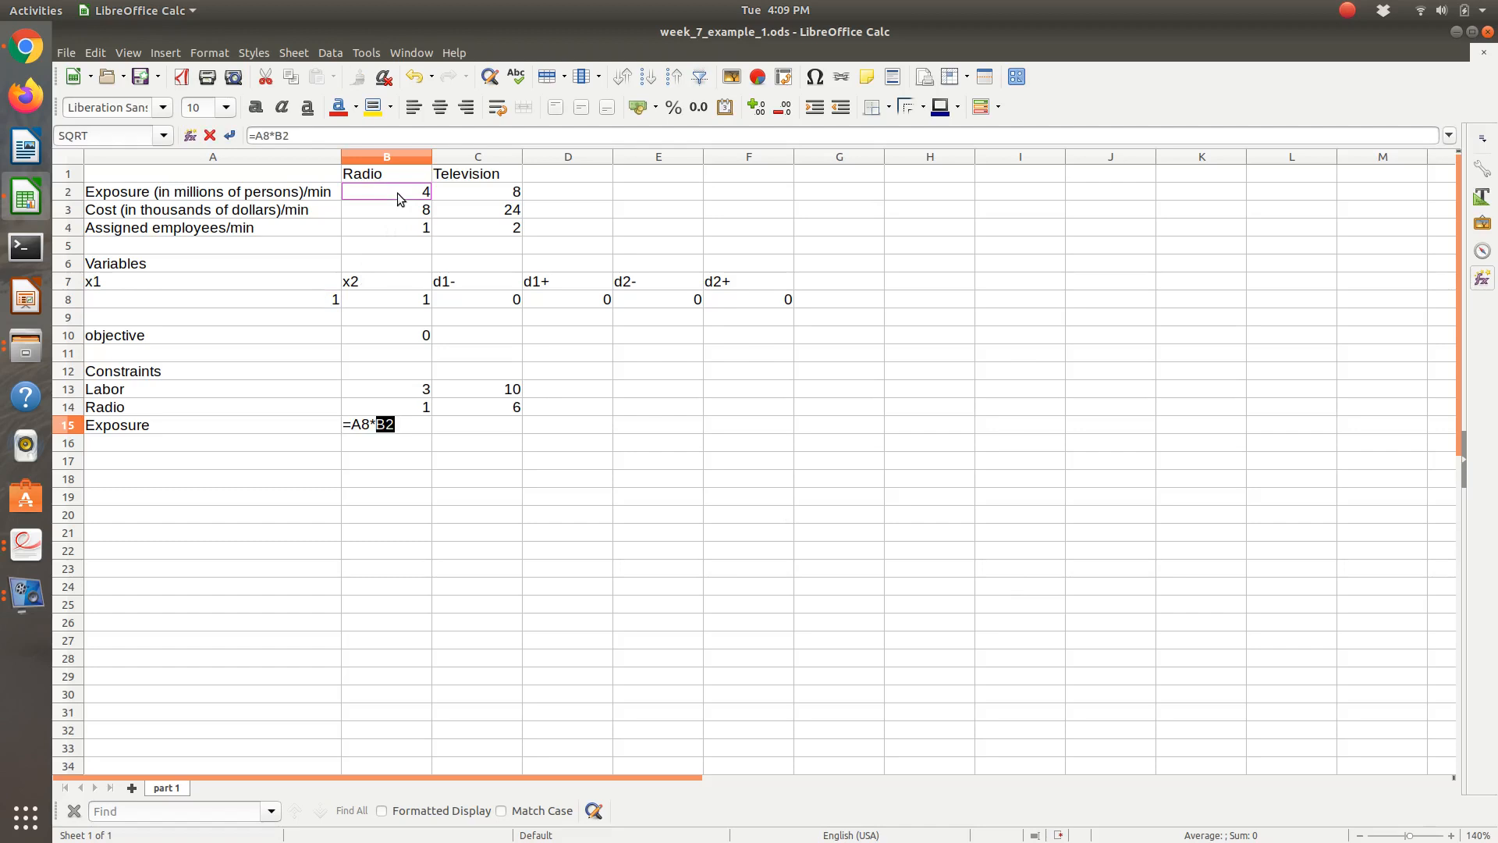
{"action": "type", "text": "+B8*"}
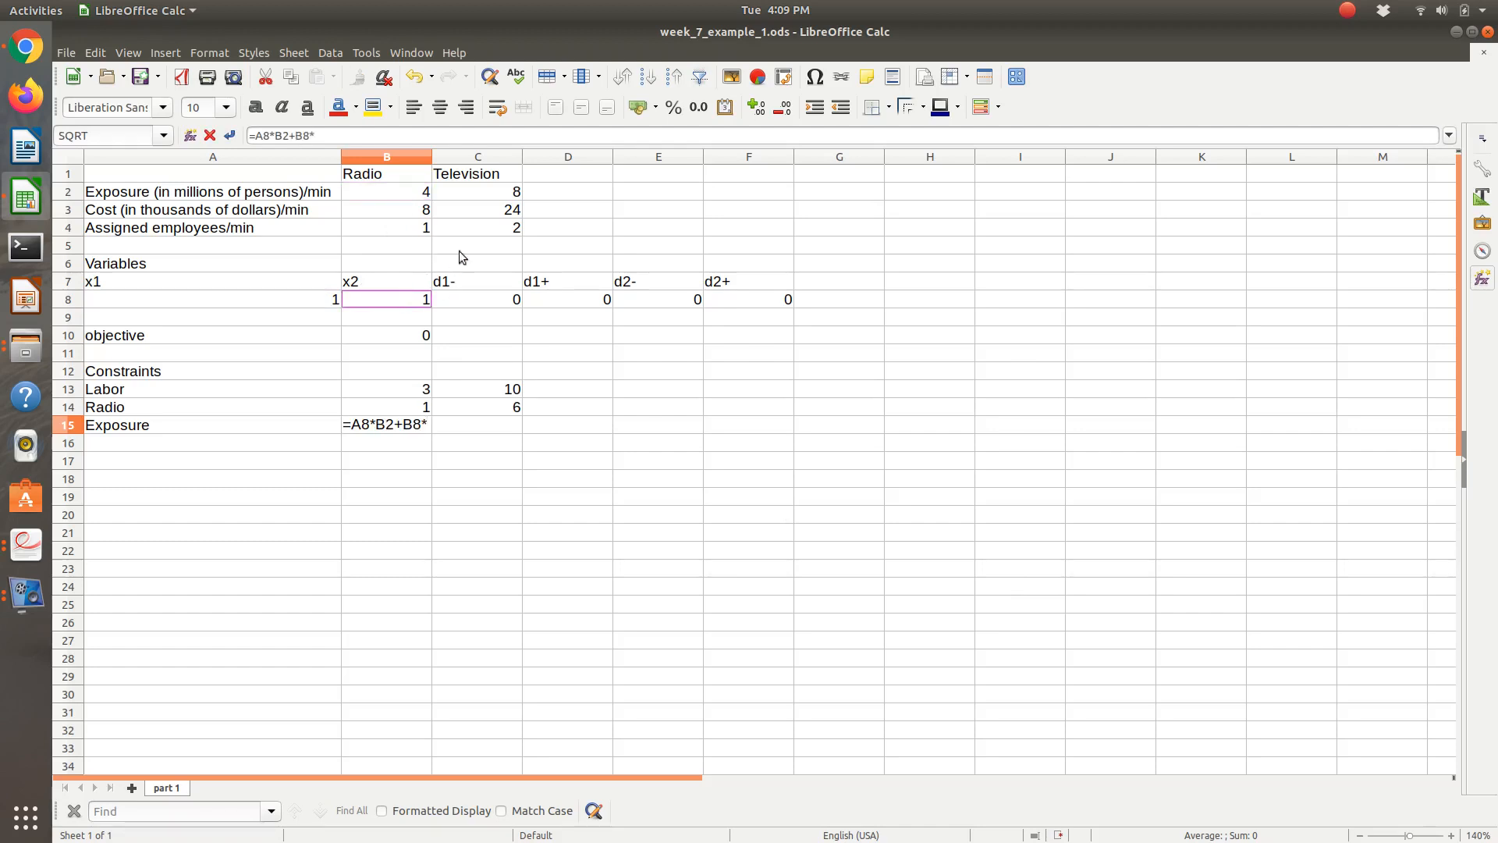
{"action": "left_click", "coordinate": [477, 191]}
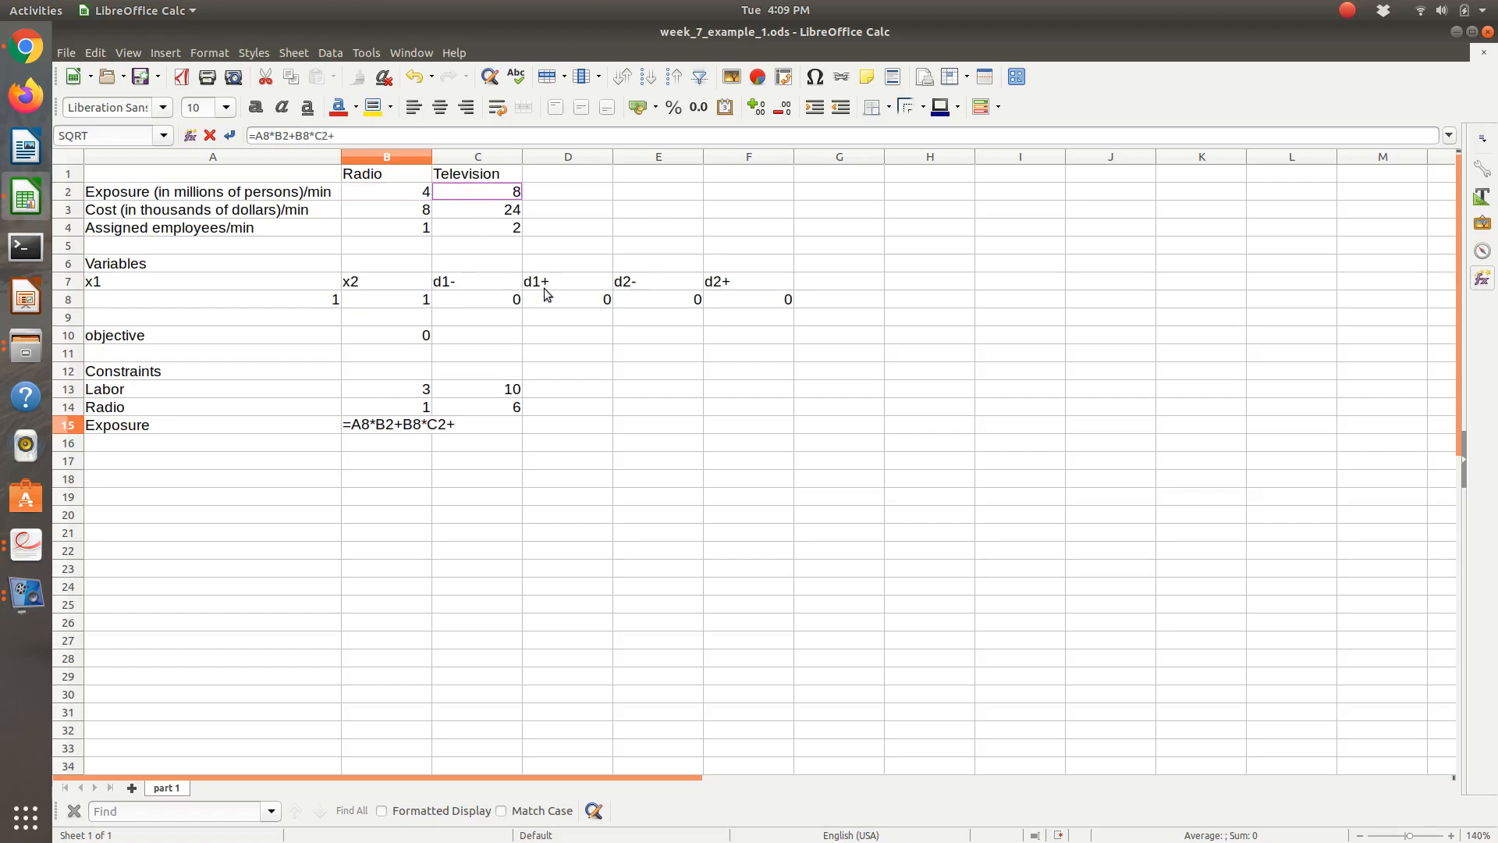
{"action": "left_click", "coordinate": [477, 299]}
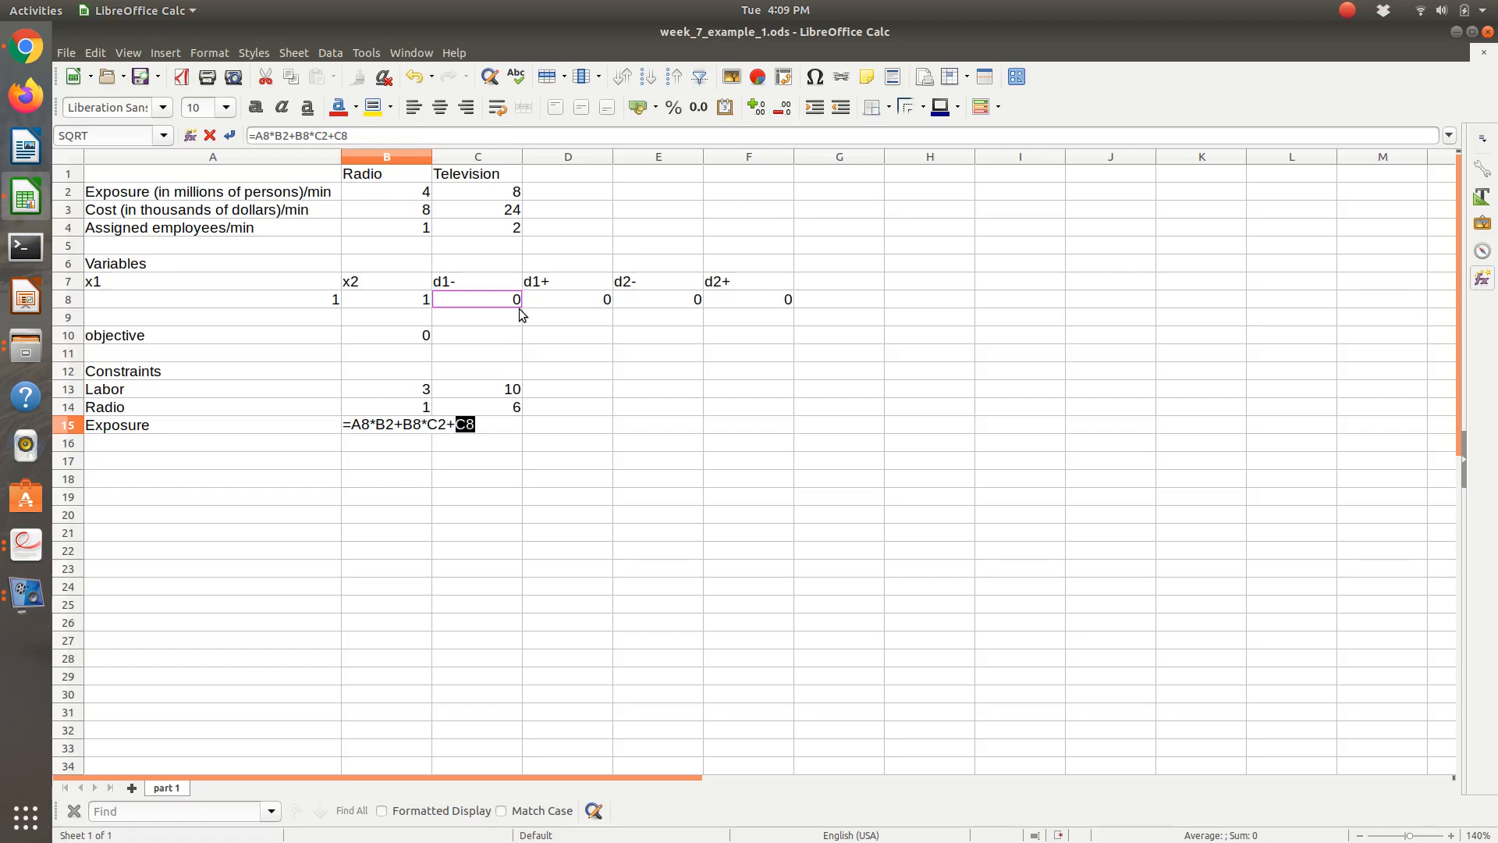
{"action": "type", "text": "-"}
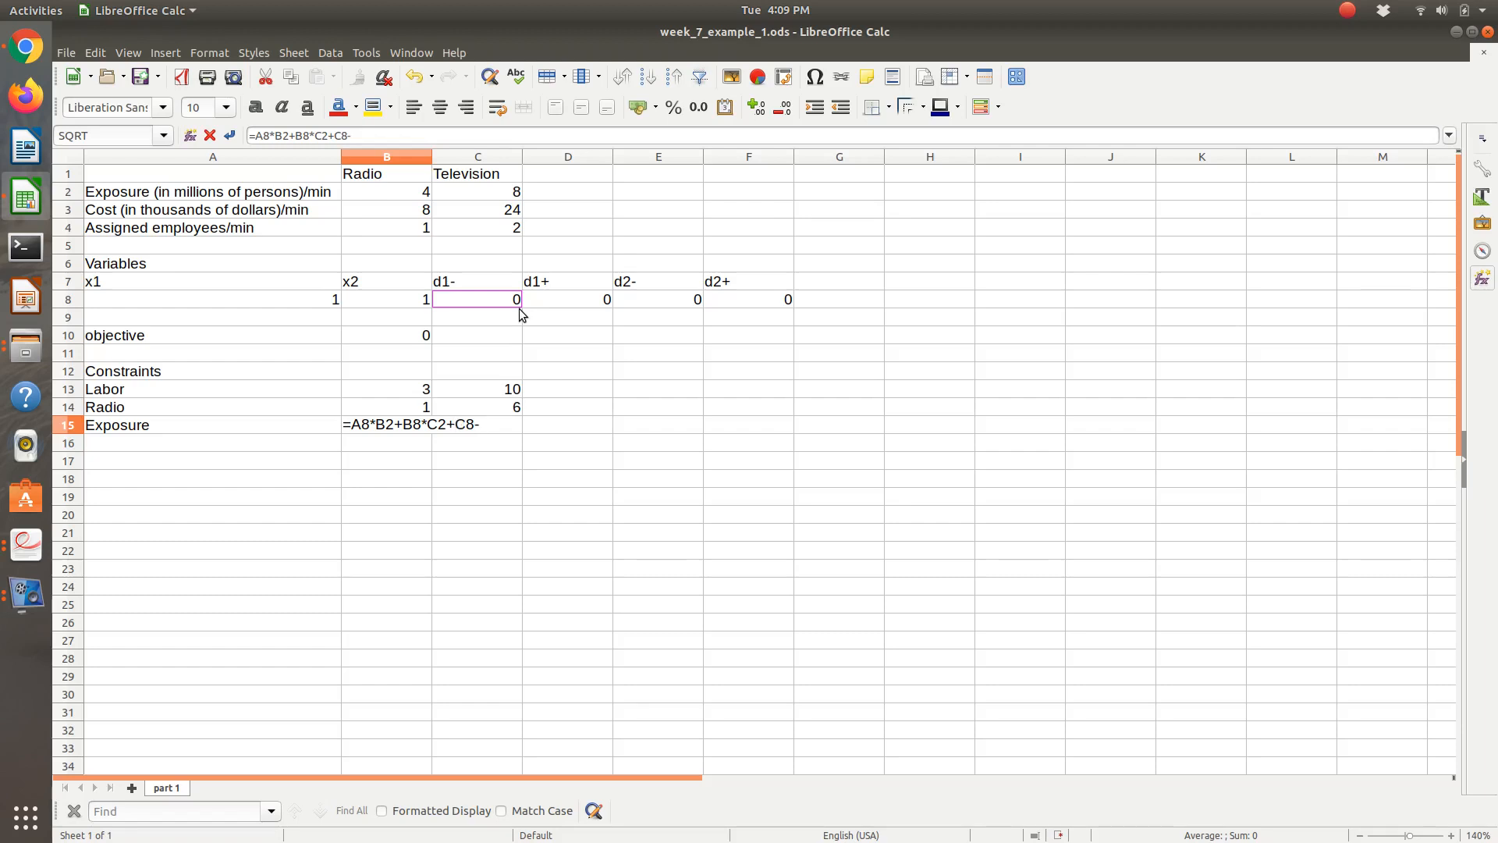
{"action": "key", "text": "Return"}
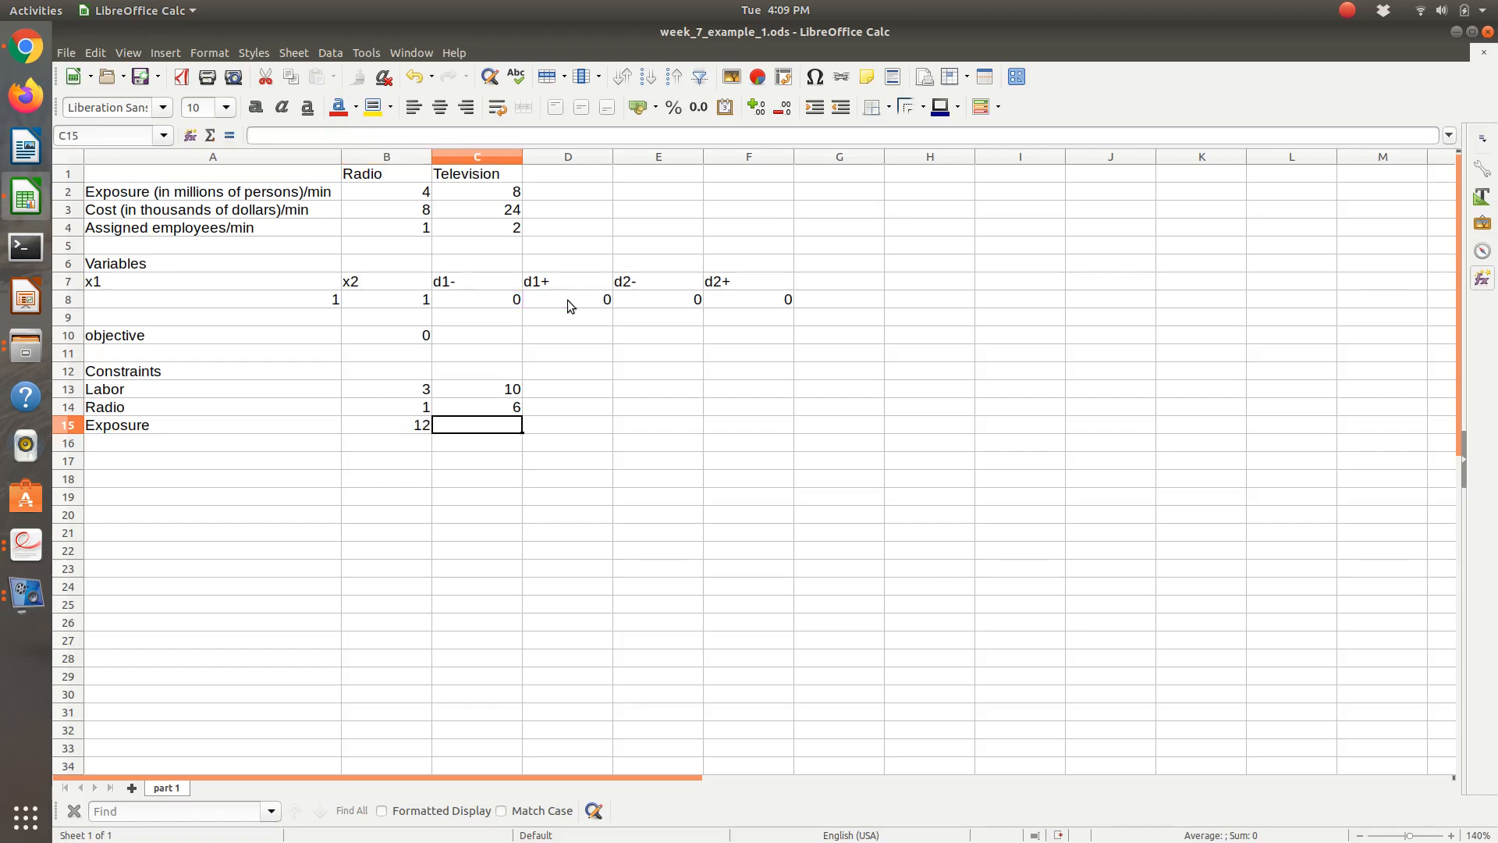
{"action": "type", "text": "4"}
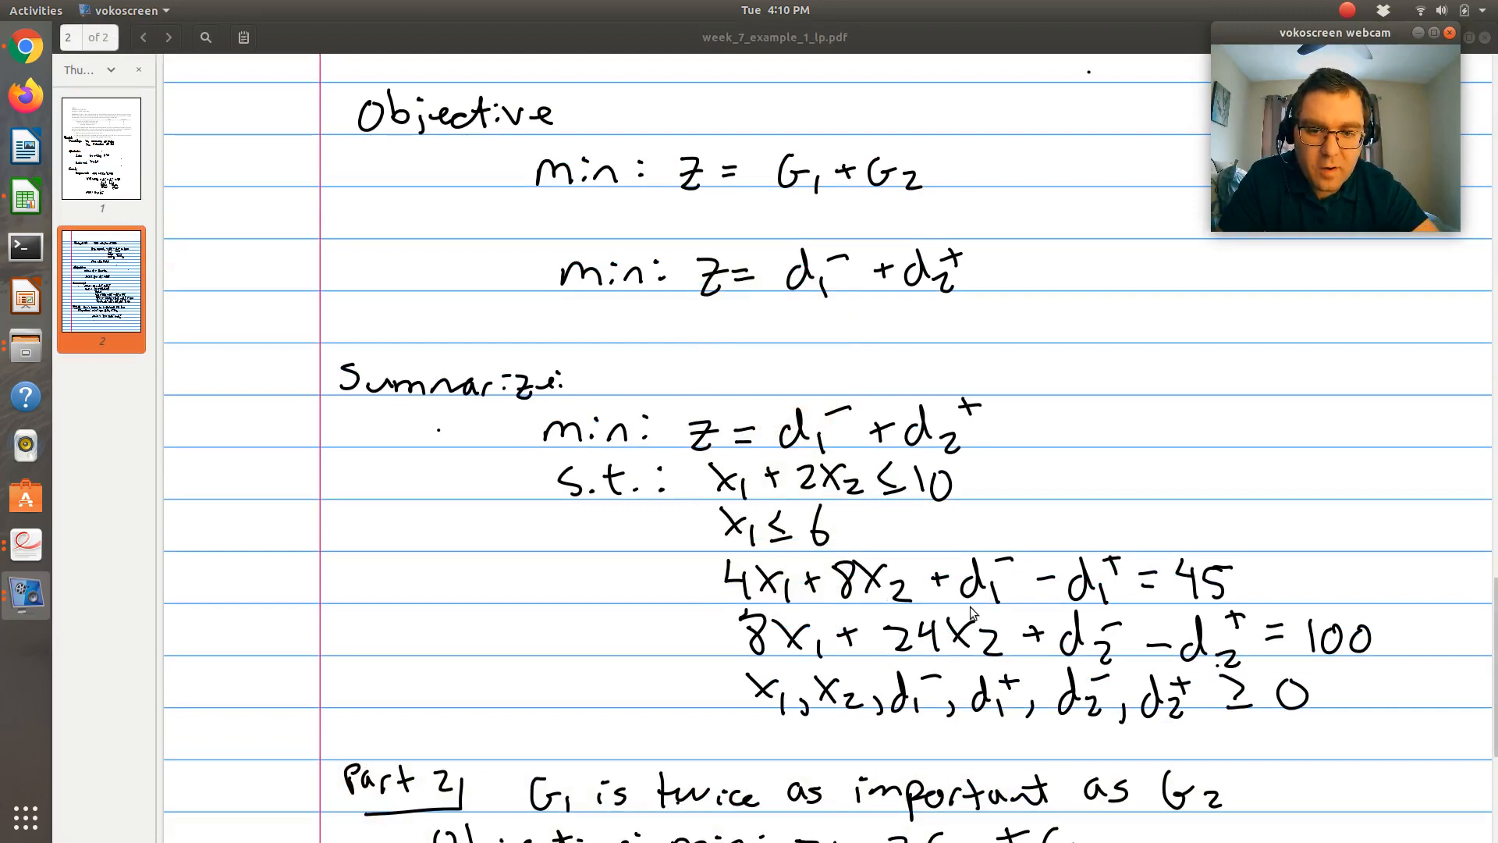
Step: Add the Budget row with formula =A8*B3+B8*C3+E8… (32) and target 100
{"action": "left_click", "coordinate": [24, 196]}
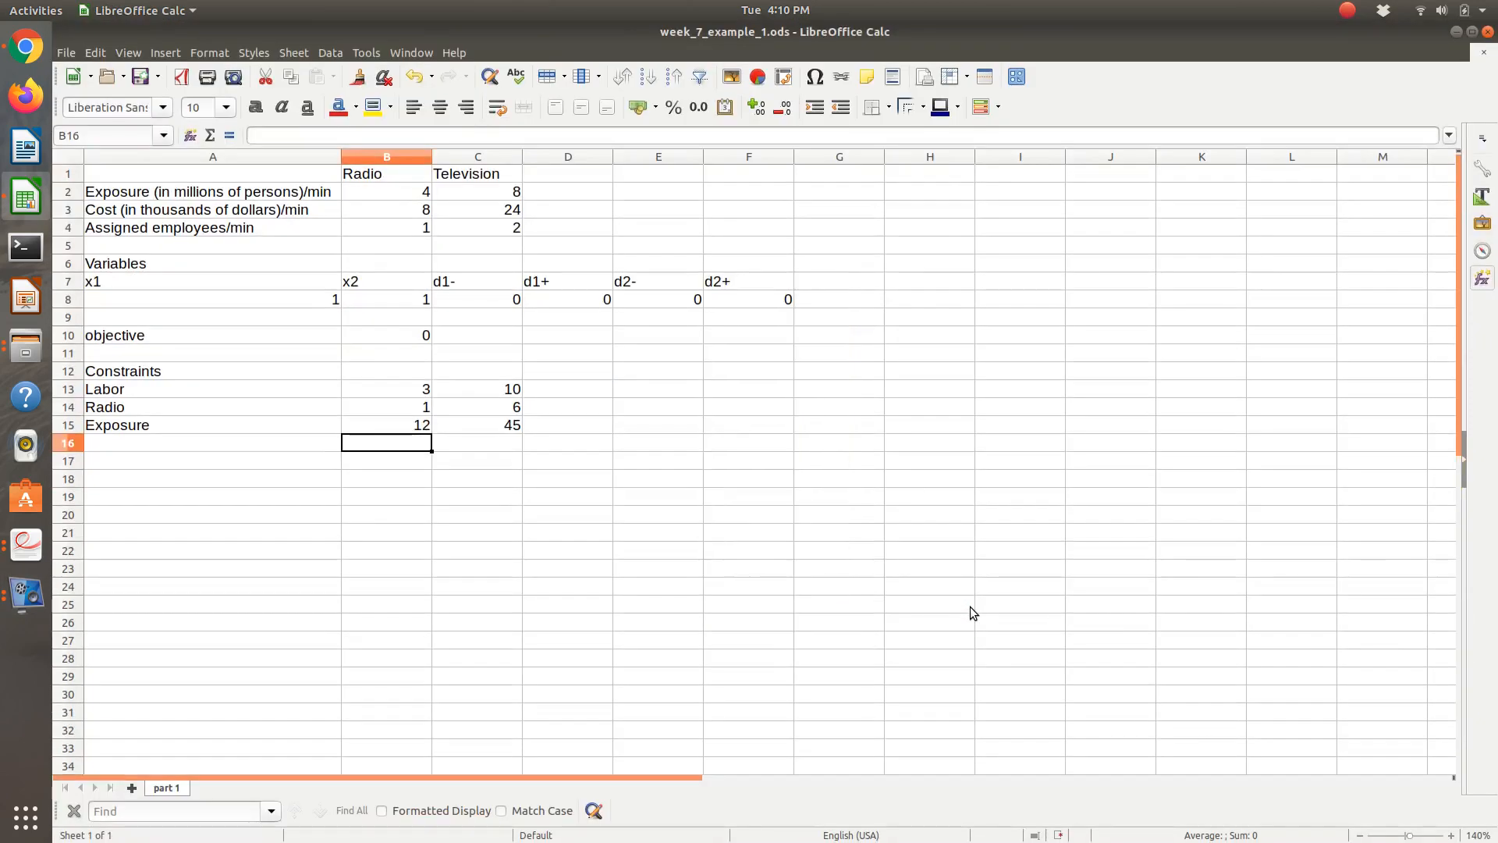
{"action": "type", "text": "Budget"}
{"action": "type", "text": "="}
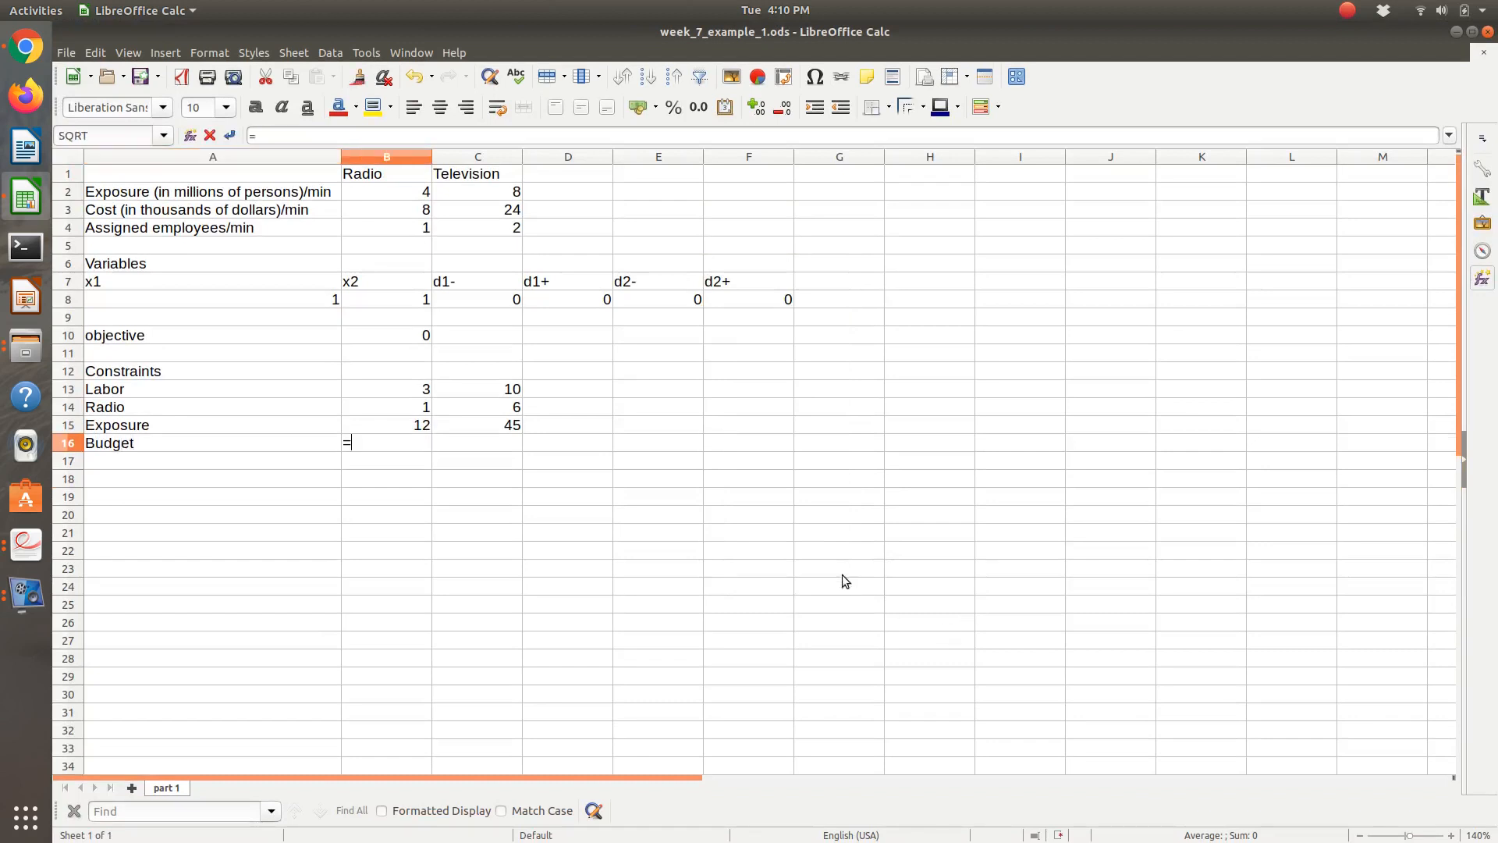
{"action": "left_click", "coordinate": [212, 299]}
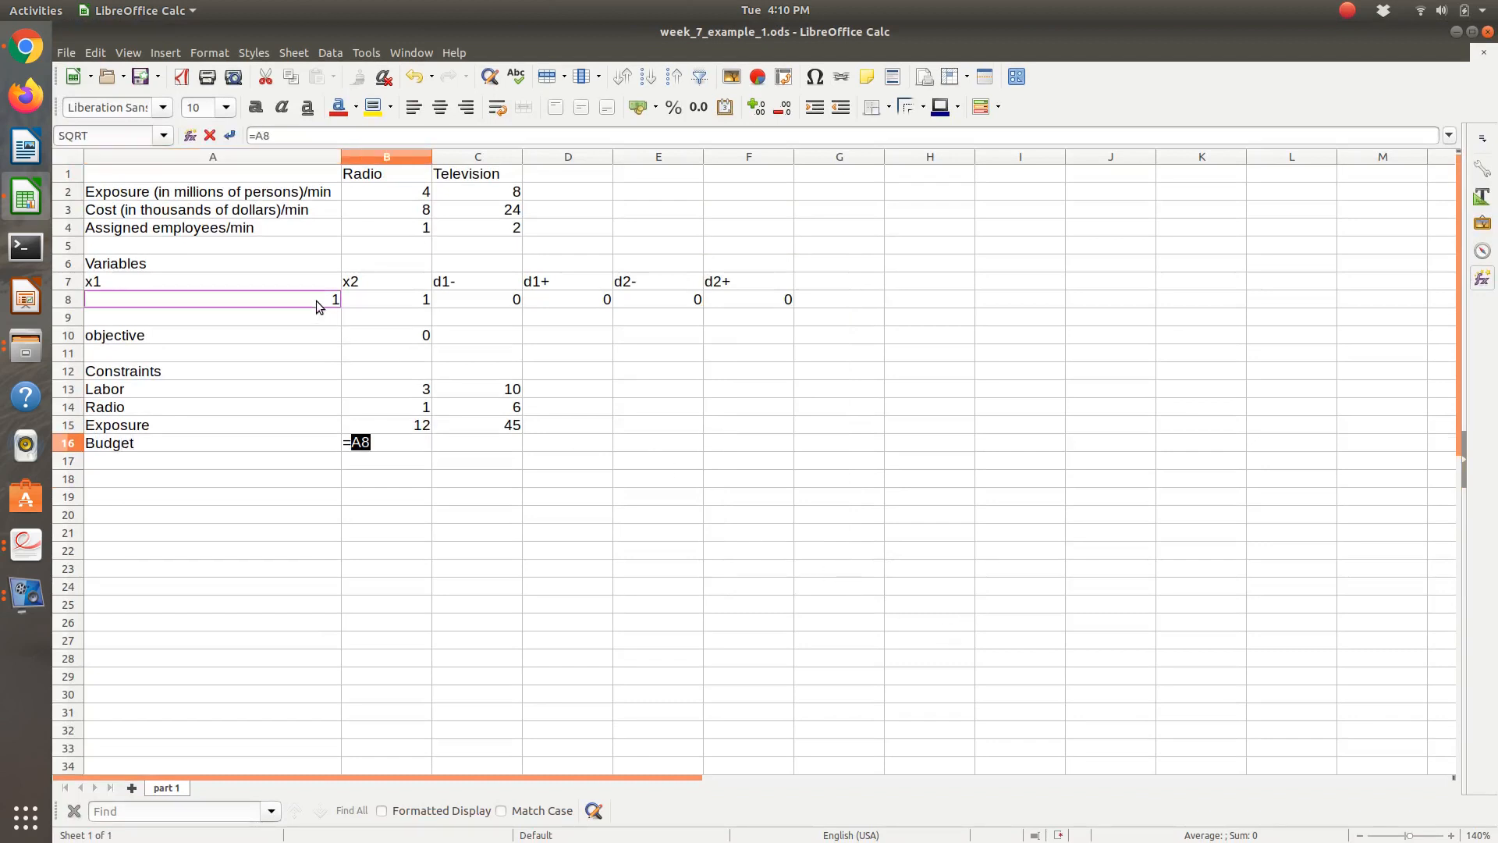
{"action": "type", "text": "*"}
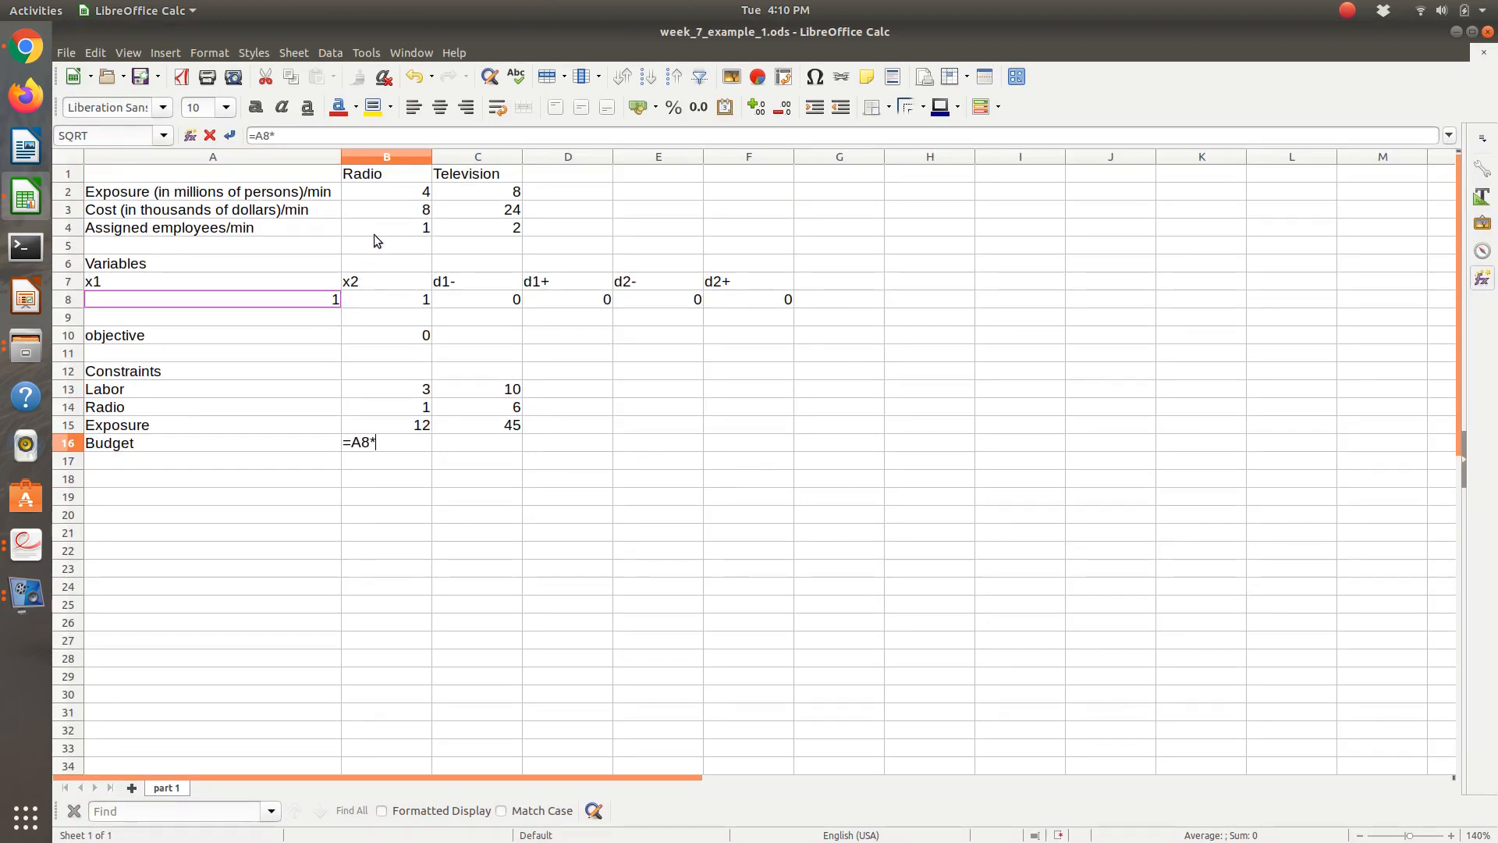
{"action": "left_click", "coordinate": [386, 209]}
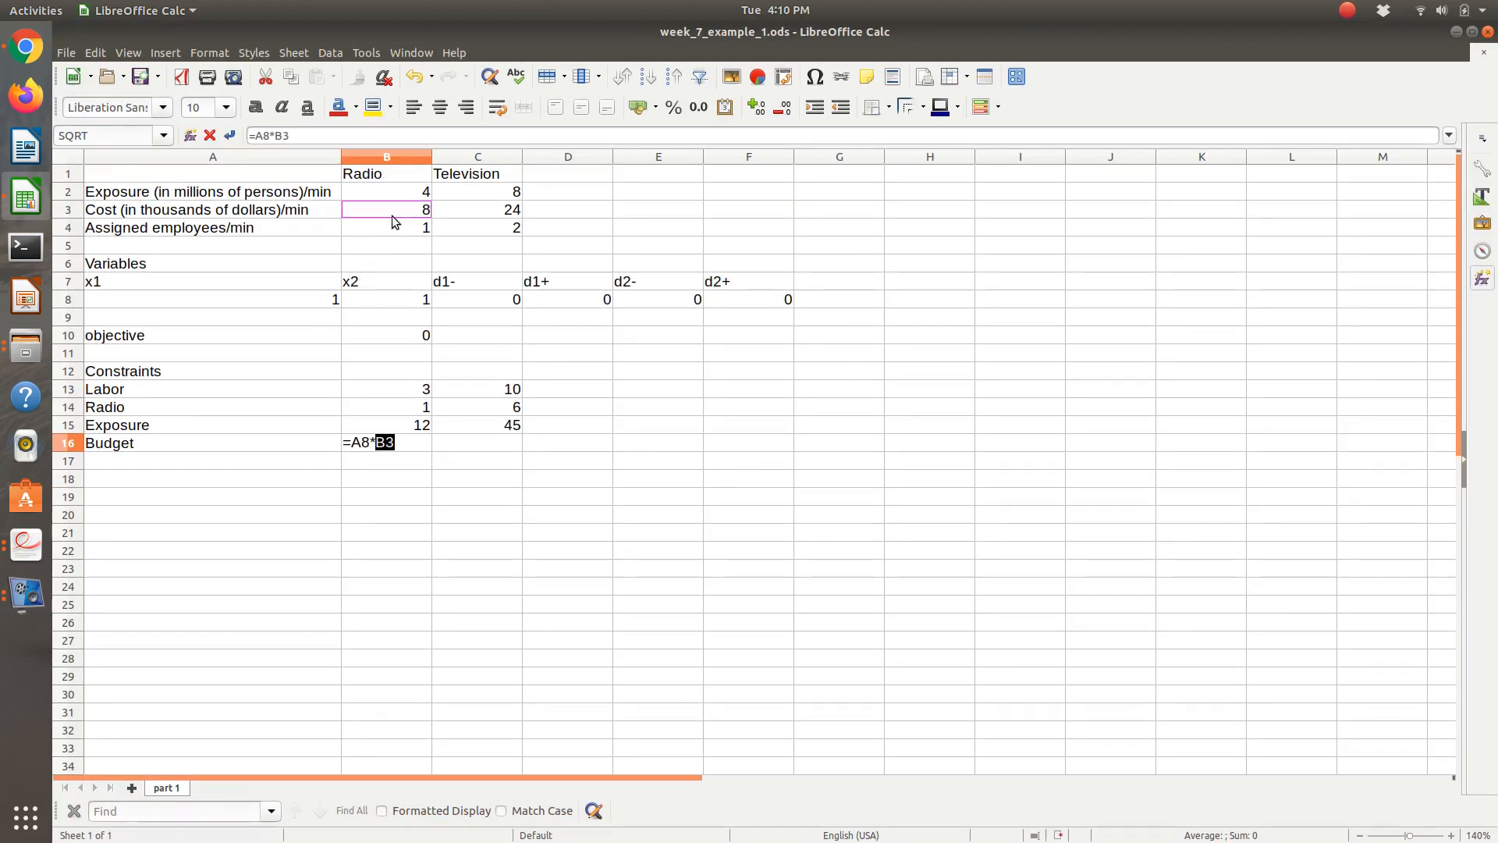
{"action": "type", "text": "+B8*C3+"}
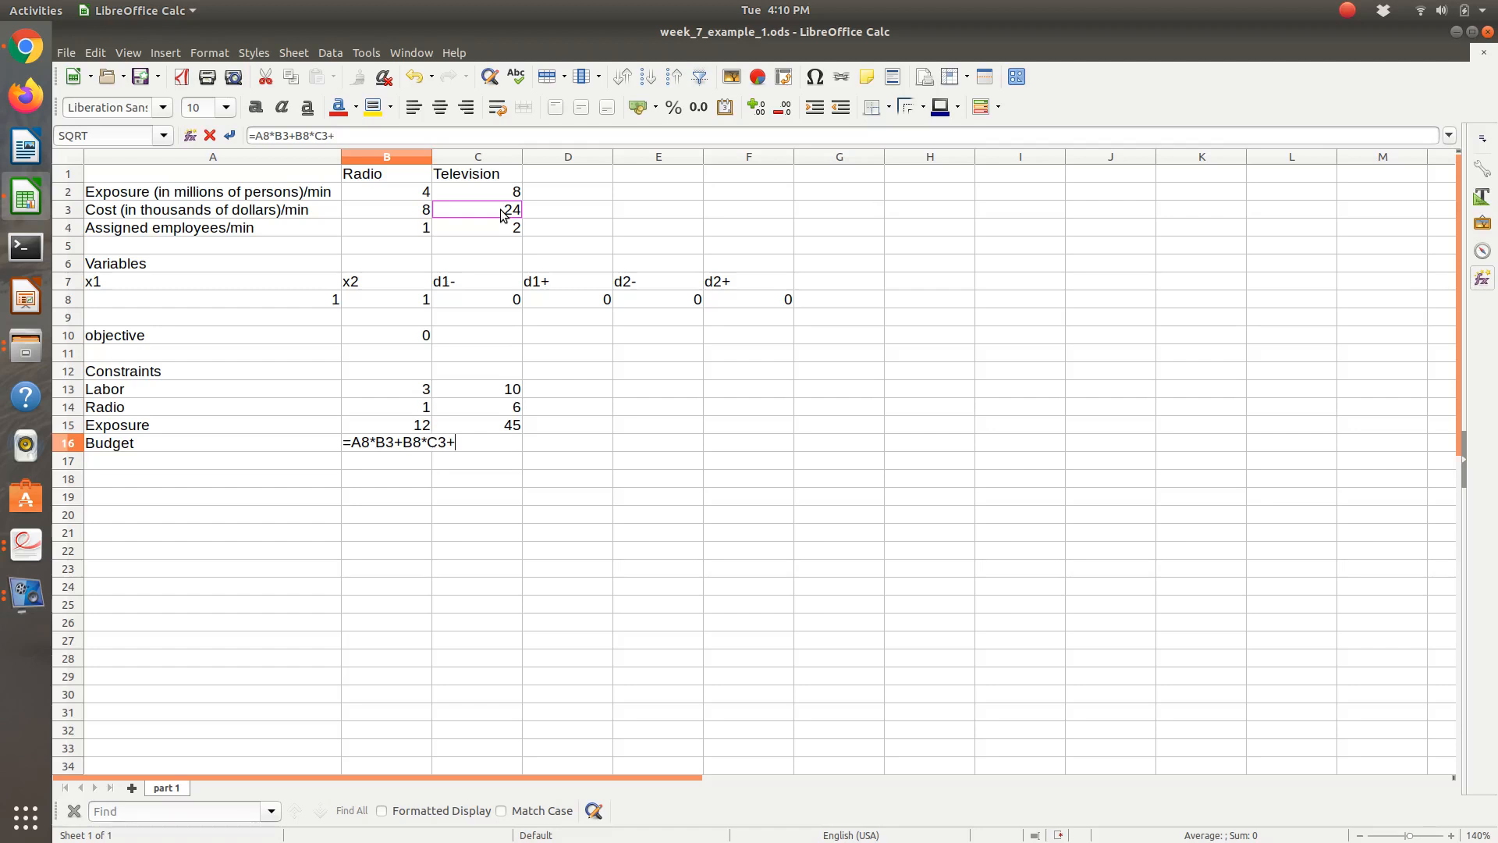
{"action": "left_click", "coordinate": [659, 299]}
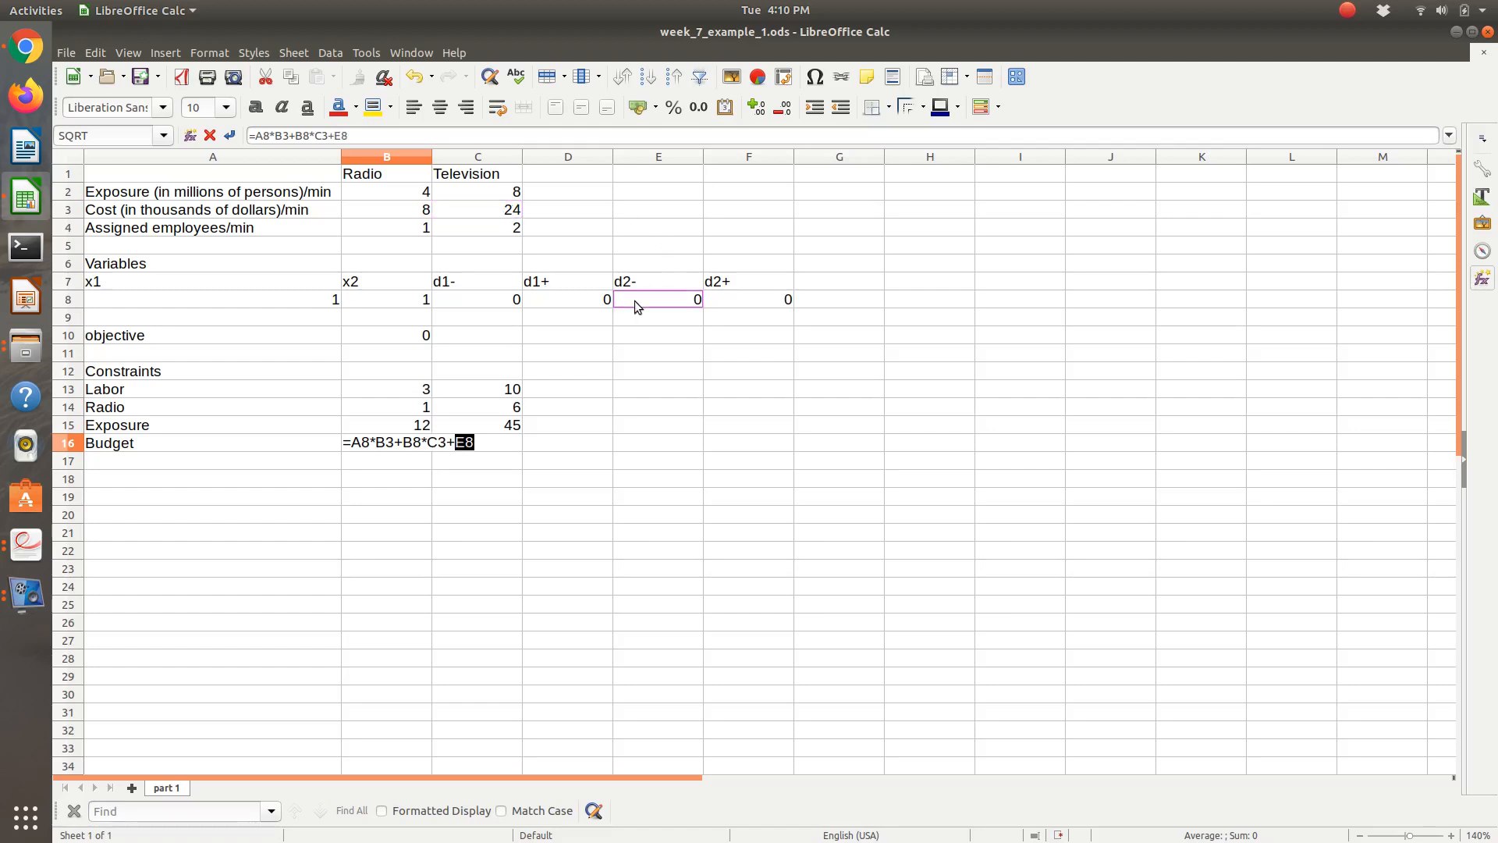
{"action": "left_click", "coordinate": [749, 299]}
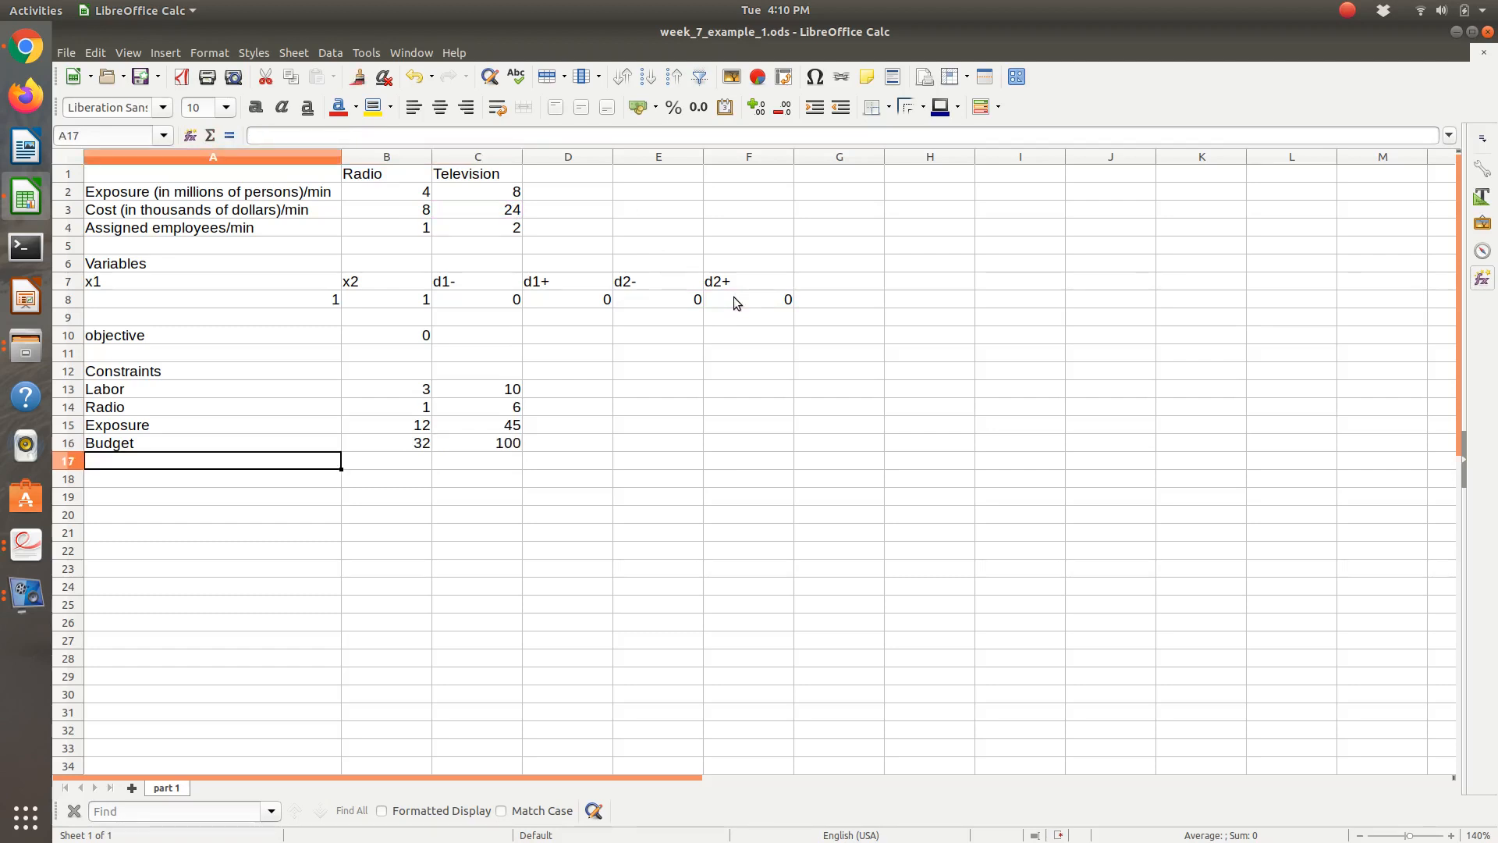
{"action": "left_click", "coordinate": [478, 442]}
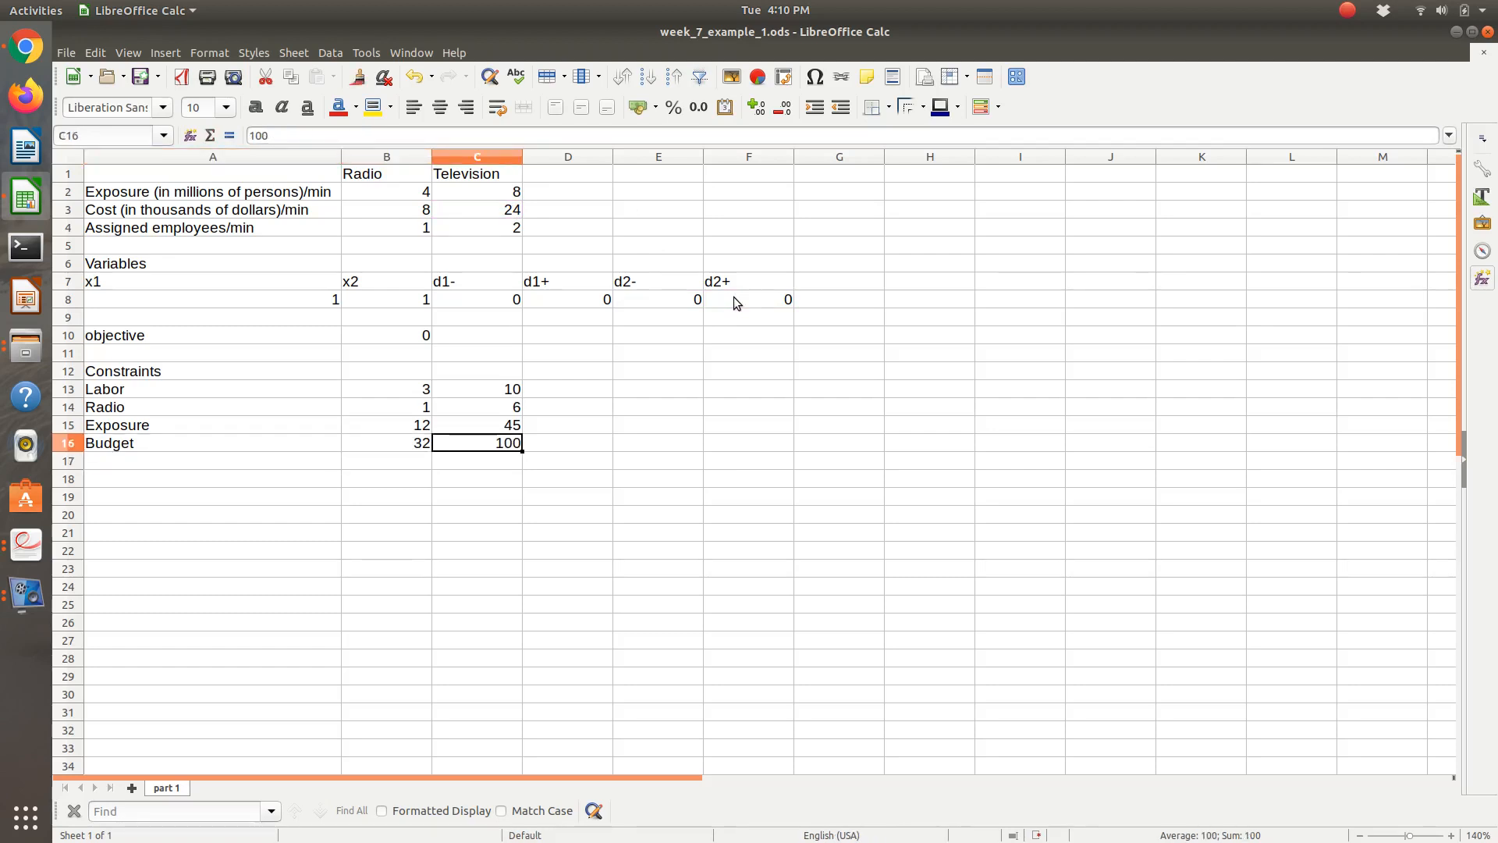
{"action": "left_click", "coordinate": [212, 442]}
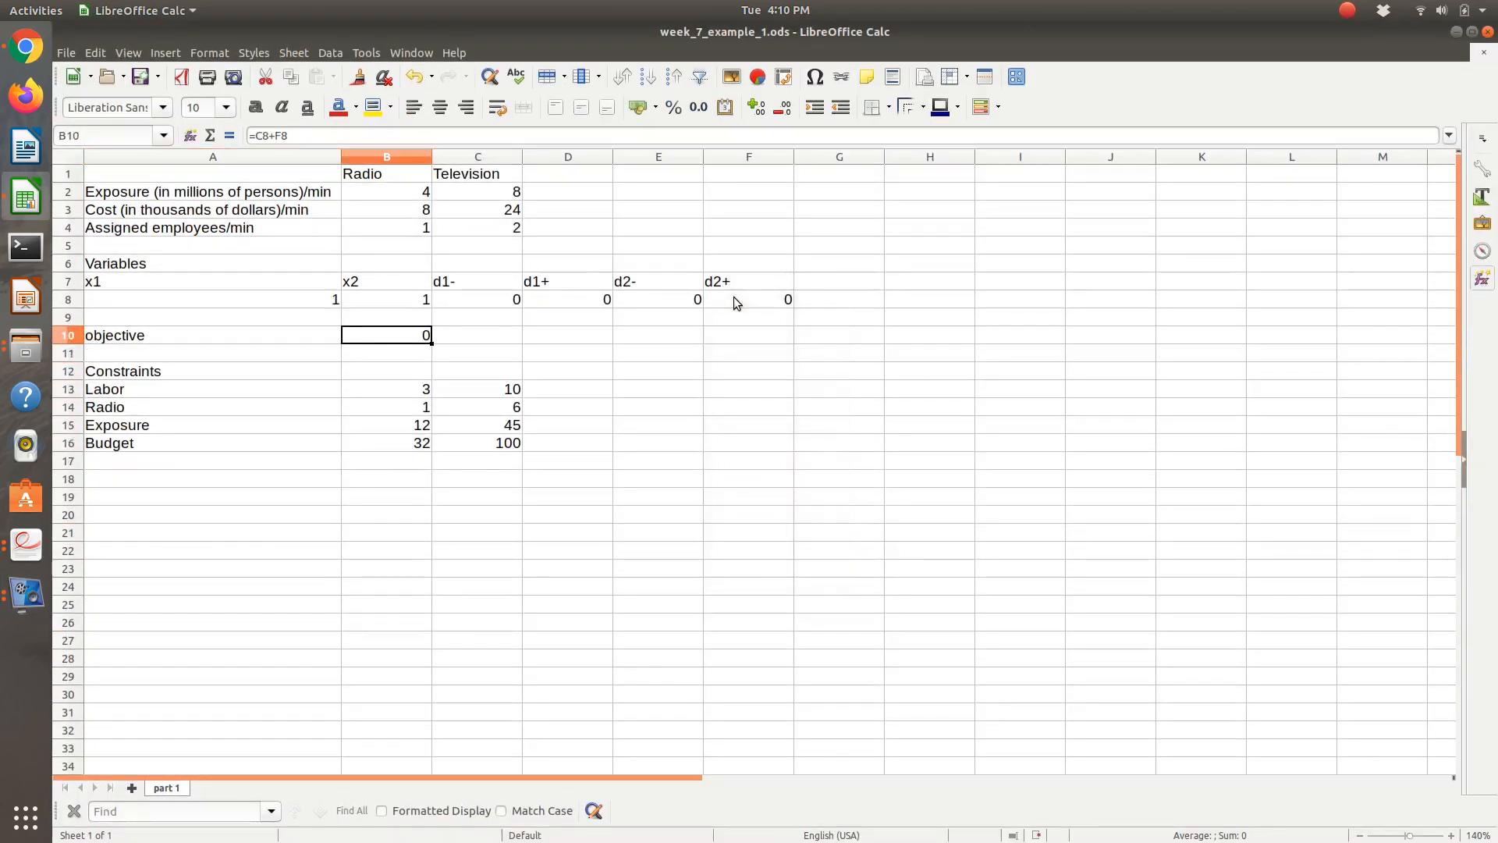
{"action": "mouse_move", "coordinate": [342, 59]}
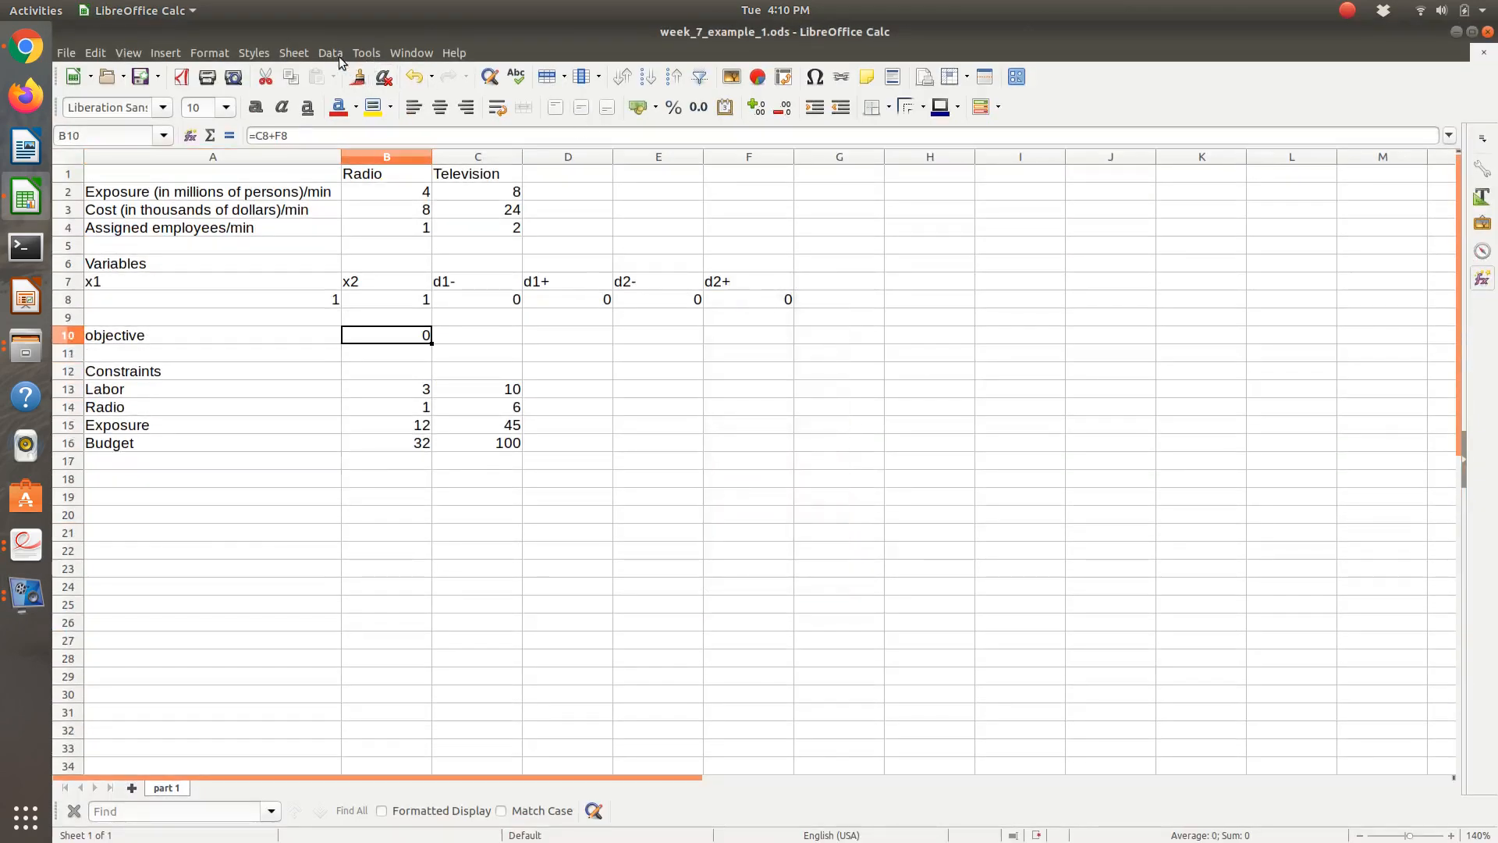
Step: Set up Solver to minimize the objective, changing cells $A$8:$F$8
{"action": "left_click", "coordinate": [366, 52]}
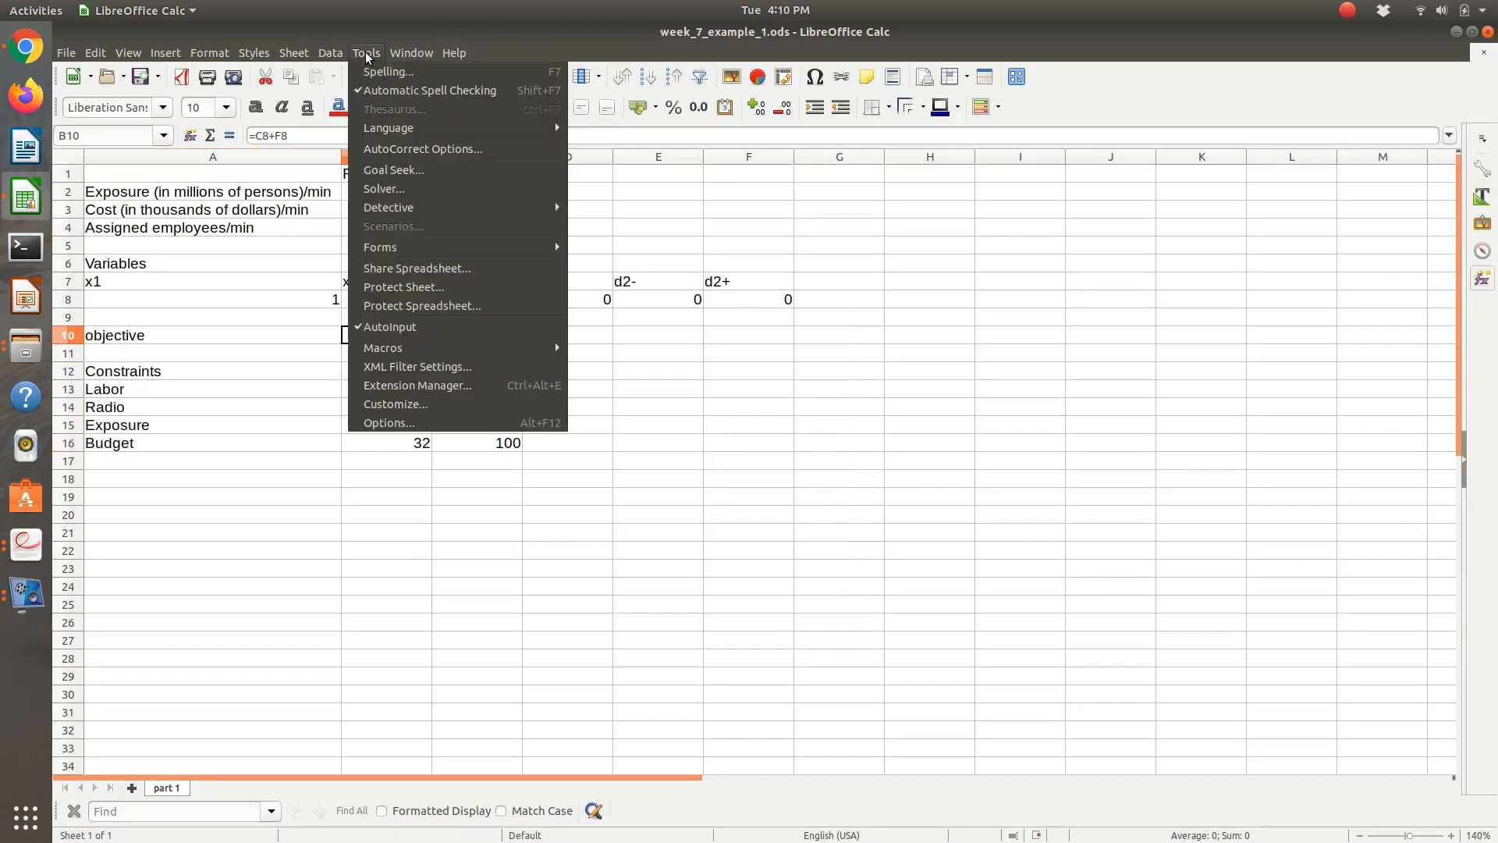
{"action": "left_click", "coordinate": [383, 188]}
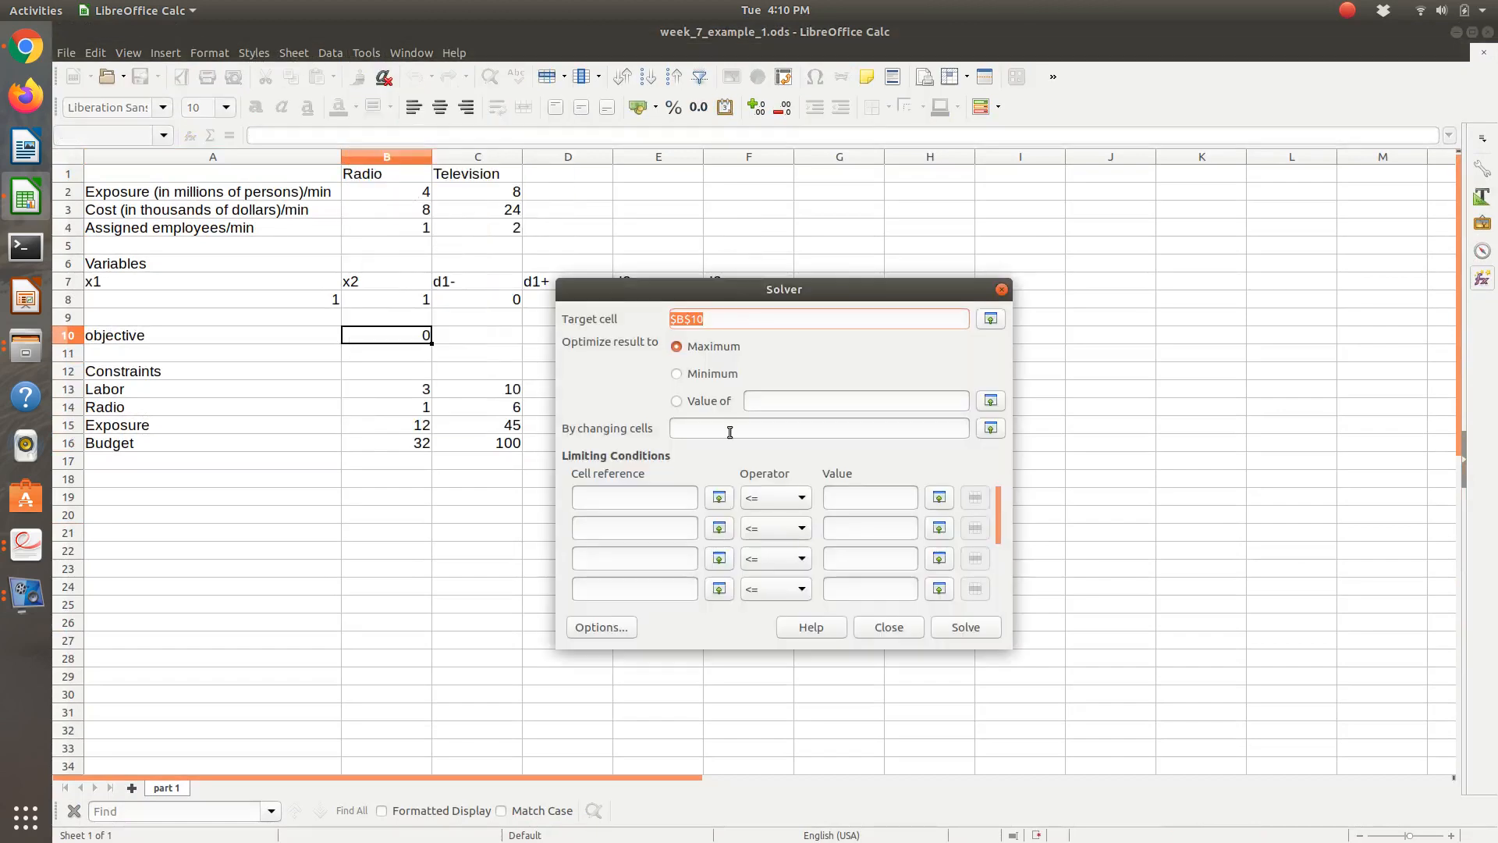
{"action": "left_click", "coordinate": [677, 373]}
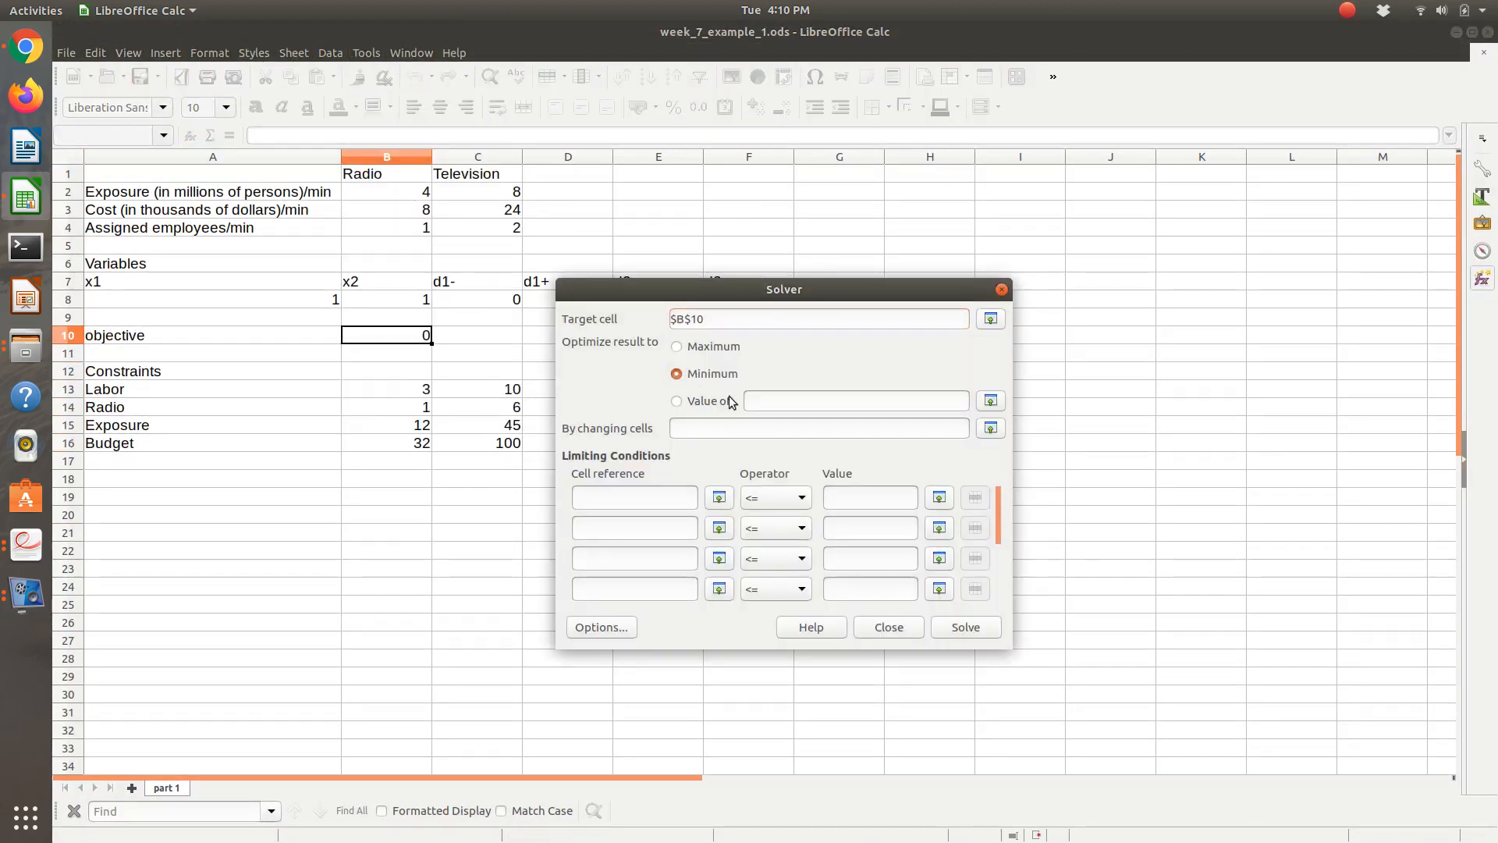
{"action": "left_click", "coordinate": [991, 427]}
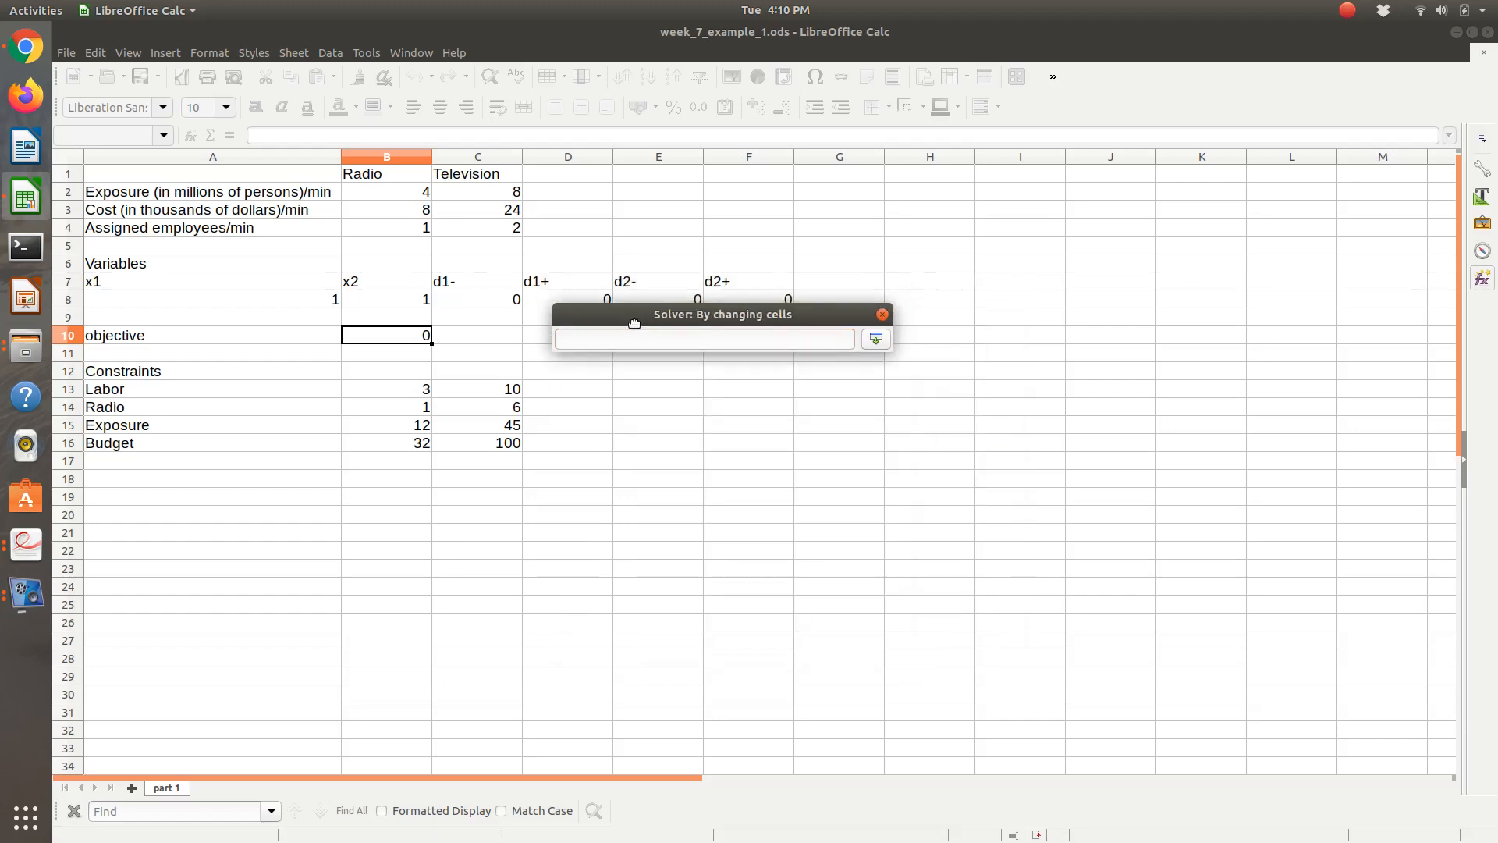
{"action": "left_click", "coordinate": [212, 298]}
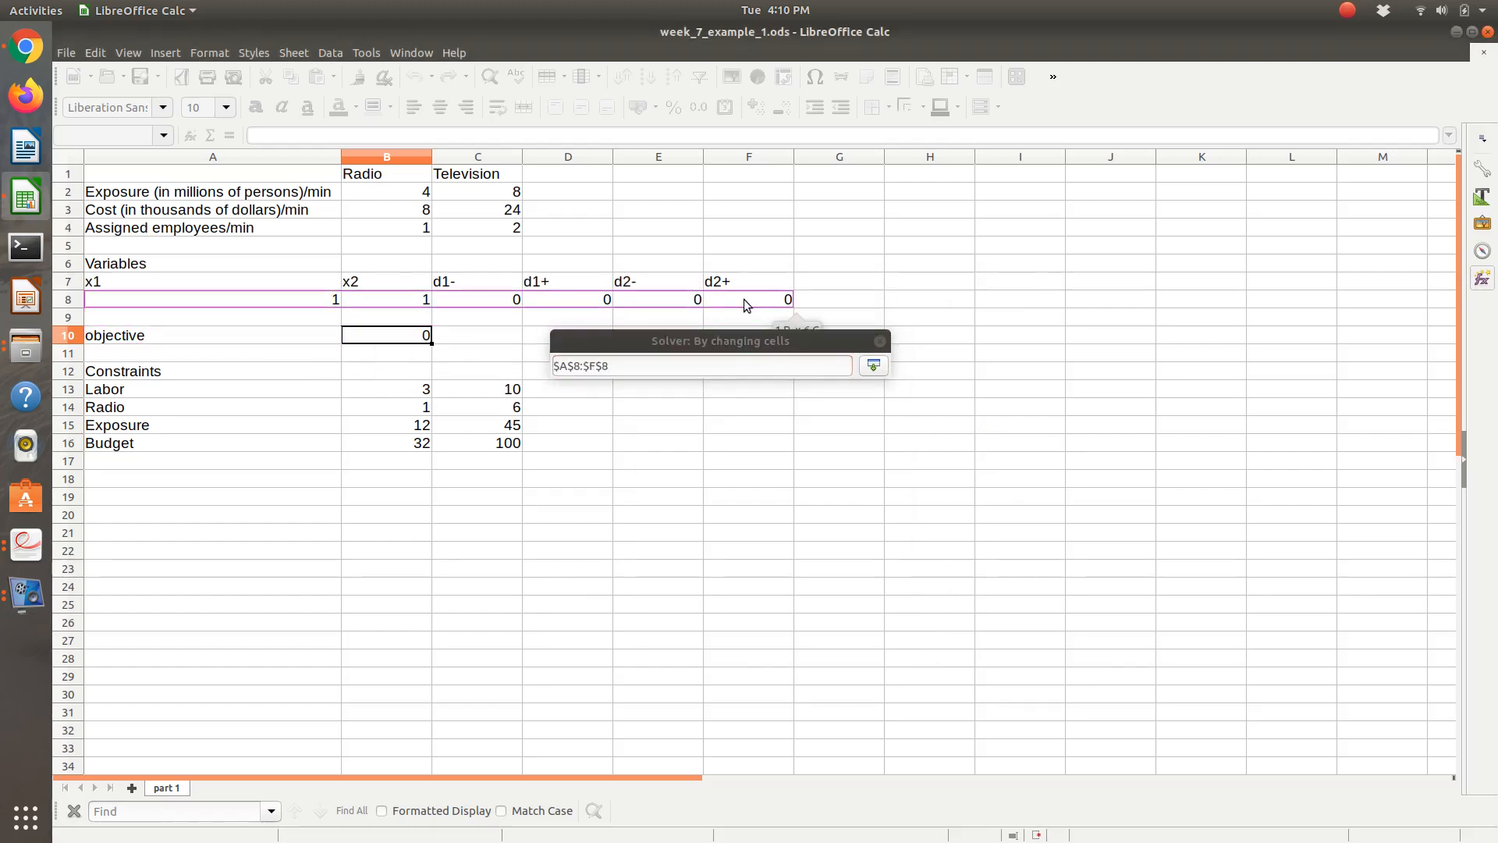
{"action": "left_click", "coordinate": [872, 365]}
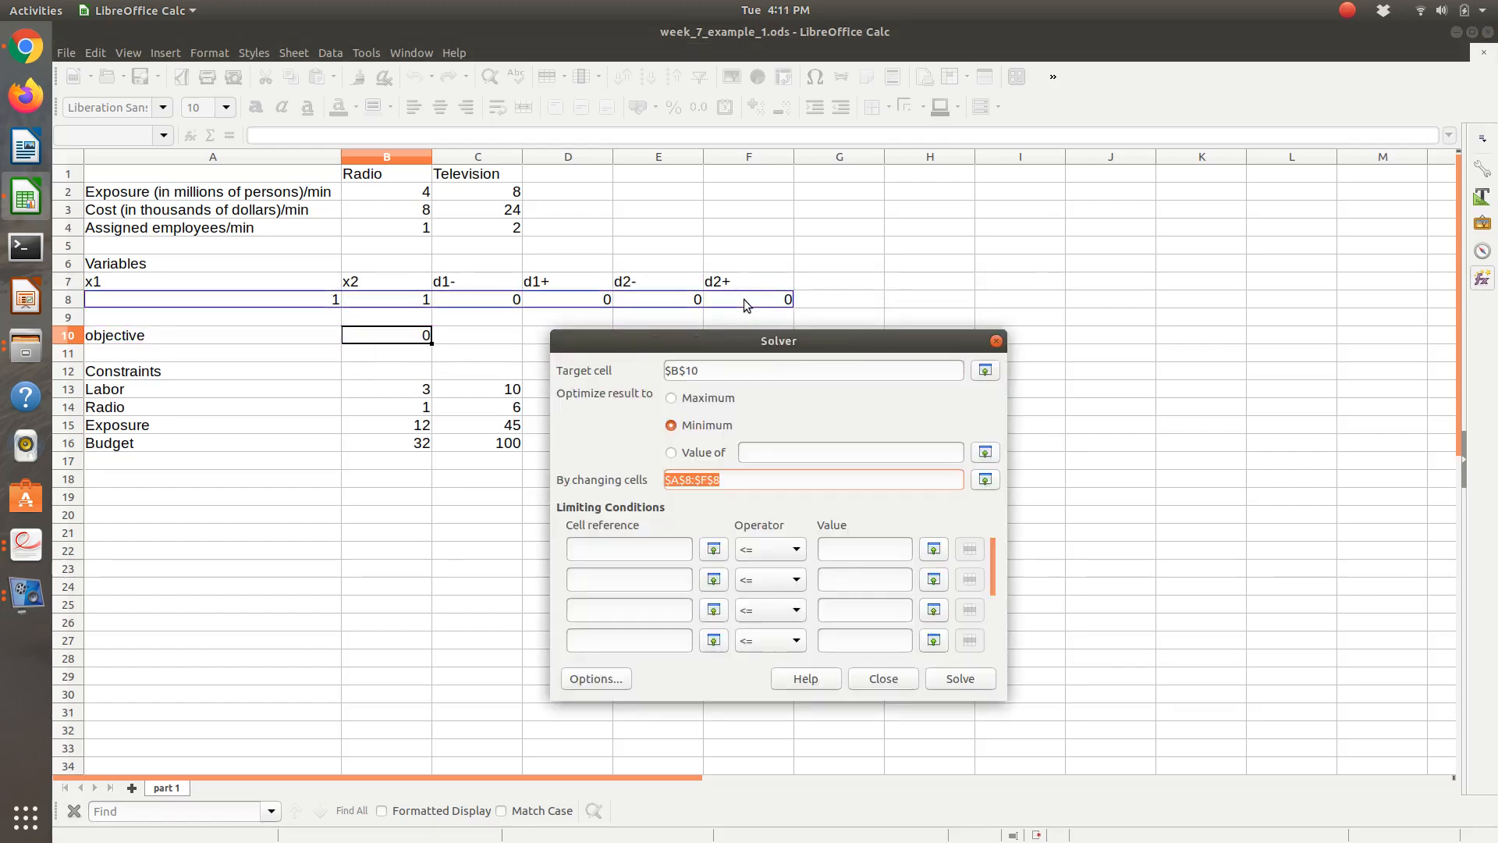
{"action": "mouse_move", "coordinate": [676, 515]}
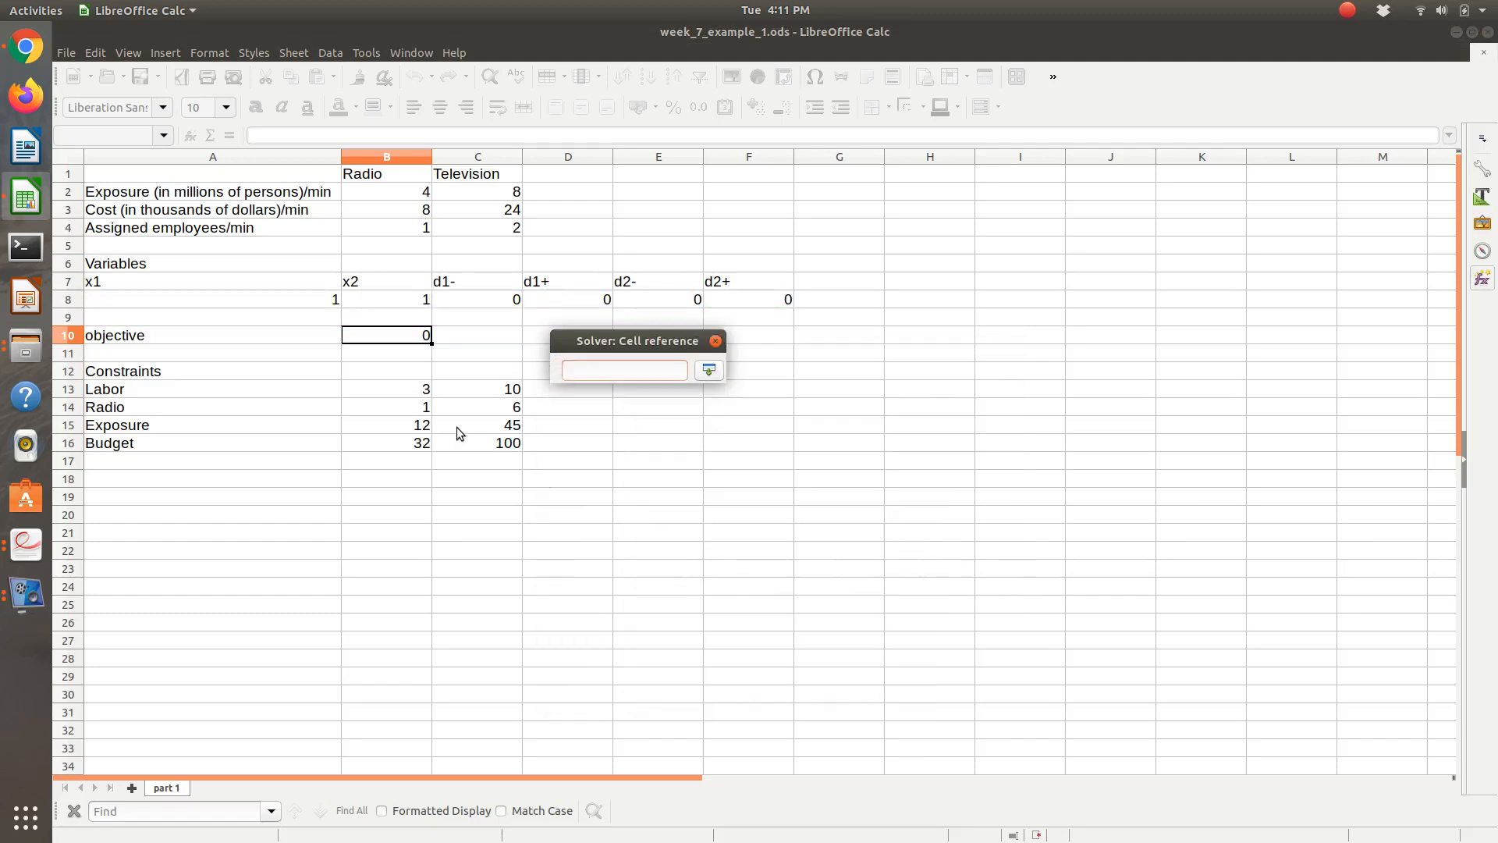
Step: Add the Labor condition $B$13<=$C$13 and the Radio condition $B$14<=$C$14
{"action": "left_click", "coordinate": [708, 370]}
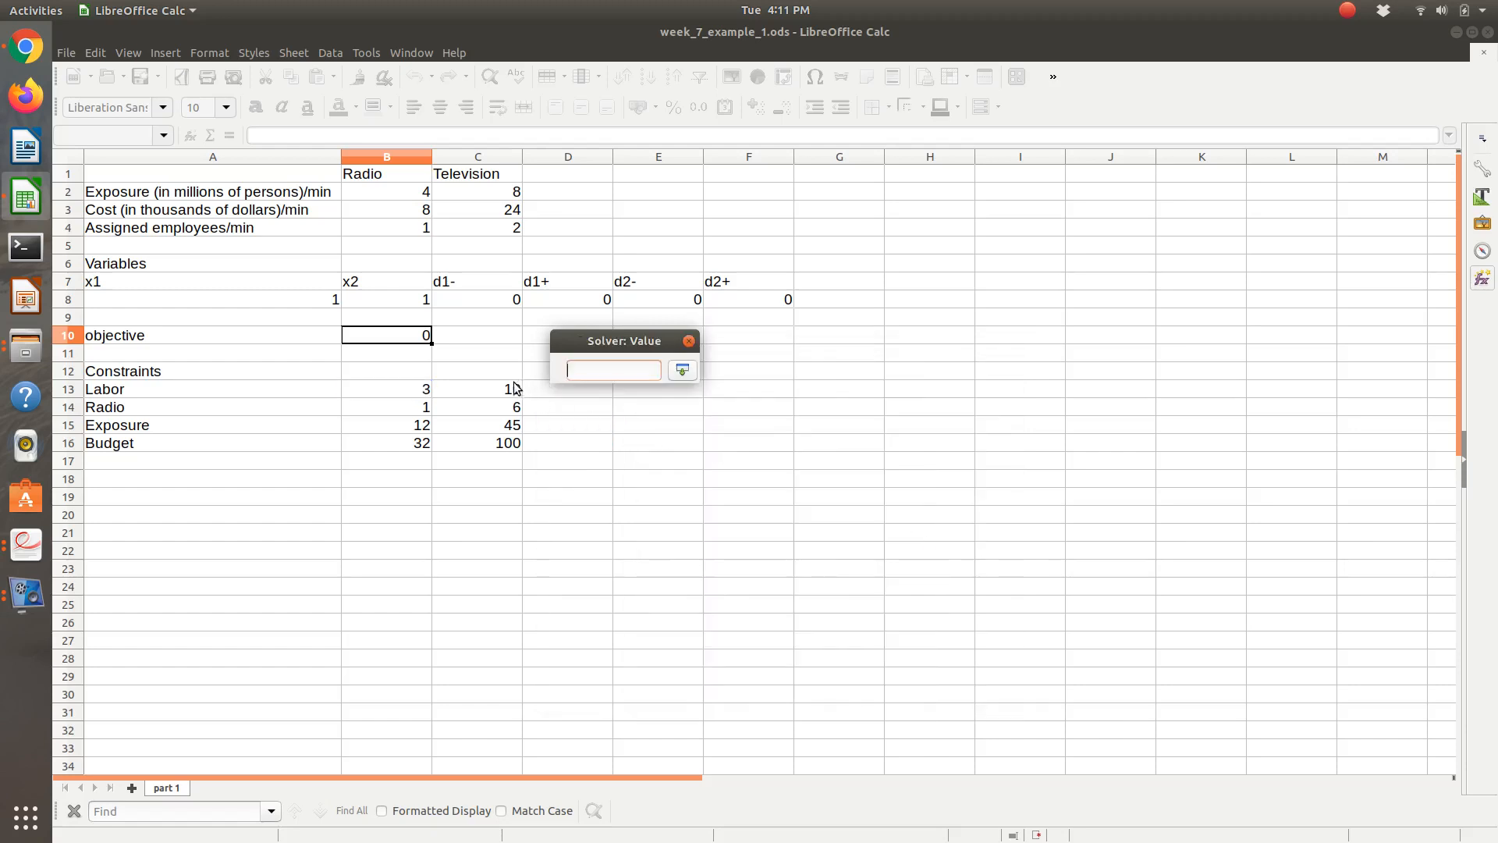
{"action": "left_click", "coordinate": [681, 370]}
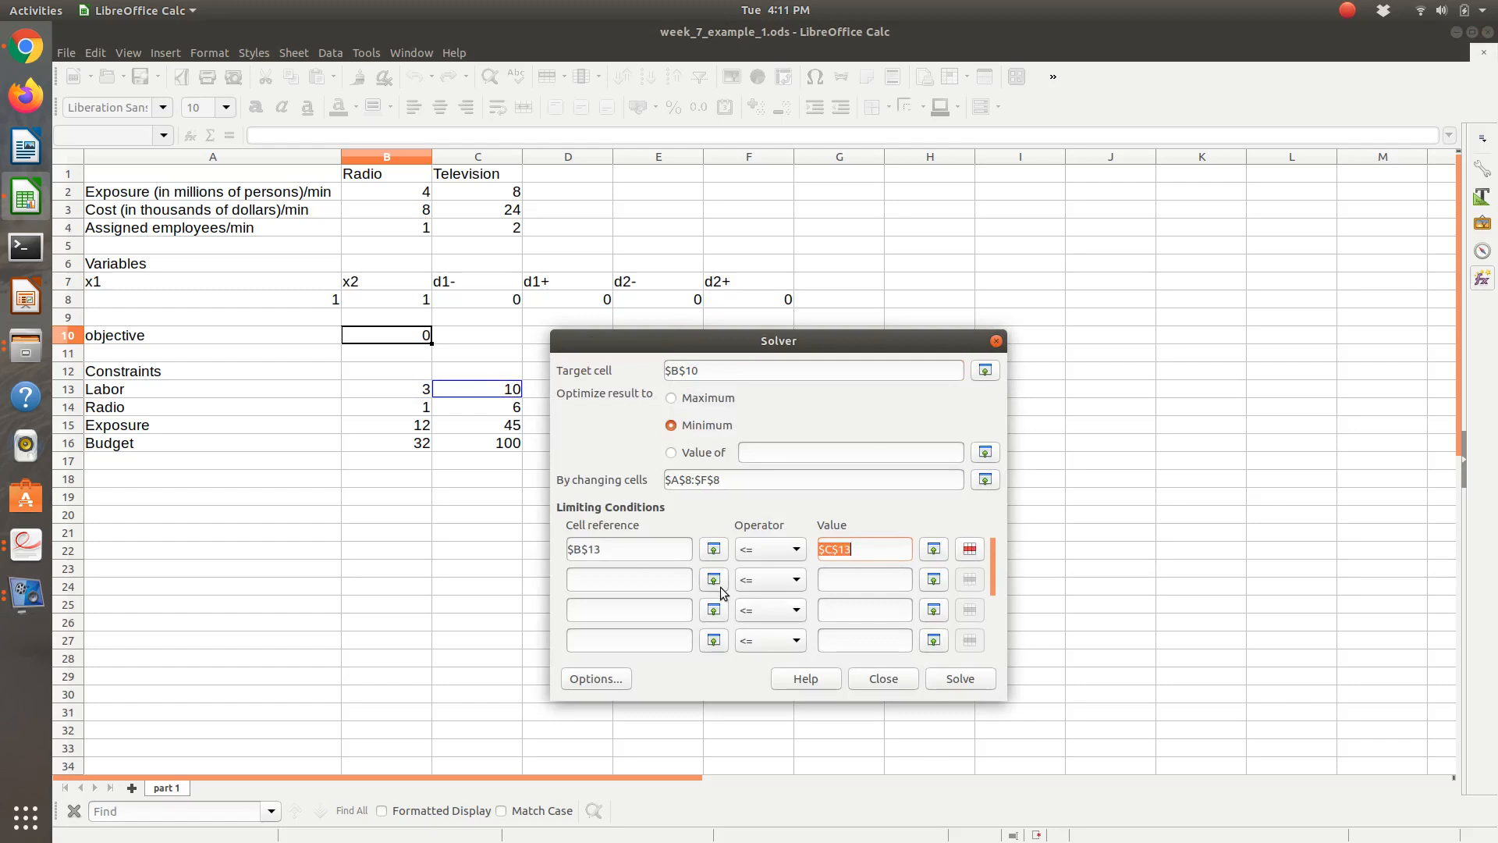
{"action": "left_click", "coordinate": [711, 579]}
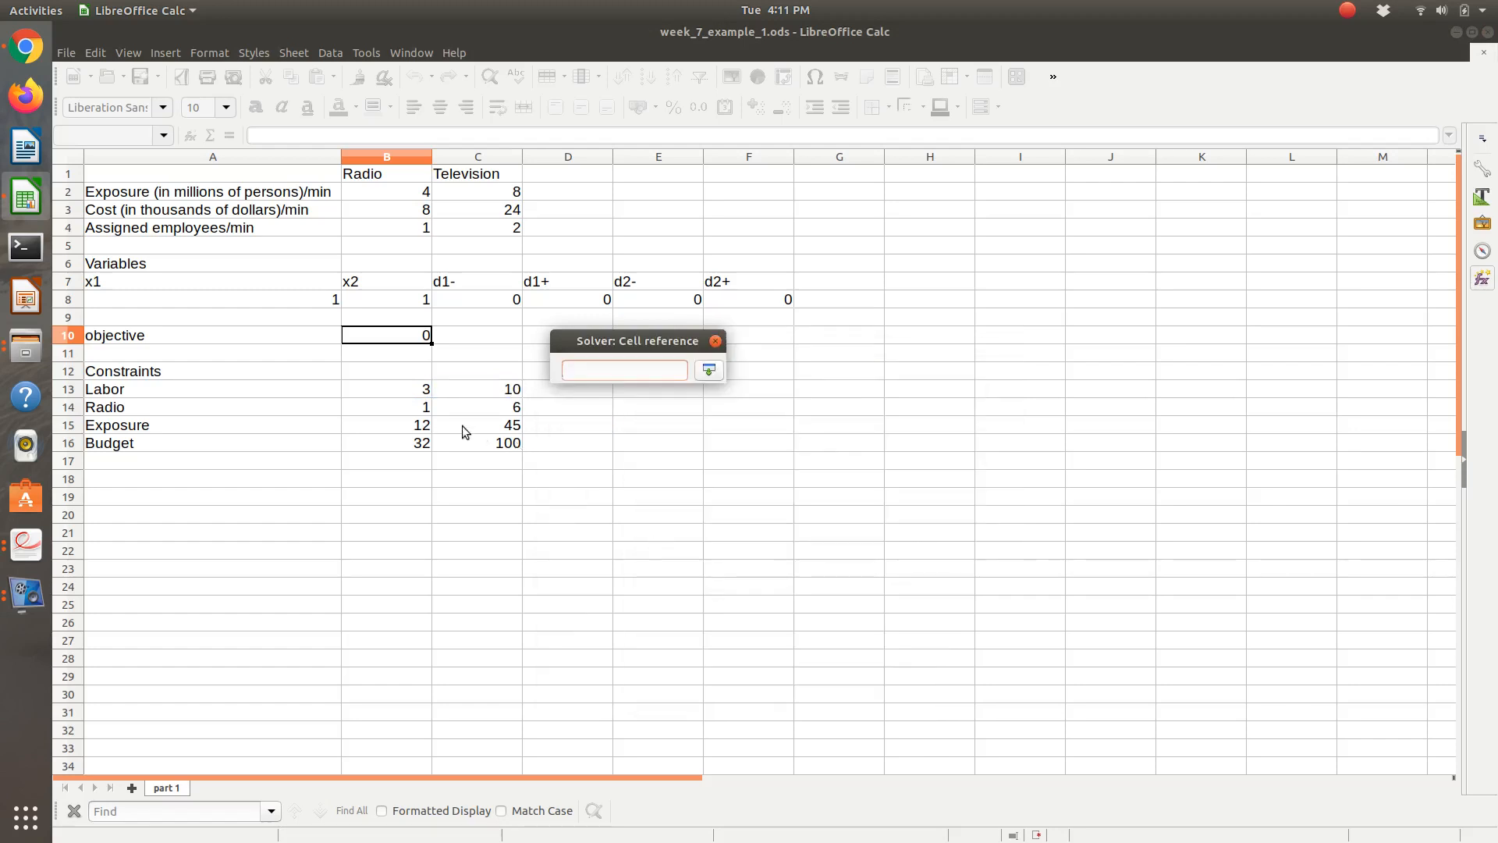
{"action": "left_click", "coordinate": [386, 407]}
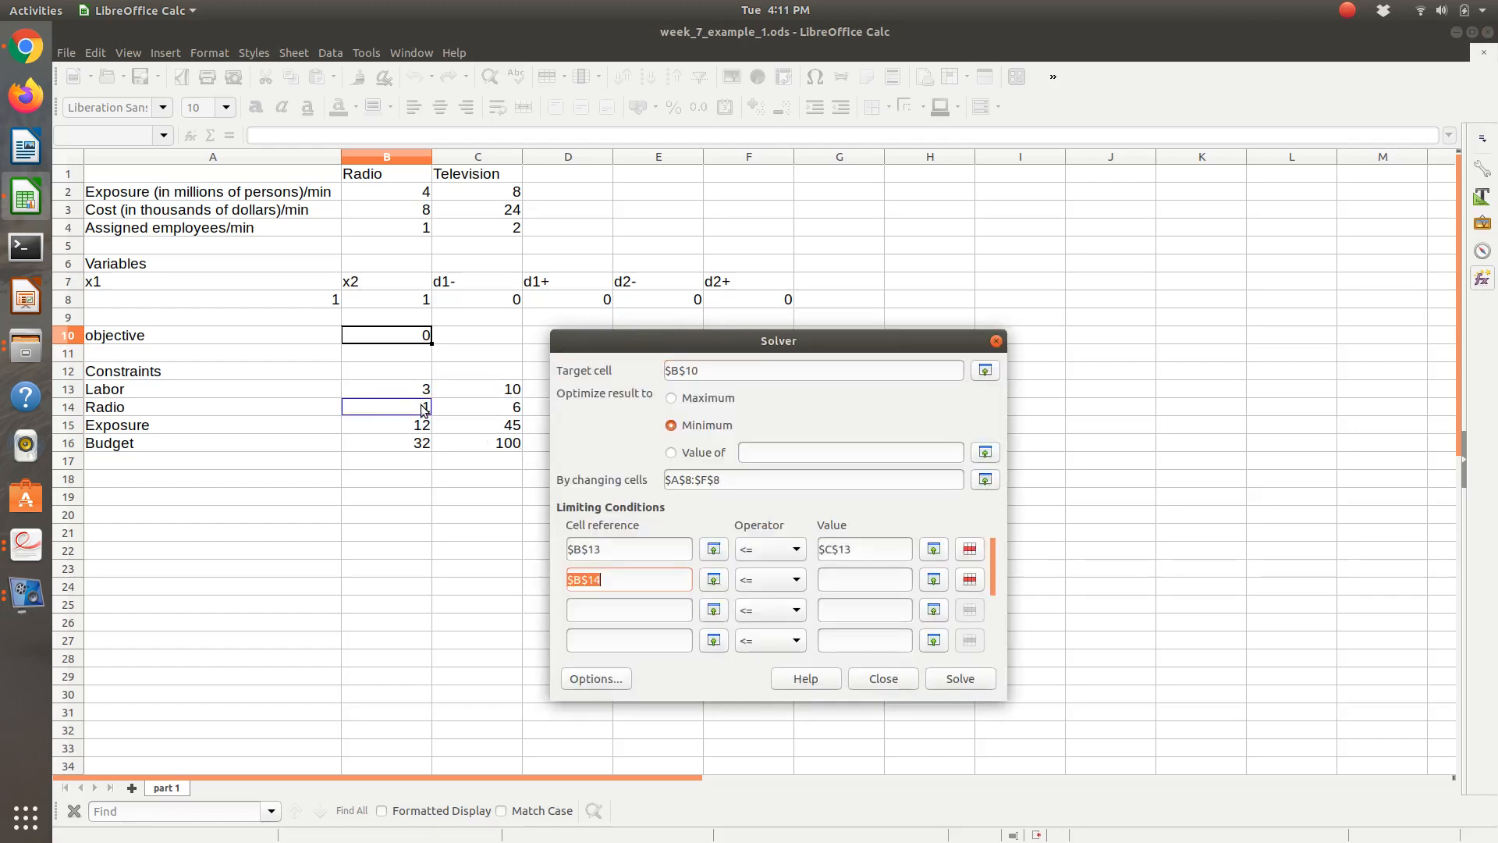
{"action": "left_click", "coordinate": [984, 451]}
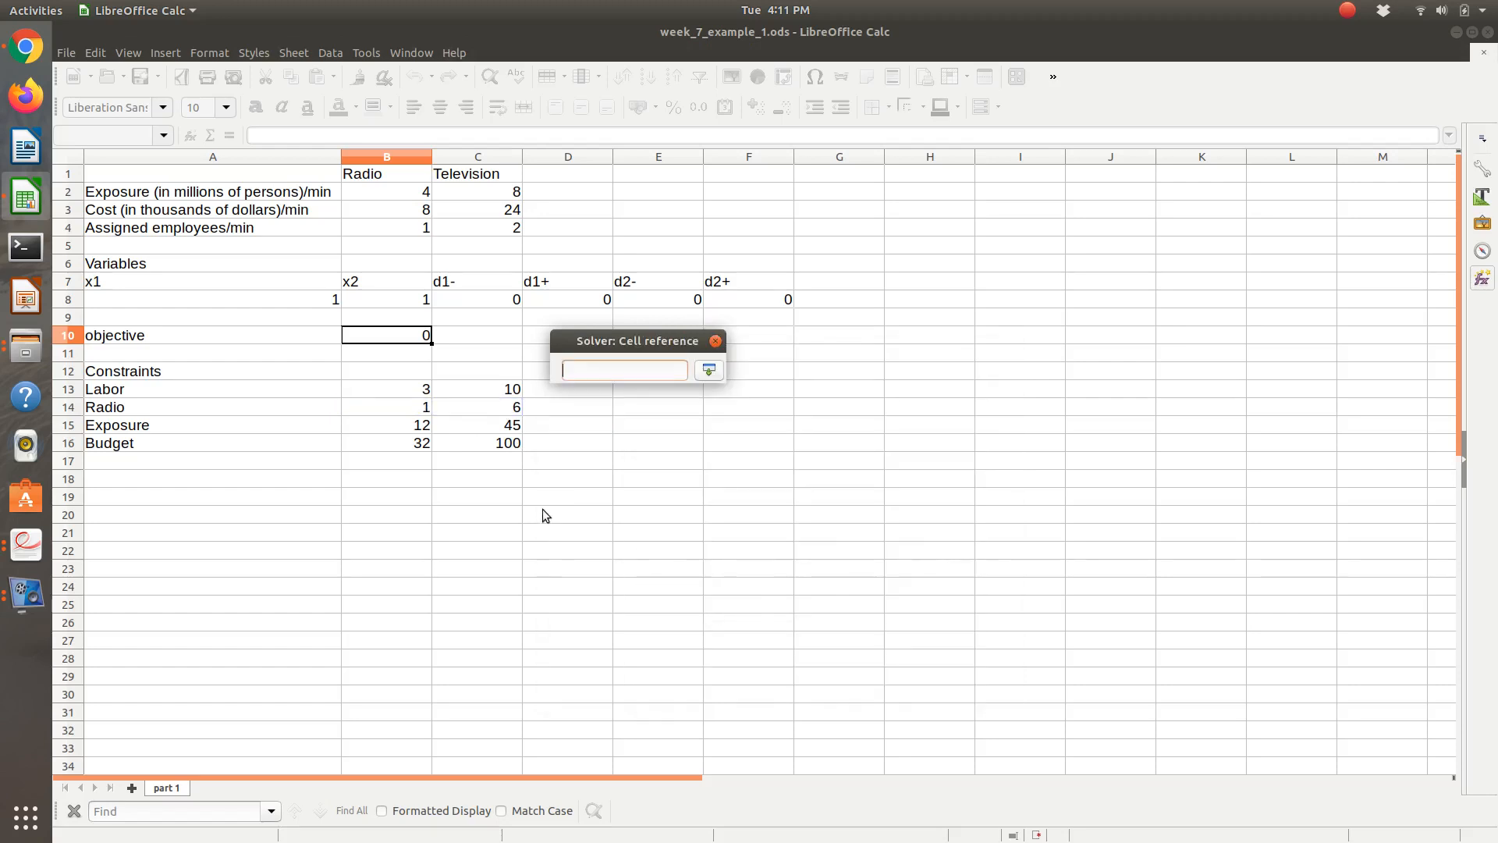
Step: Add equality conditions $B$15=$C$15 for Exposure and $B$16=$C$16 for Budget
{"action": "left_click", "coordinate": [387, 425]}
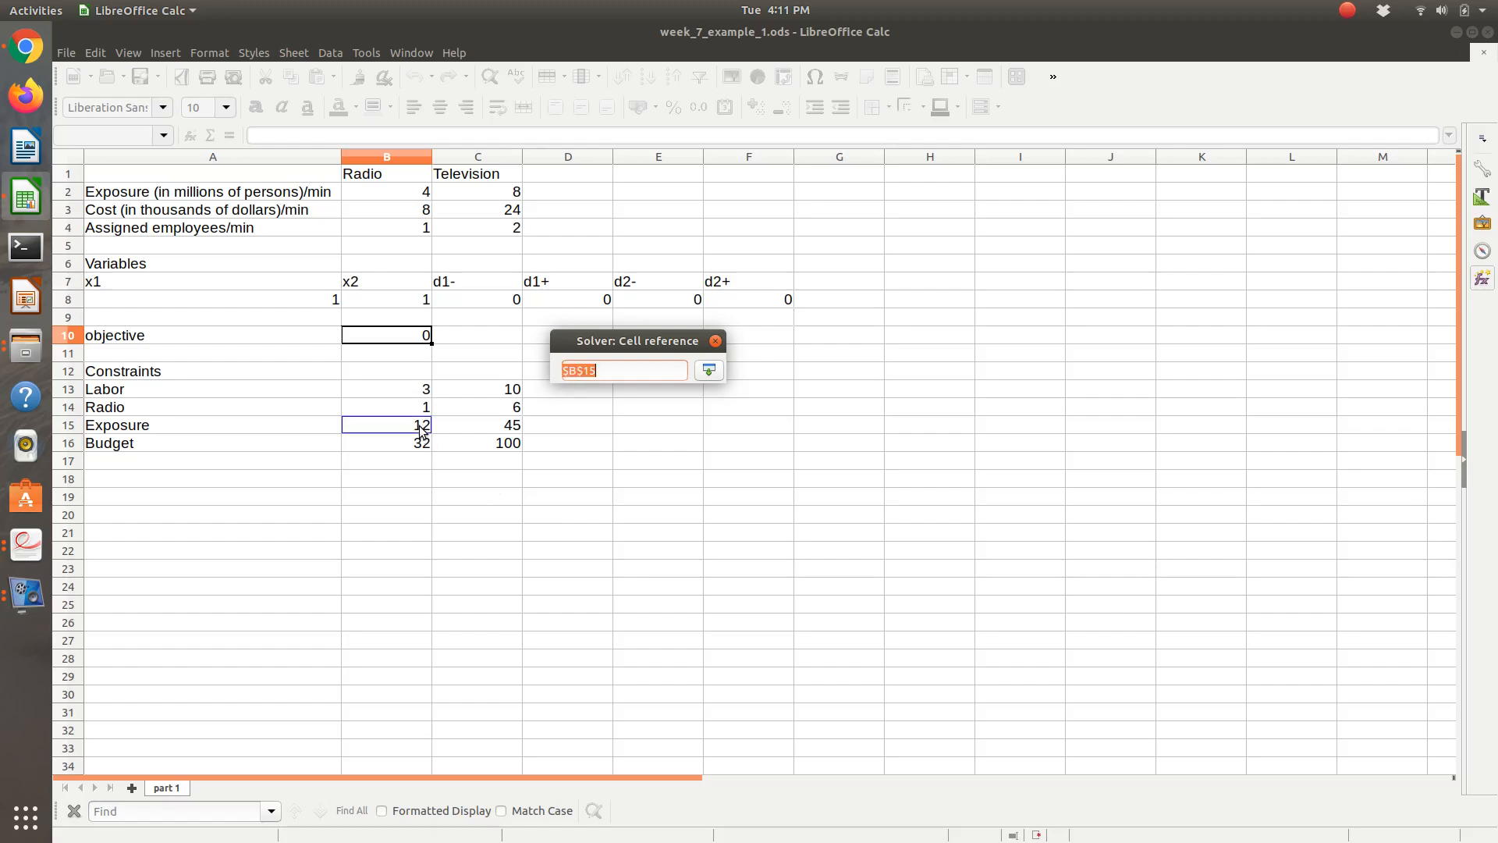
{"action": "left_click", "coordinate": [710, 370]}
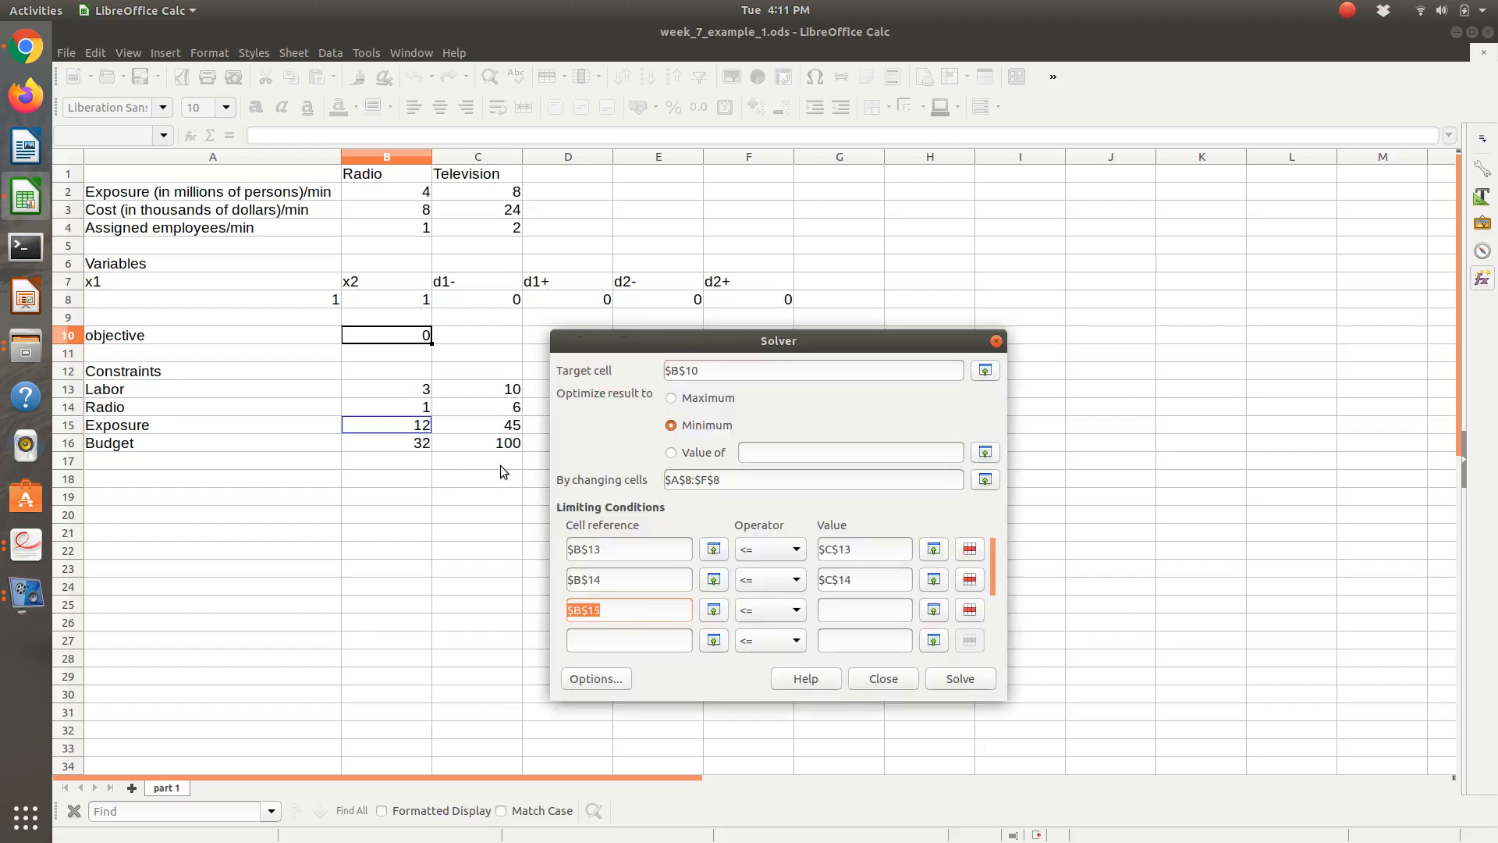
{"action": "left_click", "coordinate": [769, 609]}
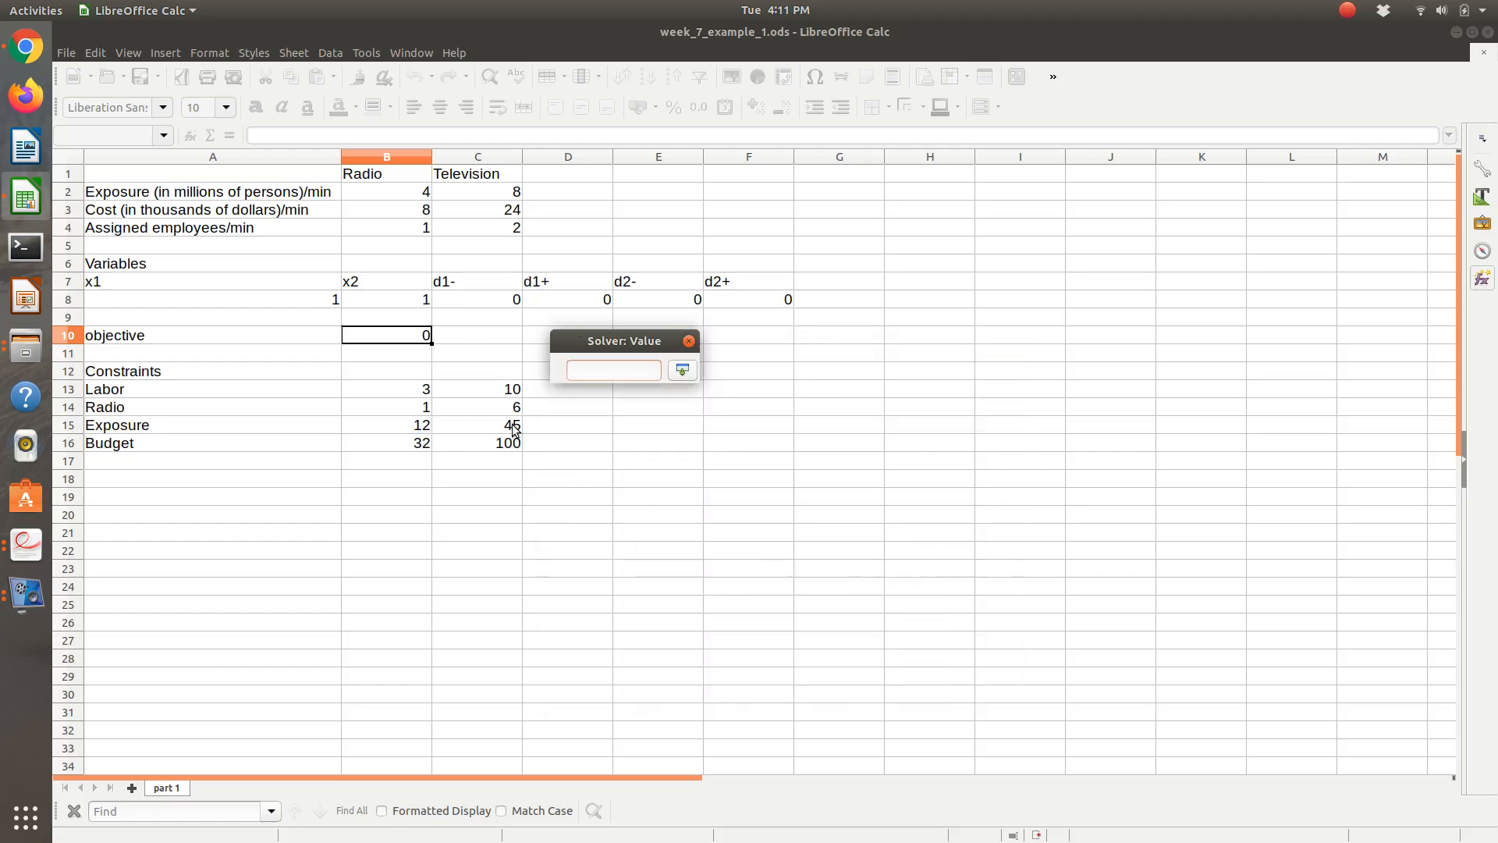
{"action": "left_click", "coordinate": [681, 370]}
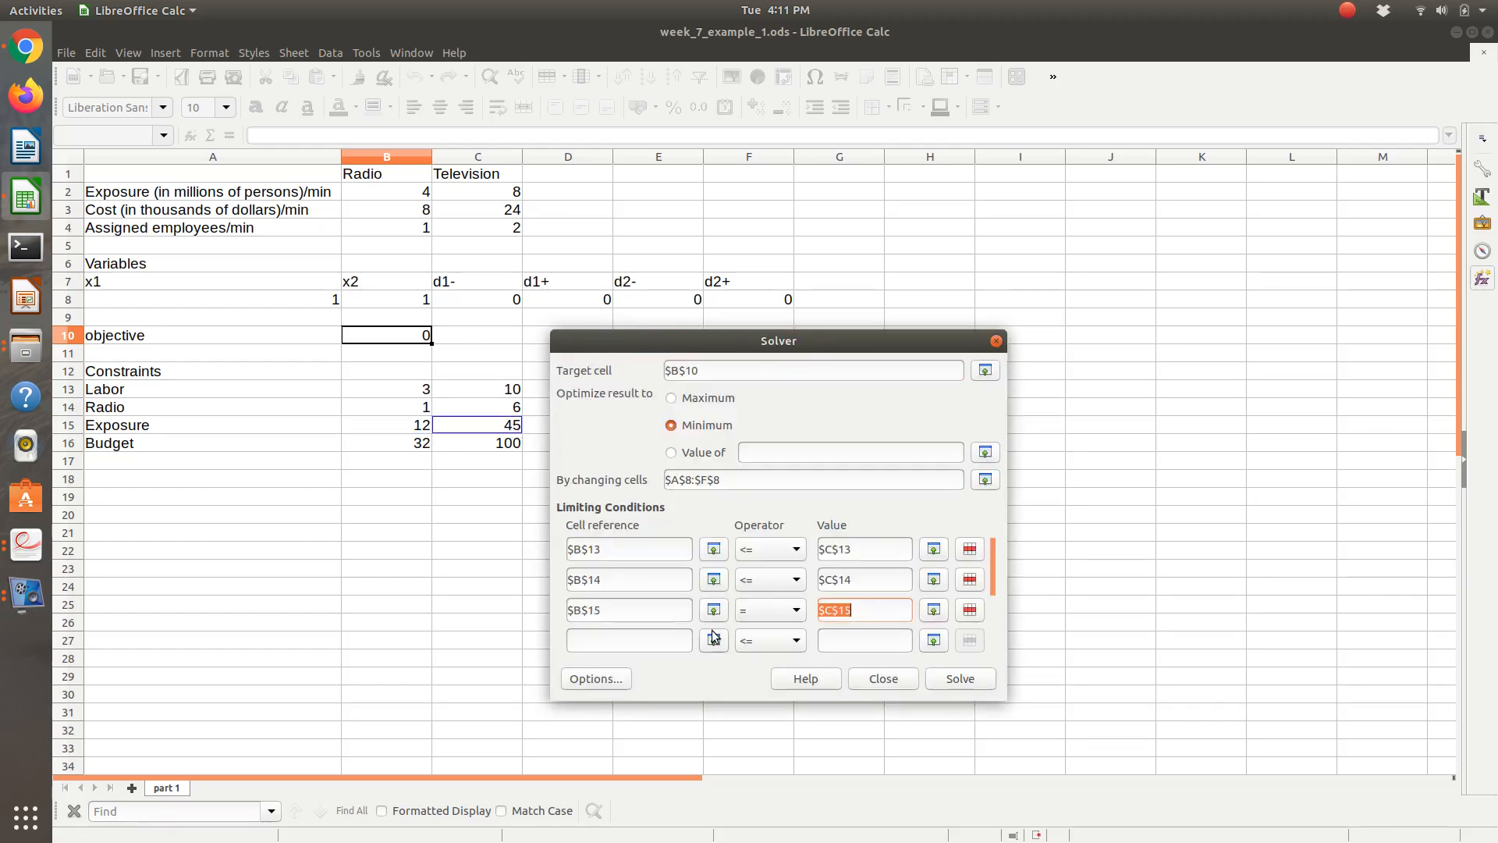
{"action": "left_click", "coordinate": [712, 639]}
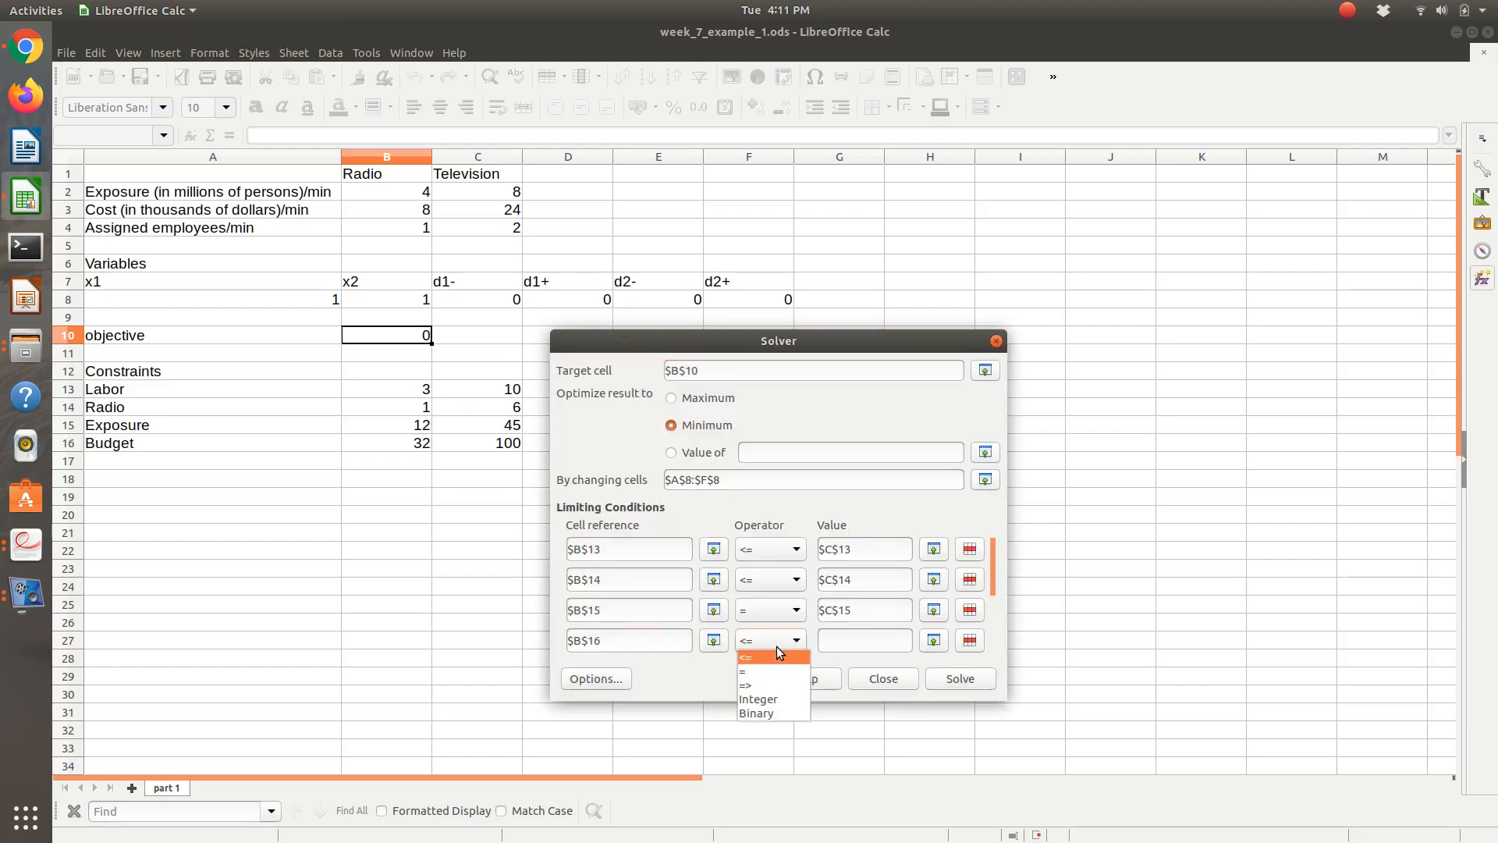
{"action": "left_click", "coordinate": [745, 671]}
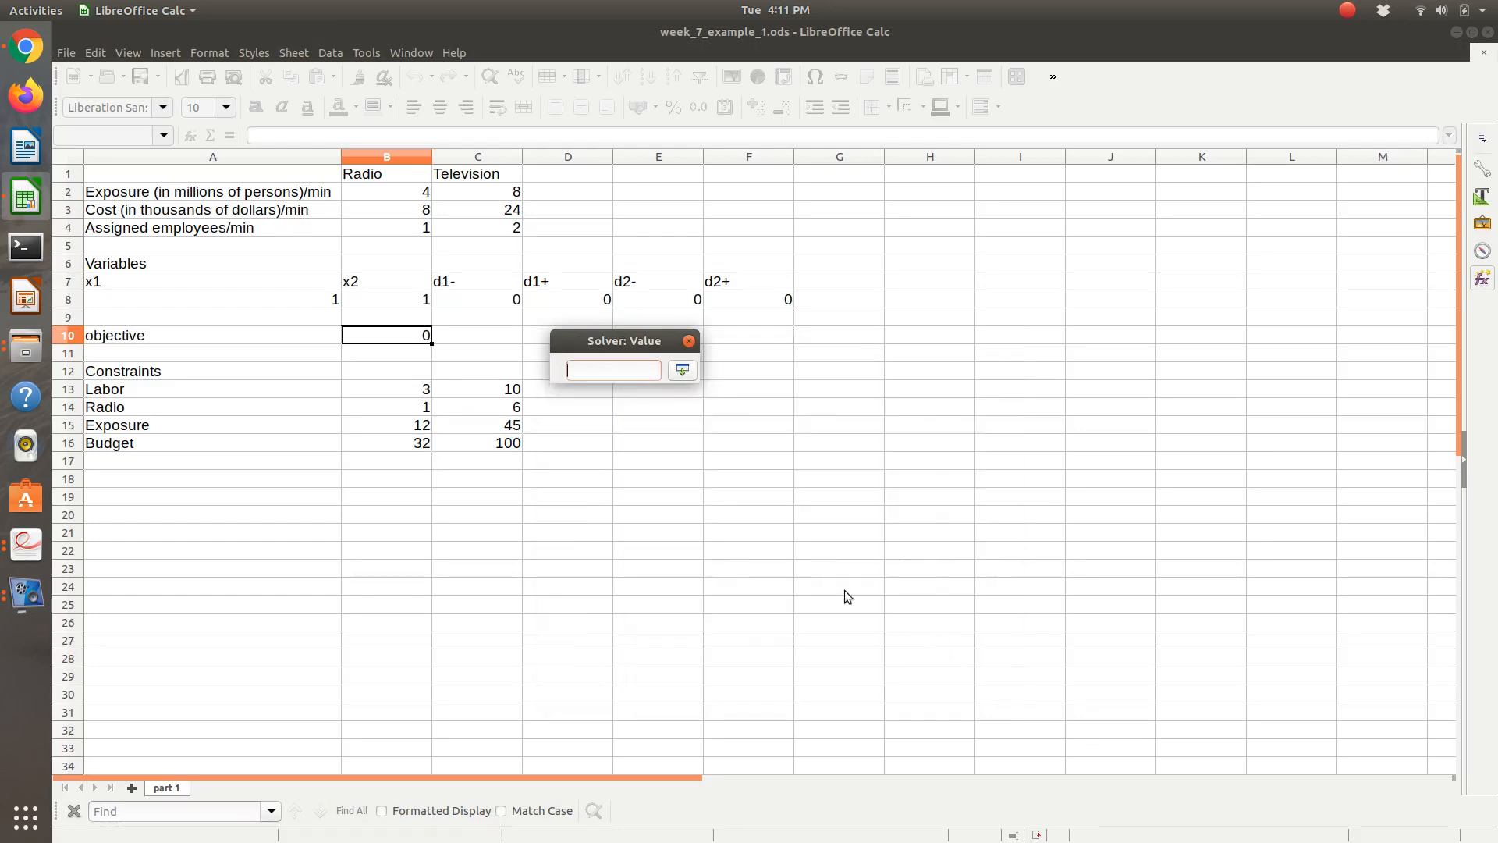
{"action": "left_click", "coordinate": [681, 370]}
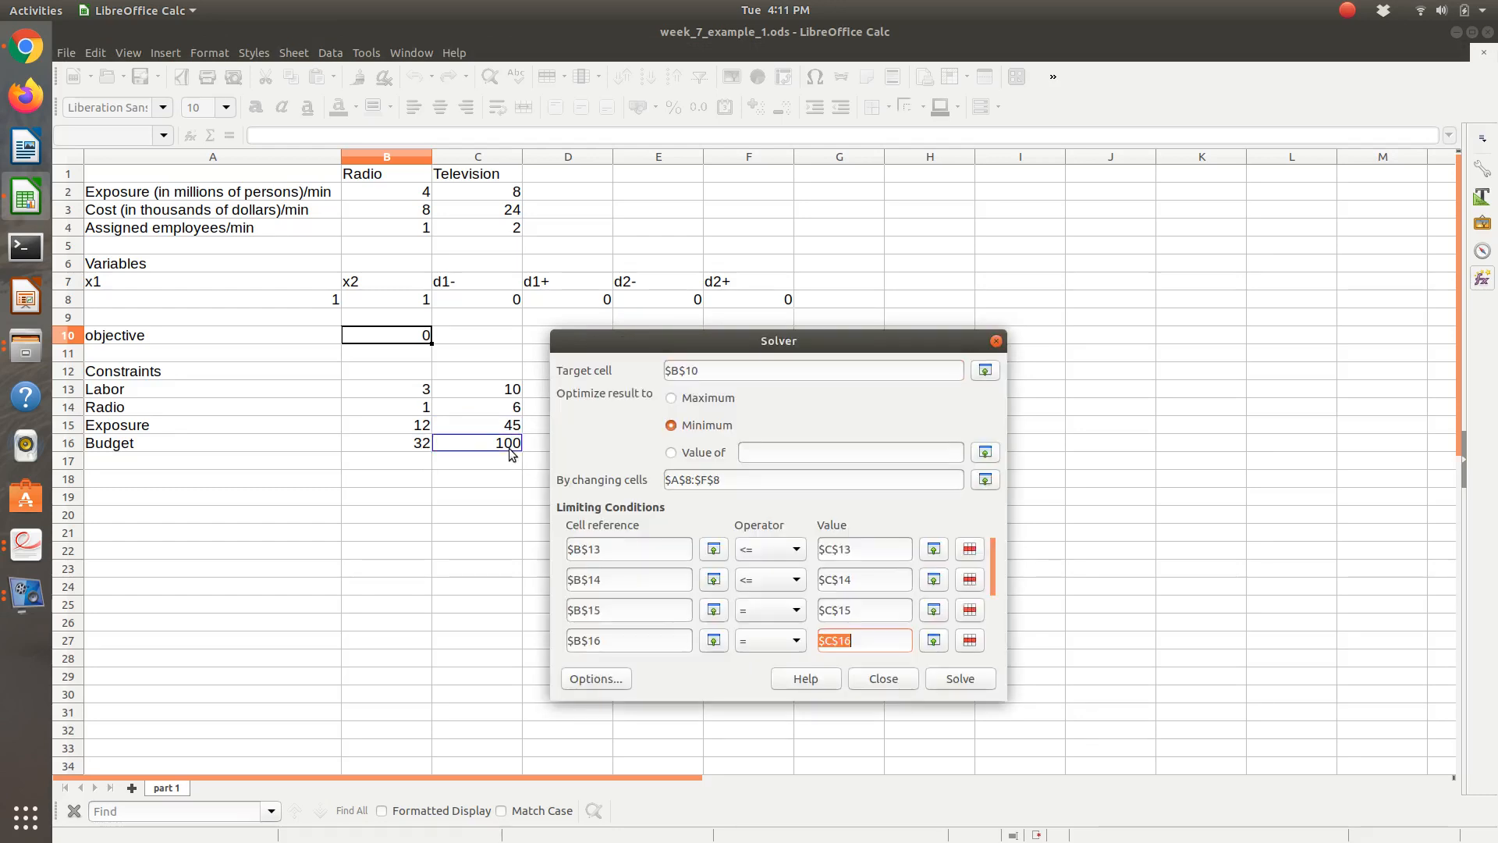
{"action": "mouse_move", "coordinate": [874, 549]}
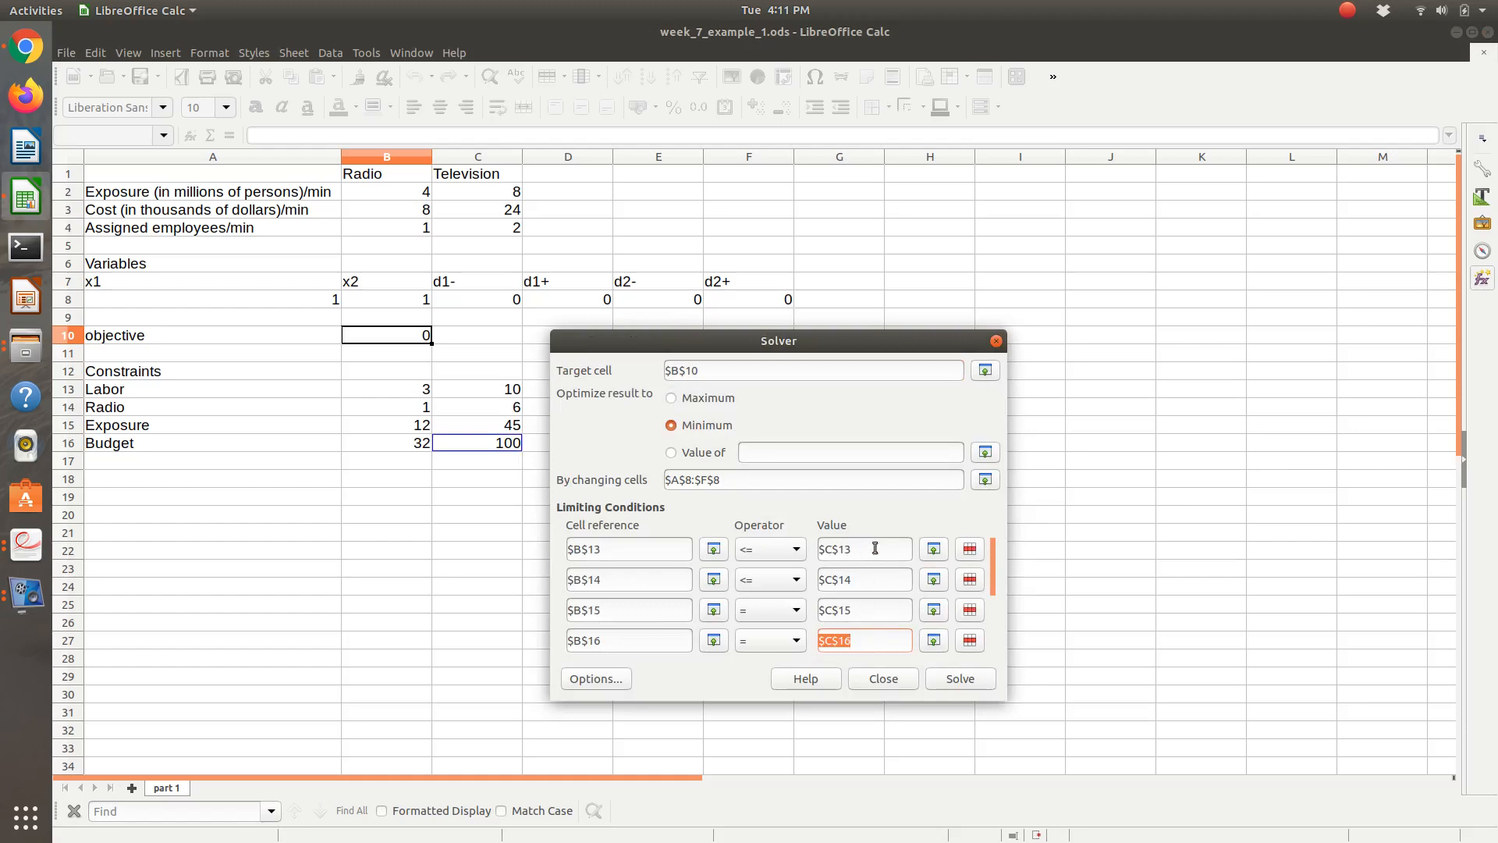
{"action": "mouse_move", "coordinate": [664, 549]}
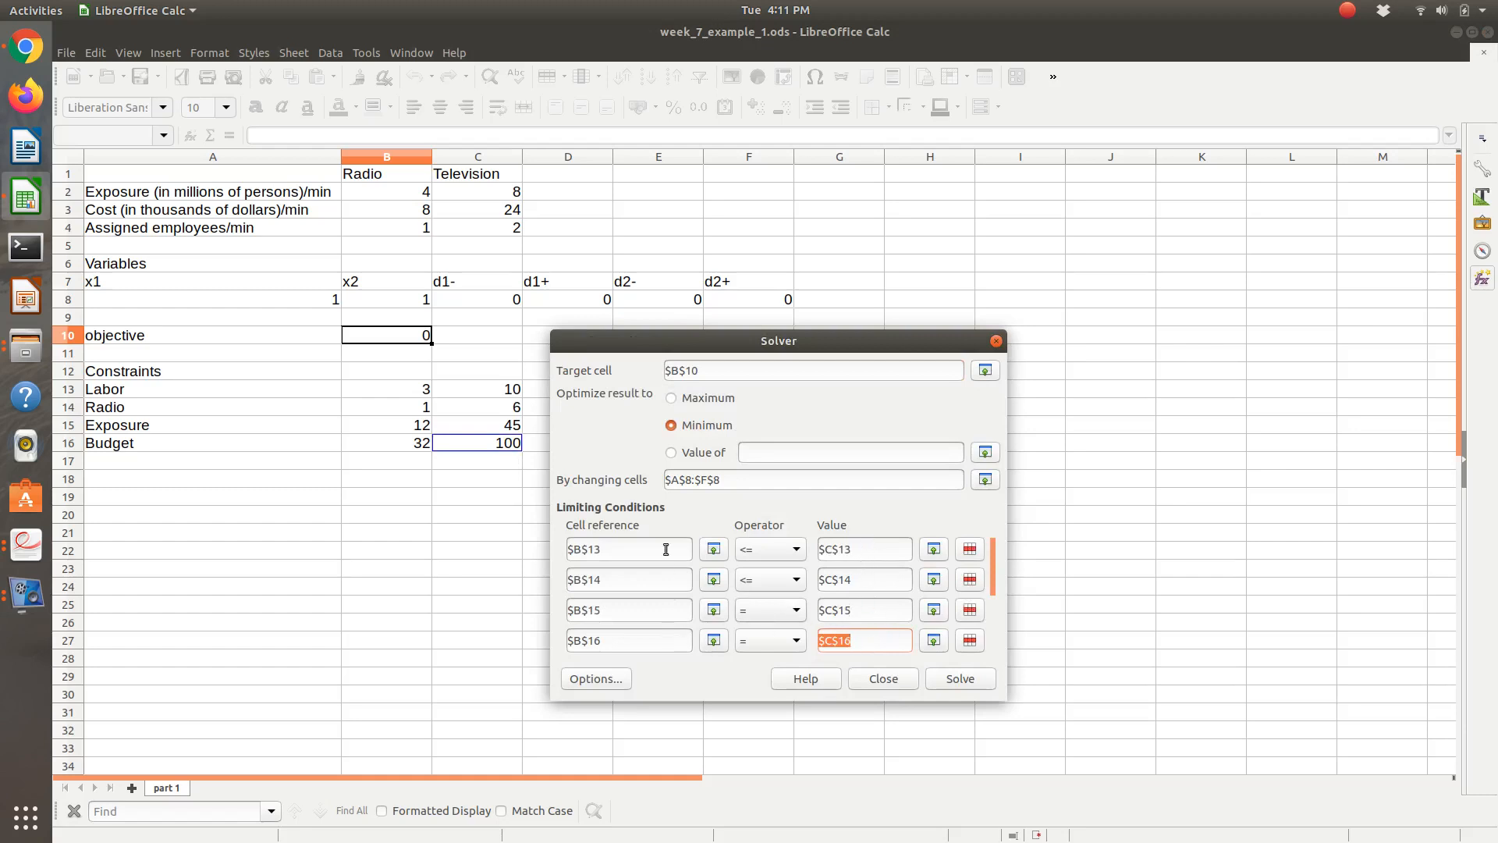
{"action": "mouse_move", "coordinate": [509, 374]}
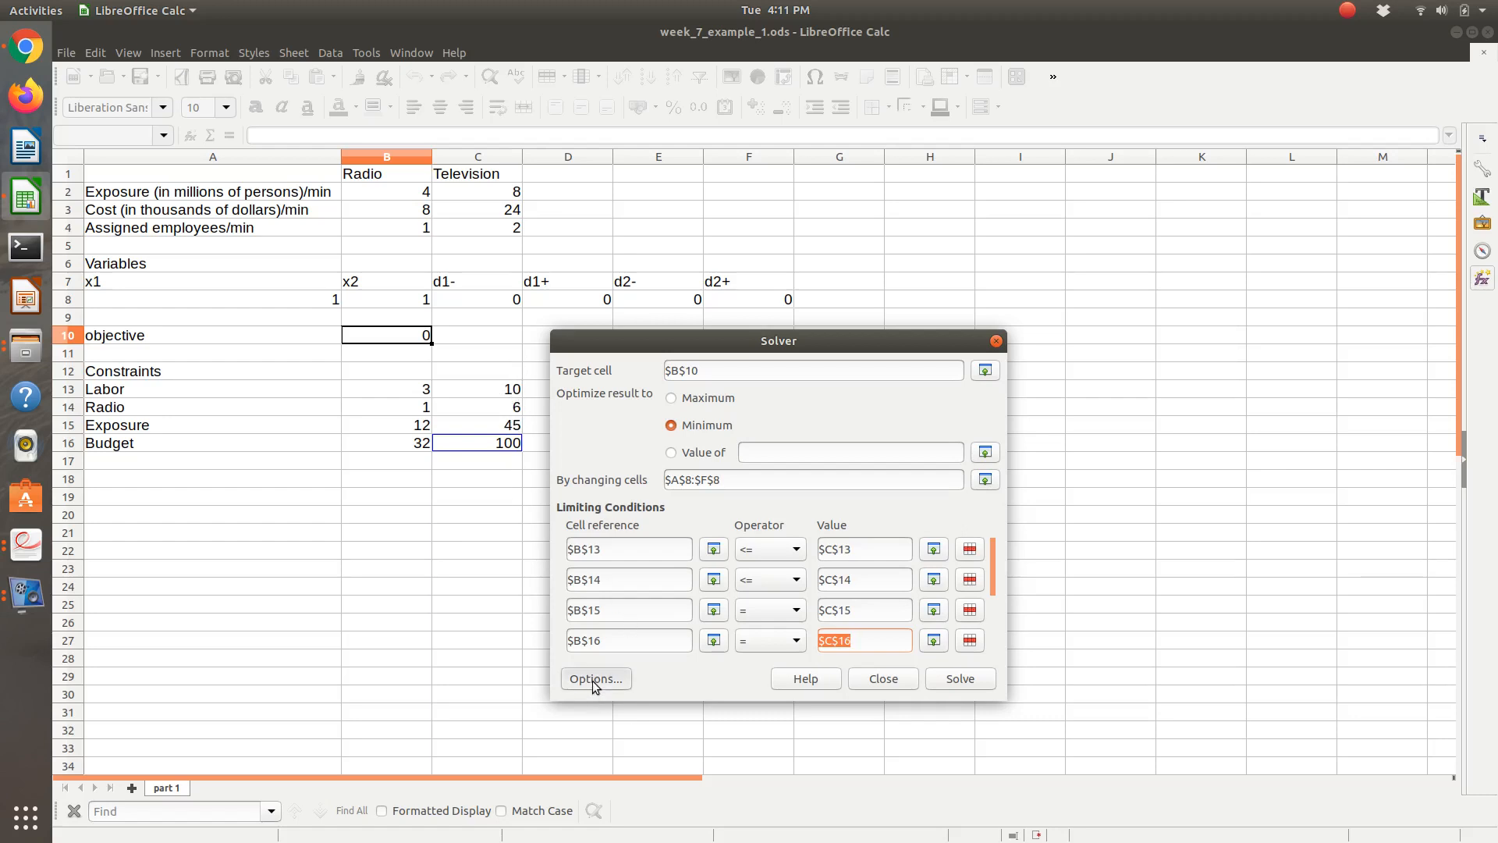
Step: Solve with non-negative variables and keep the result: objective 5, x1=6, x2=2
{"action": "left_click", "coordinate": [595, 678]}
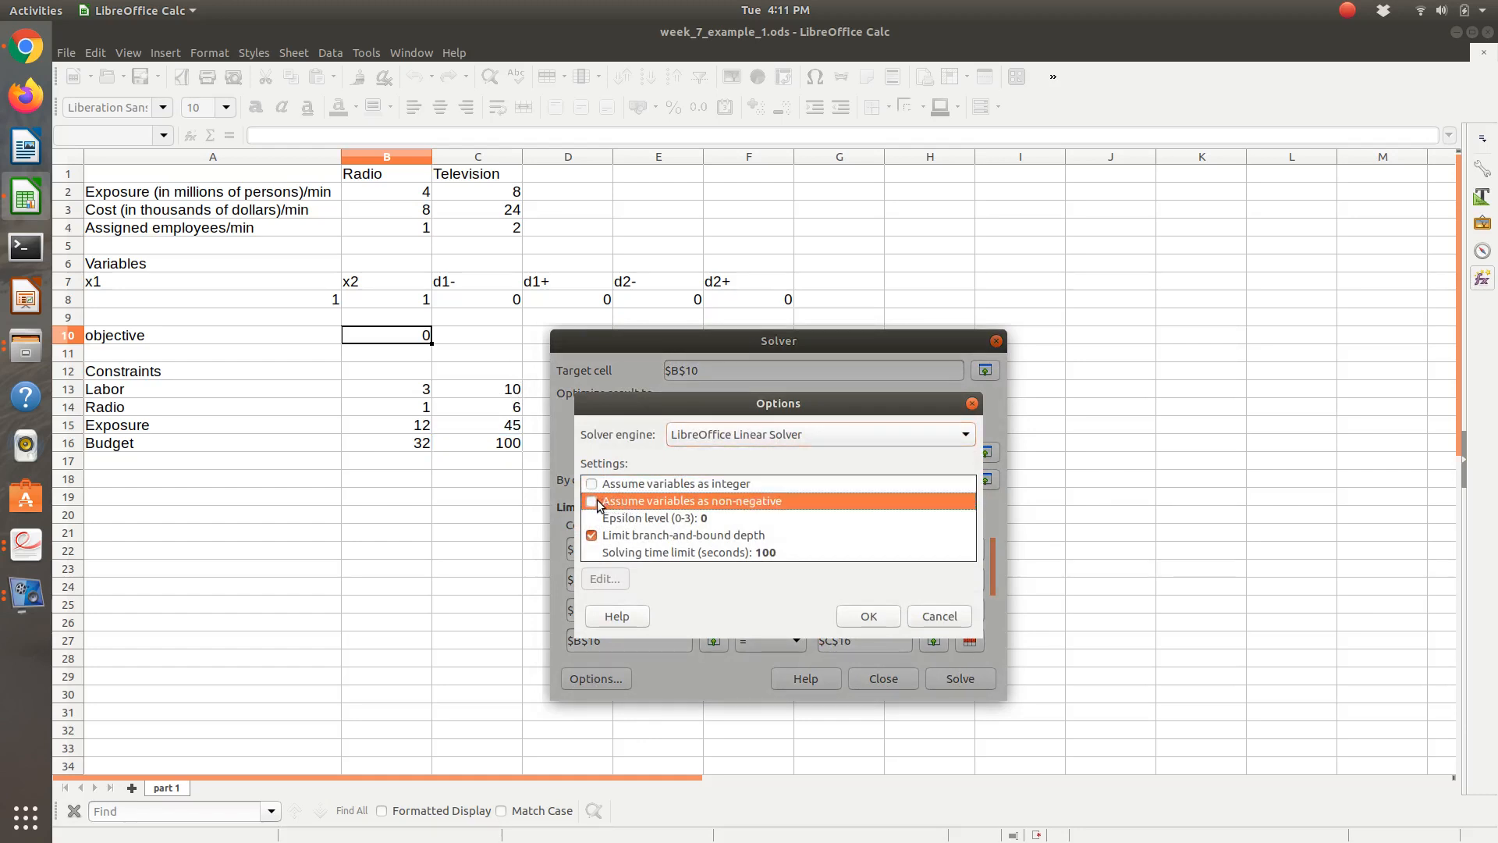
{"action": "left_click", "coordinate": [591, 501]}
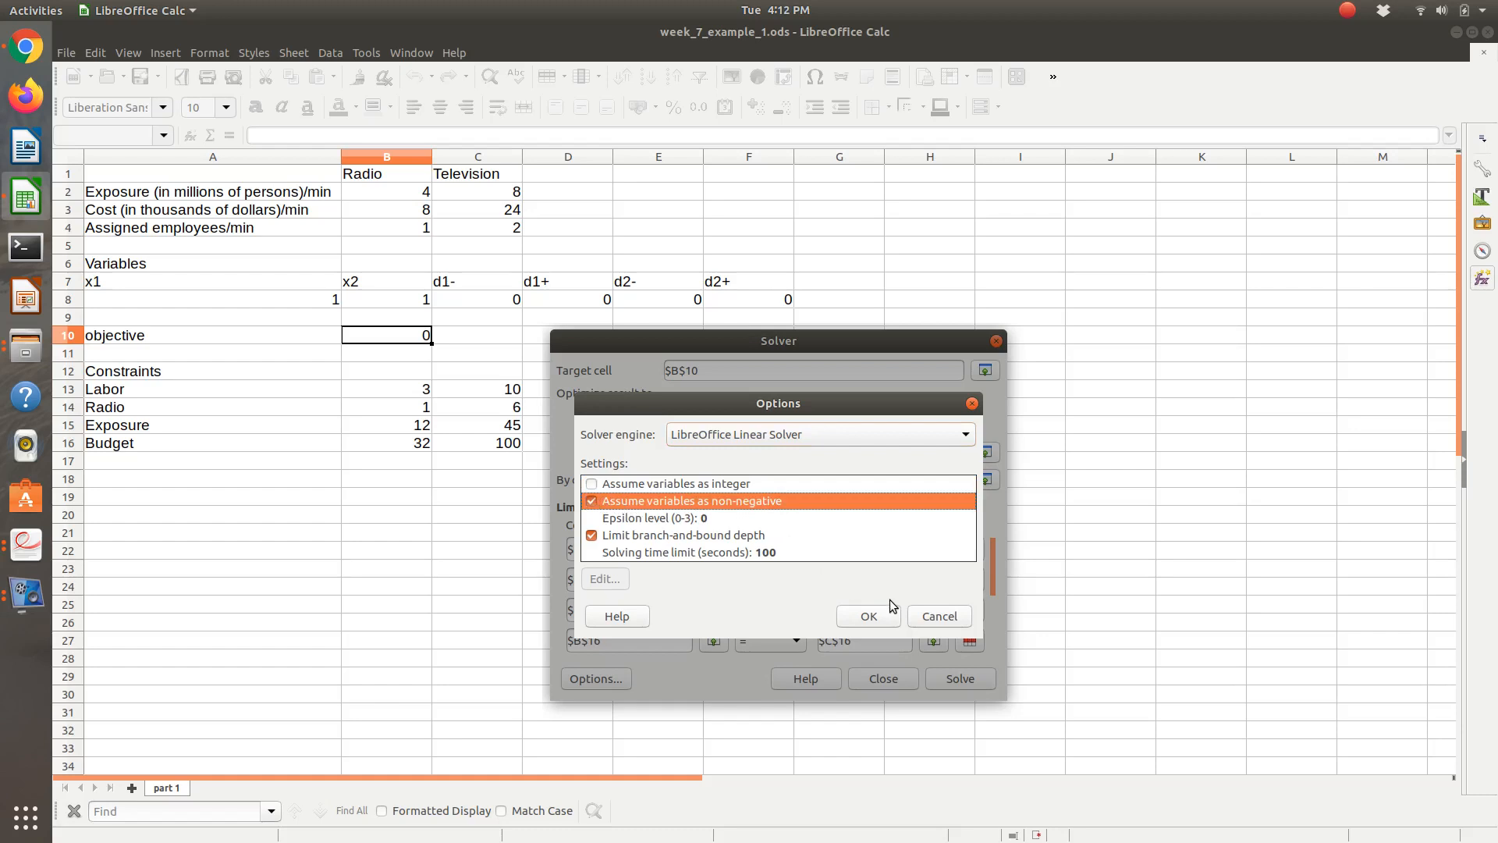
{"action": "left_click", "coordinate": [867, 615]}
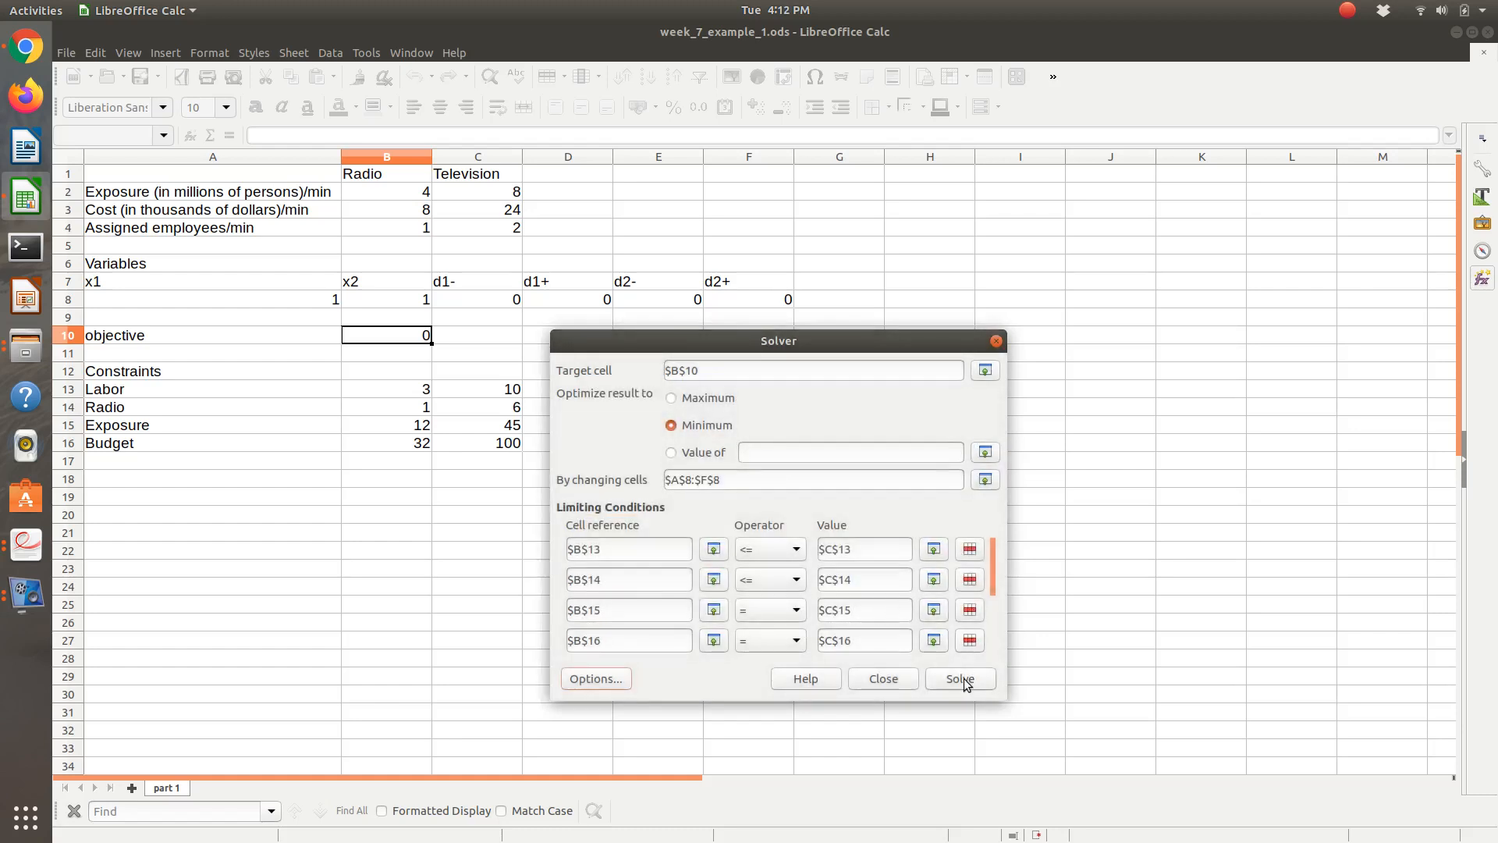
{"action": "left_click", "coordinate": [959, 678]}
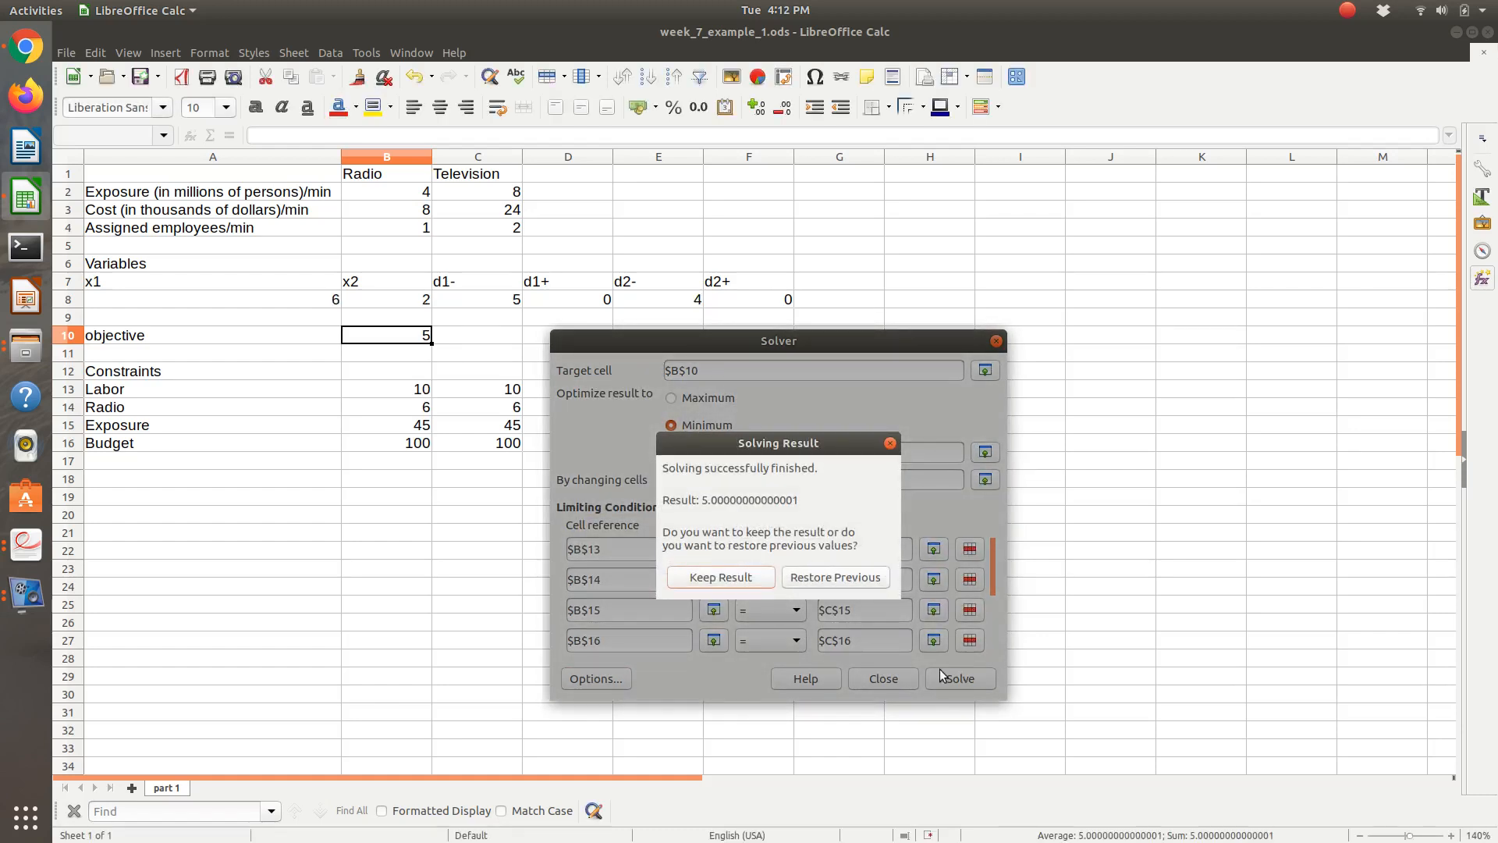
{"action": "left_click", "coordinate": [719, 578]}
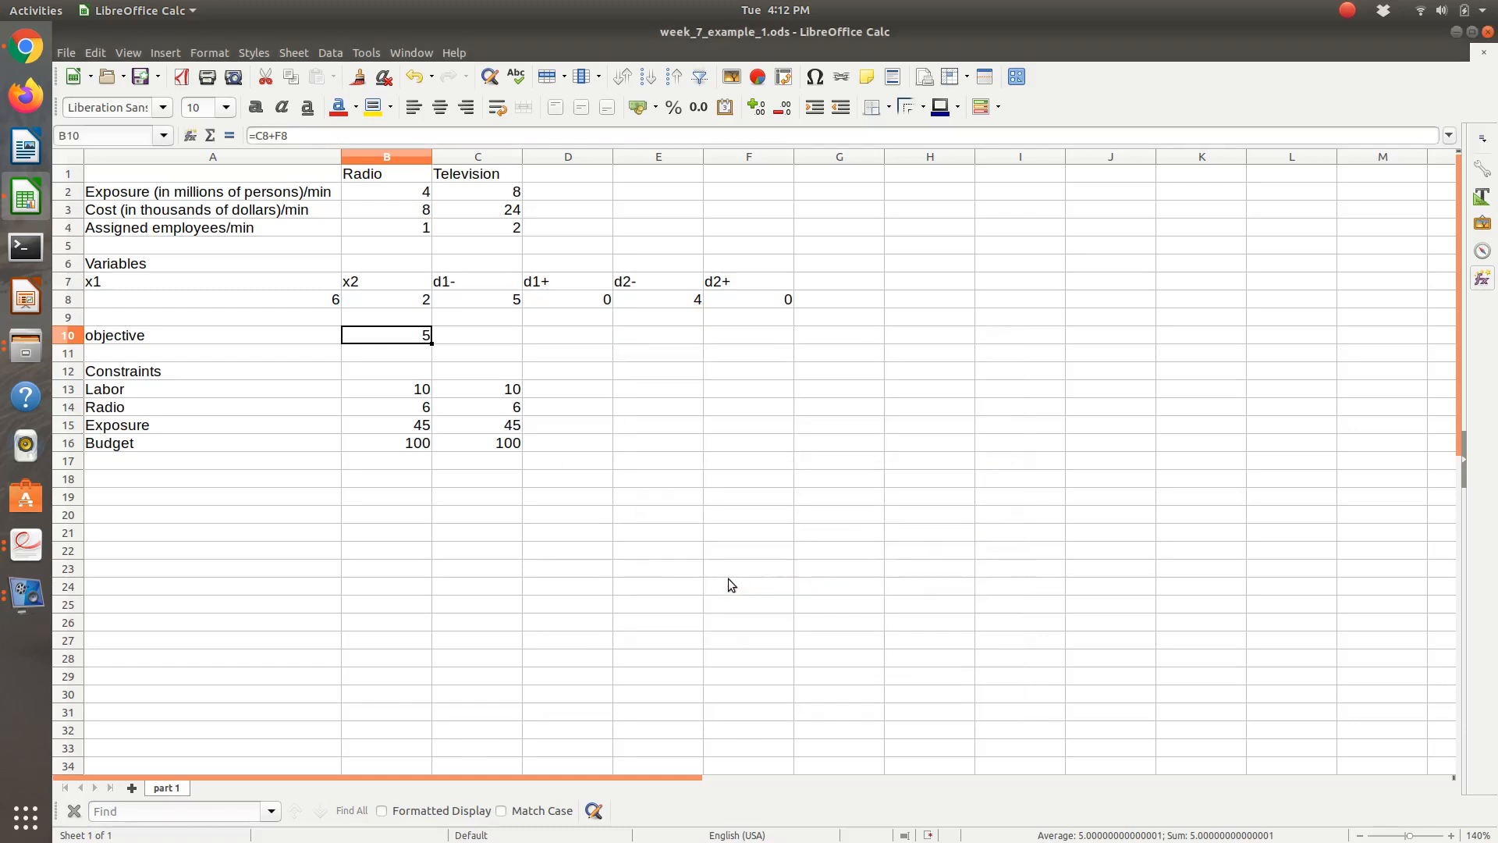
{"action": "mouse_move", "coordinate": [553, 416]}
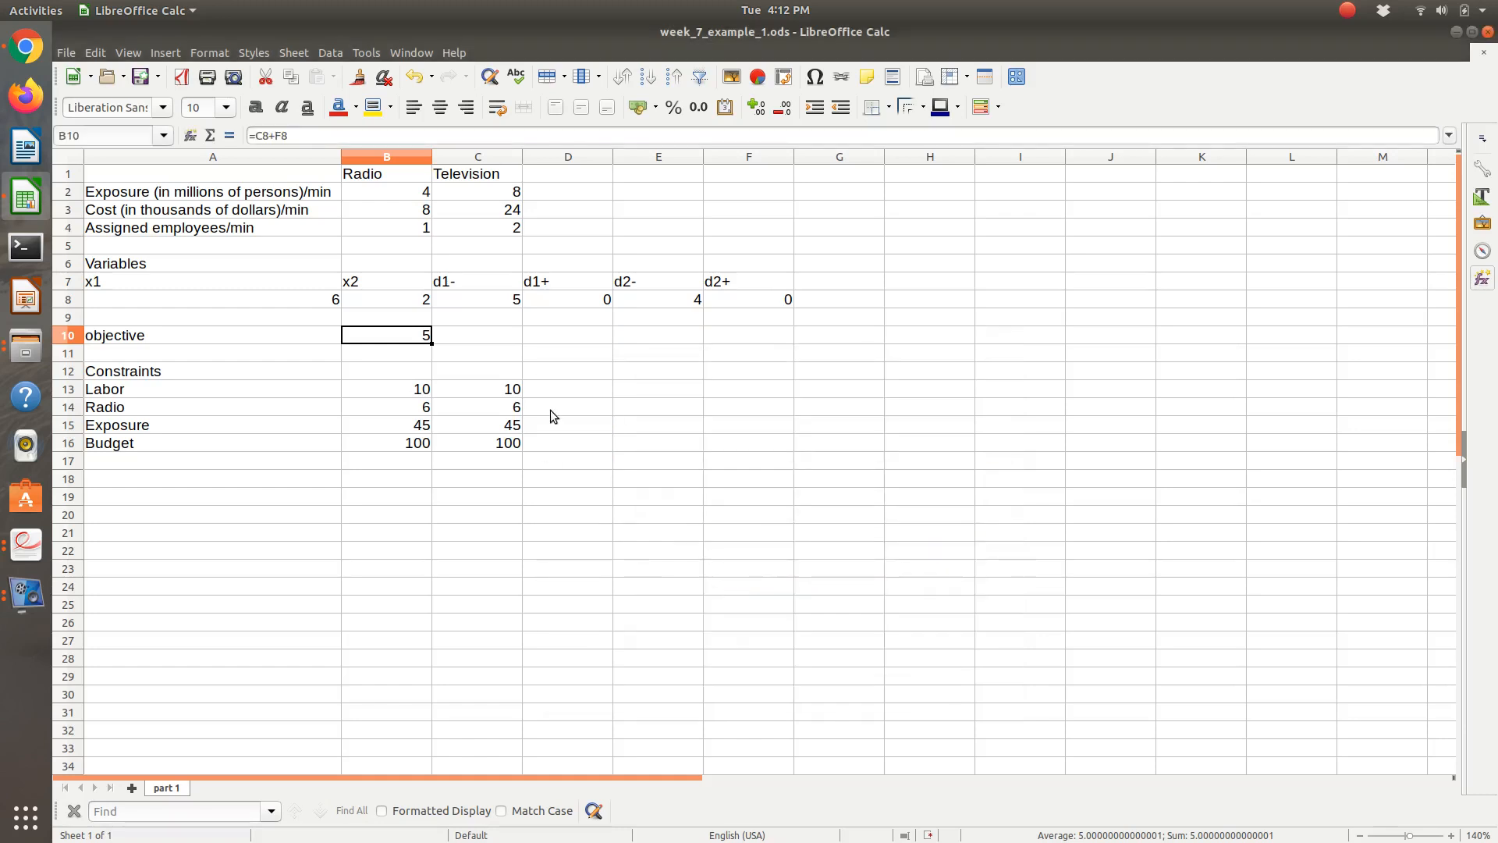
{"action": "mouse_move", "coordinate": [396, 395]}
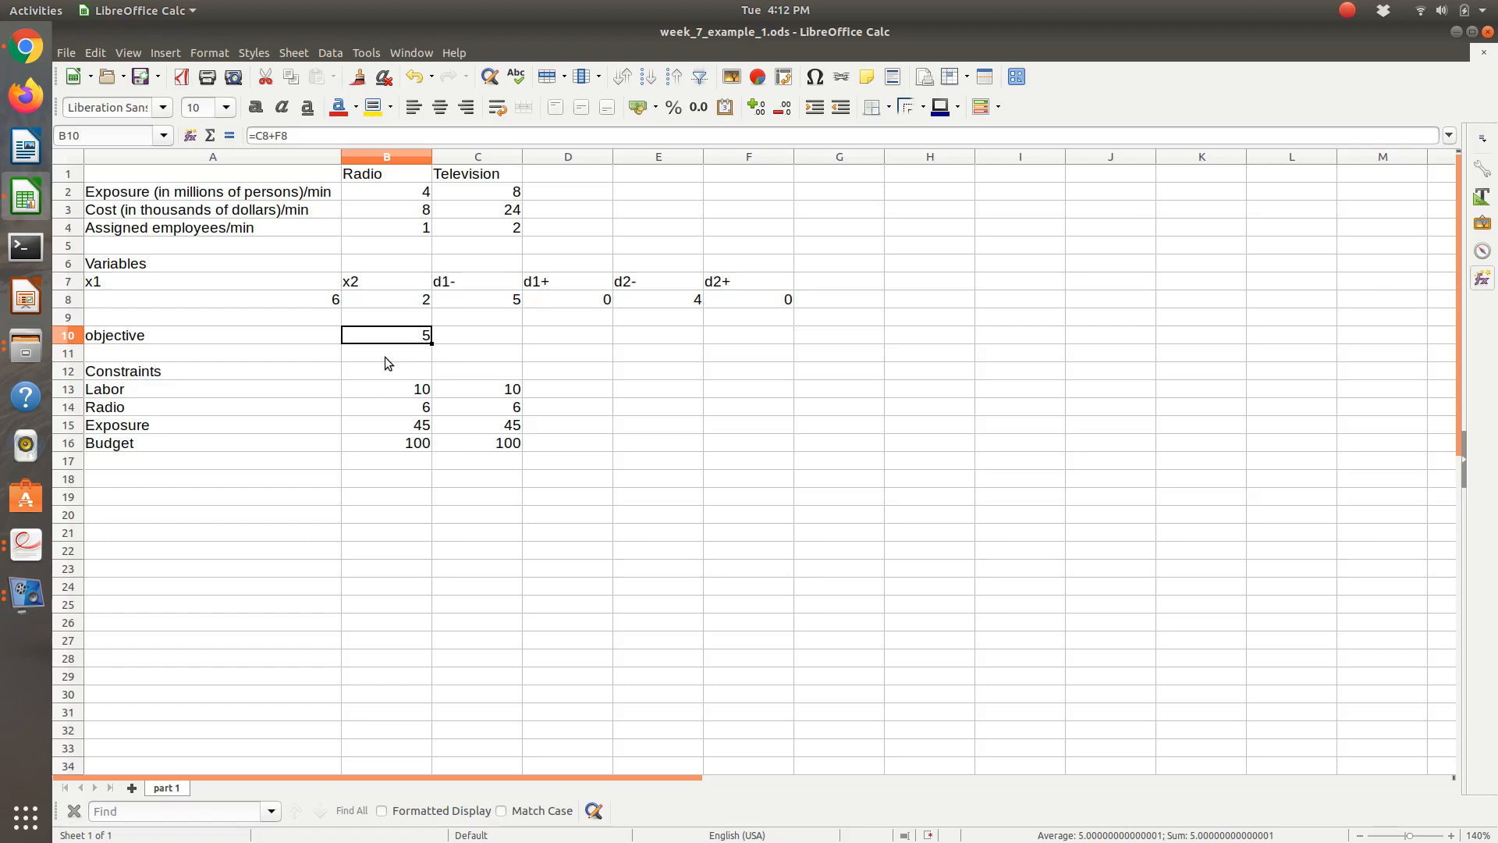
{"action": "mouse_move", "coordinate": [401, 284]}
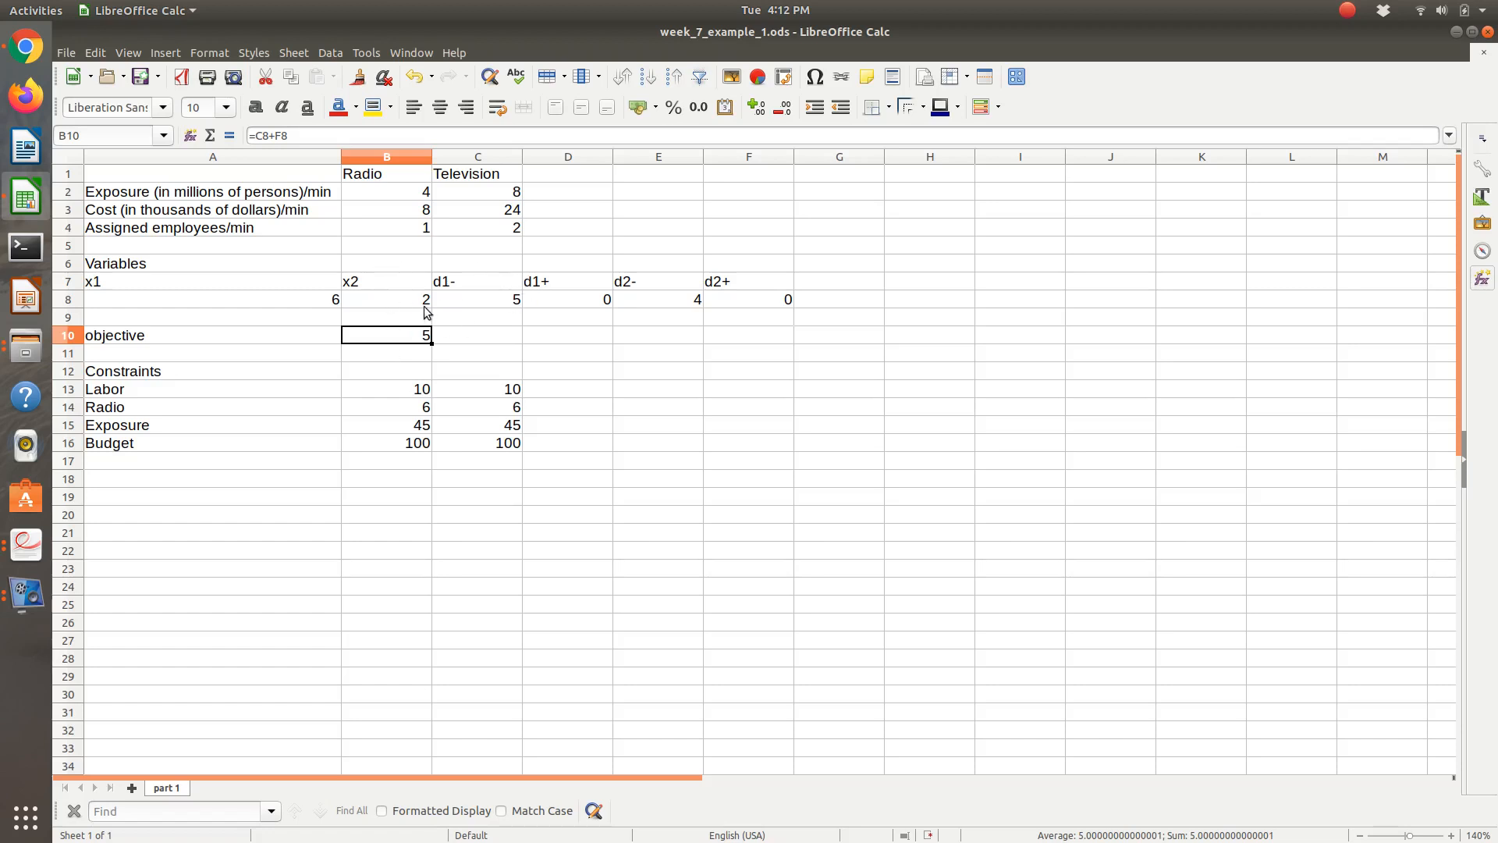
{"action": "left_click", "coordinate": [211, 299]}
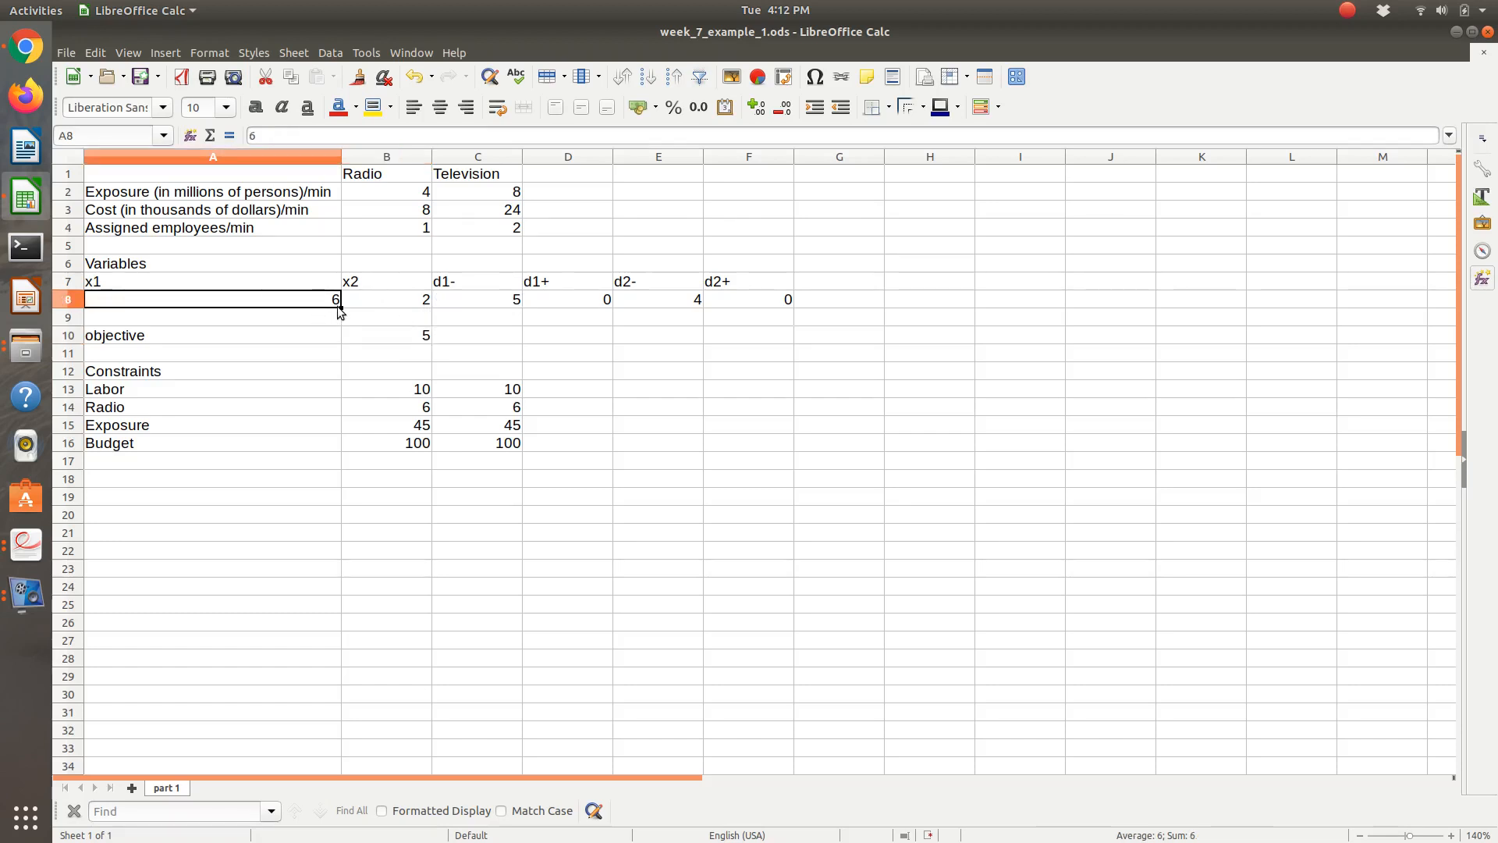
{"action": "left_click", "coordinate": [386, 299]}
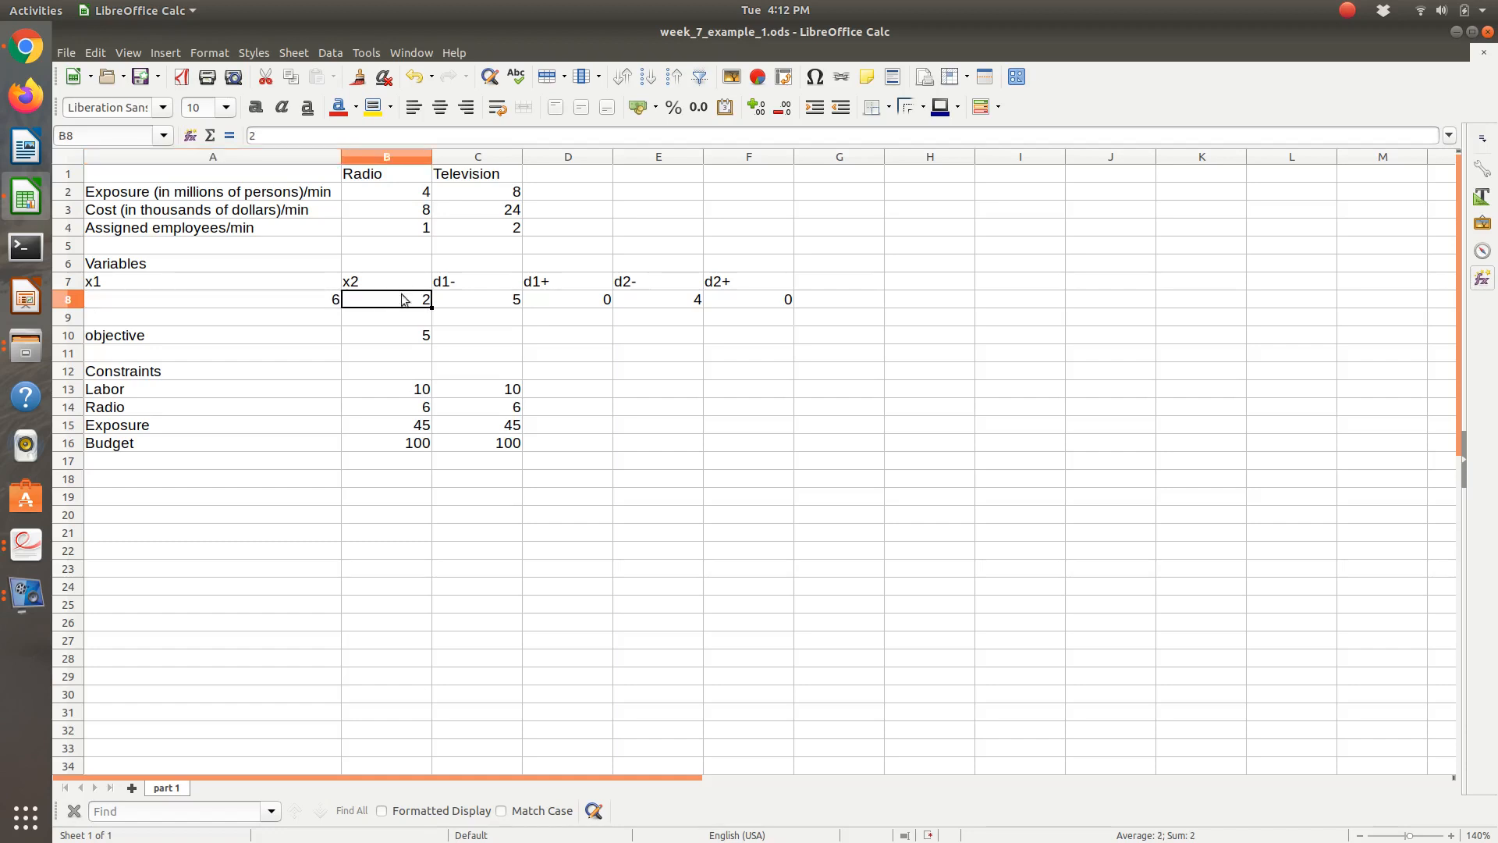
{"action": "left_click", "coordinate": [477, 299]}
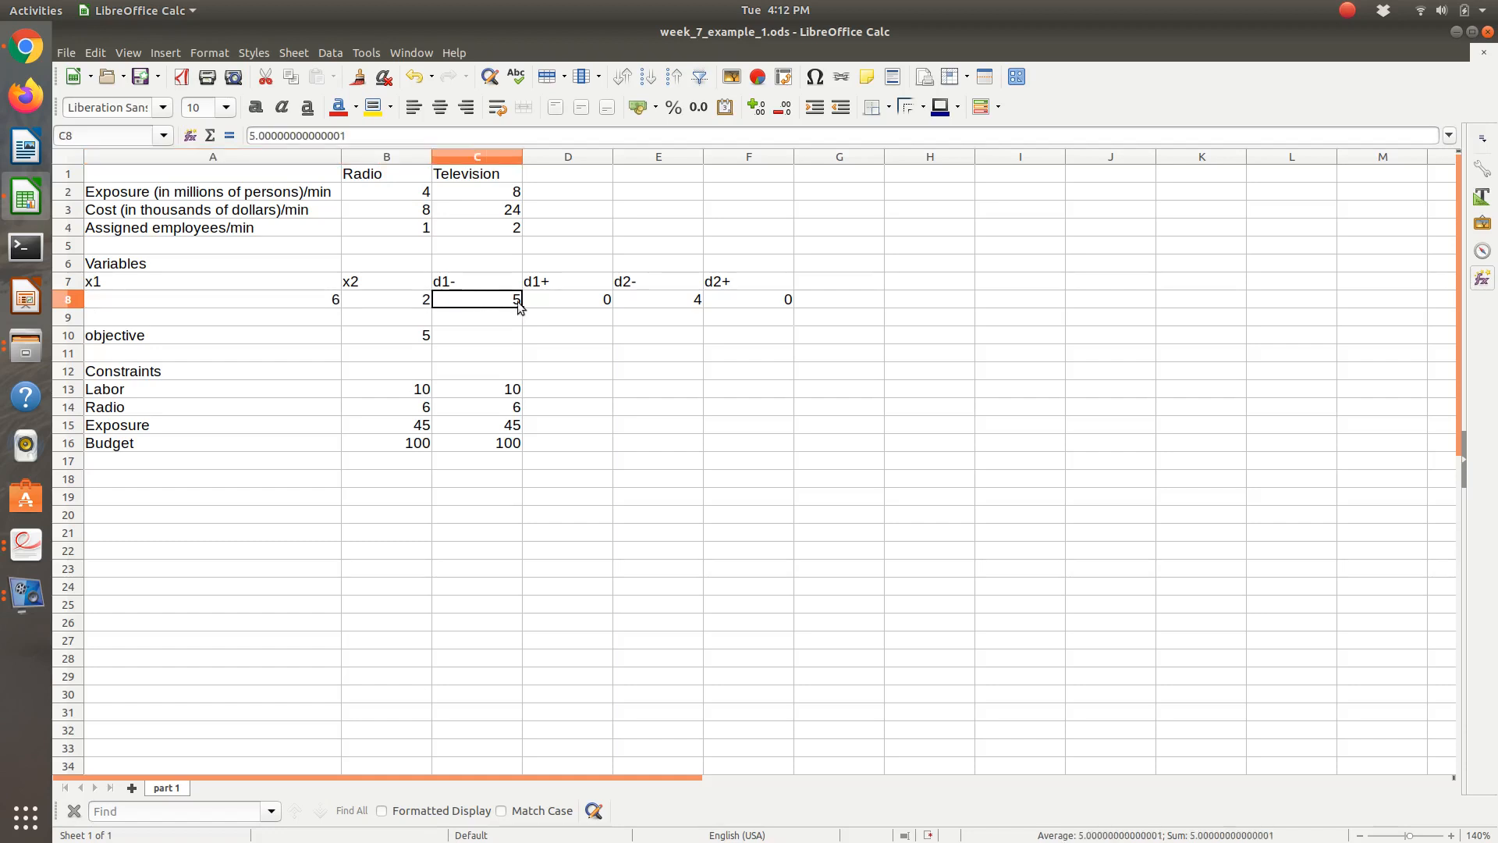
{"action": "left_click_drag", "start_coordinate": [477, 299], "coordinate": [567, 299]}
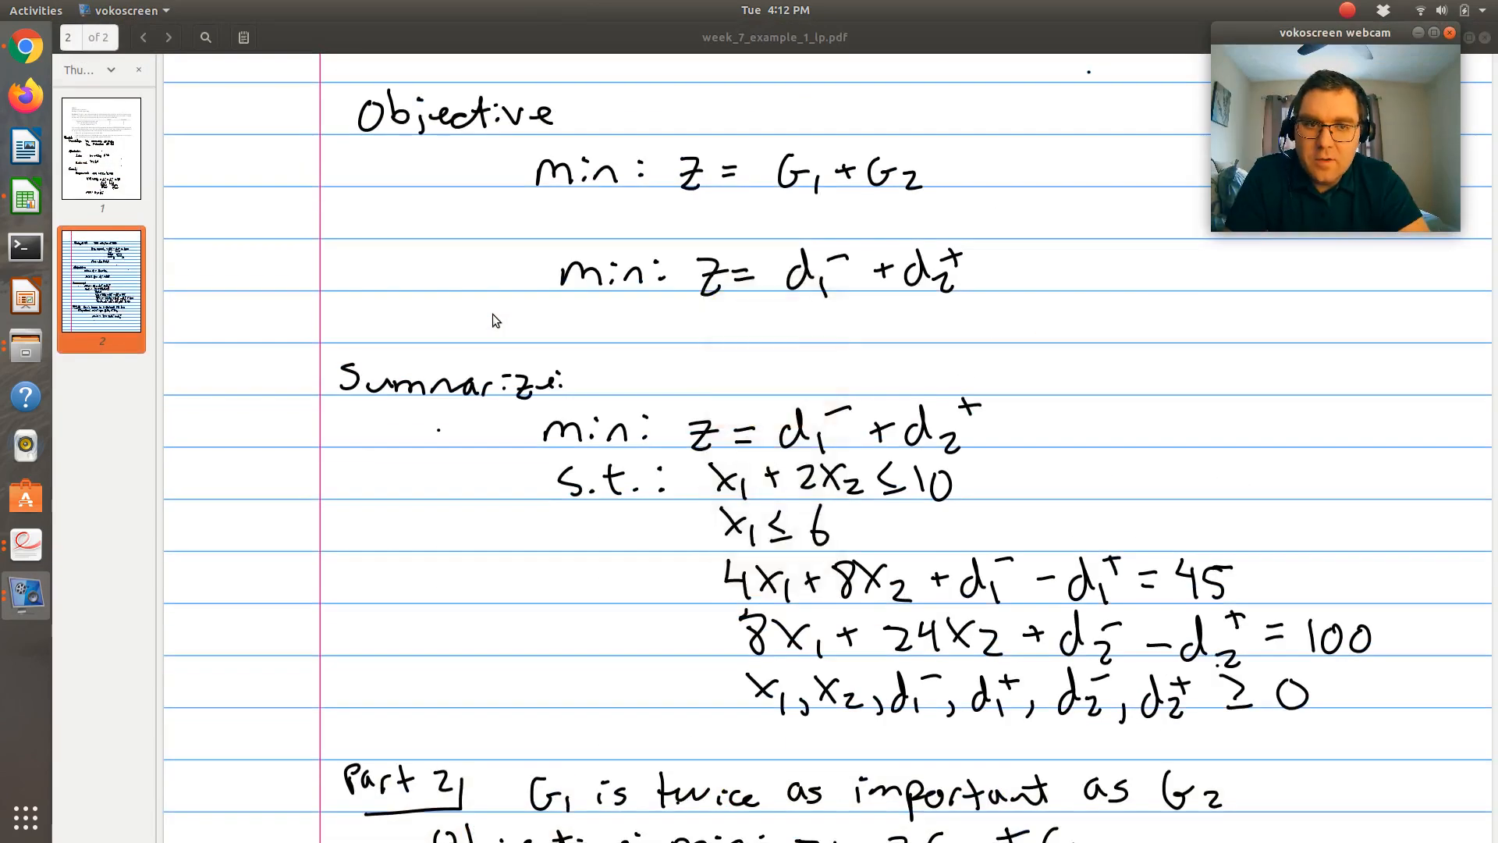
Step: Scroll up to the Summarize section on page 2 of the handwritten notes
{"action": "scroll", "scroll_direction": "up", "scroll_amount": 3}
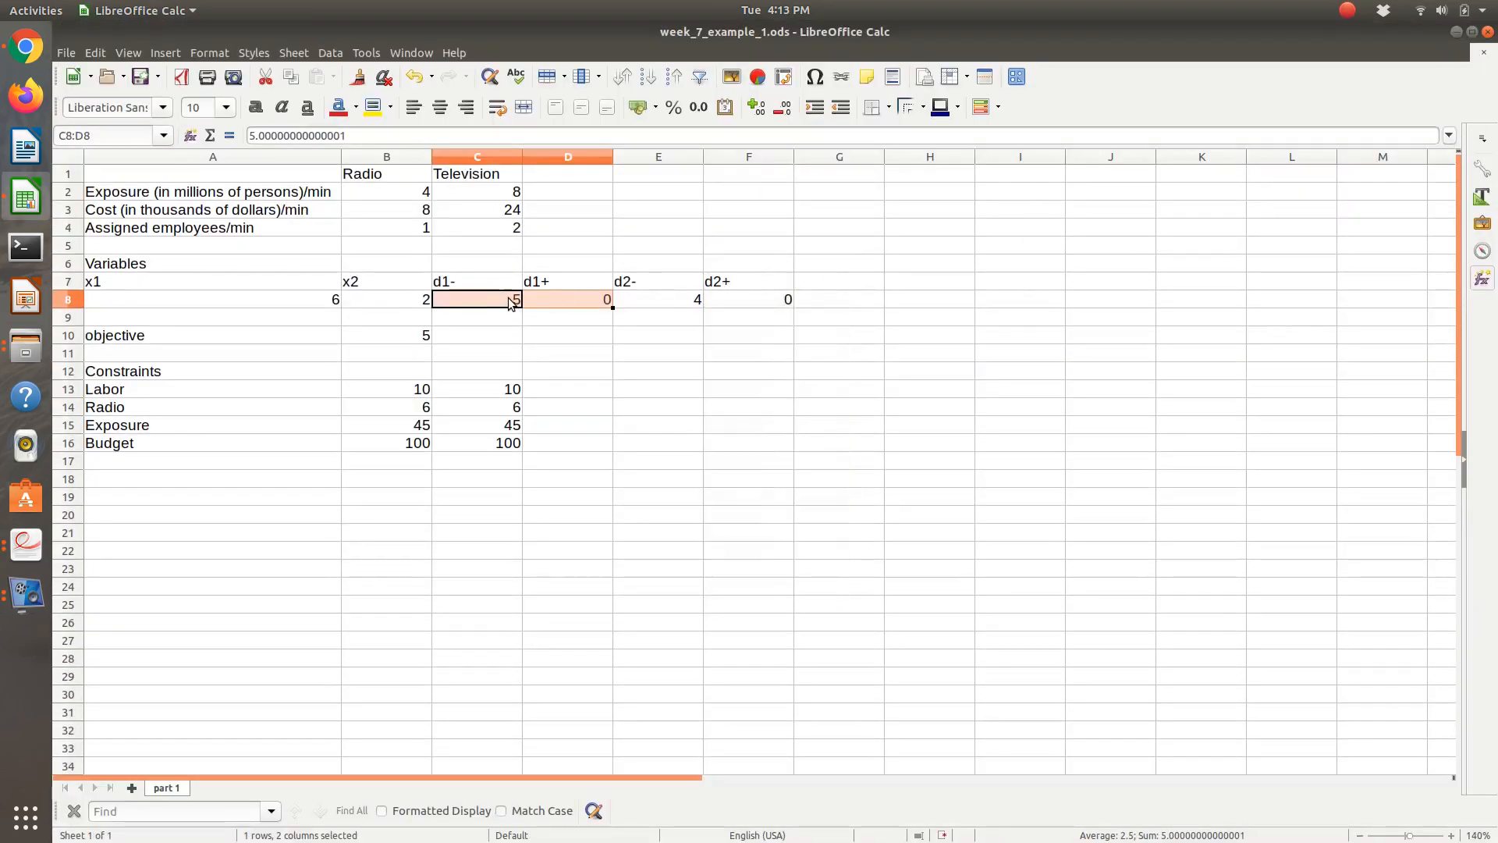
{"action": "mouse_move", "coordinate": [557, 304]}
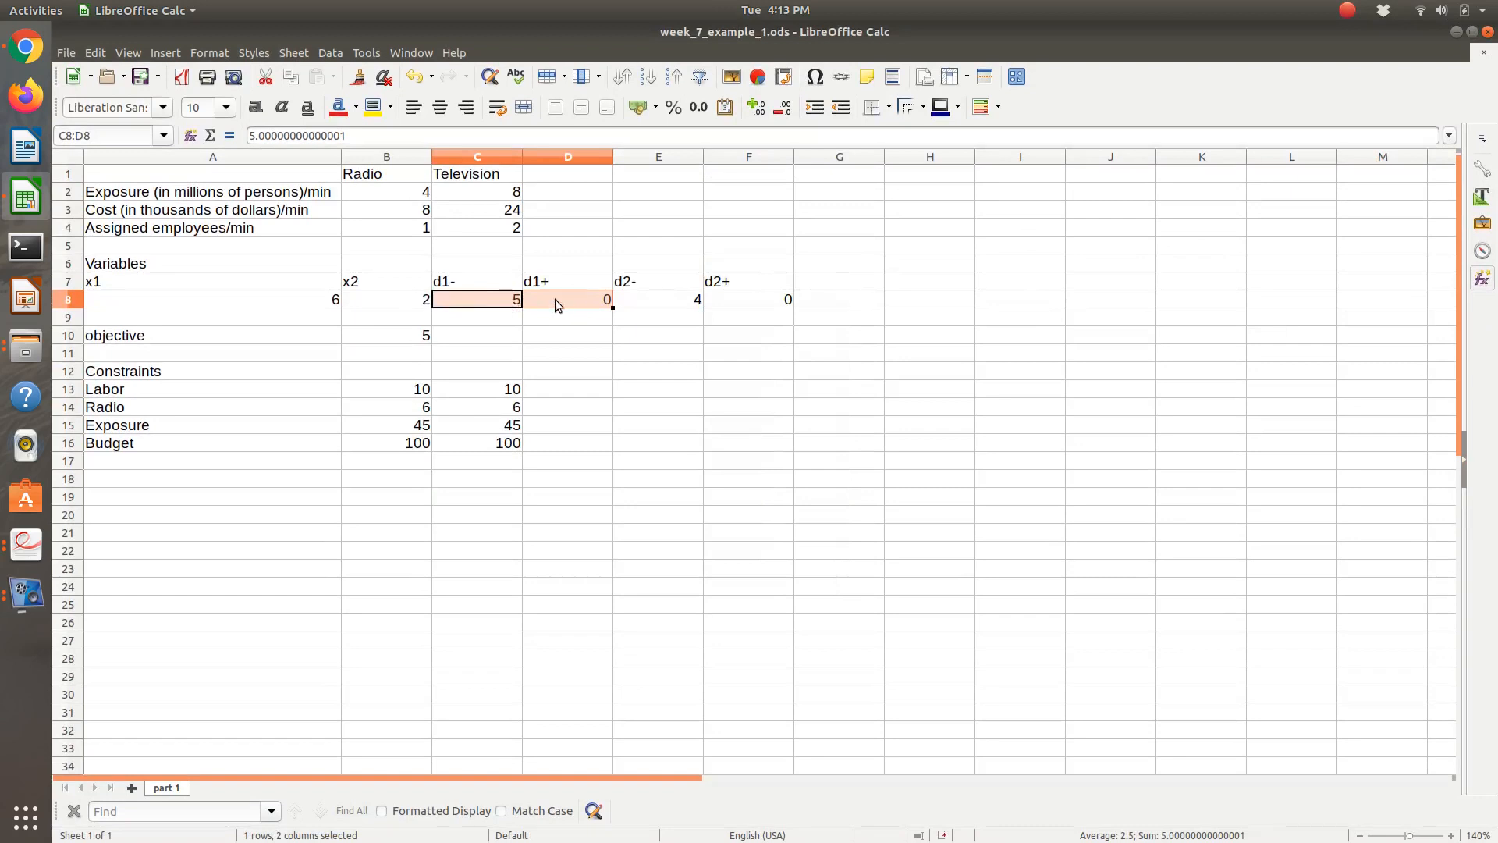
{"action": "mouse_move", "coordinate": [505, 302]}
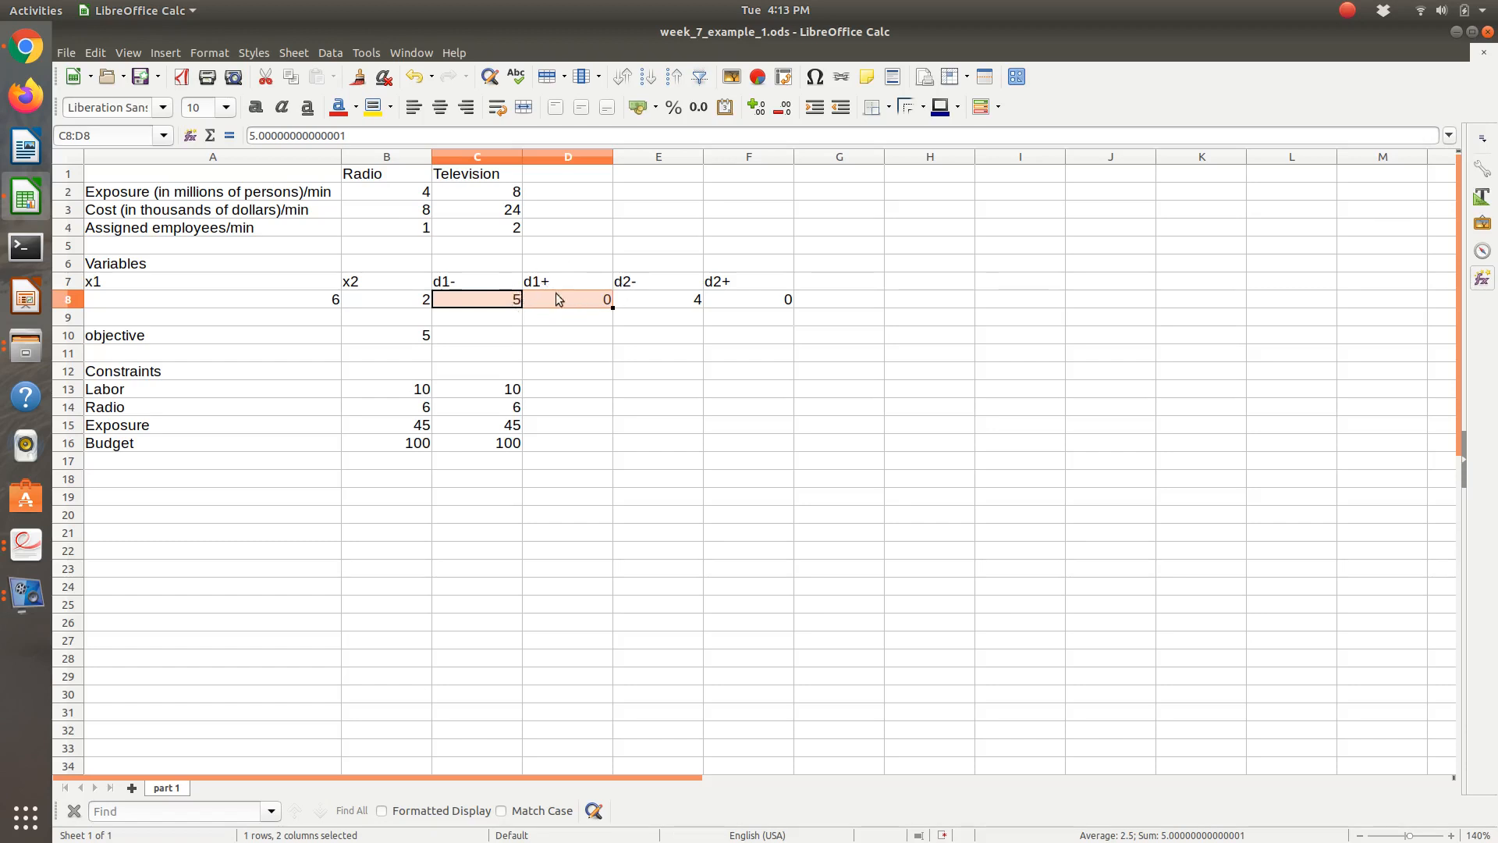
{"action": "mouse_move", "coordinate": [515, 306]}
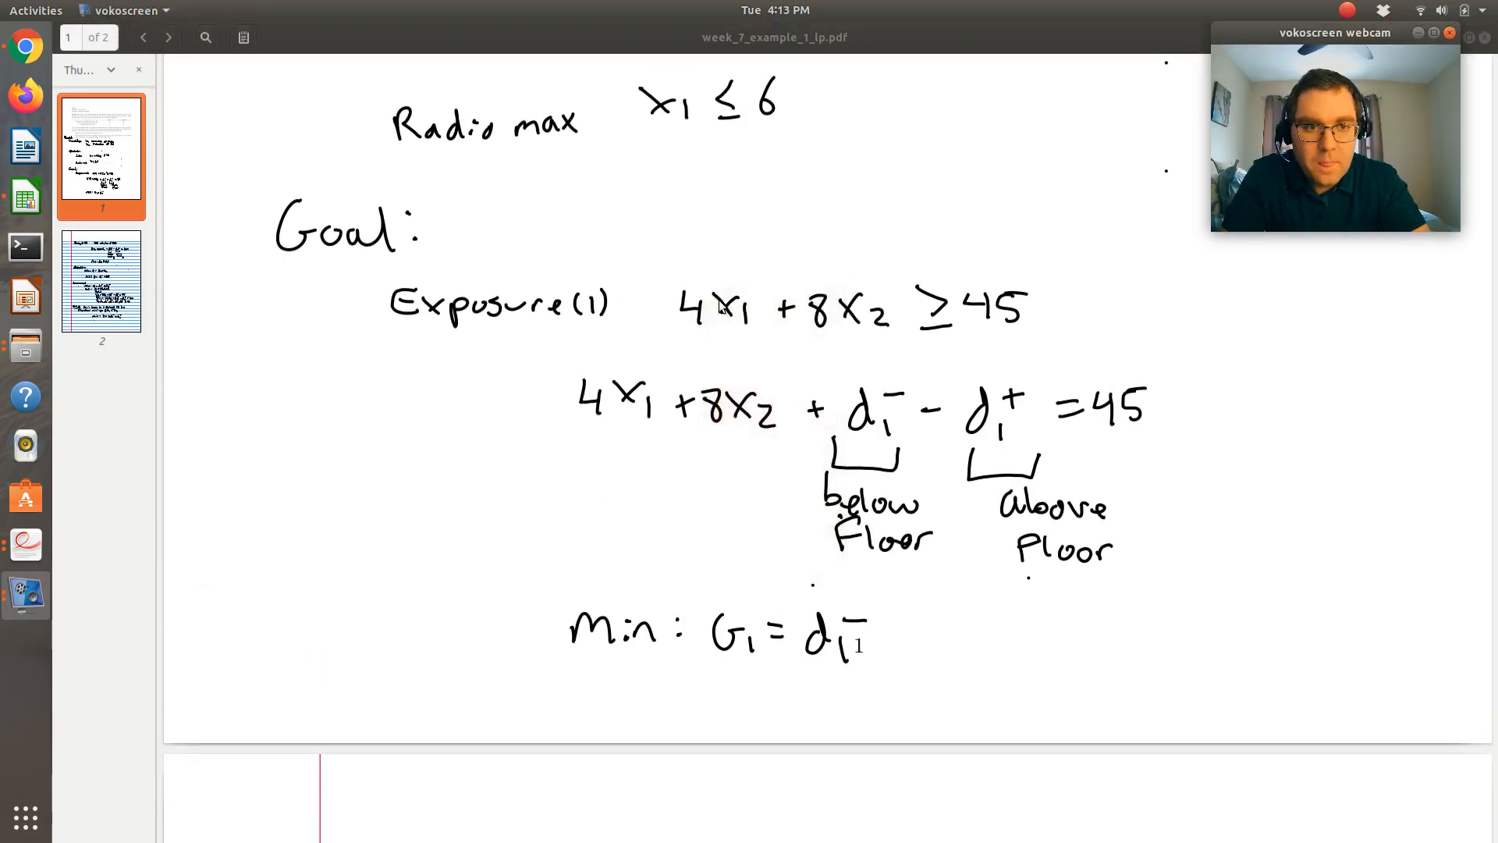
Step: Go to page 2 of the PDF notes to show the Budget goal, min G2 = d2+, and the combined objective
{"action": "left_click", "coordinate": [169, 37]}
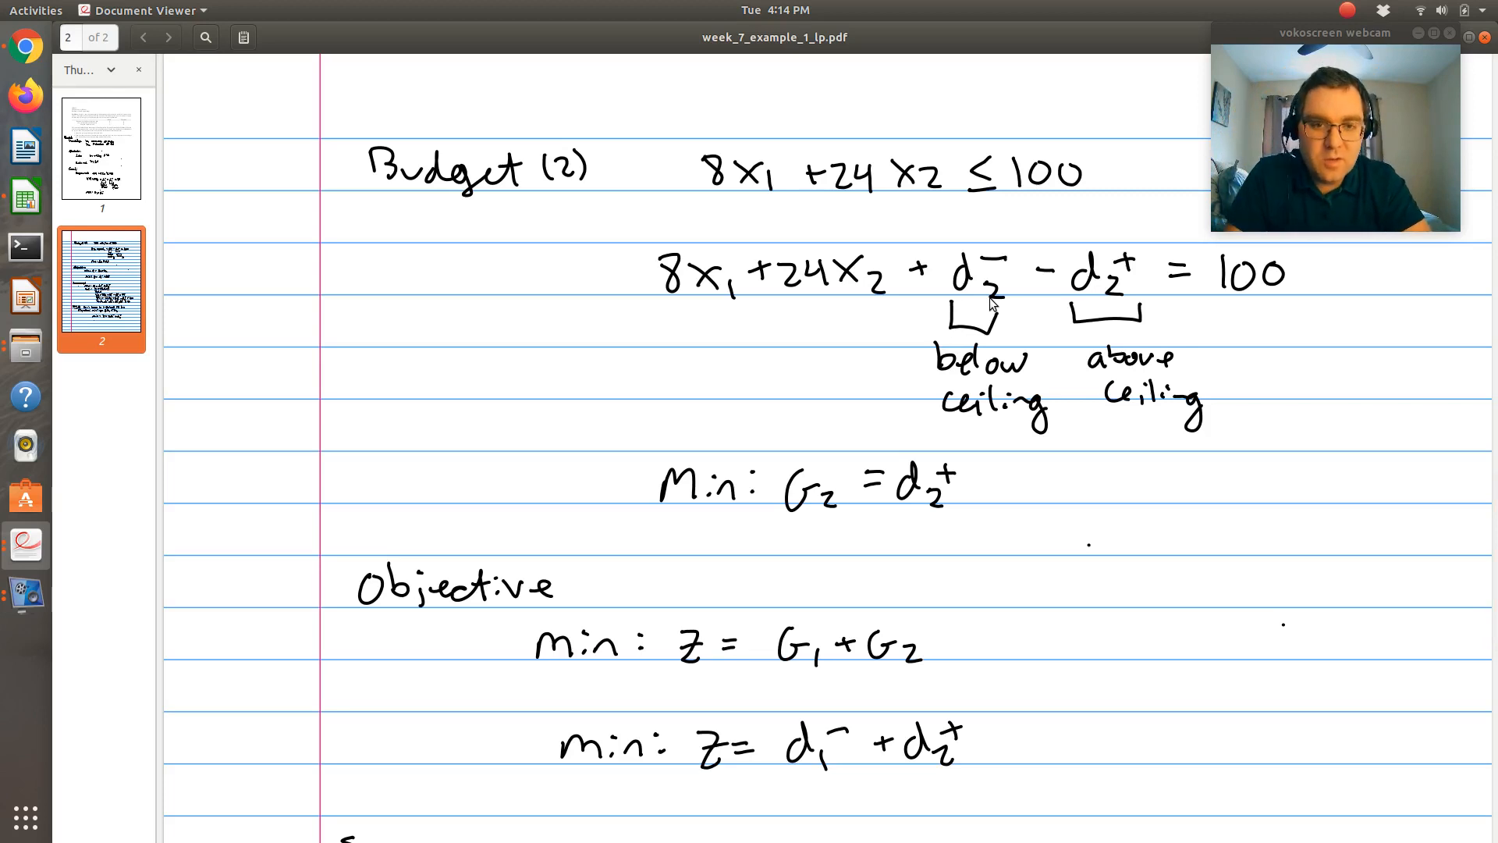
{"action": "mouse_move", "coordinate": [1137, 301]}
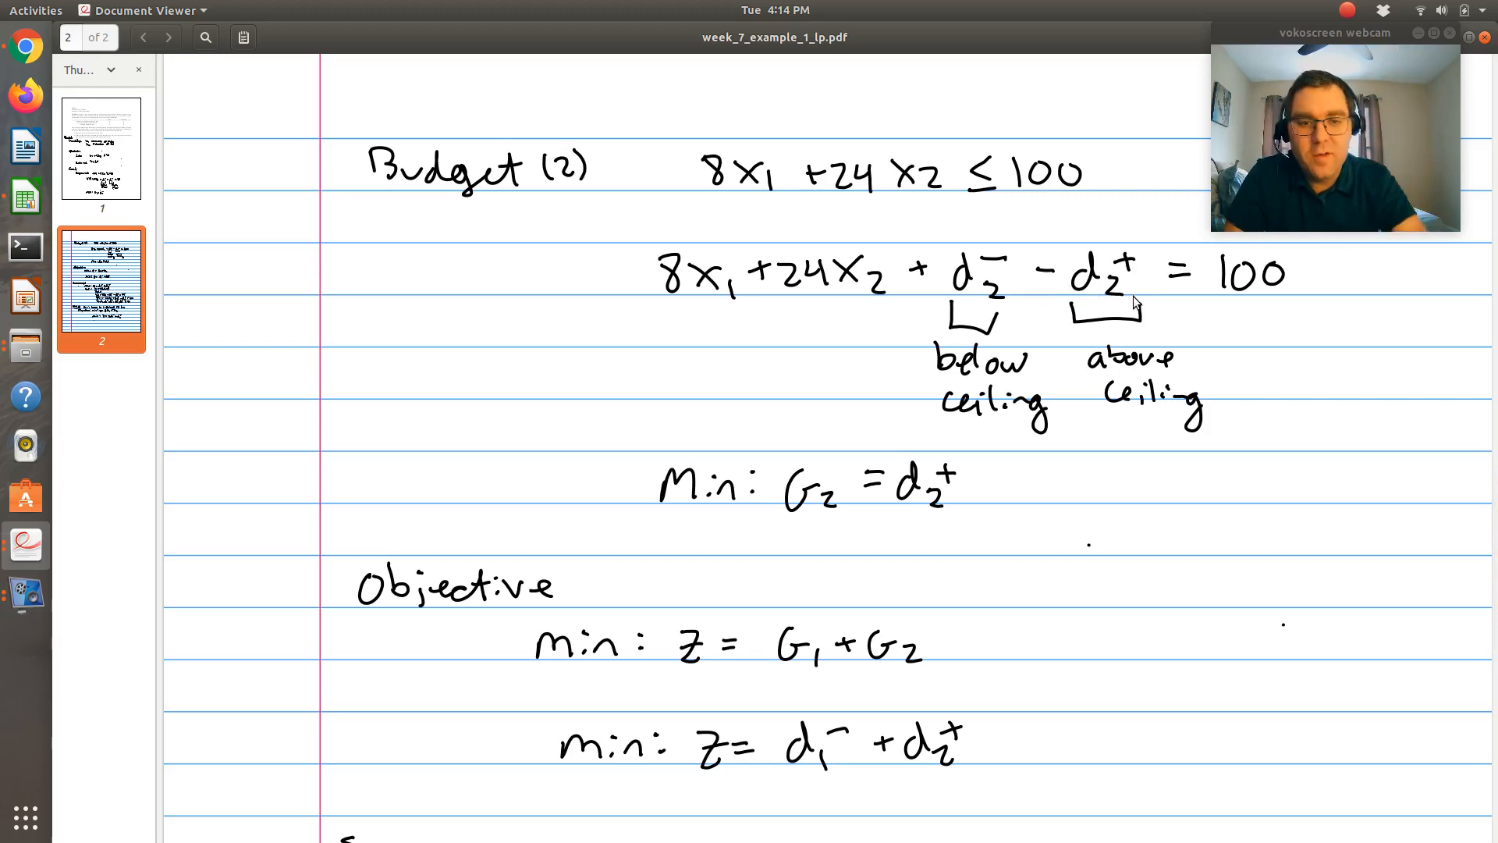
{"action": "mouse_move", "coordinate": [1101, 251]}
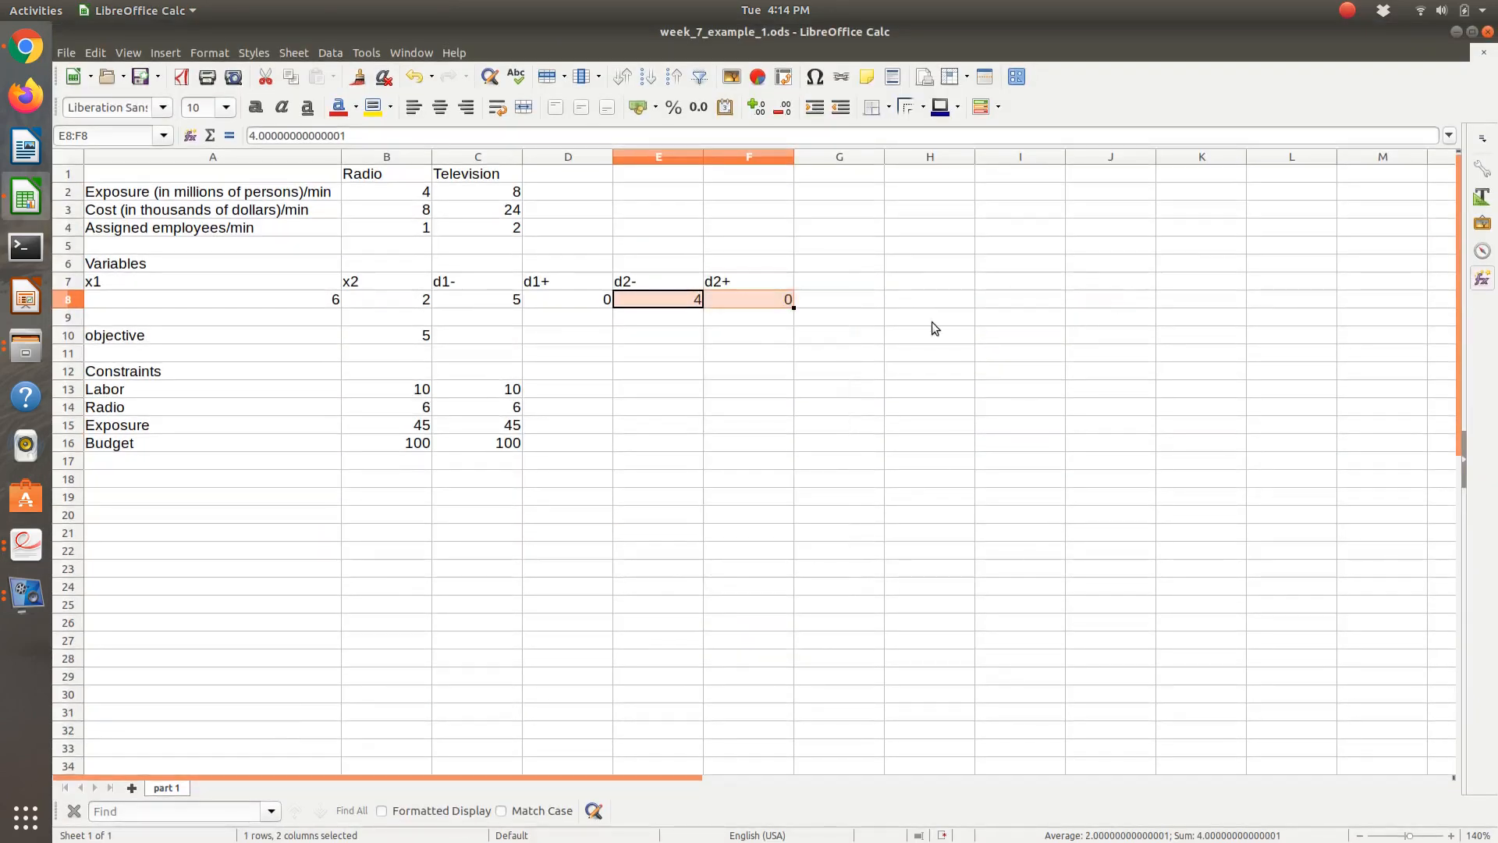
{"action": "mouse_move", "coordinate": [674, 297]}
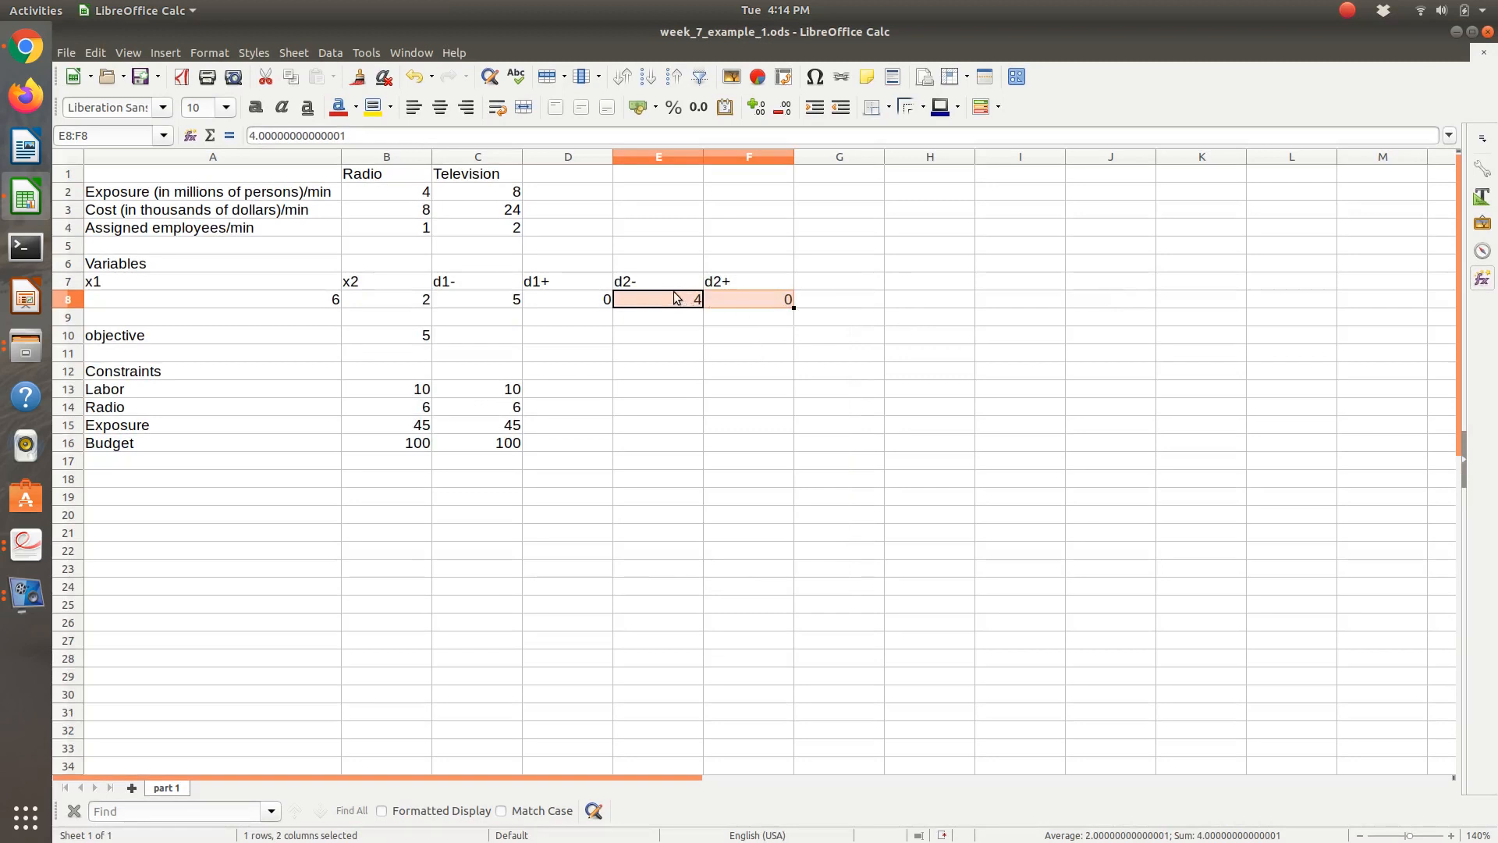
{"action": "left_click", "coordinate": [657, 299]}
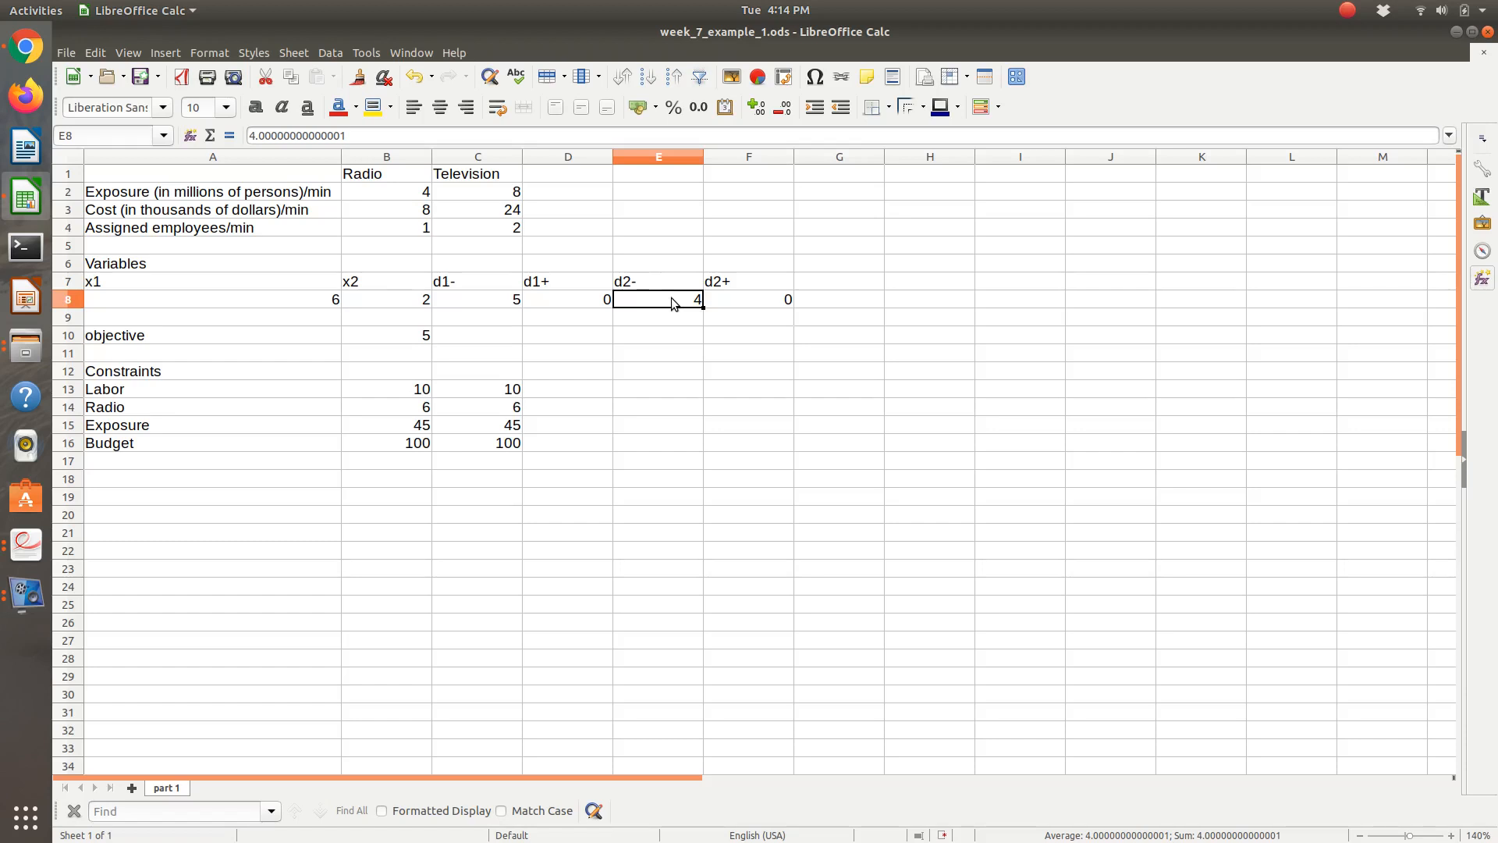
{"action": "left_click", "coordinate": [749, 299]}
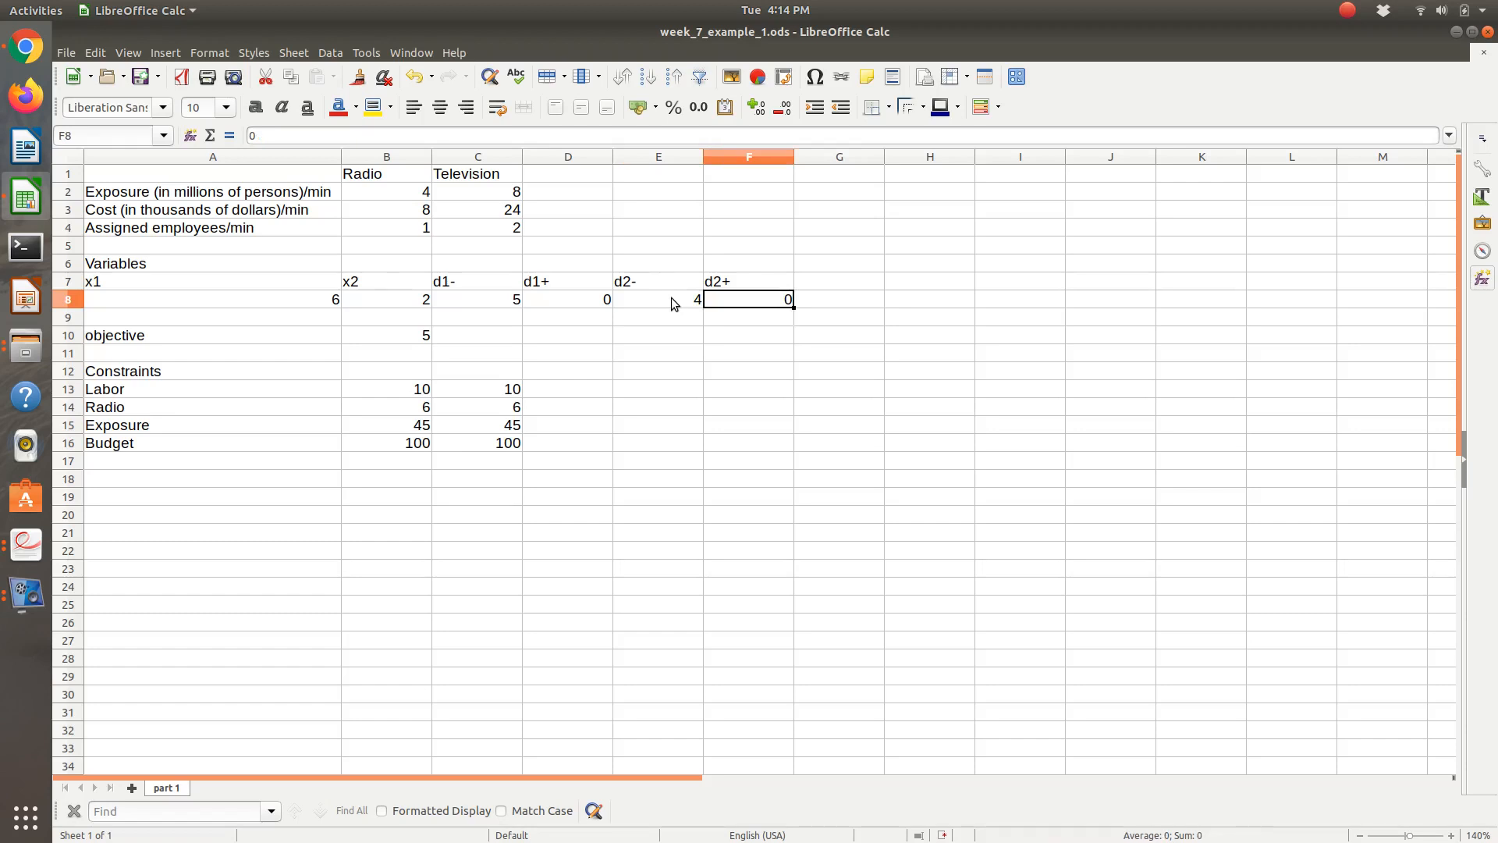
{"action": "left_click", "coordinate": [659, 299]}
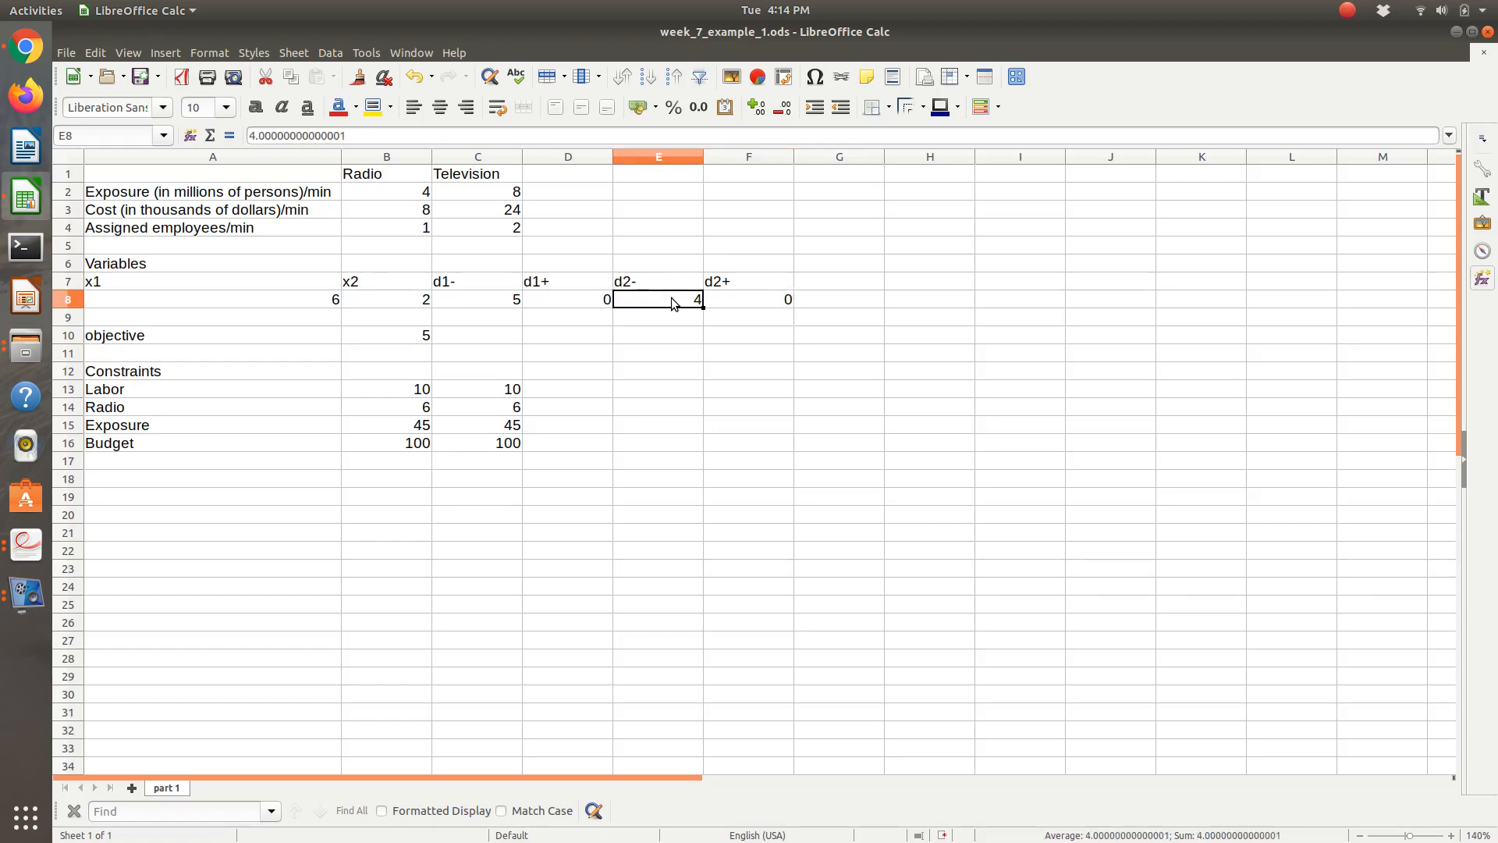
{"action": "left_click", "coordinate": [386, 335]}
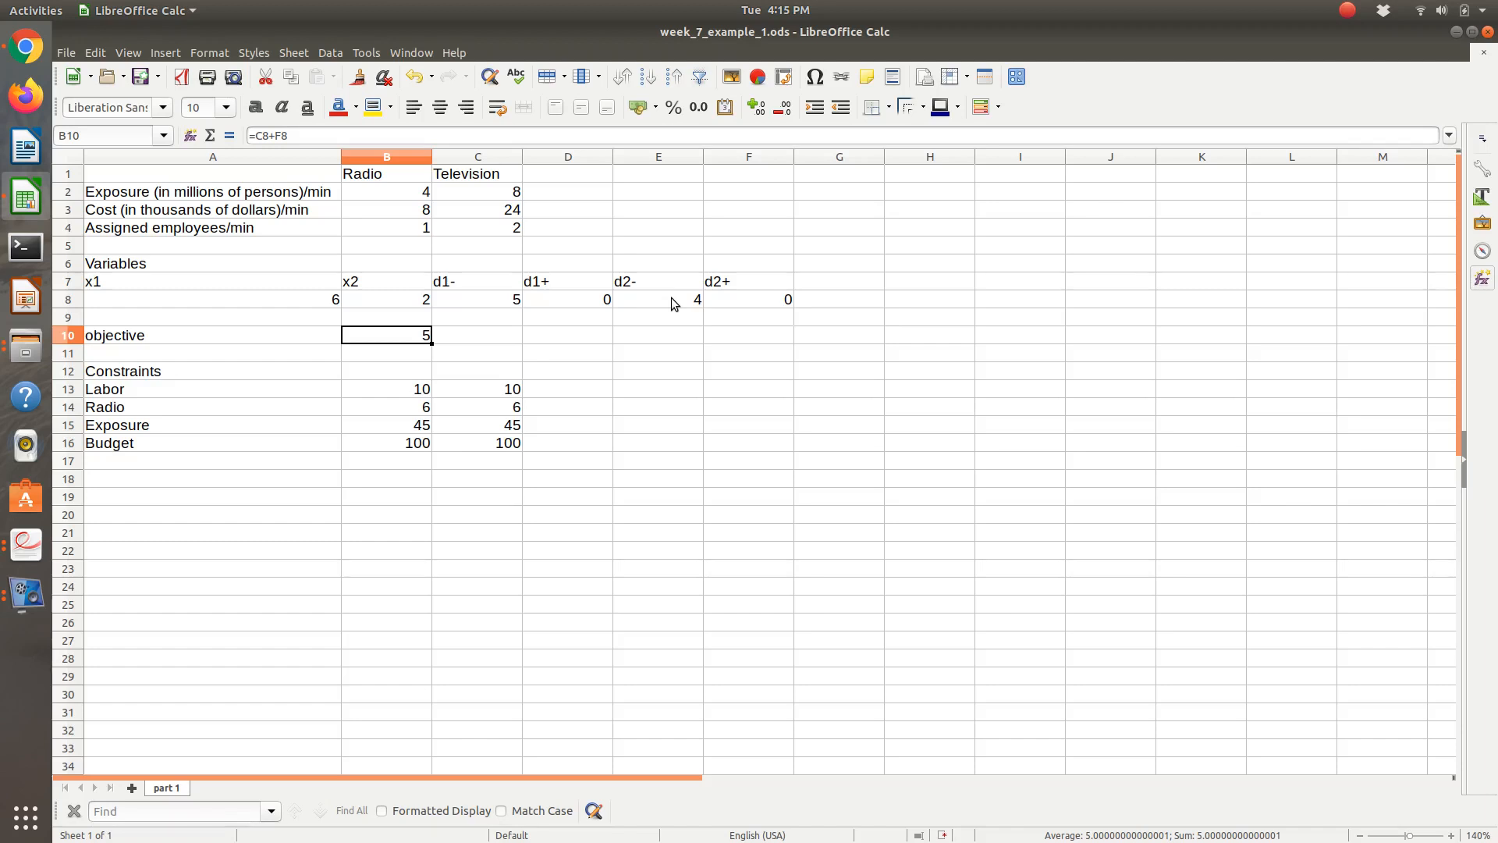
{"action": "left_click", "coordinate": [387, 424]}
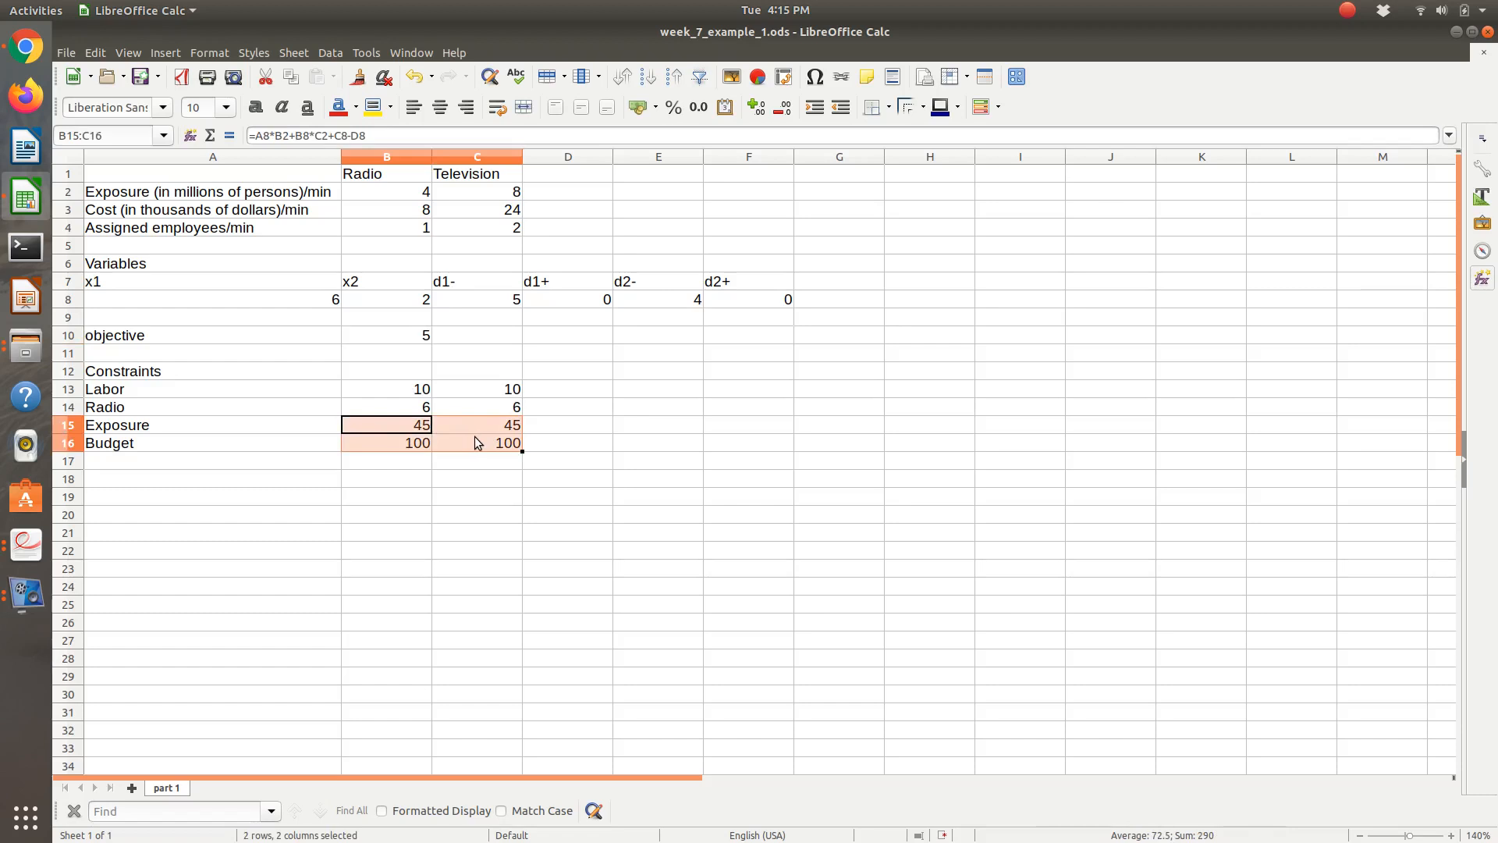
{"action": "mouse_move", "coordinate": [465, 442]}
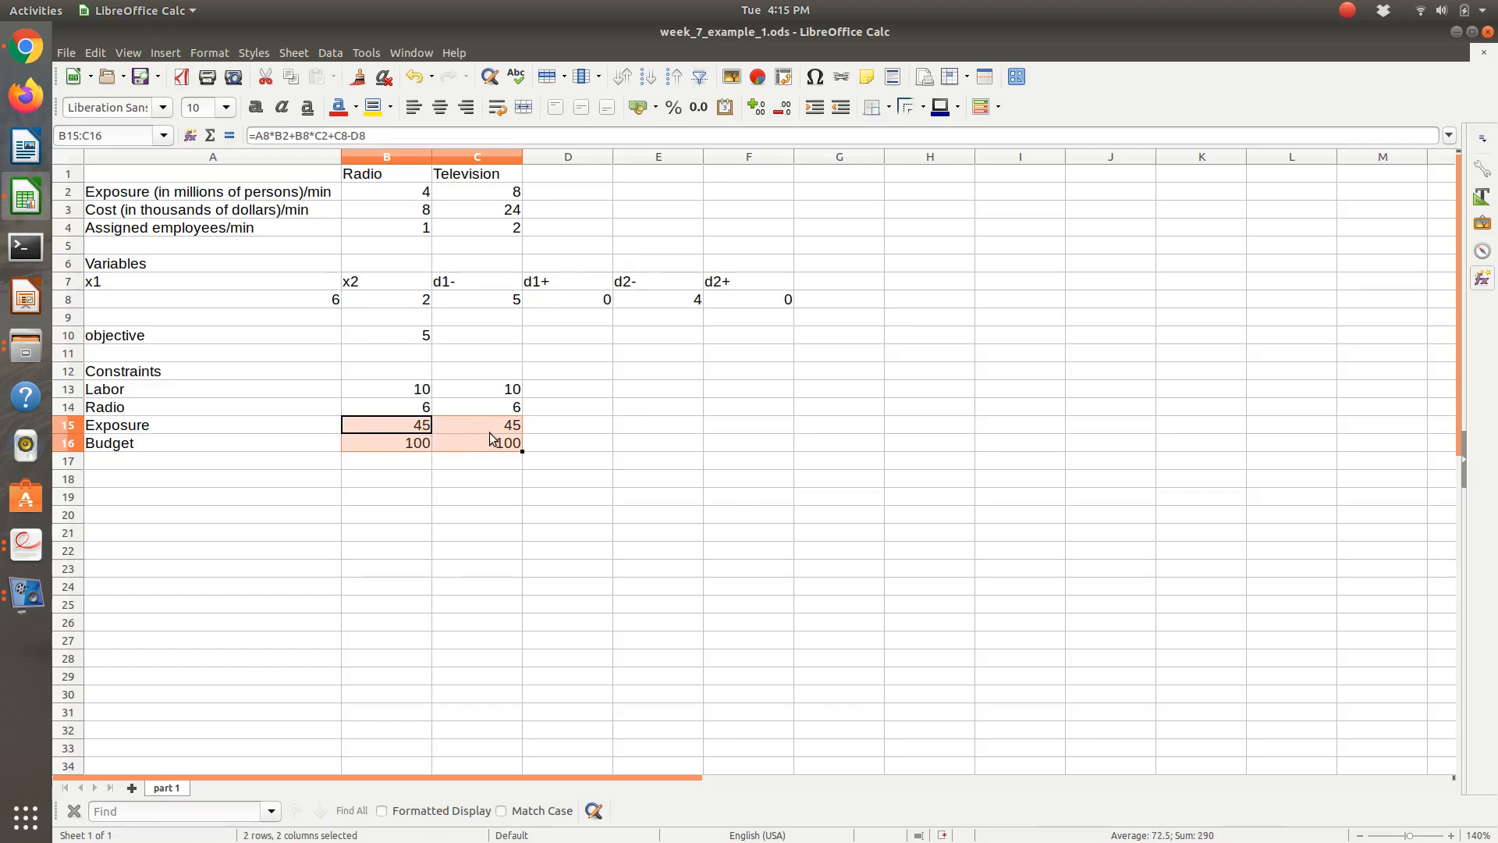
{"action": "mouse_move", "coordinate": [432, 411]}
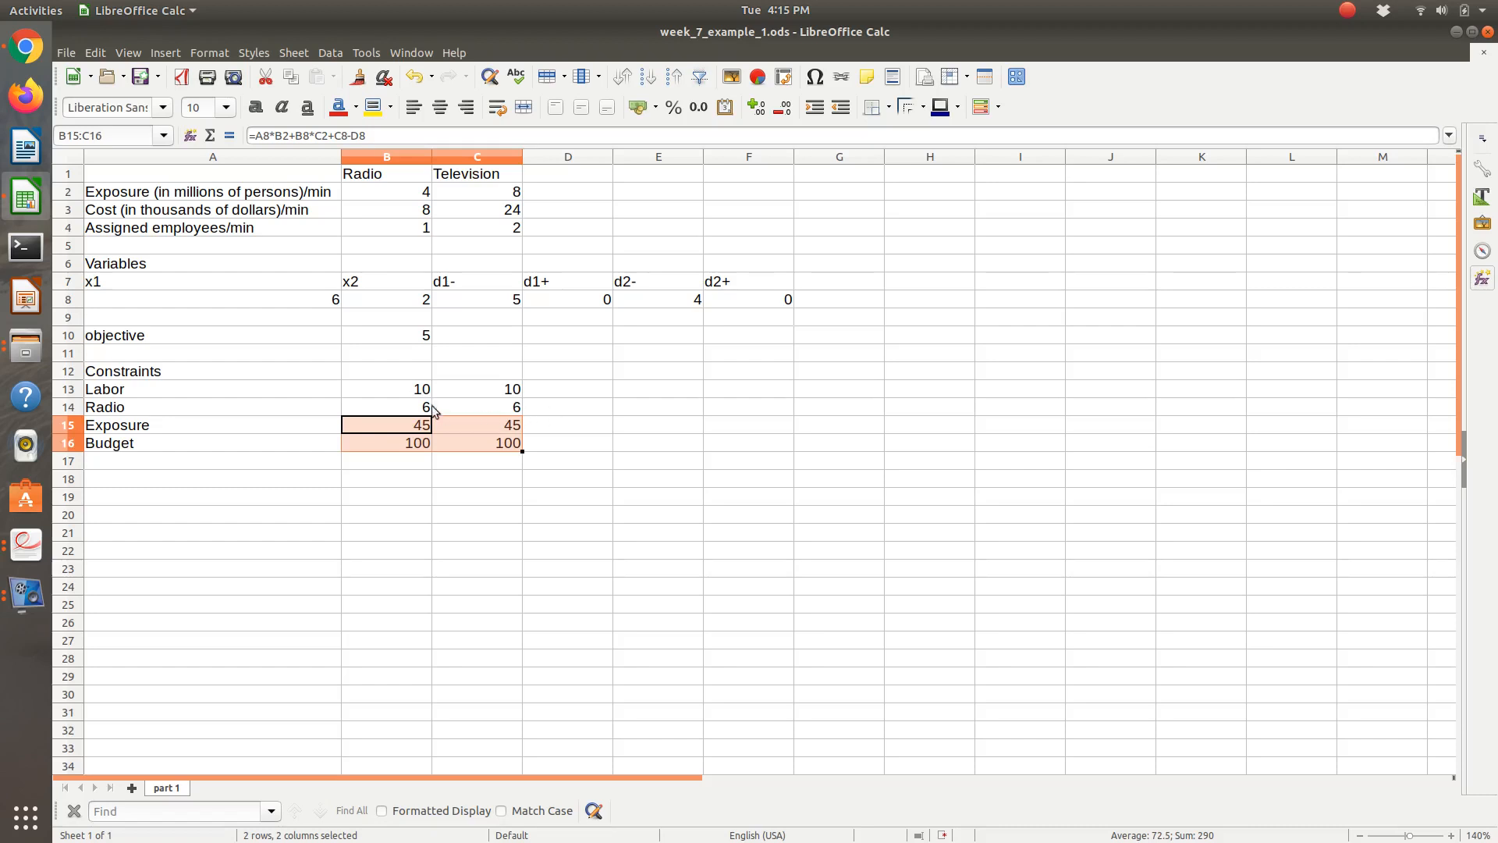
{"action": "left_click", "coordinate": [386, 406]}
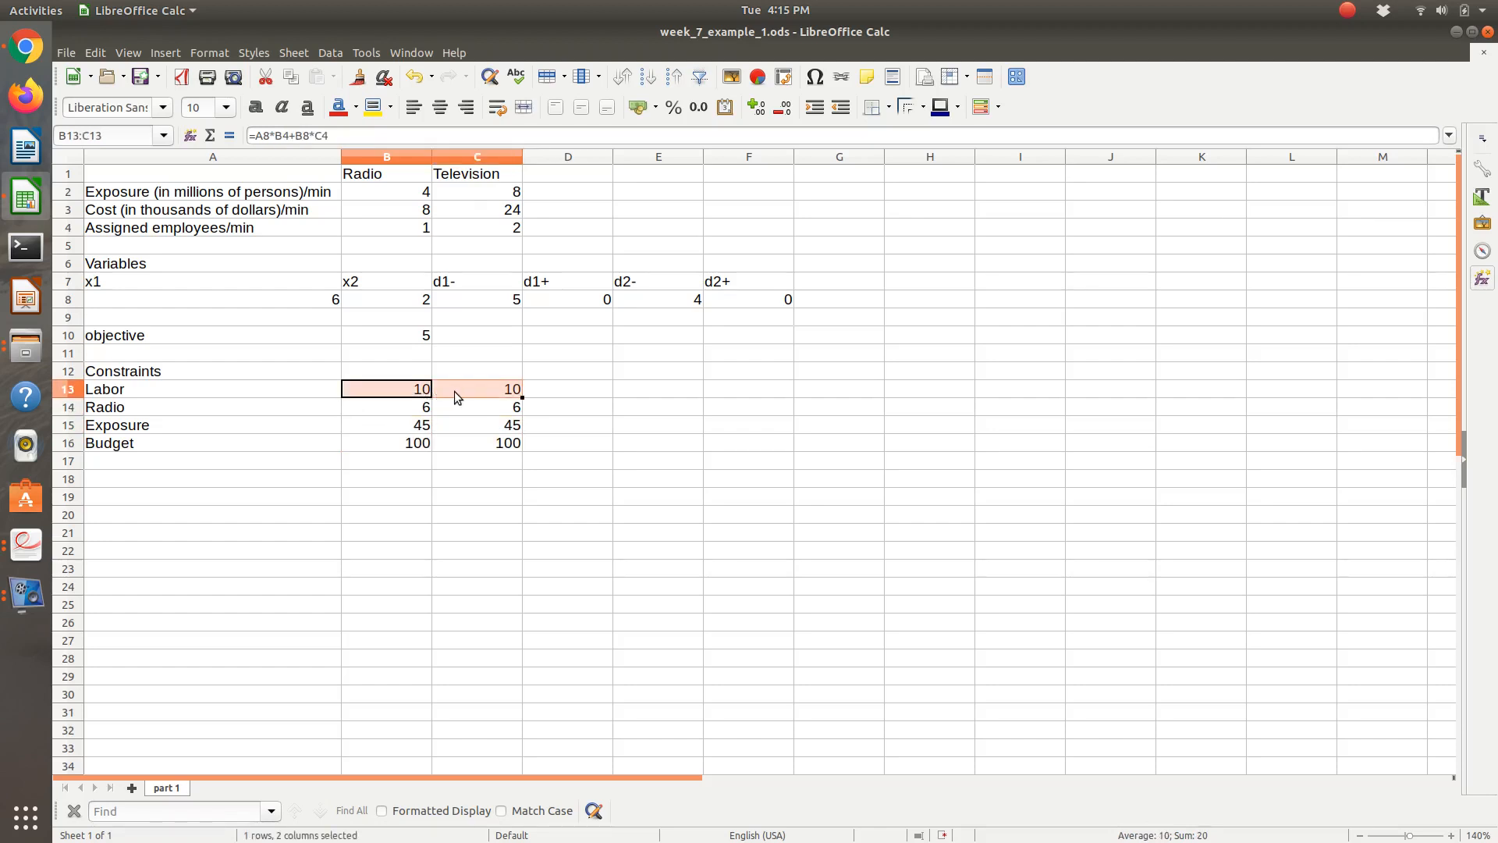
{"action": "left_click", "coordinate": [387, 389]}
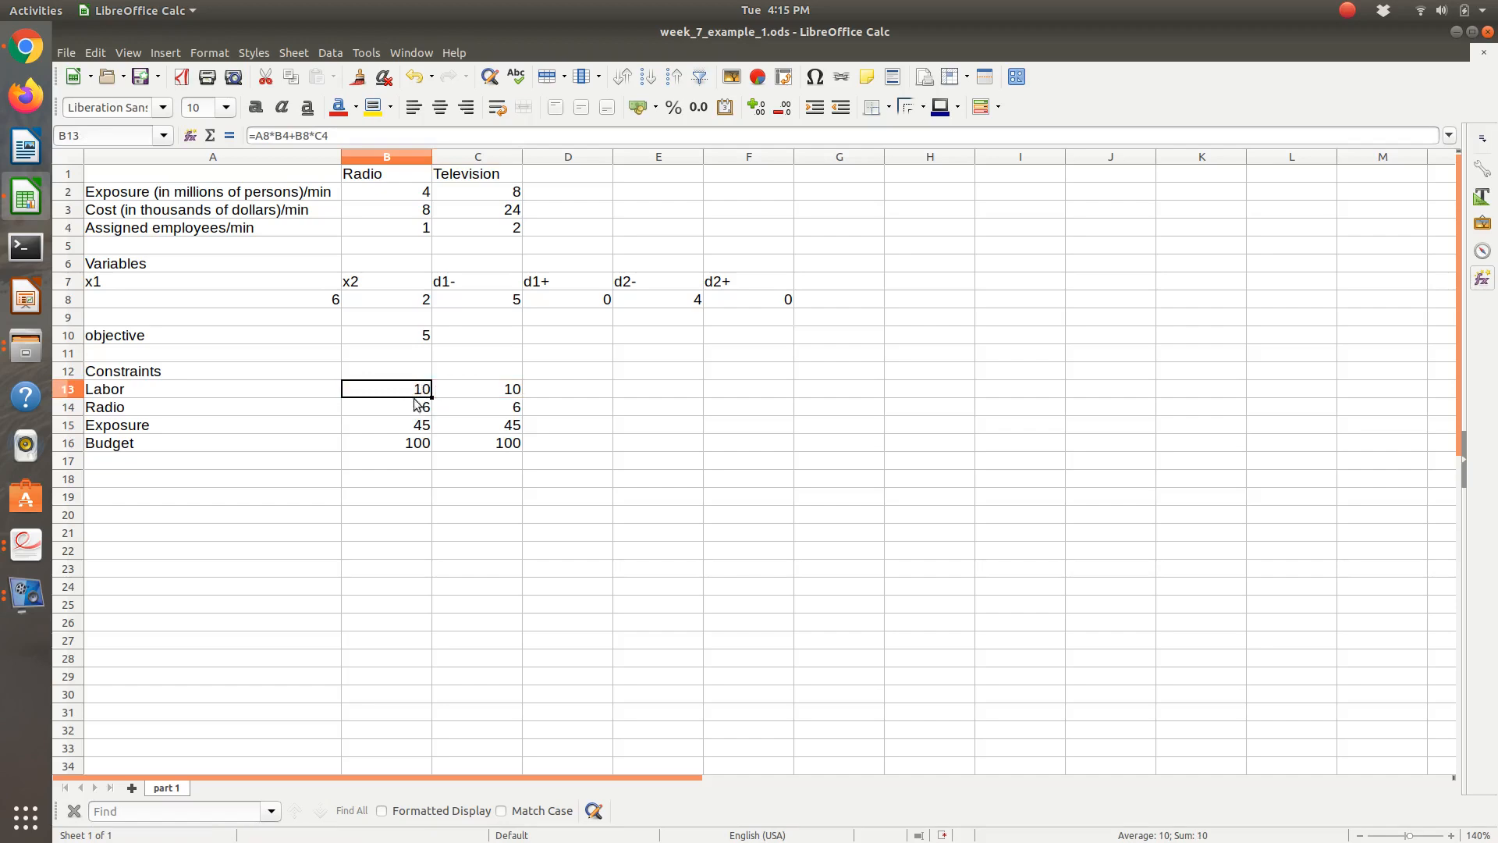
{"action": "mouse_move", "coordinate": [450, 401]}
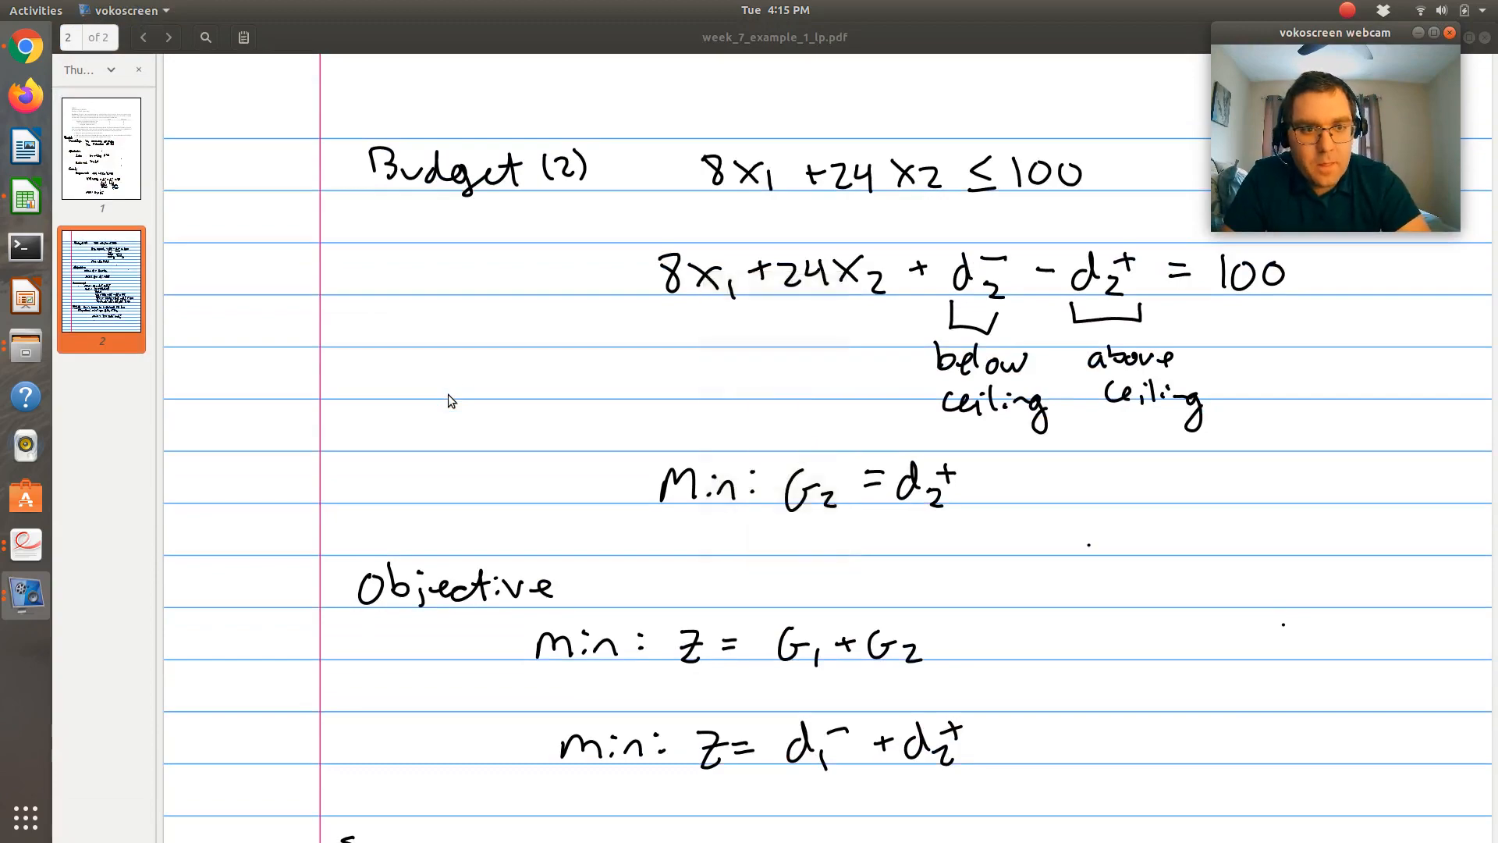
Step: Scroll page 2 of the notes down to the Part 2 objective min z = 2d1- + d2+
{"action": "scroll", "scroll_direction": "down", "scroll_amount": 3}
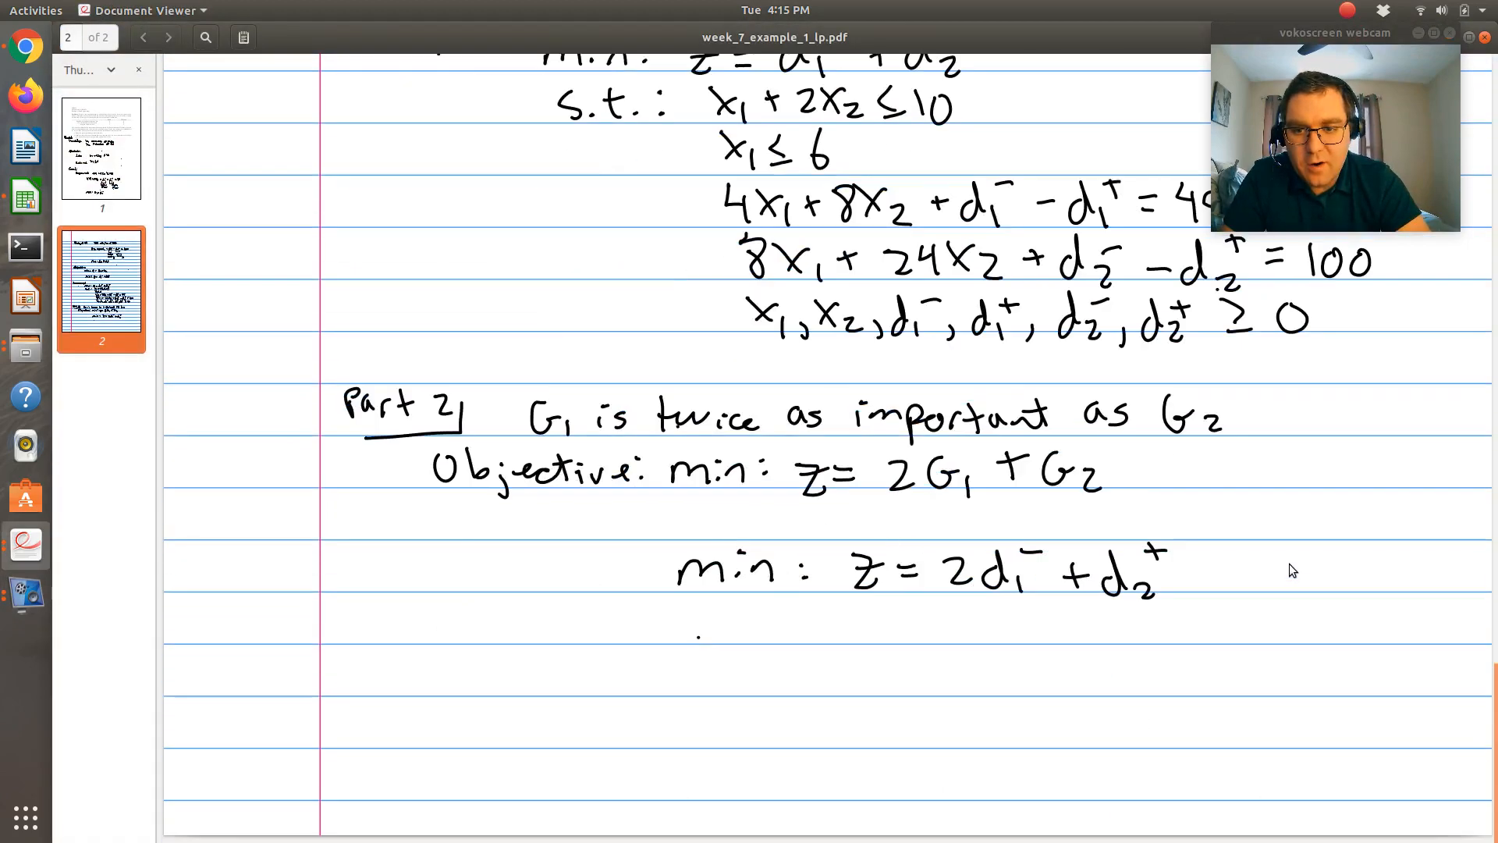
{"action": "scroll", "scroll_direction": "up", "scroll_amount": 3}
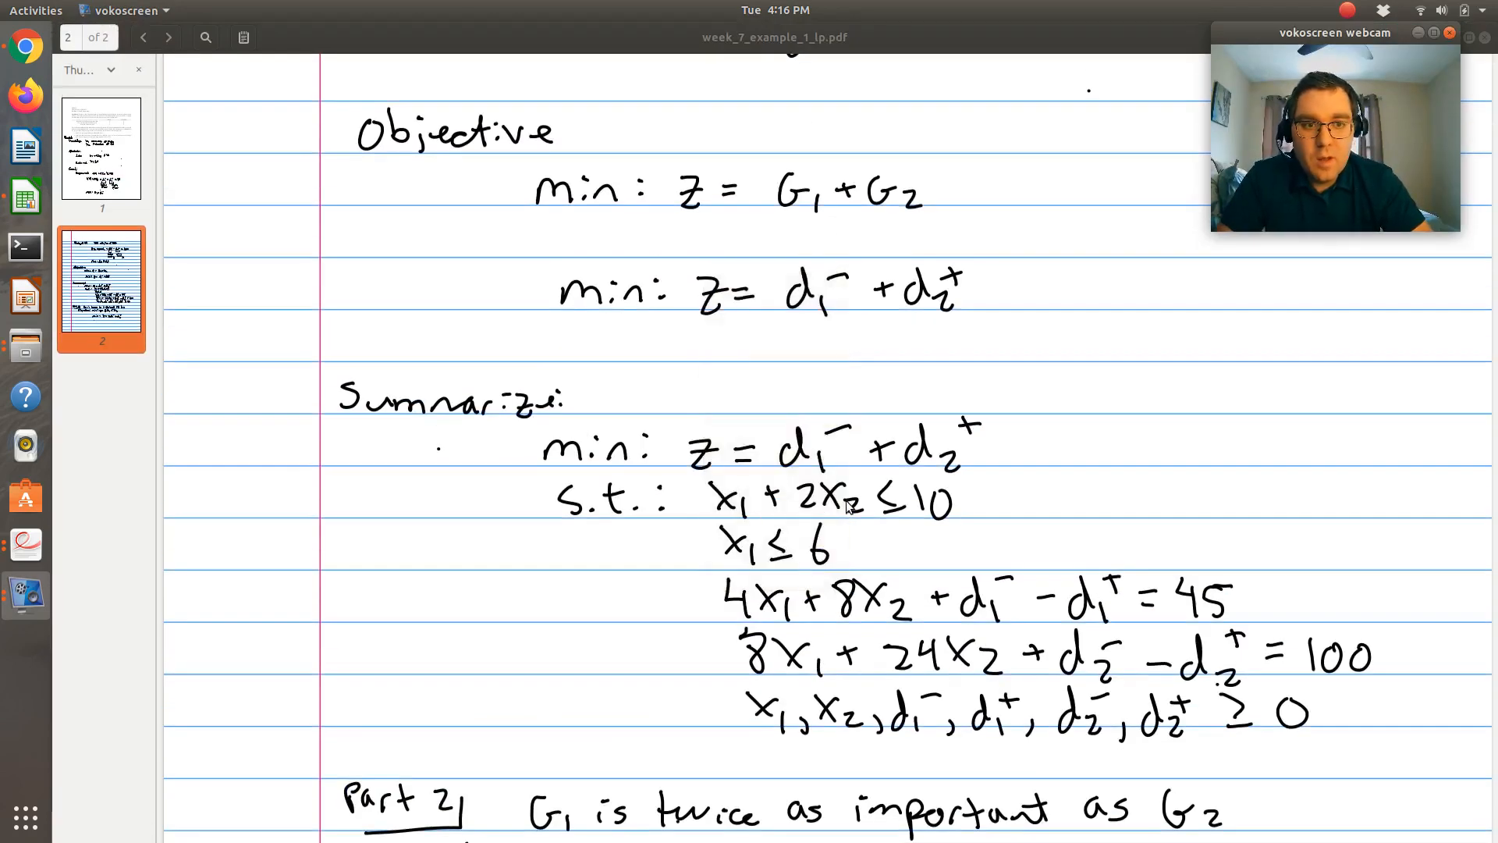
{"action": "scroll", "scroll_direction": "down", "scroll_amount": 3}
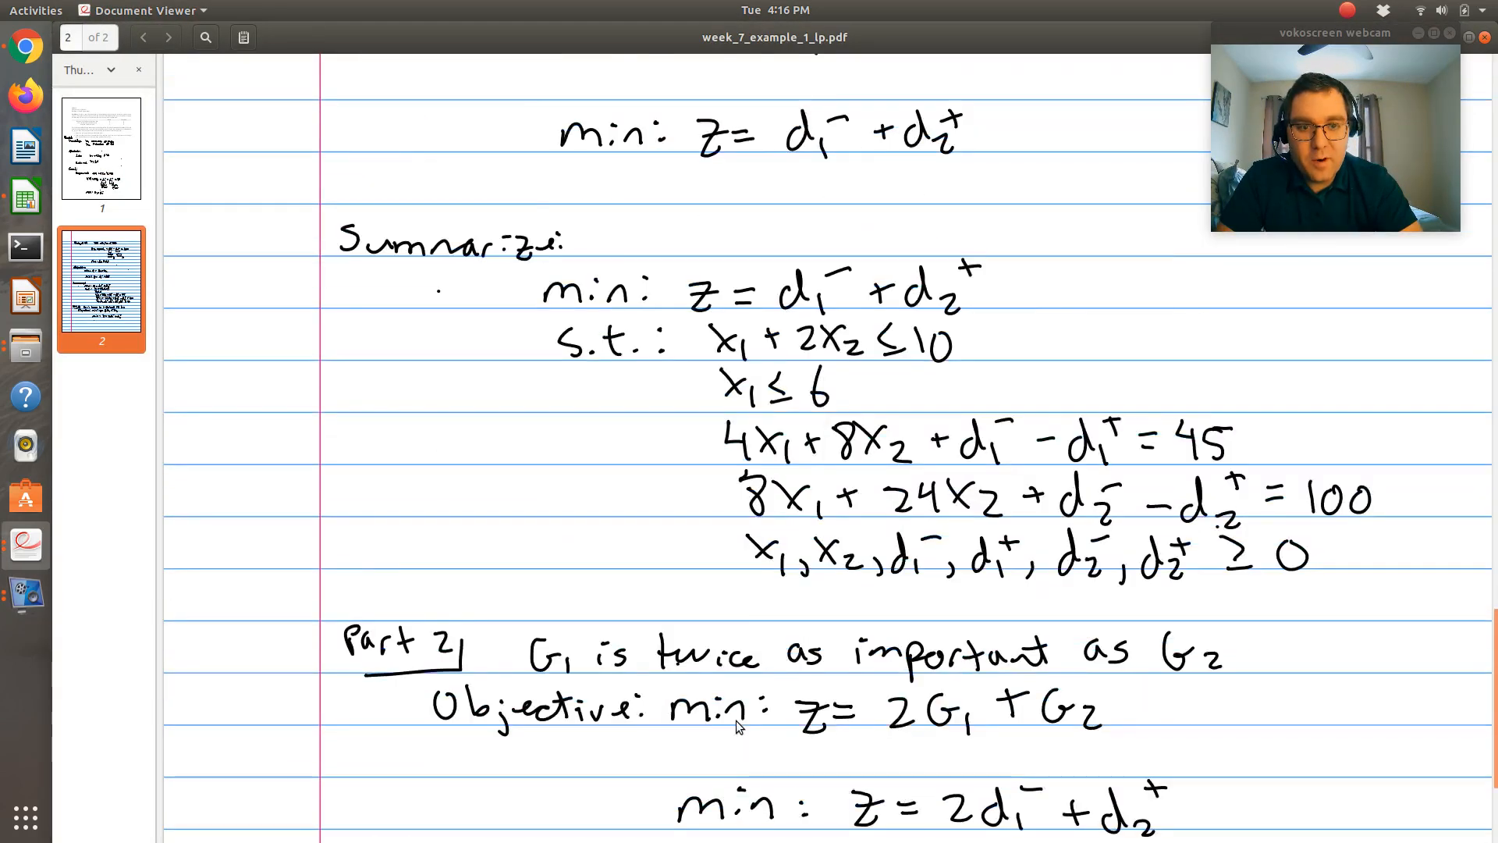
{"action": "scroll", "scroll_direction": "down", "scroll_amount": 3}
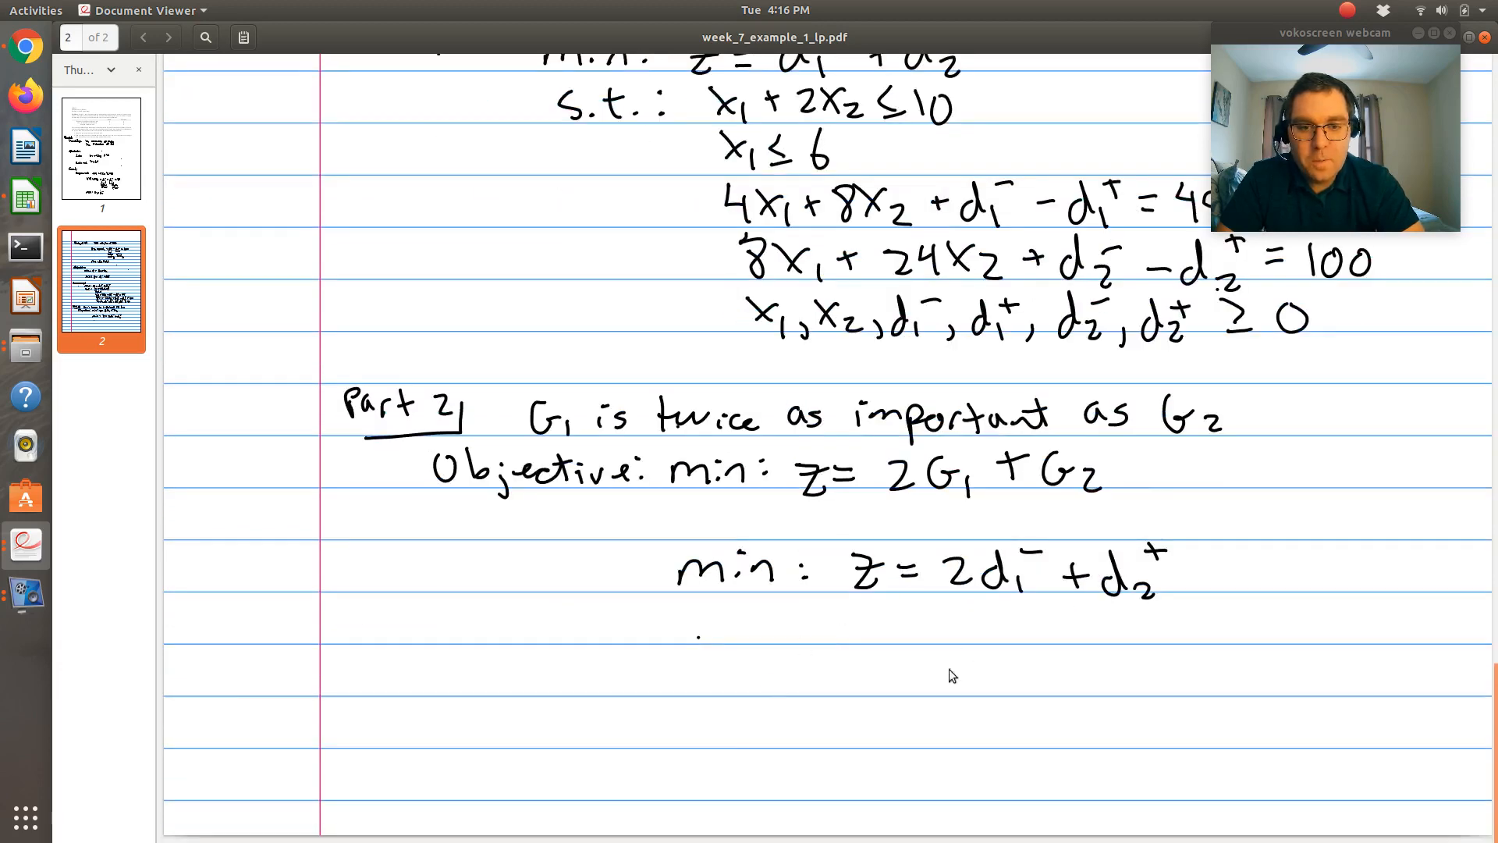
{"action": "mouse_move", "coordinate": [855, 528]}
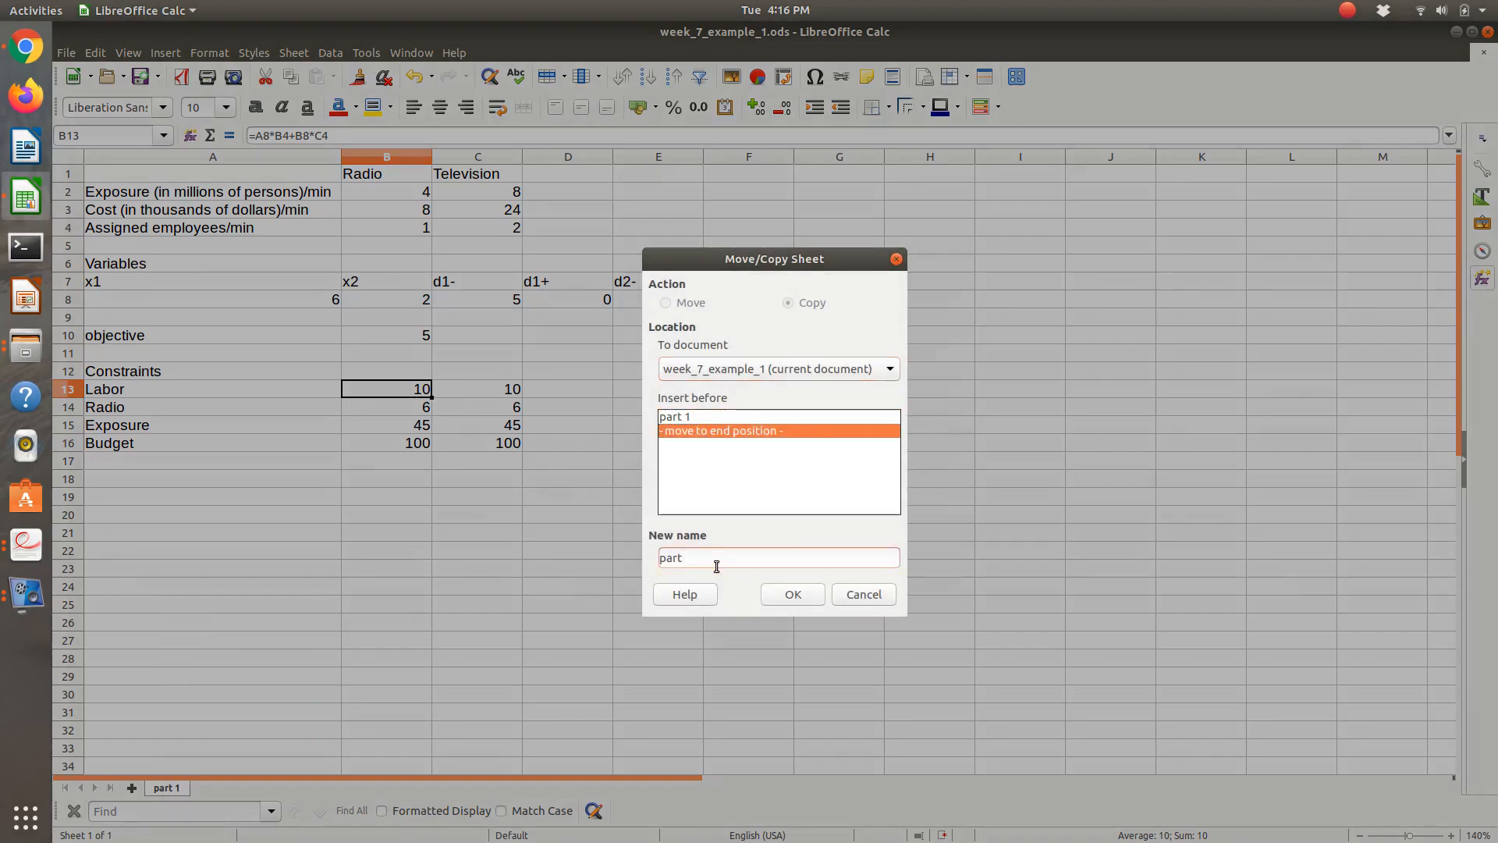
Step: Name the copied sheet 'part 2' and change its B10 objective to =2*C8+F8
{"action": "left_click", "coordinate": [792, 593]}
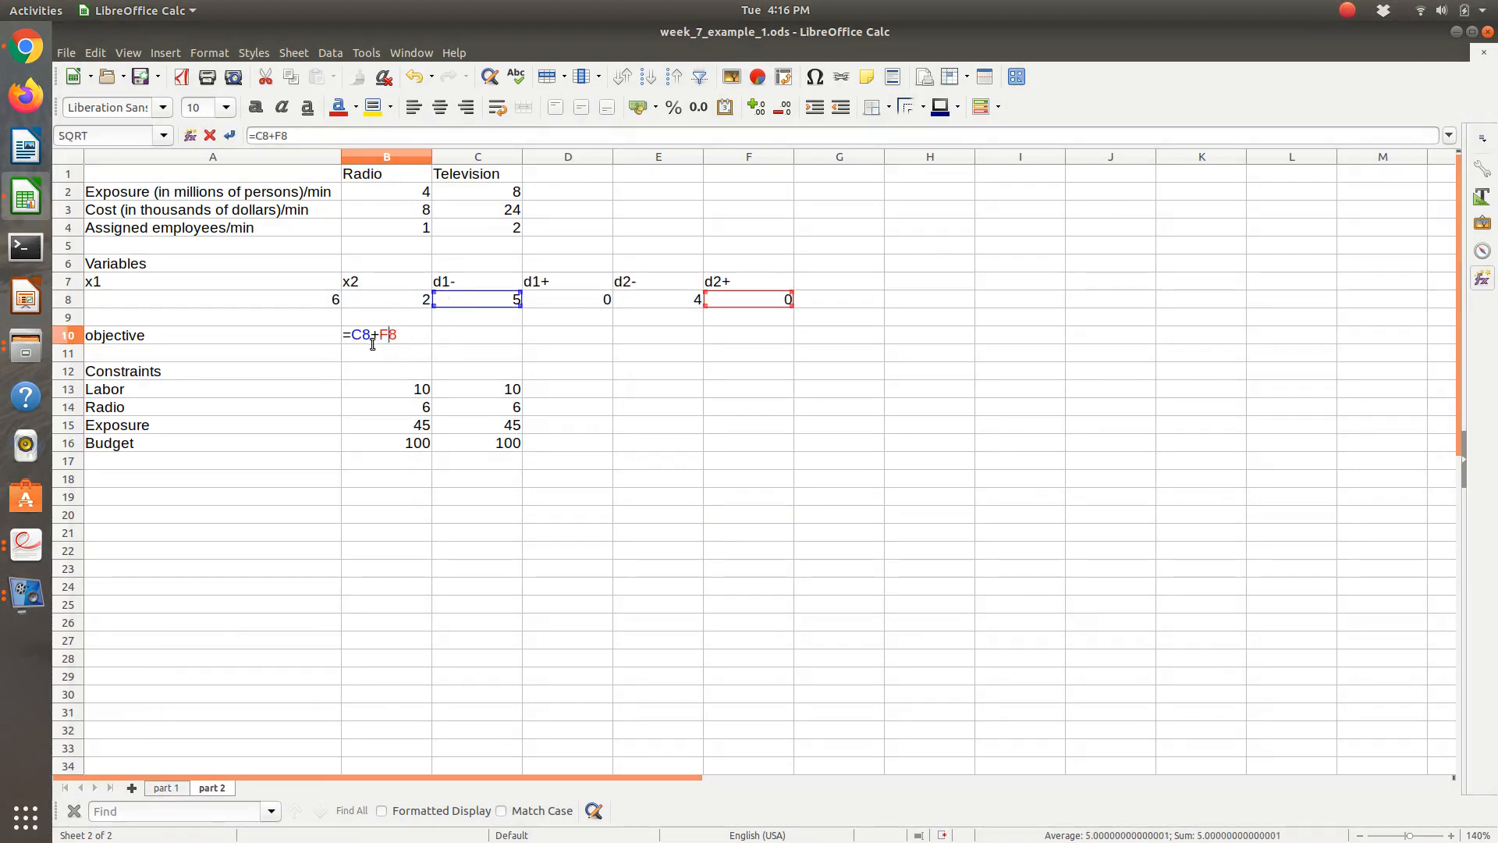
{"action": "mouse_move", "coordinate": [447, 296]}
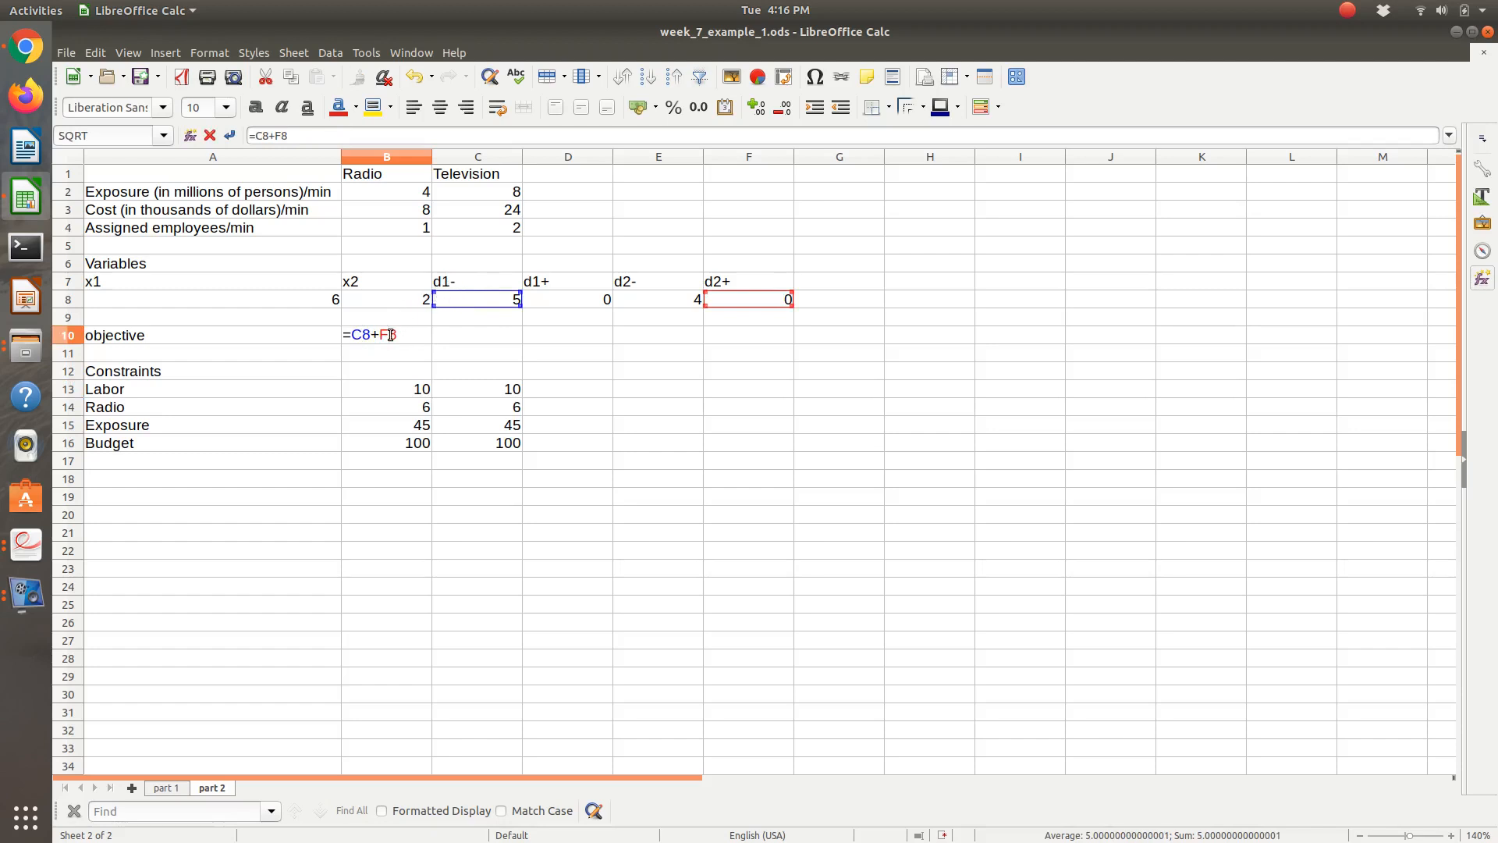
{"action": "mouse_move", "coordinate": [367, 356]}
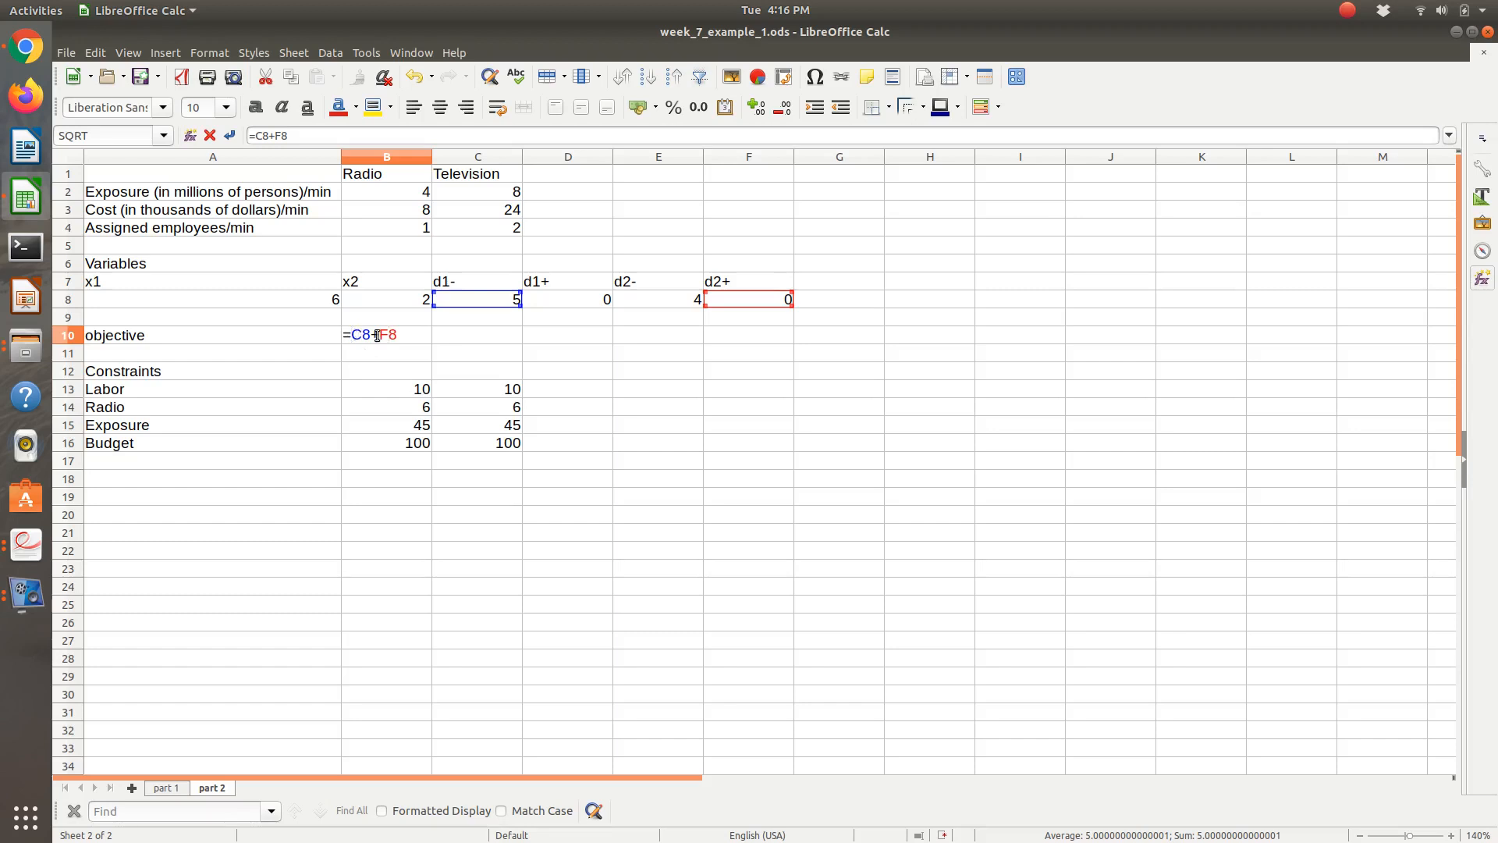
{"action": "type", "text": "2*"}
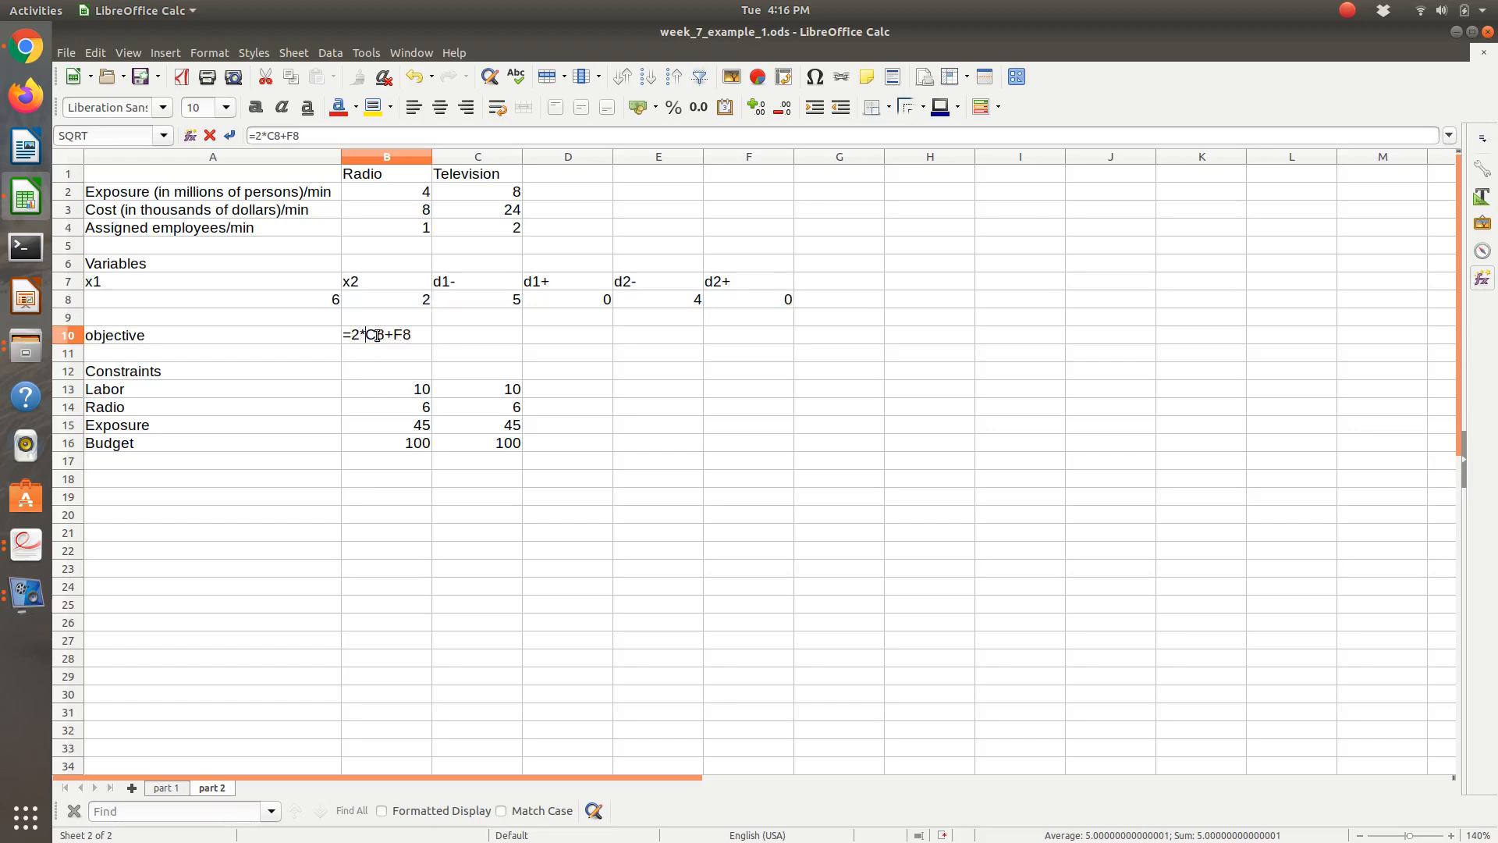
{"action": "key", "text": "Return"}
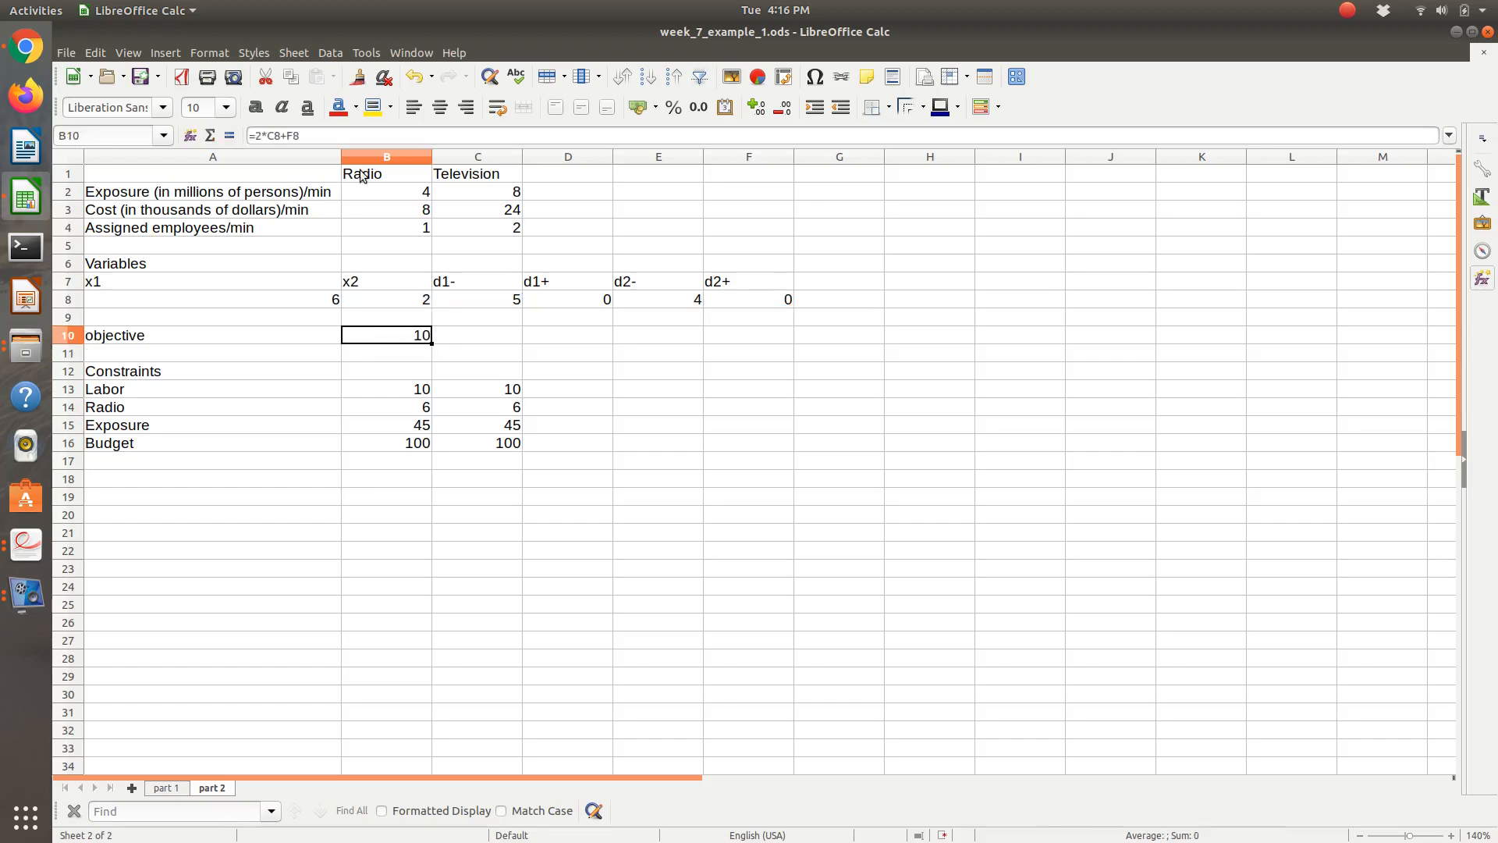
Step: Run Solver on the part 2 model and keep the solution
{"action": "left_click", "coordinate": [366, 52]}
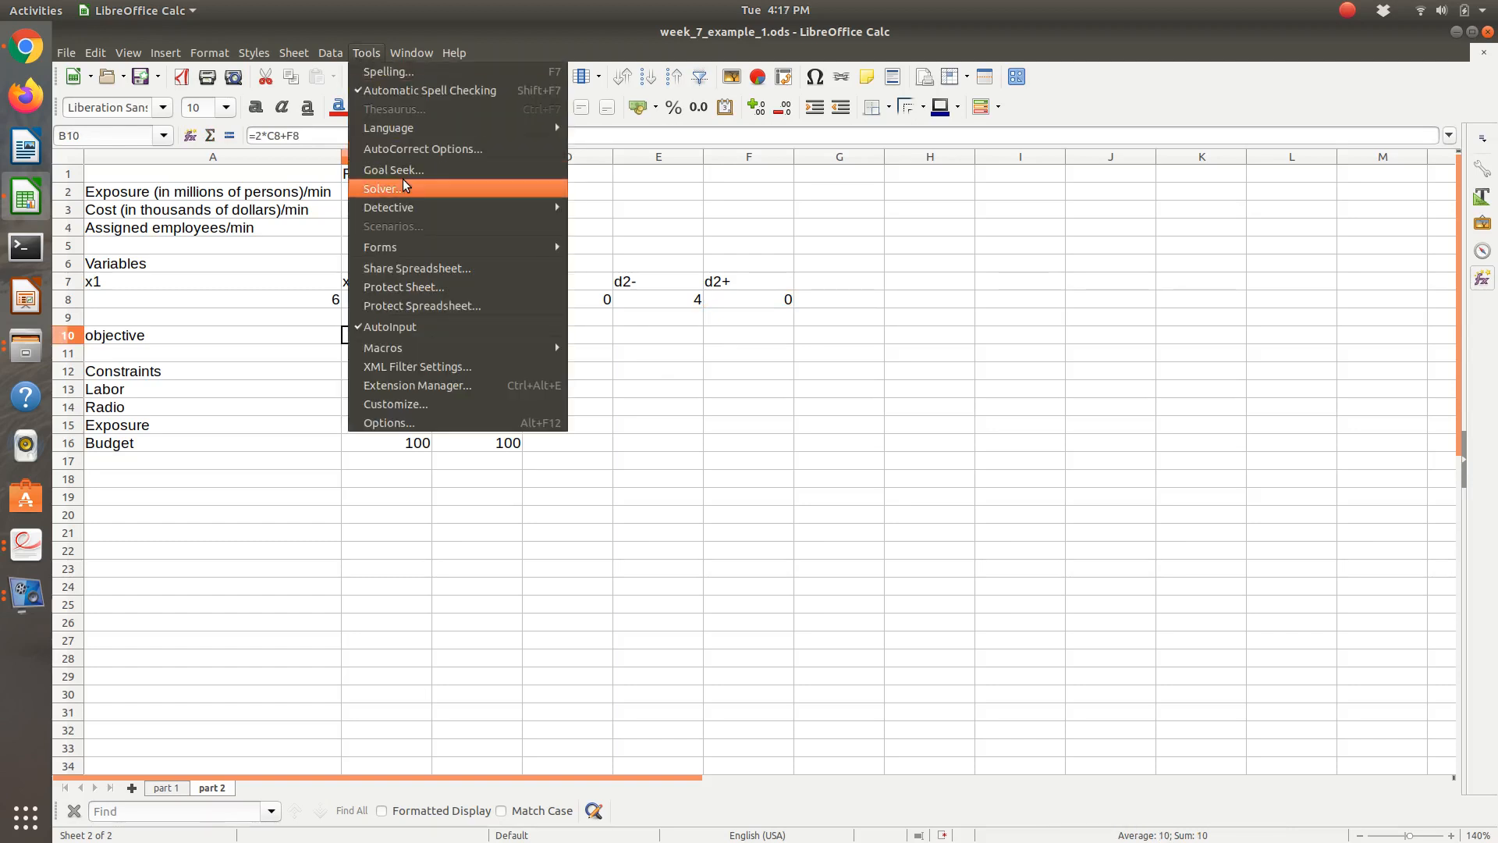
{"action": "left_click", "coordinate": [383, 188]}
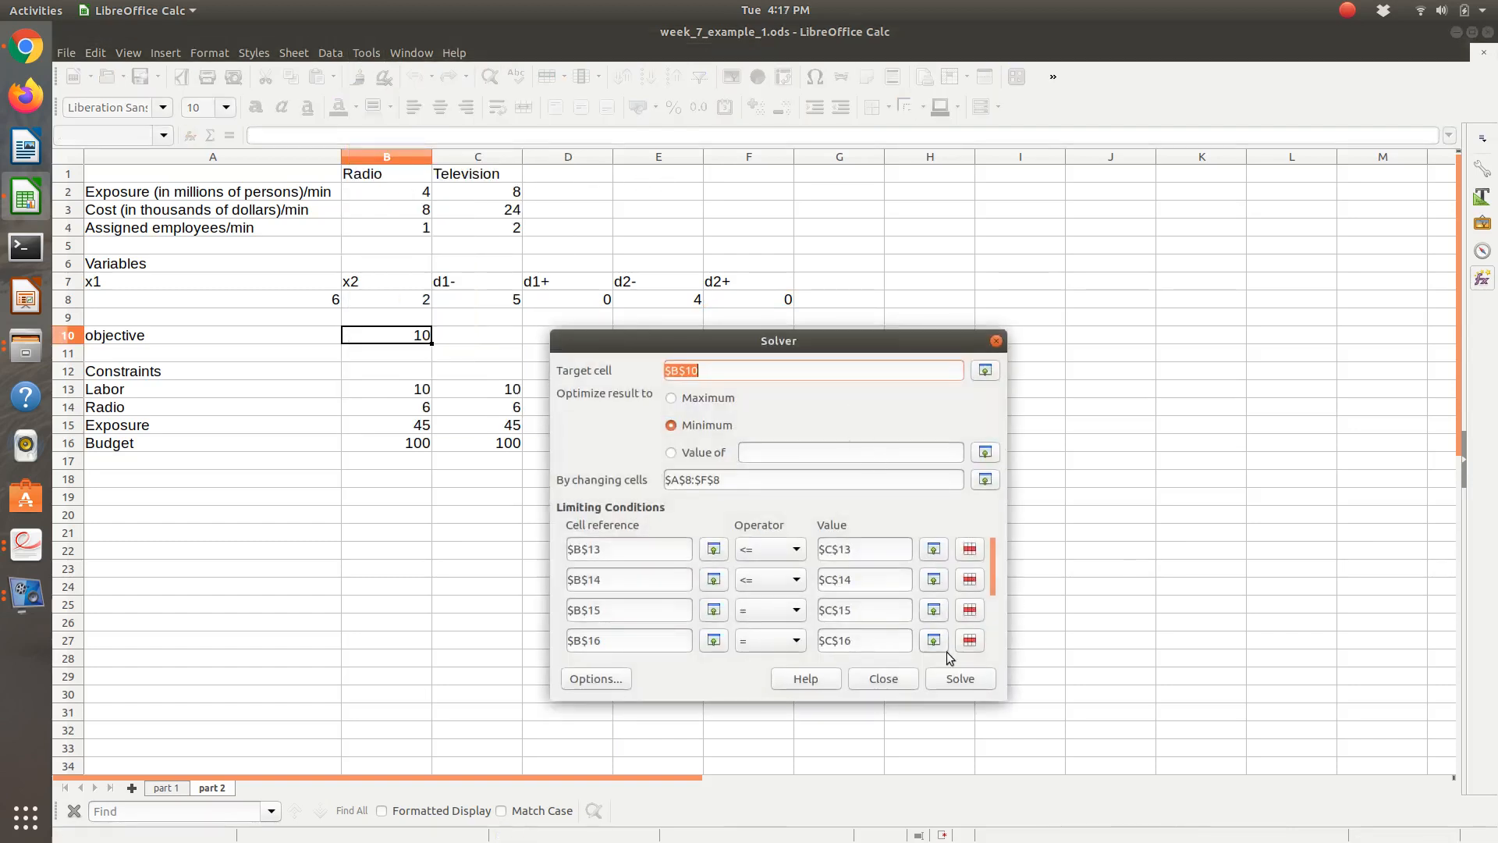
{"action": "left_click", "coordinate": [959, 678]}
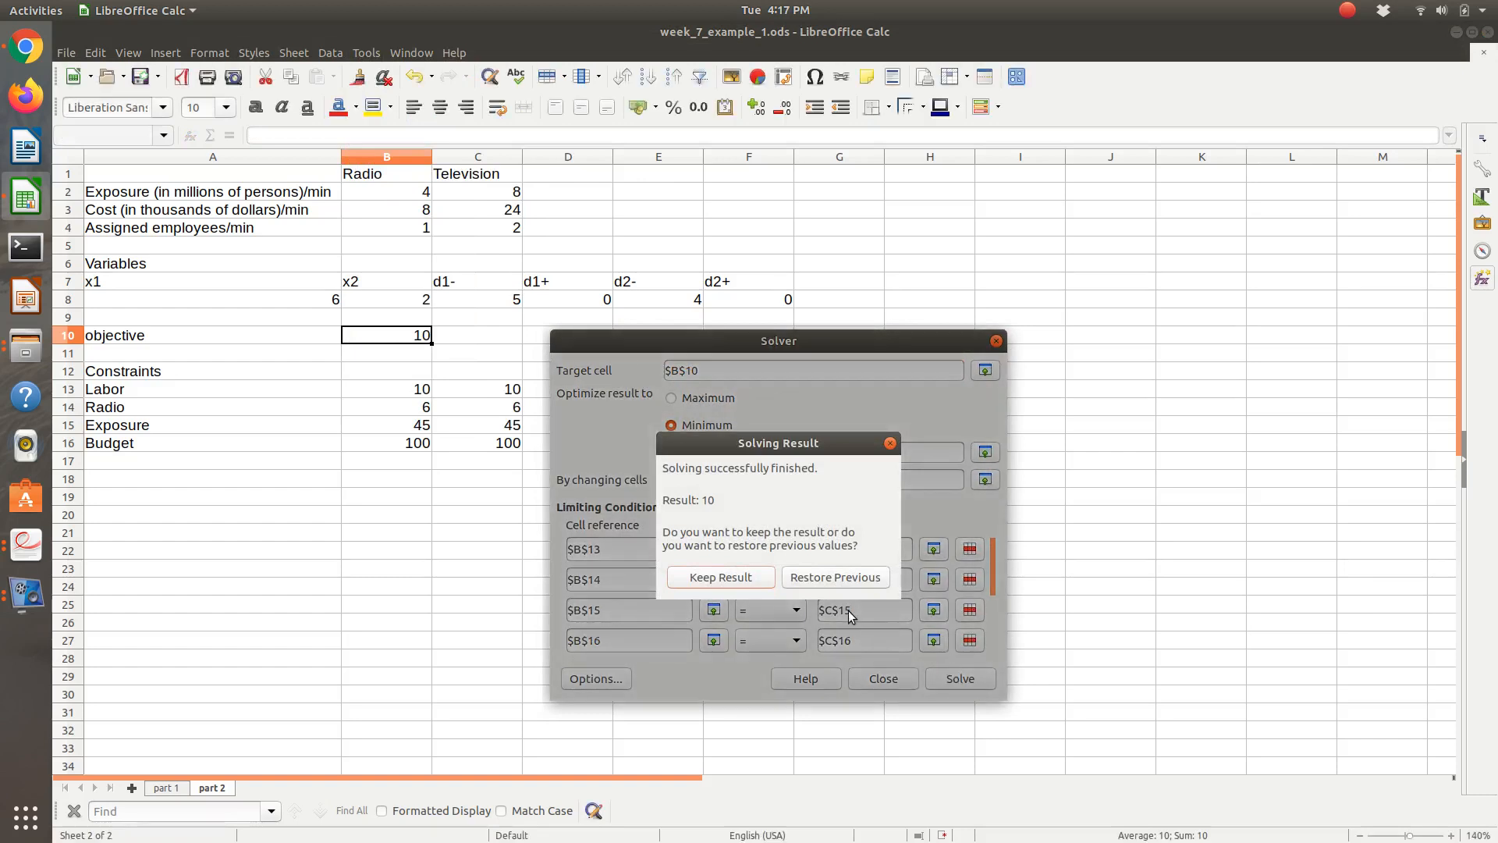
{"action": "left_click", "coordinate": [720, 577]}
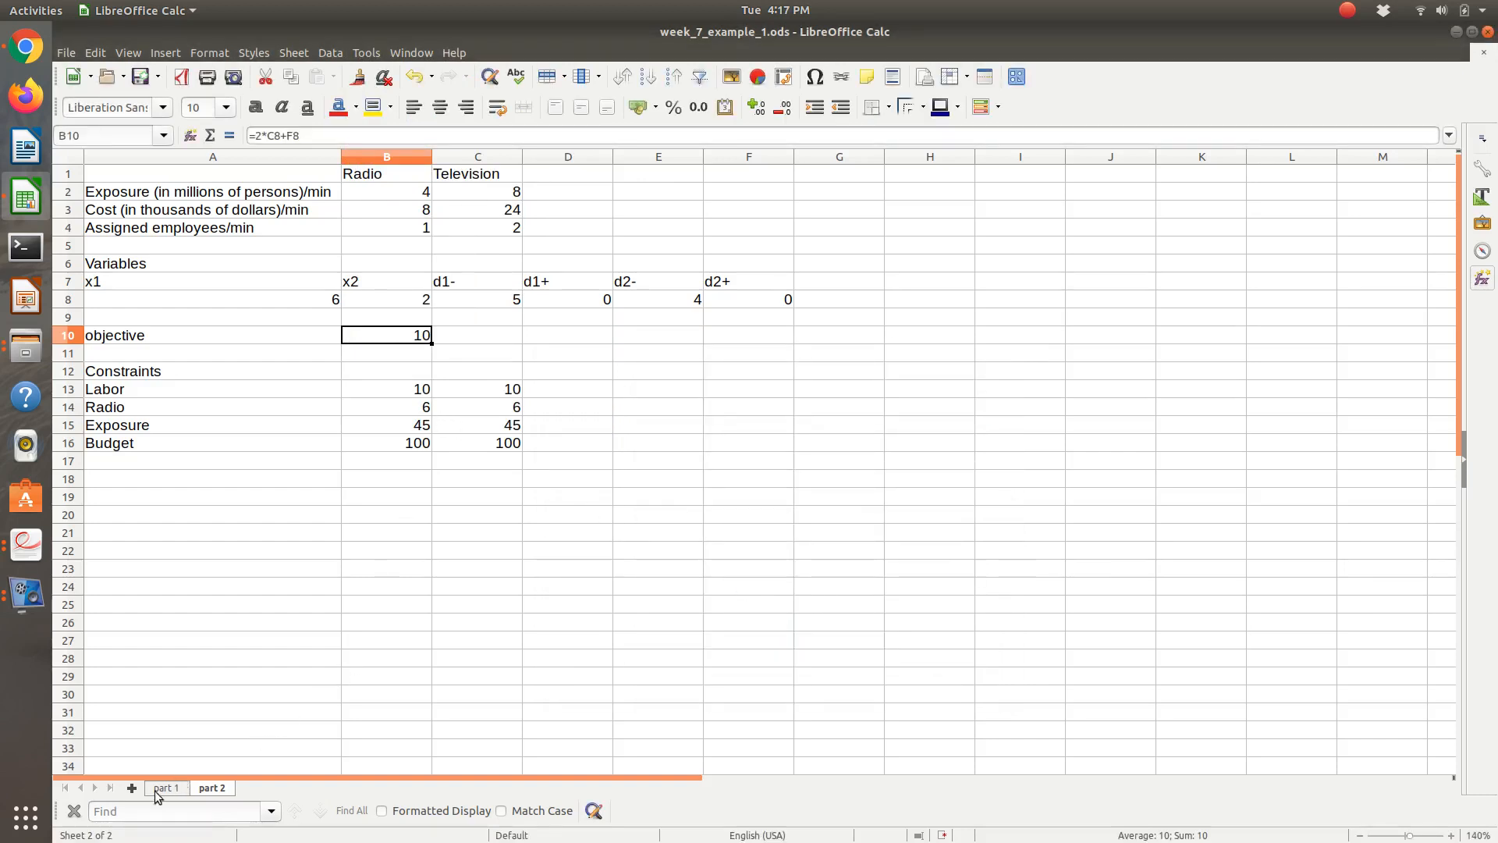
Step: Compare part 1 and part 2 sheets, checking d1- in C8 and the B10 objective
{"action": "left_click", "coordinate": [386, 388]}
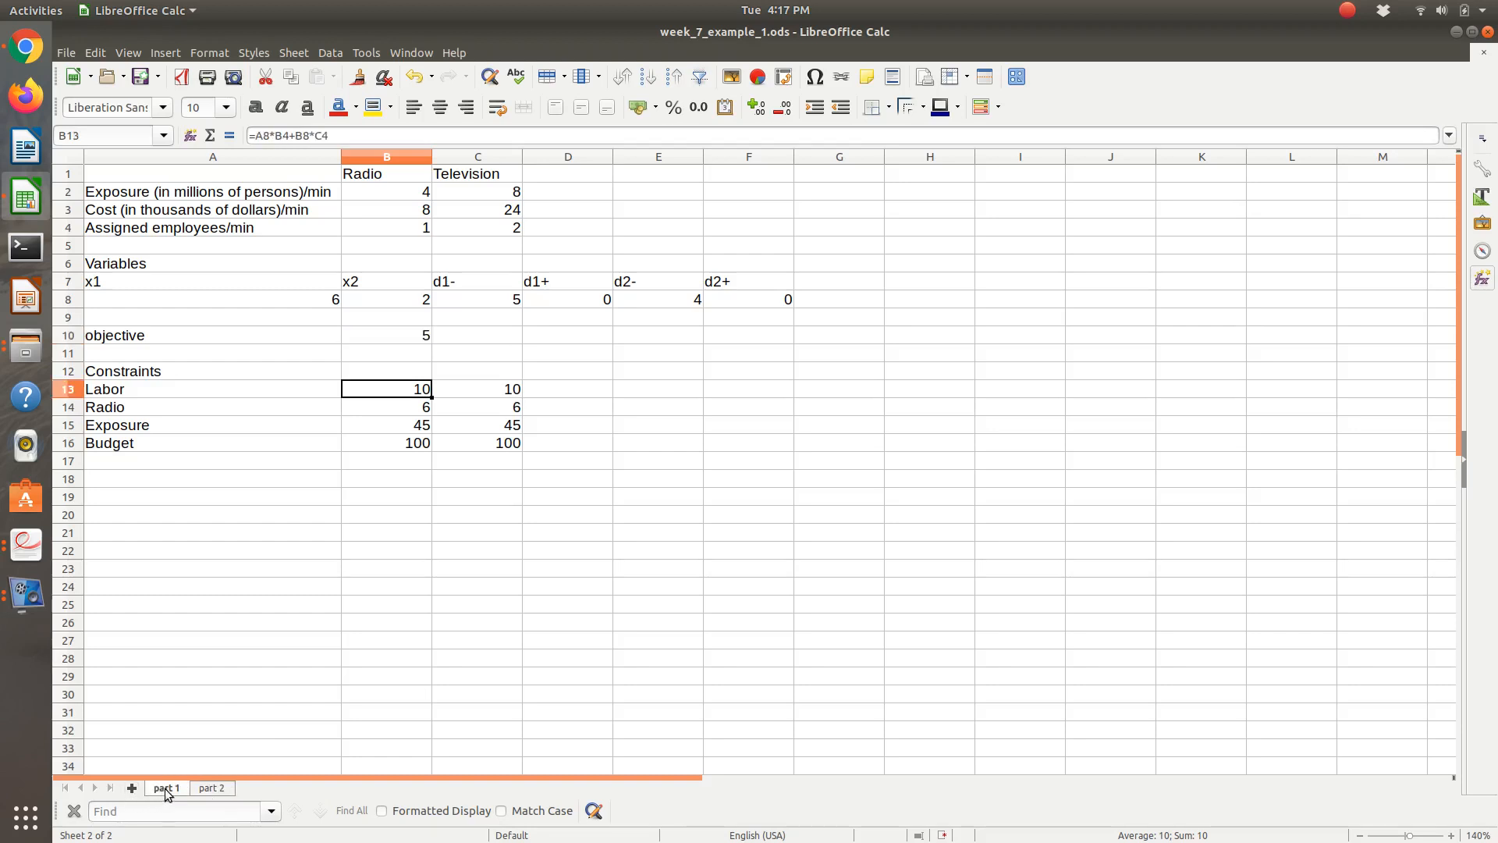
{"action": "left_click", "coordinate": [386, 335]}
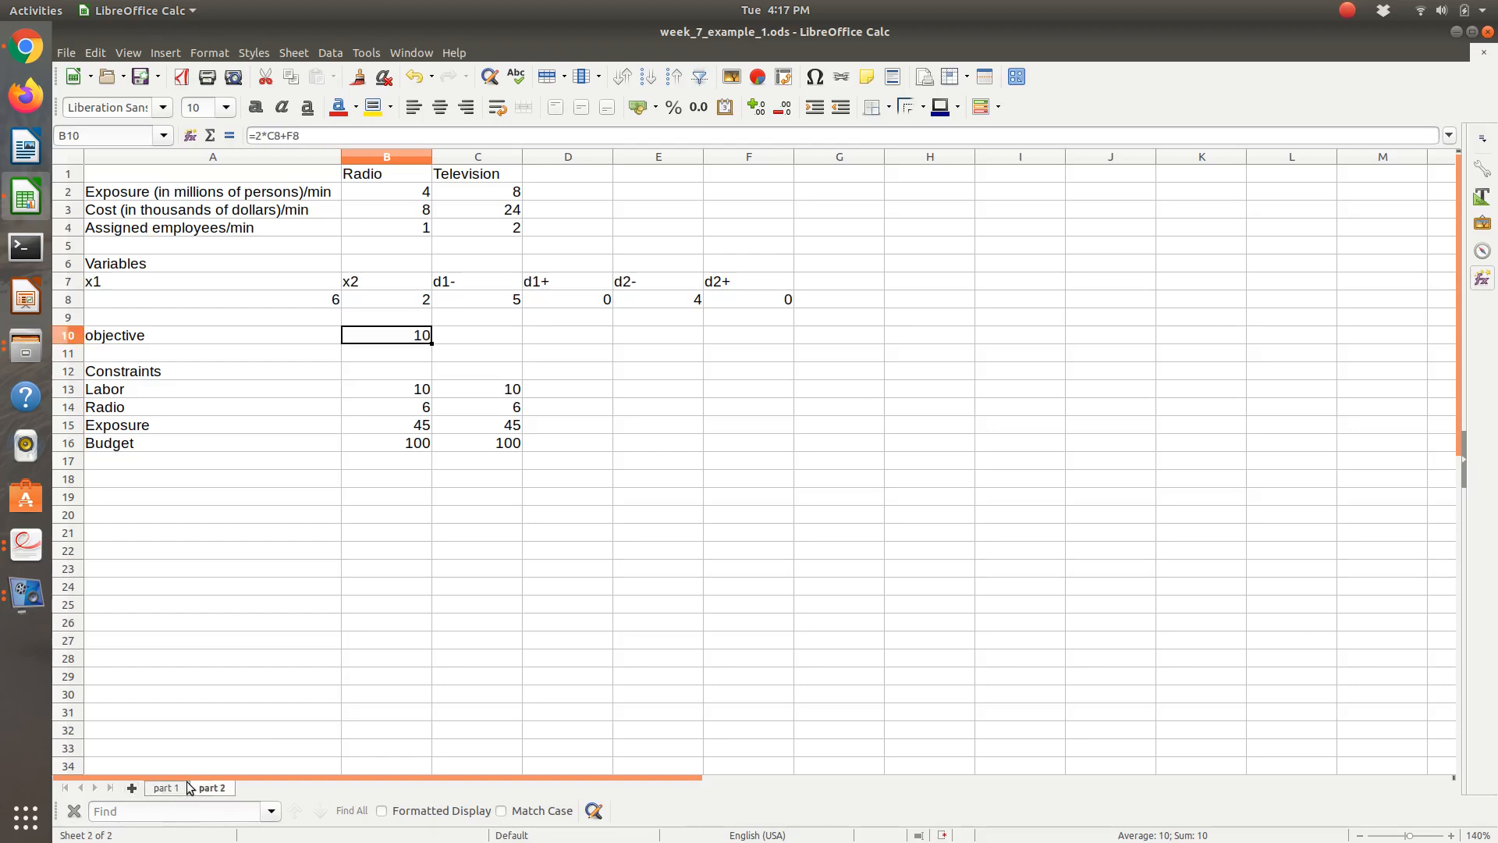
{"action": "left_click", "coordinate": [164, 787]}
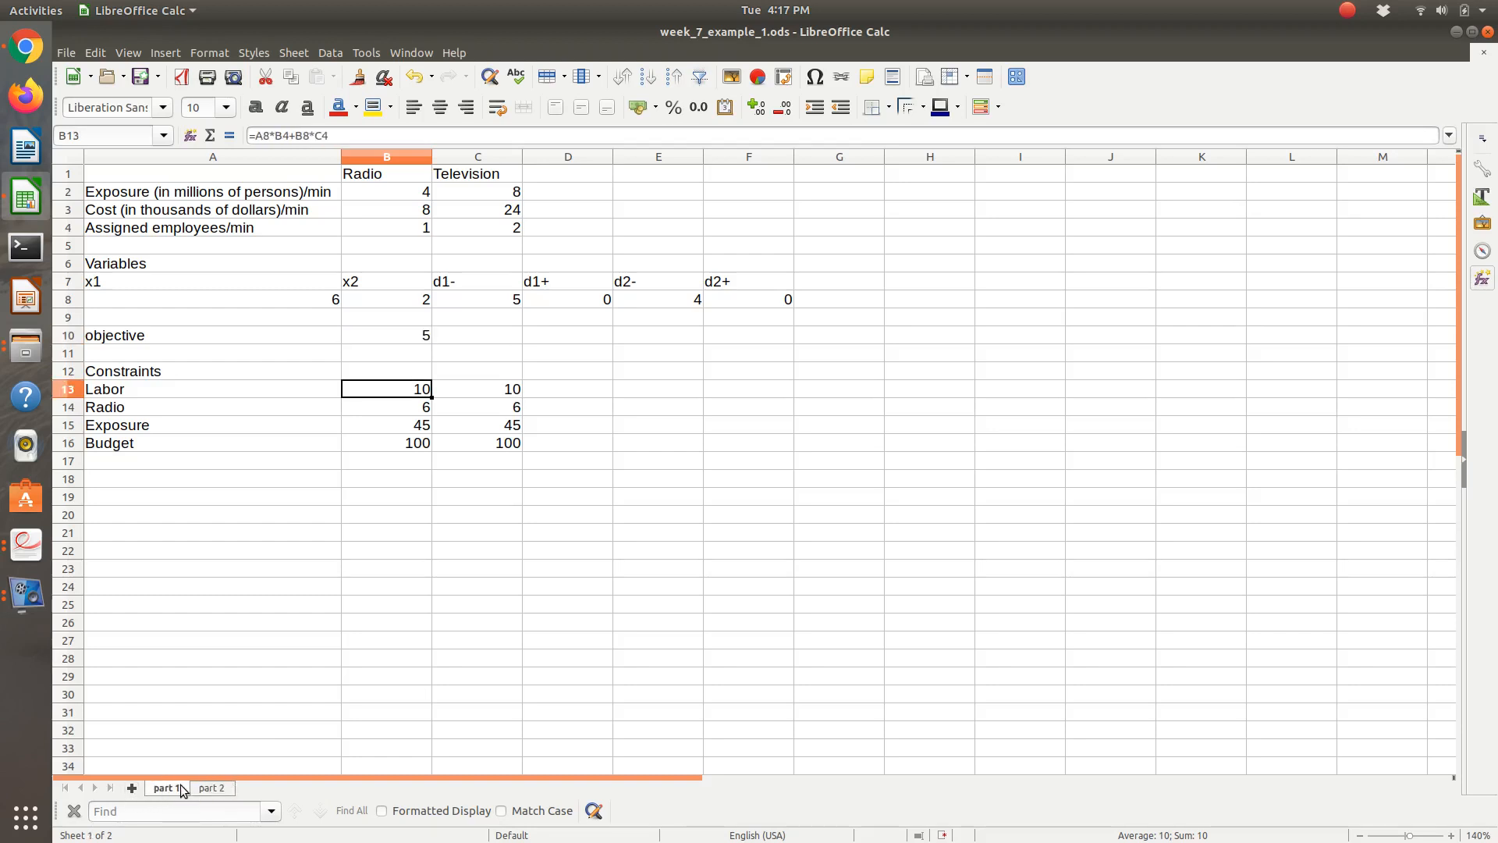
{"action": "left_click", "coordinate": [211, 788]}
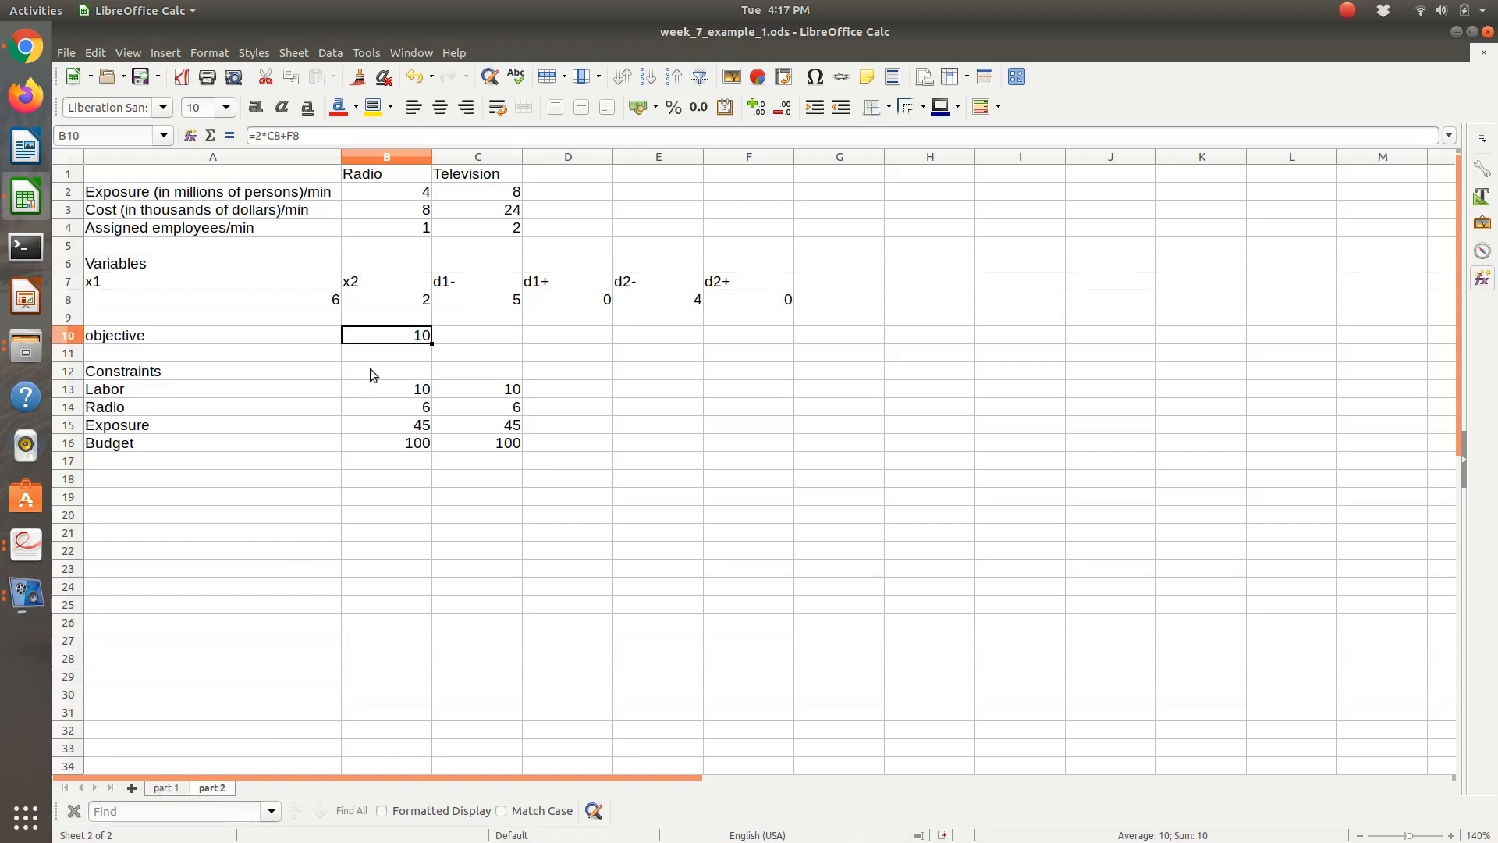
{"action": "mouse_move", "coordinate": [405, 356]}
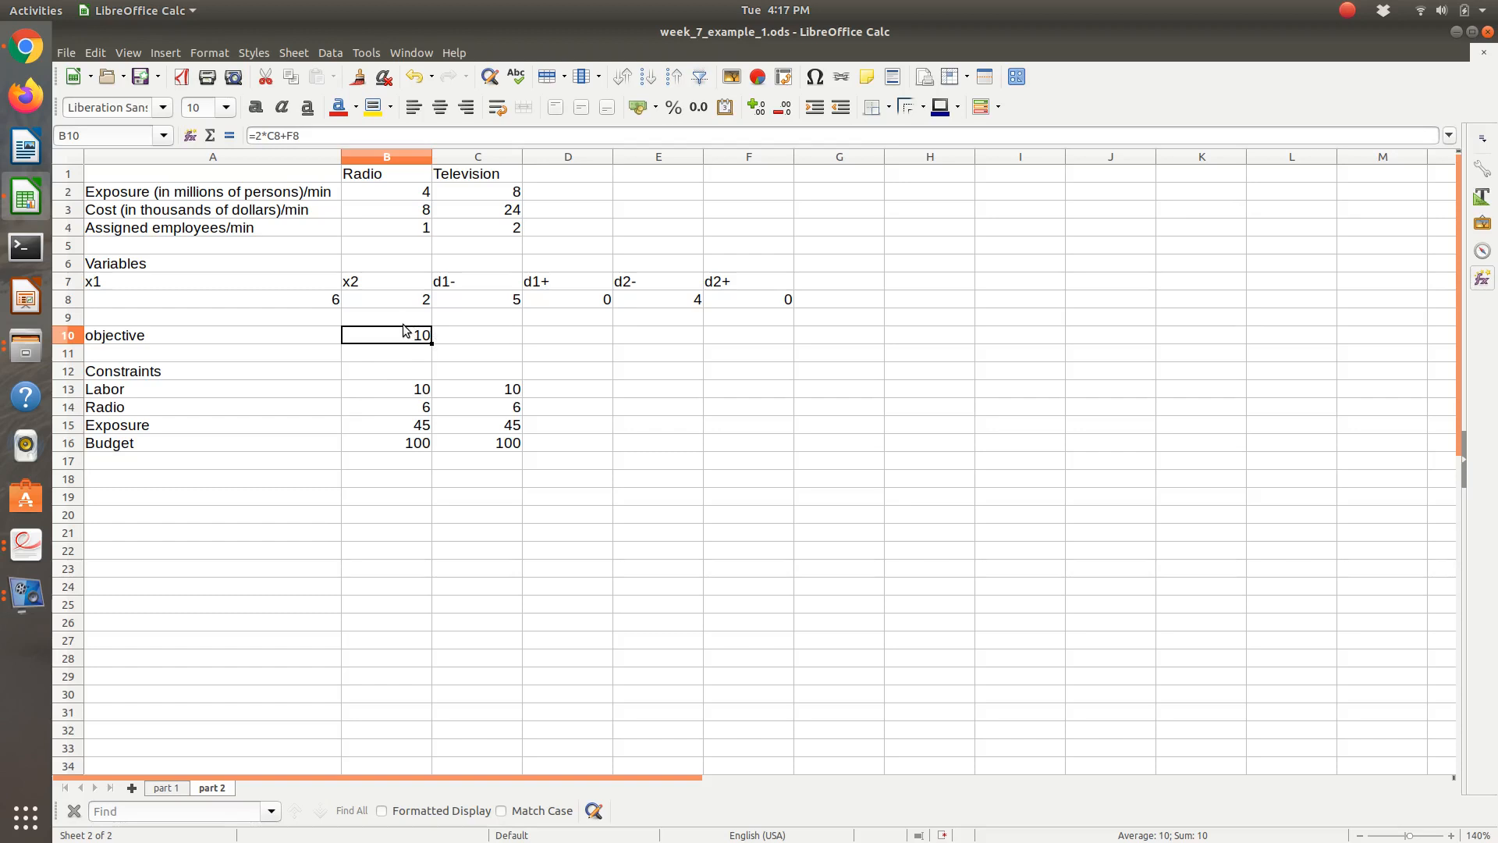
{"action": "mouse_move", "coordinate": [504, 302]}
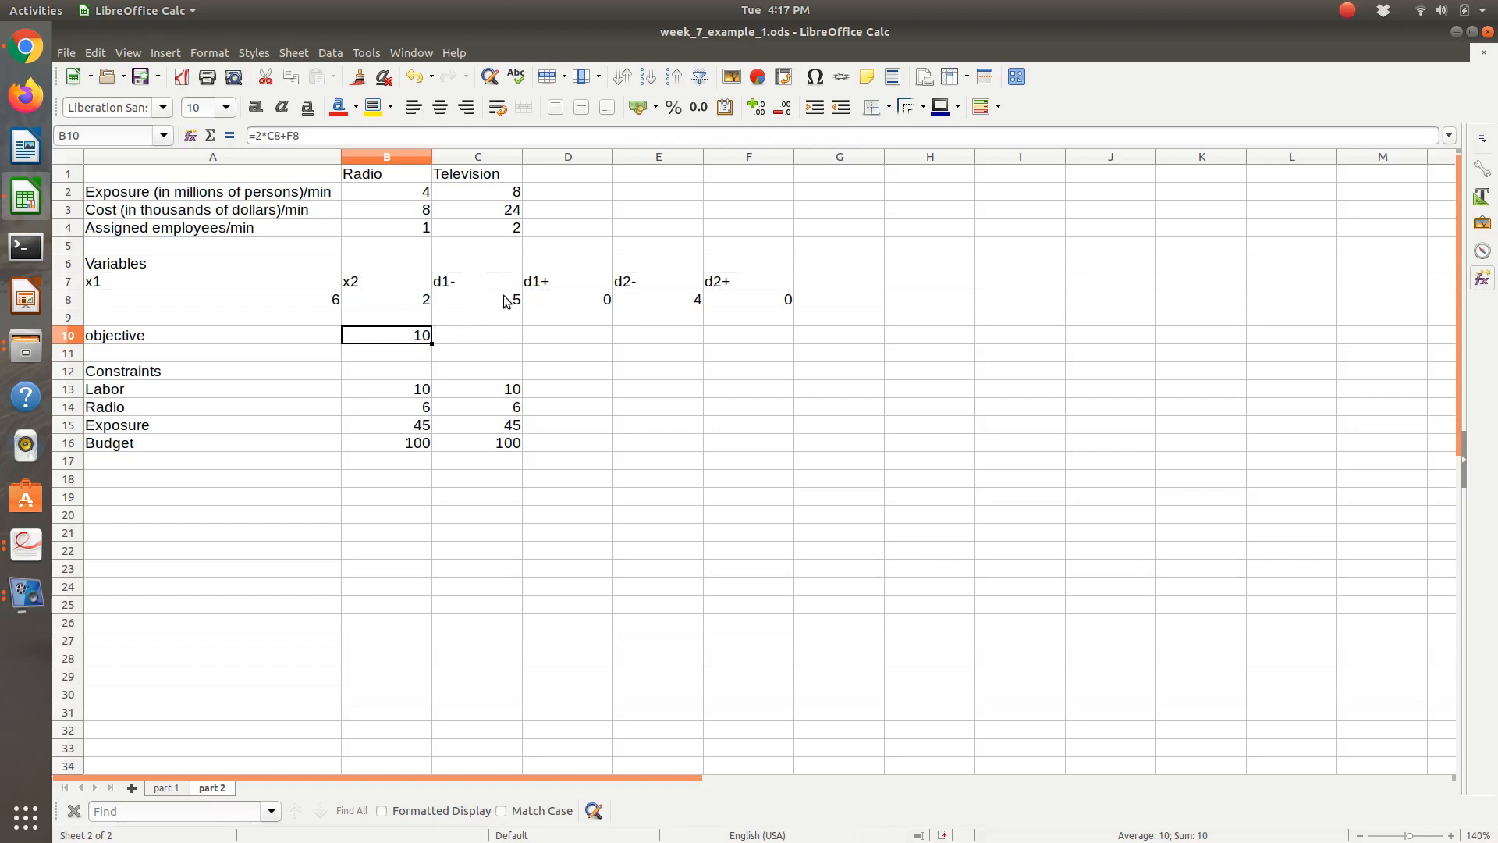
{"action": "left_click", "coordinate": [478, 299]}
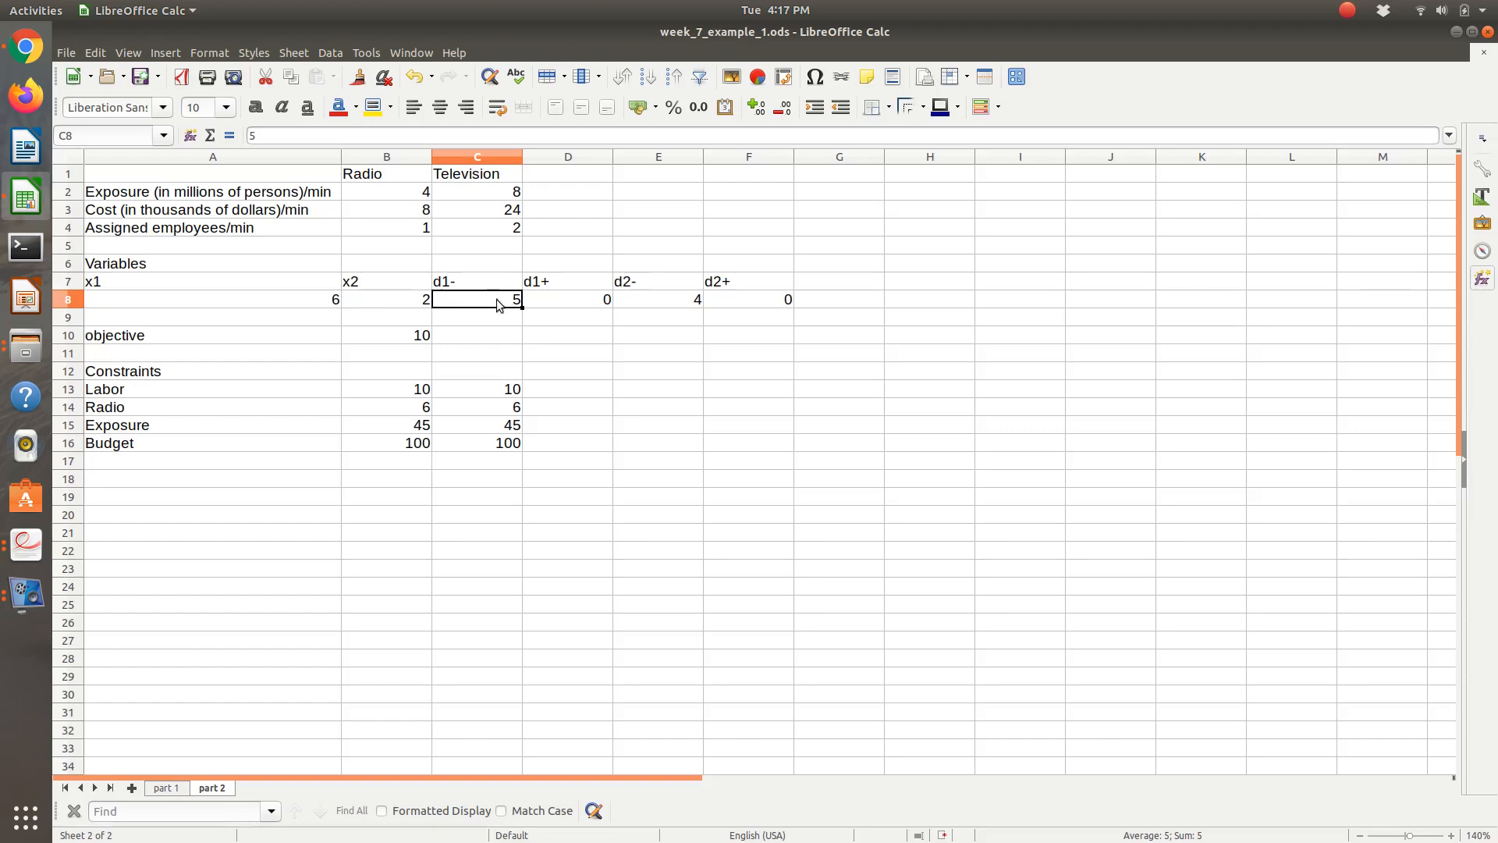
{"action": "mouse_move", "coordinate": [484, 305]}
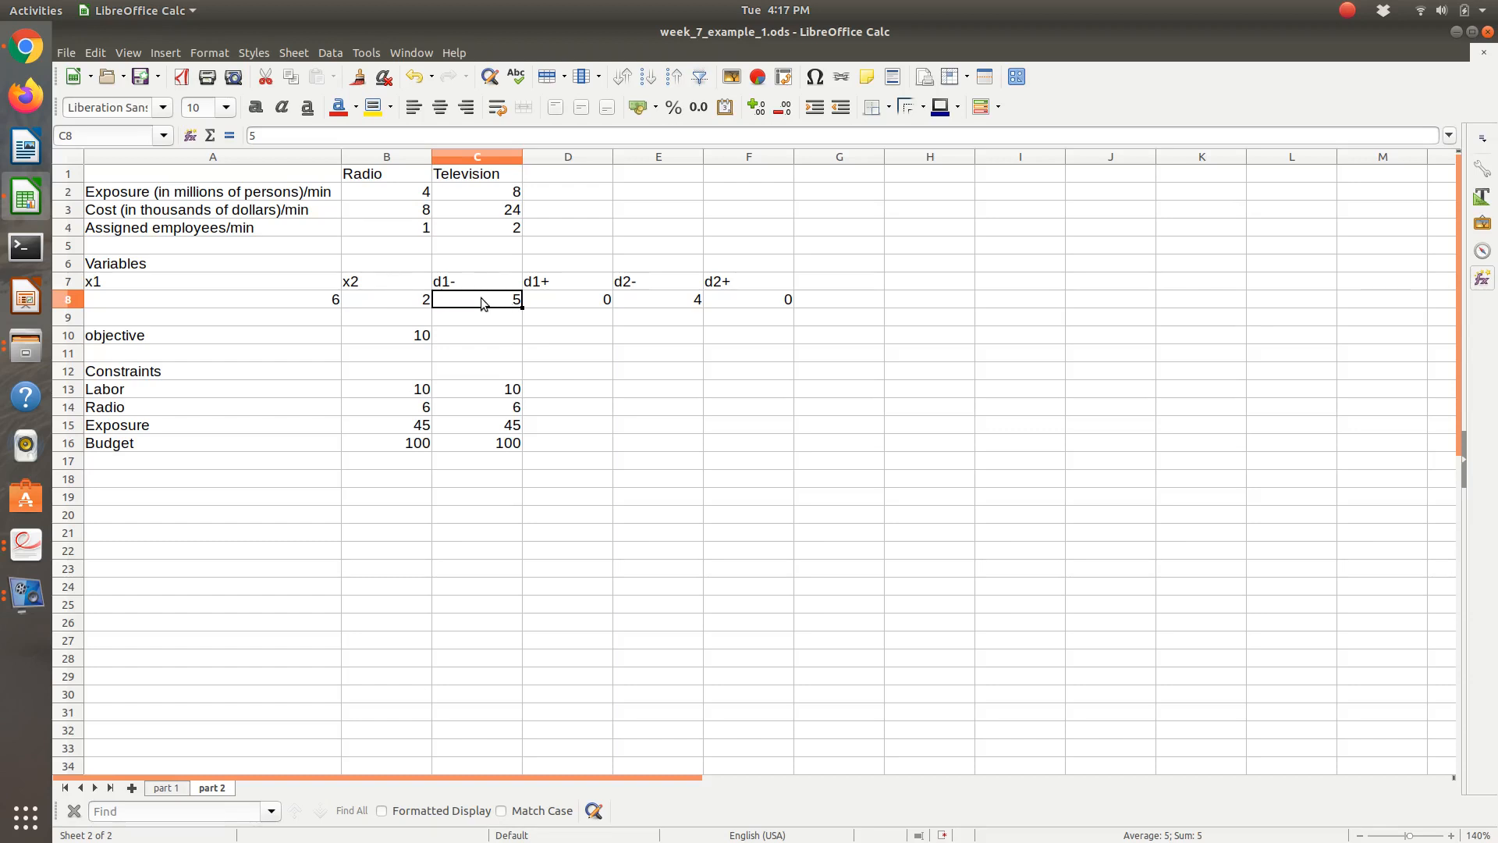
{"action": "left_click", "coordinate": [387, 334]}
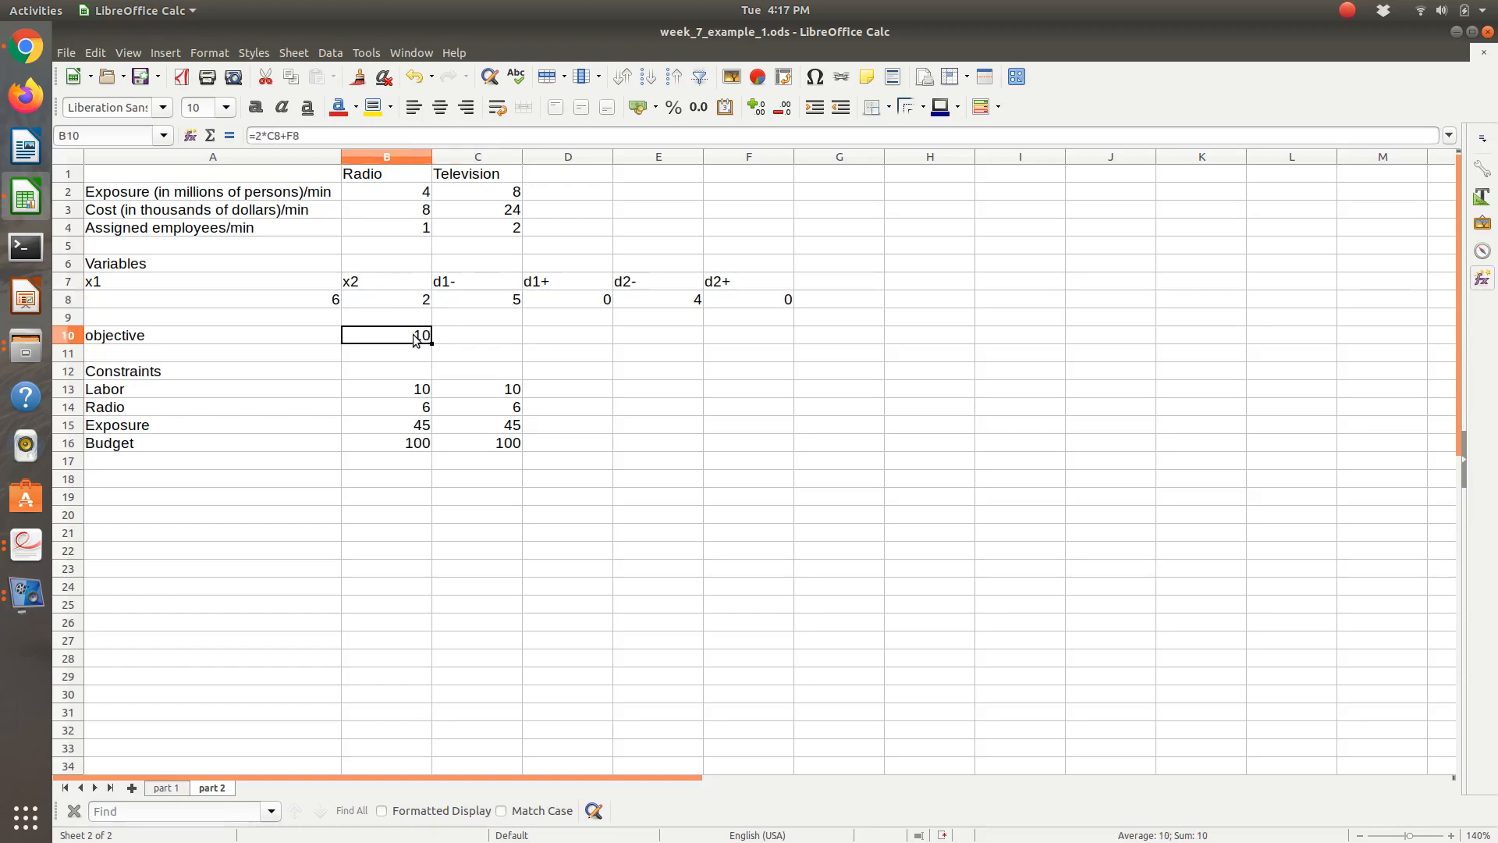
{"action": "mouse_move", "coordinate": [283, 159]}
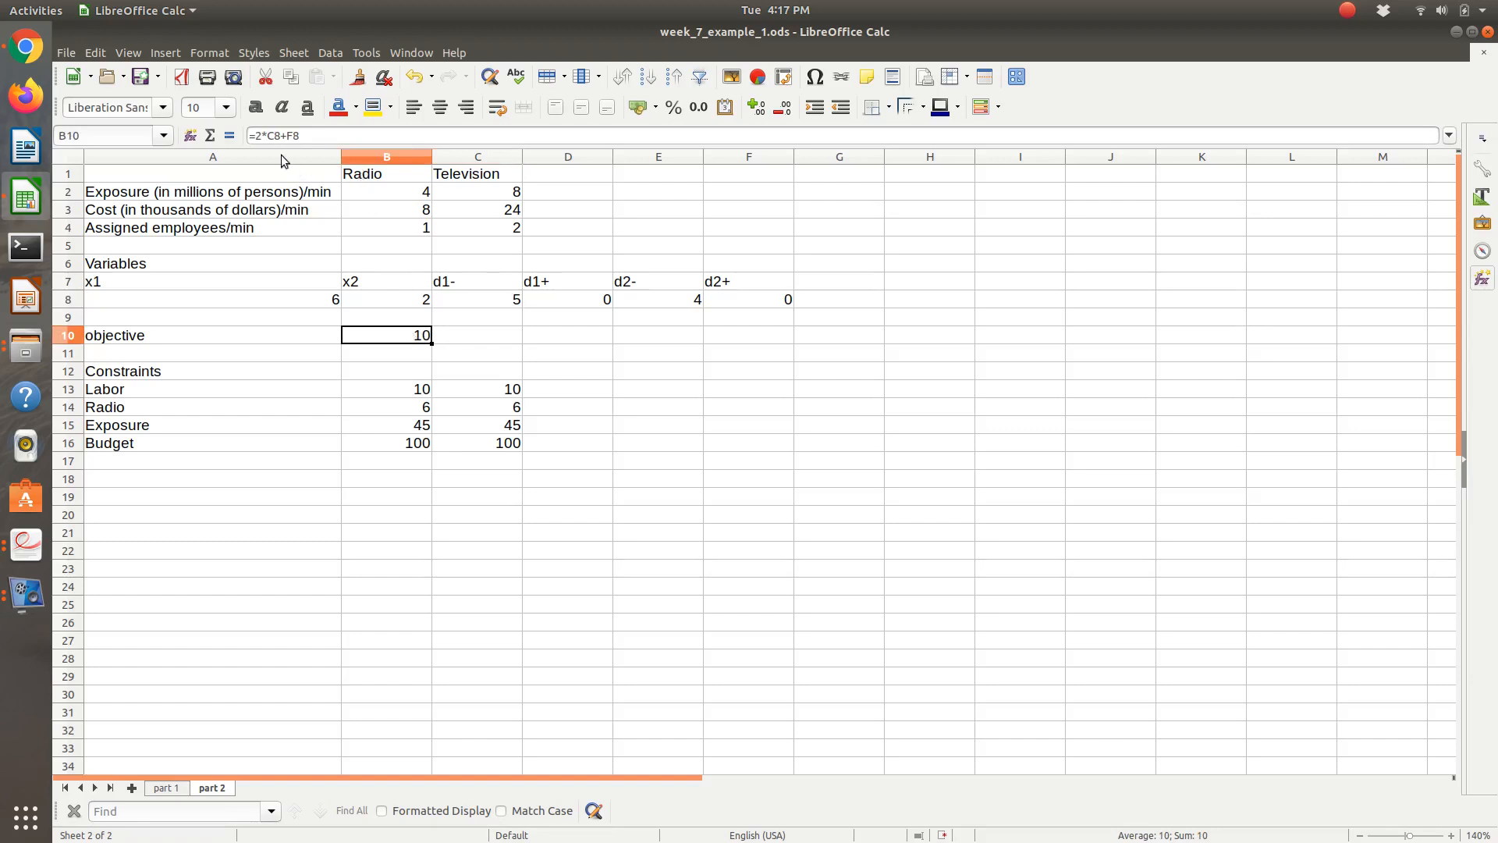
Step: Change B10 to =10*C8+F8, re-solve, and keep the objective of 50
{"action": "double_click", "coordinate": [384, 334]}
{"action": "type", "text": "10"}
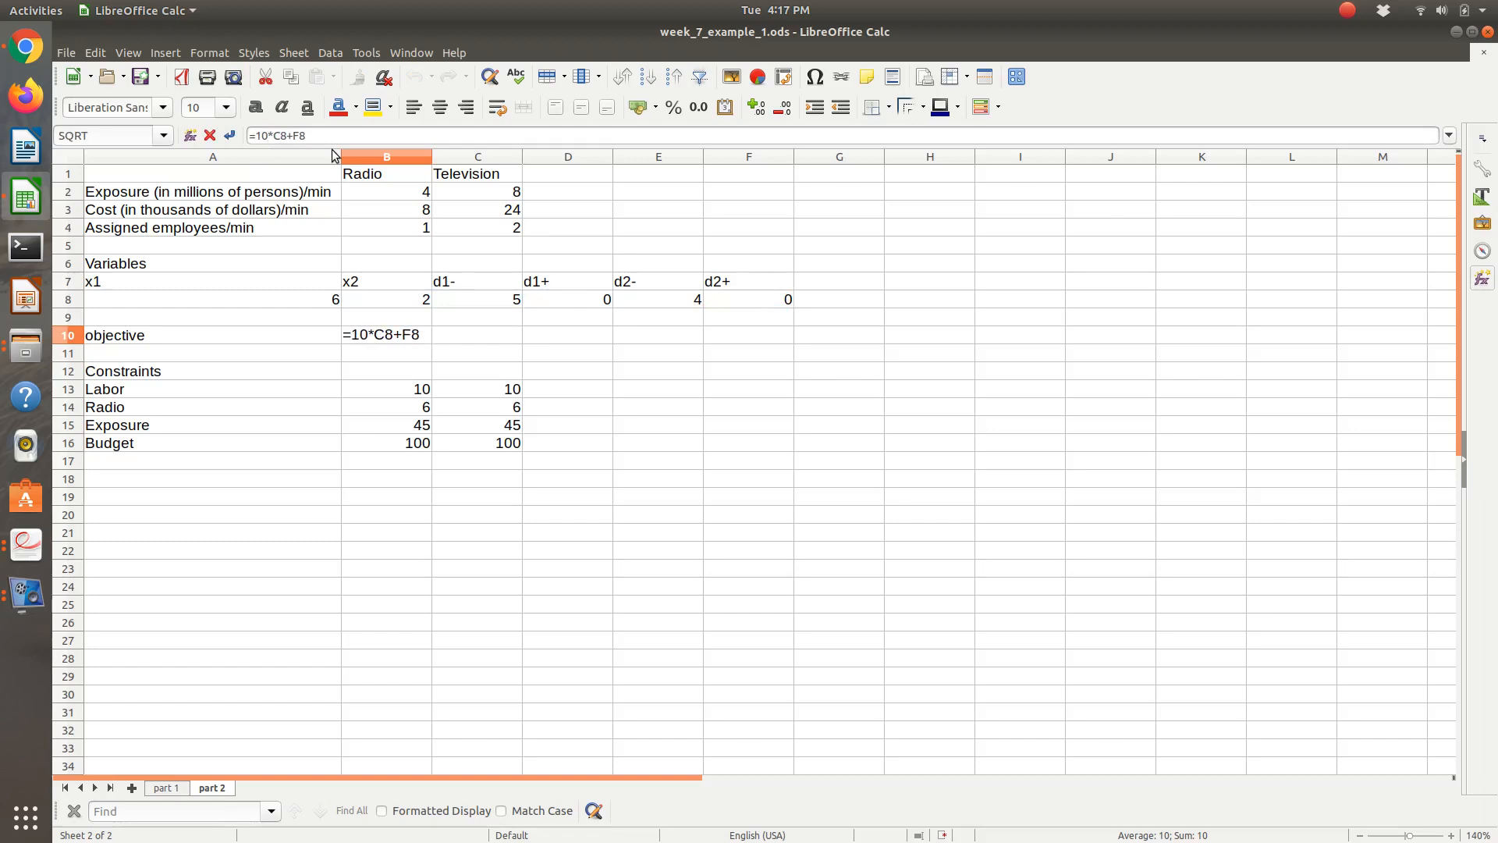
{"action": "key", "text": "Return"}
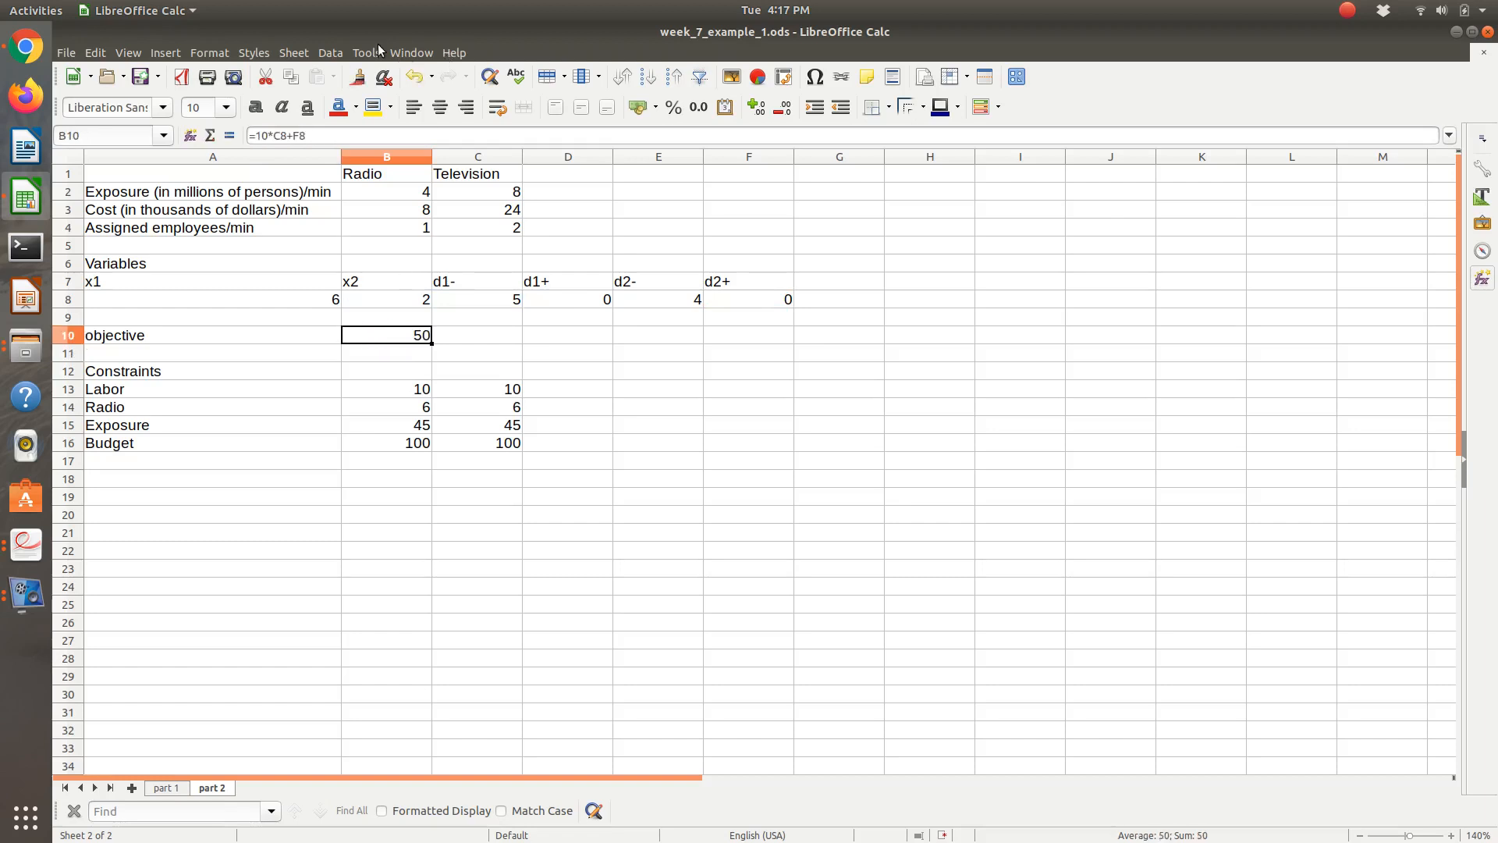
{"action": "left_click", "coordinate": [365, 52]}
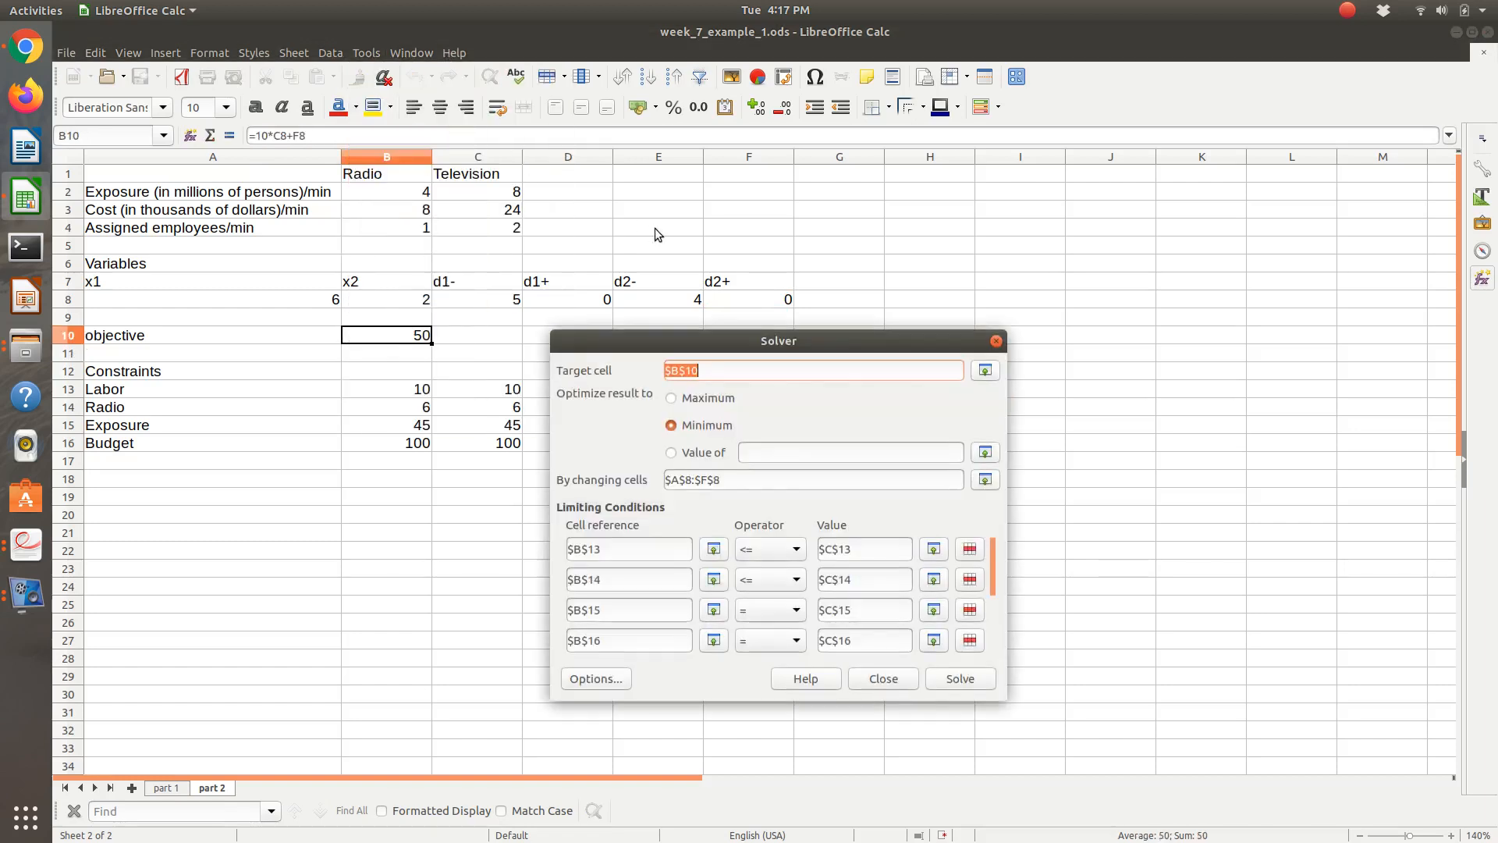
{"action": "left_click", "coordinate": [959, 678]}
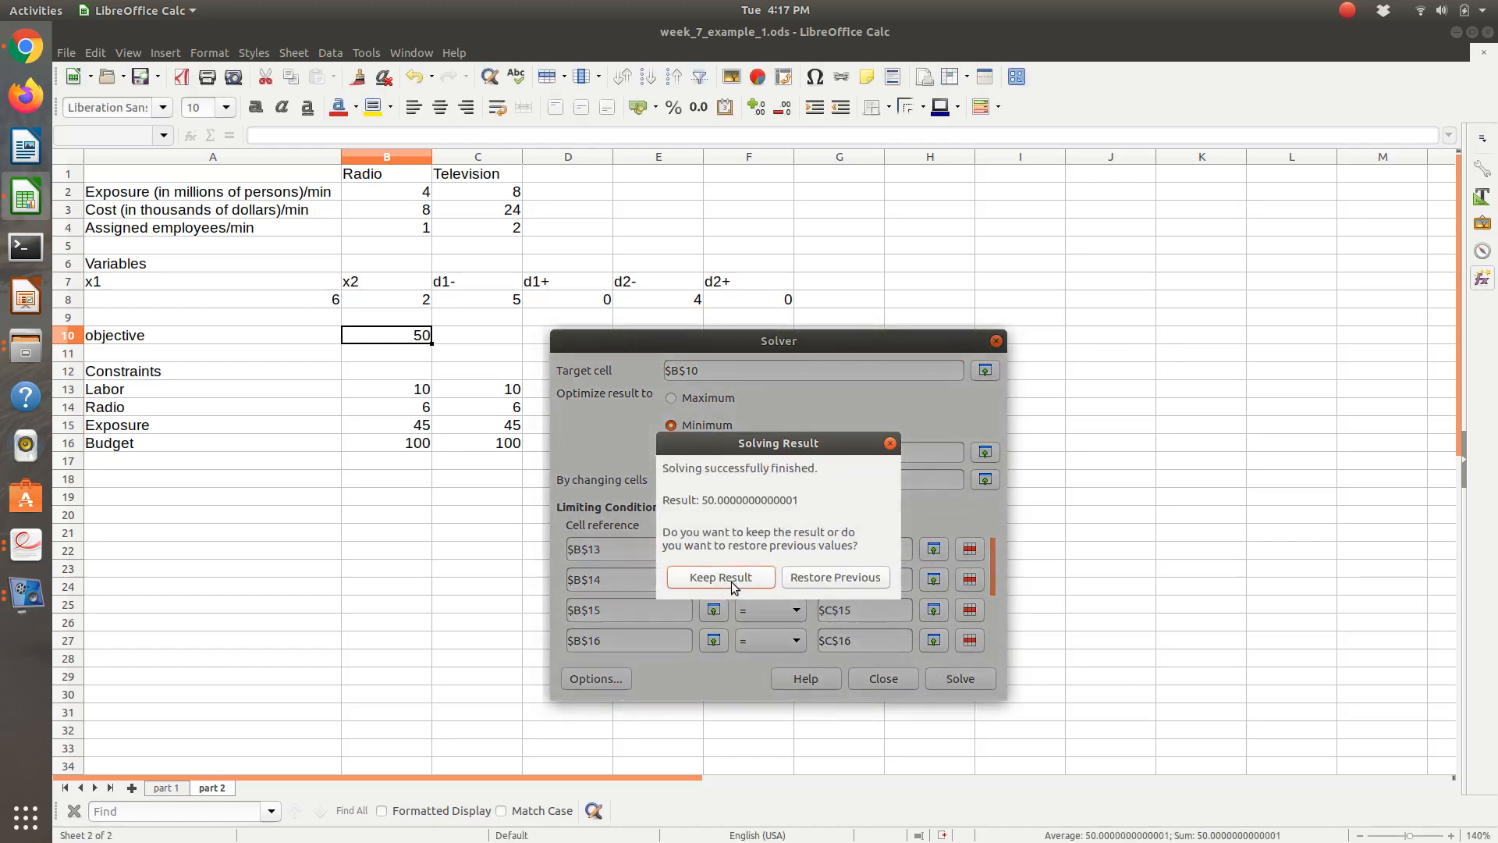
{"action": "left_click", "coordinate": [719, 576]}
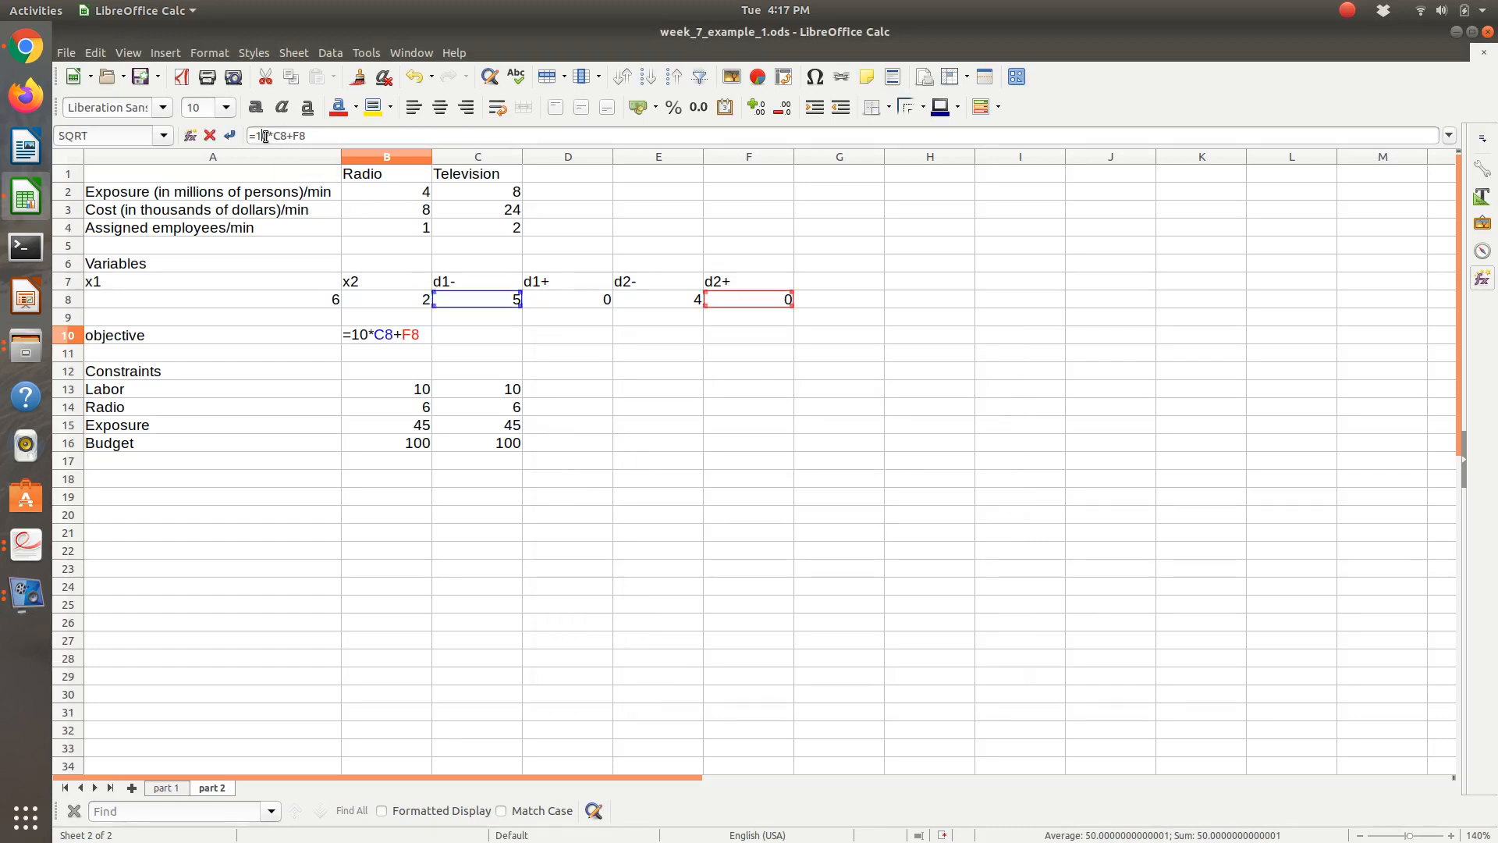
Step: Change B10 to =10000*C8+F8, re-solve, and keep the objective of 50000
{"action": "type", "text": "000"}
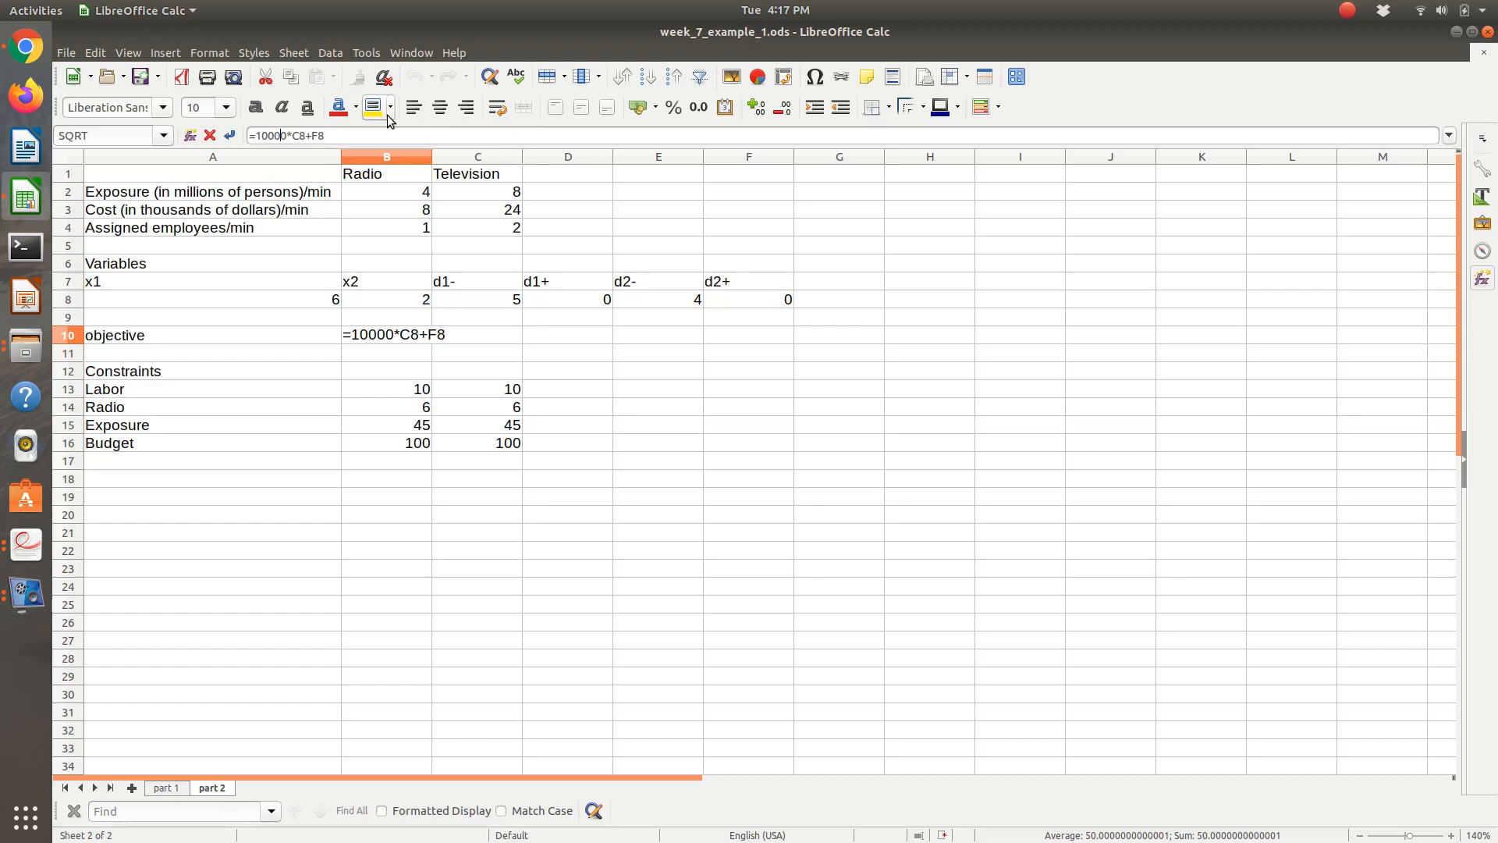
{"action": "key", "text": "Return"}
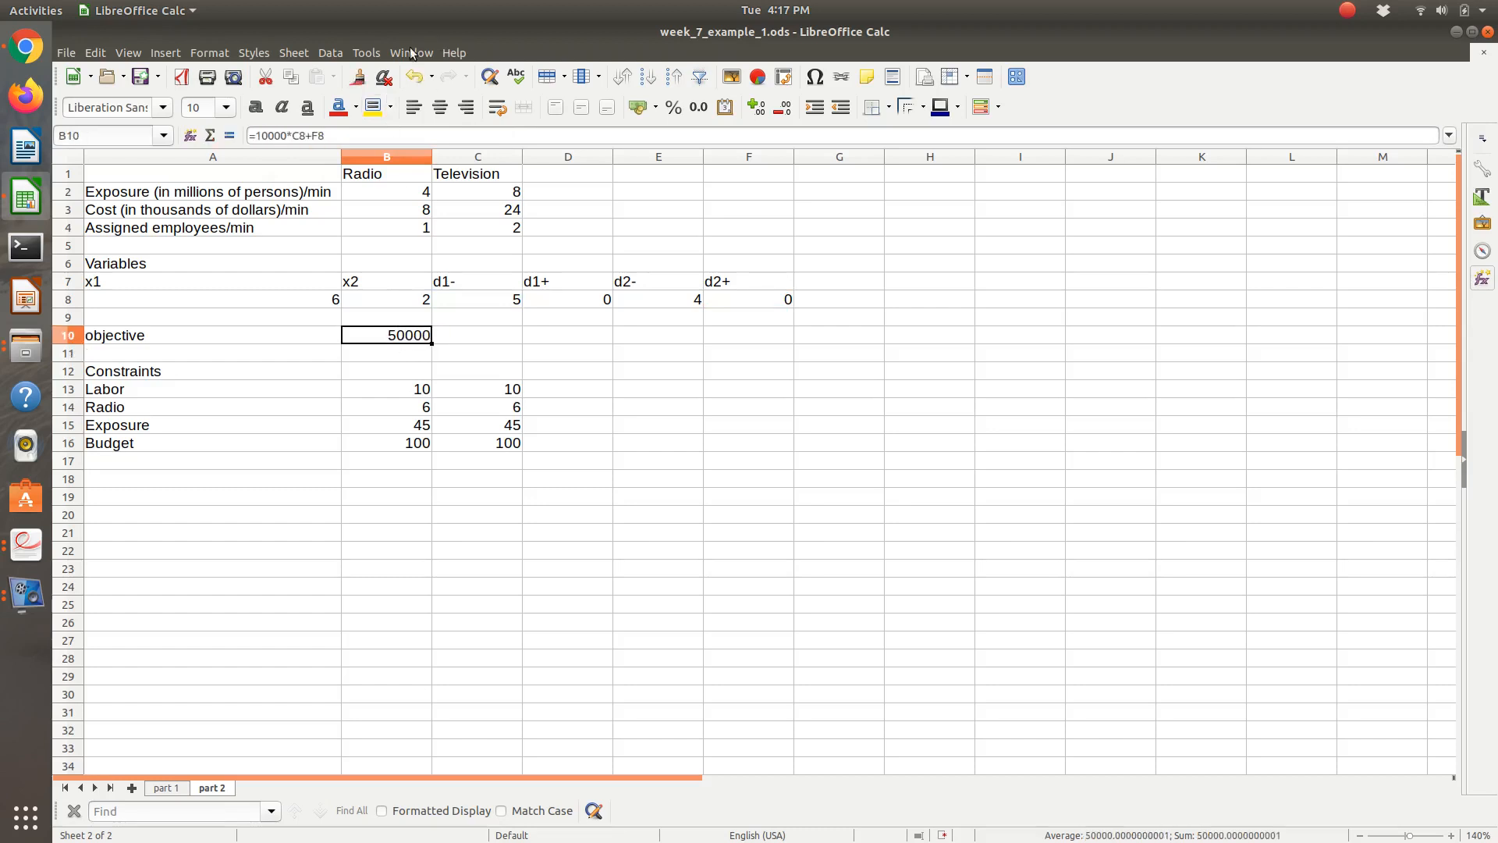
{"action": "left_click", "coordinate": [365, 52]}
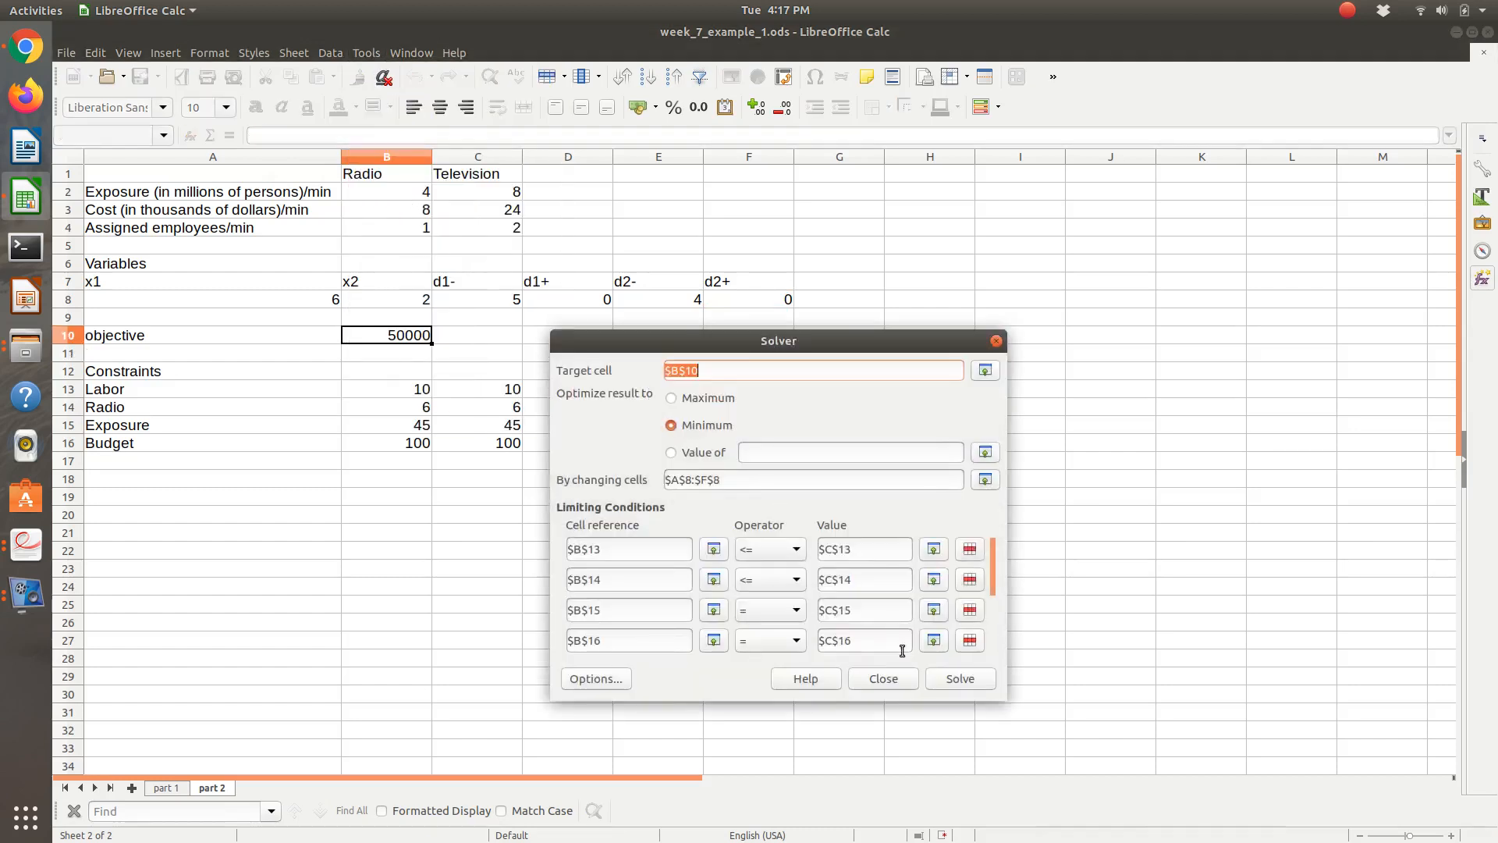
{"action": "left_click", "coordinate": [959, 678]}
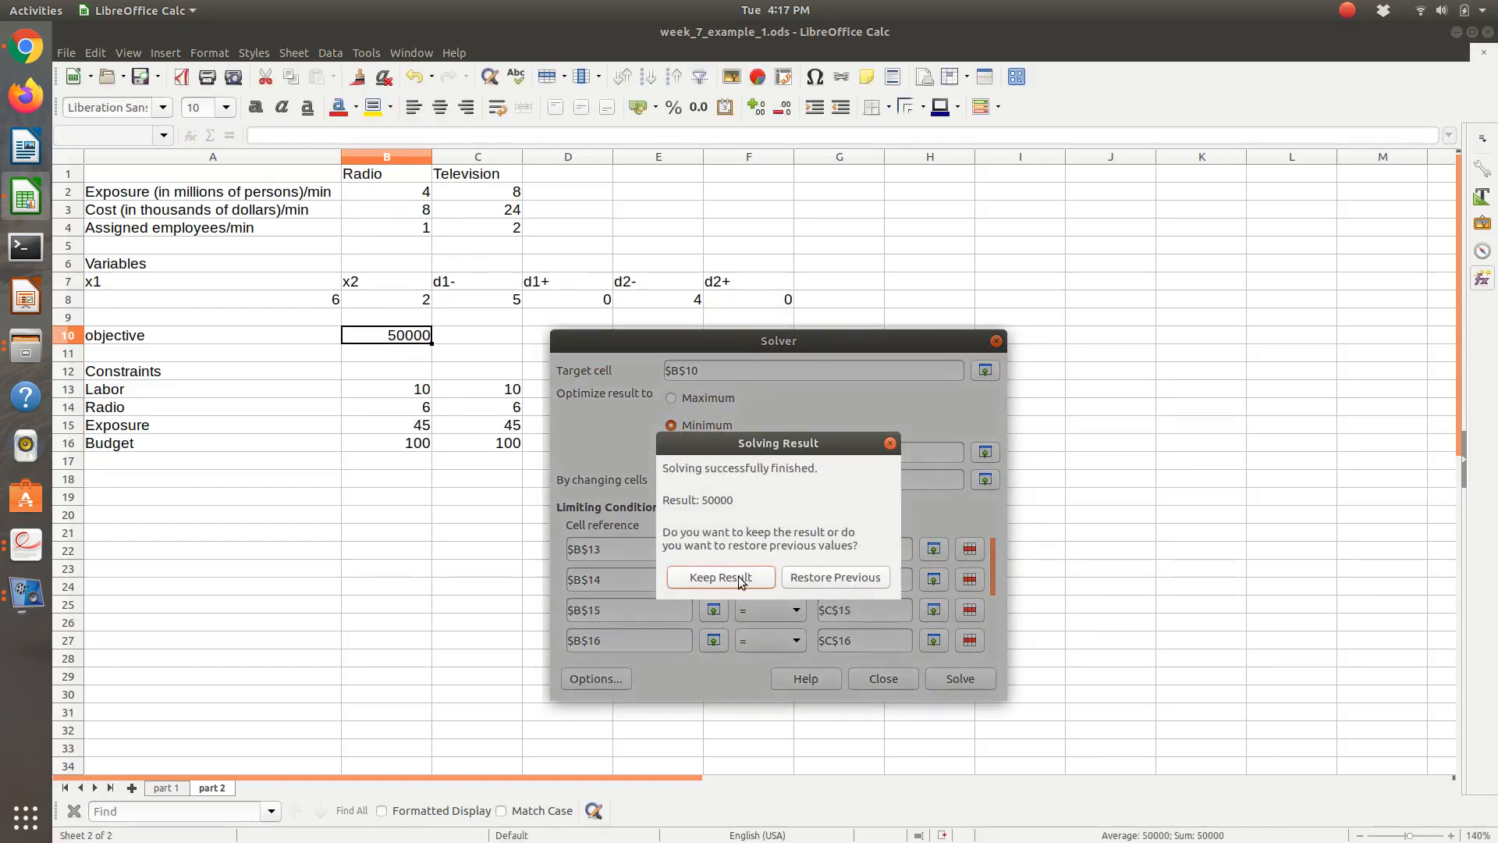
{"action": "left_click", "coordinate": [720, 576]}
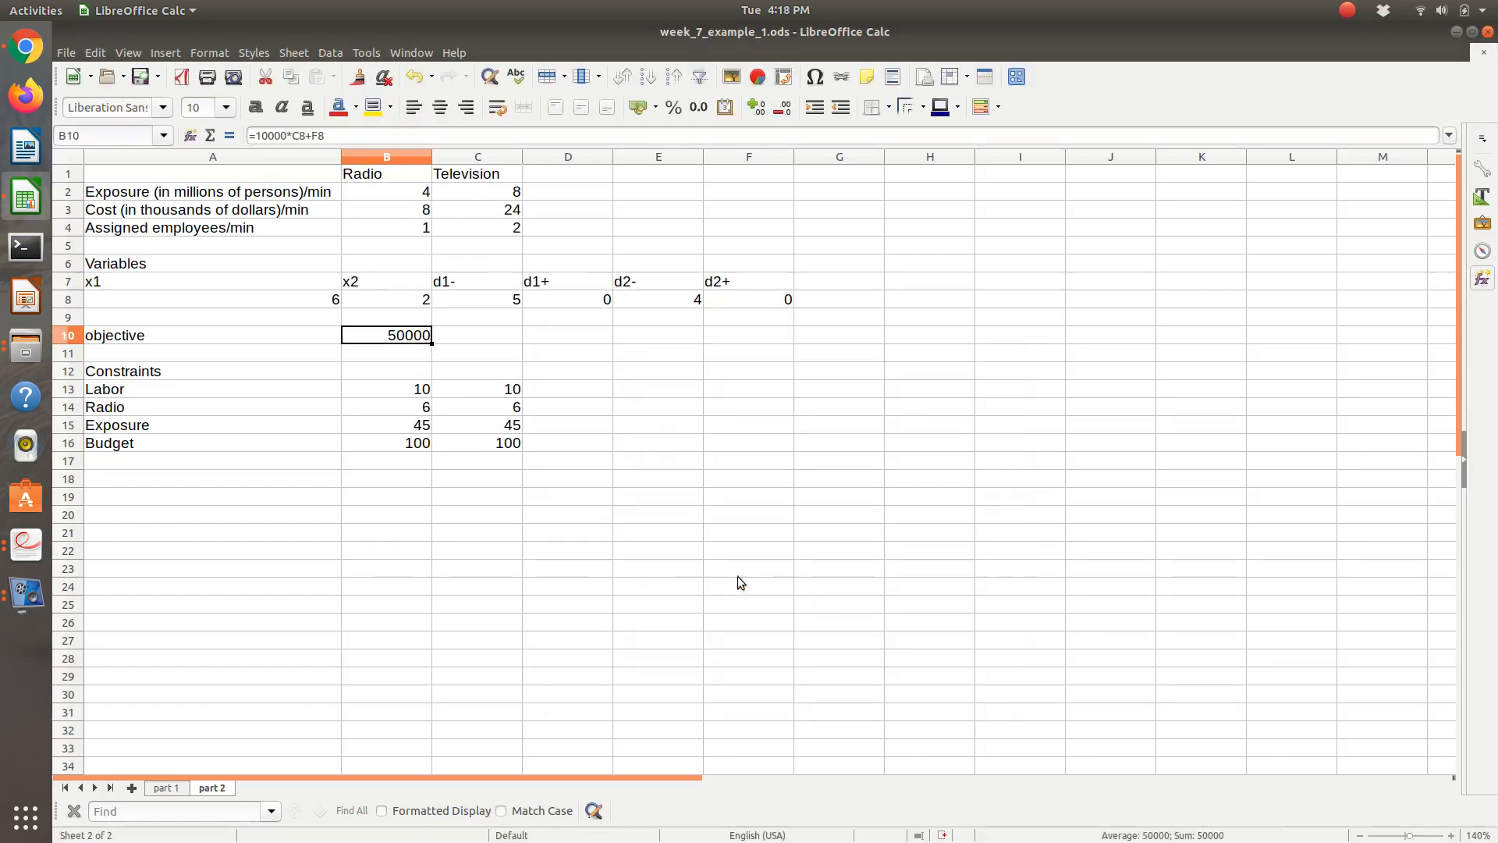